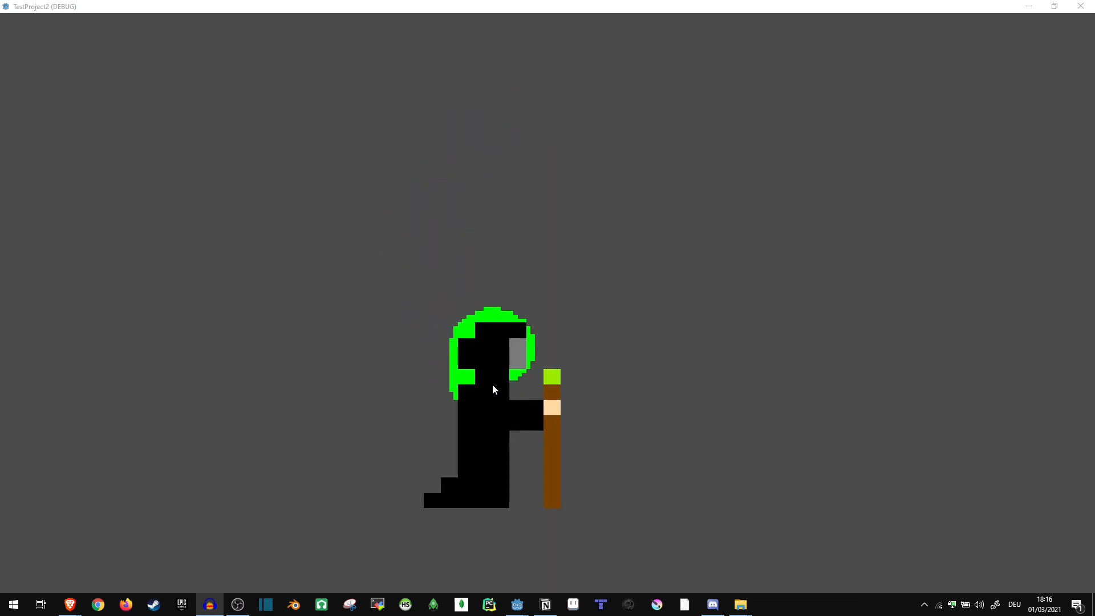
mouse_move(493, 365)
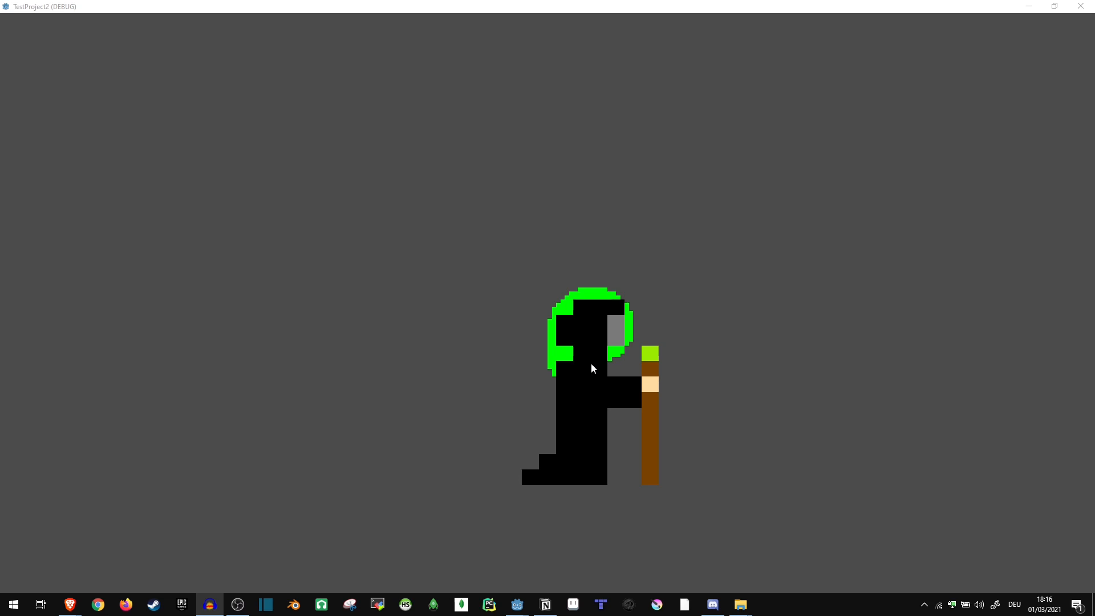
Close the running game window to return to the Test_Scene2 editor.
left_click(1000, 24)
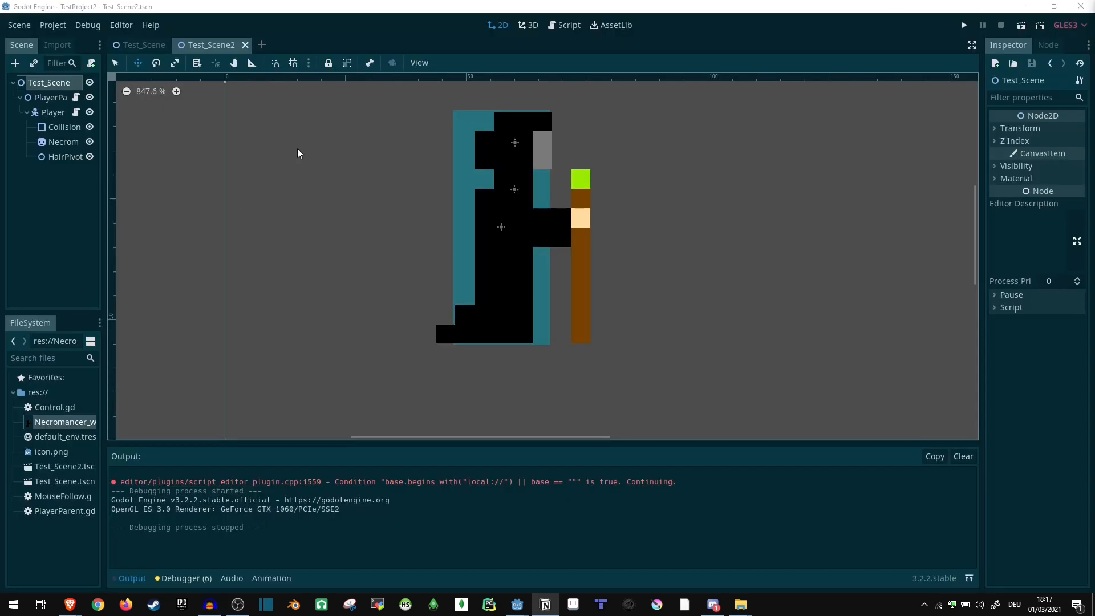
mouse_move(1022, 30)
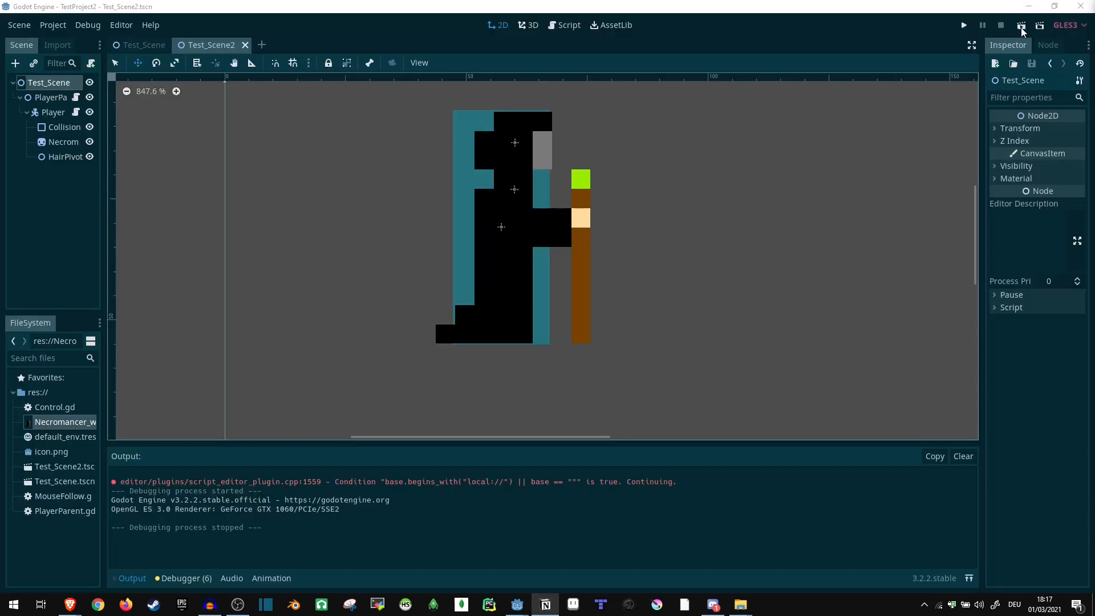
left_click(962, 24)
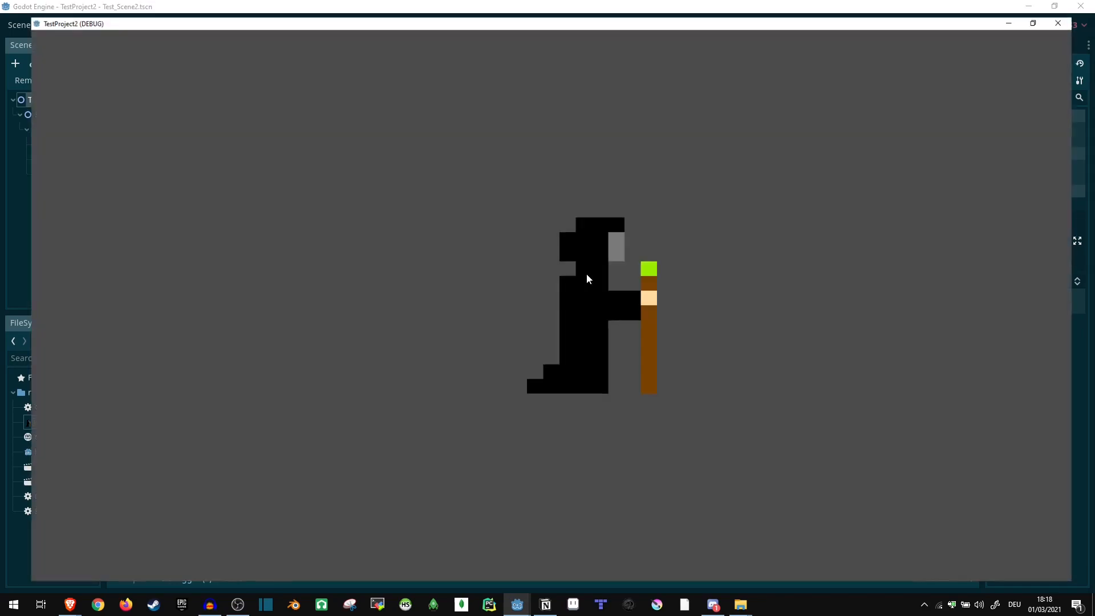
left_click(1032, 23)
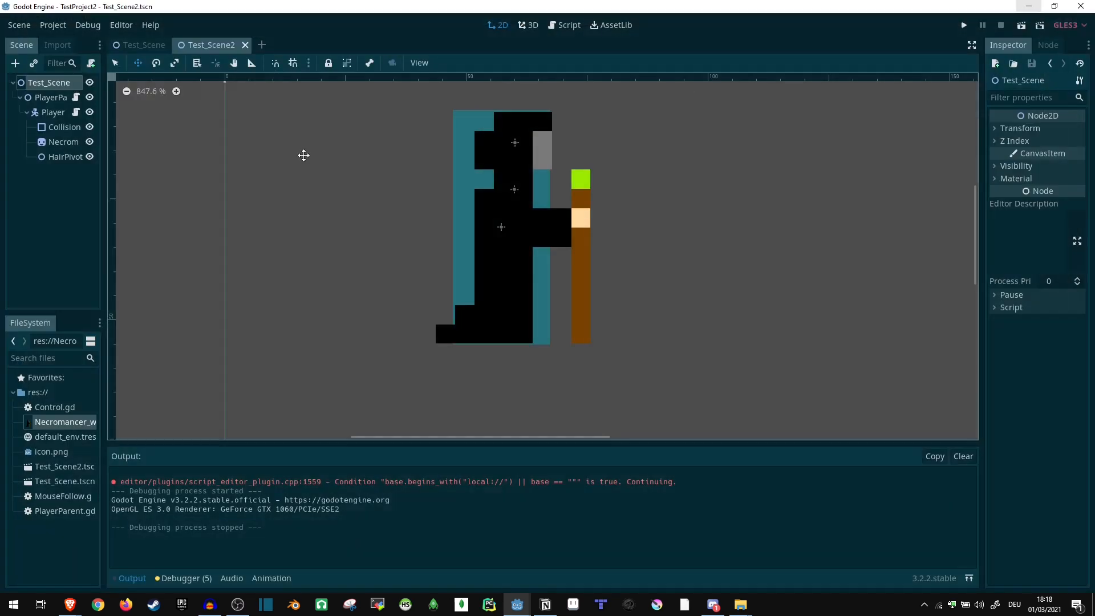
left_click(53, 112)
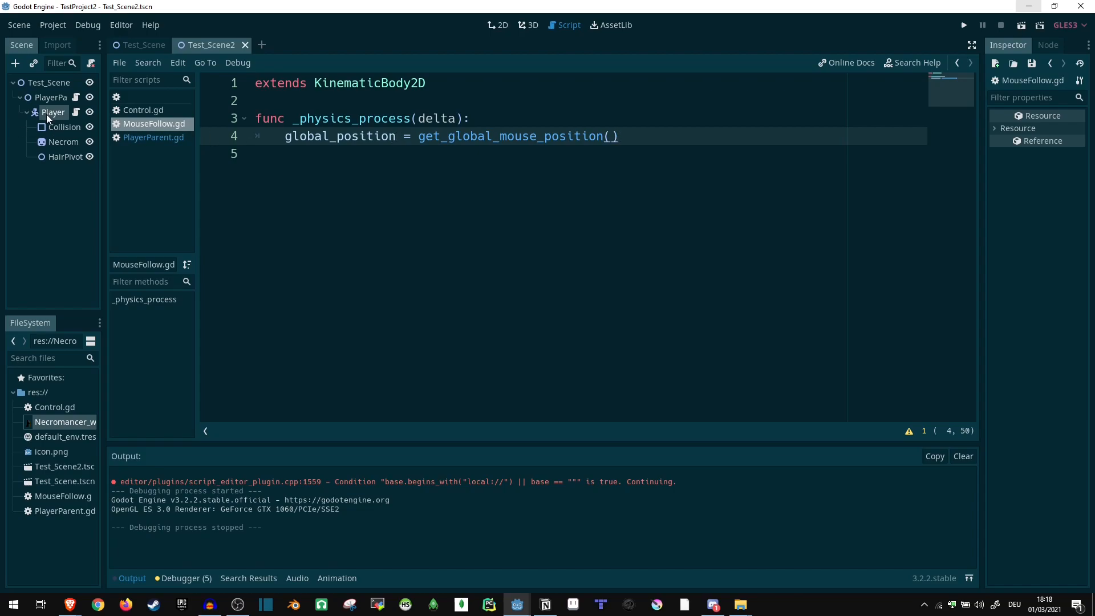
mouse_move(54, 112)
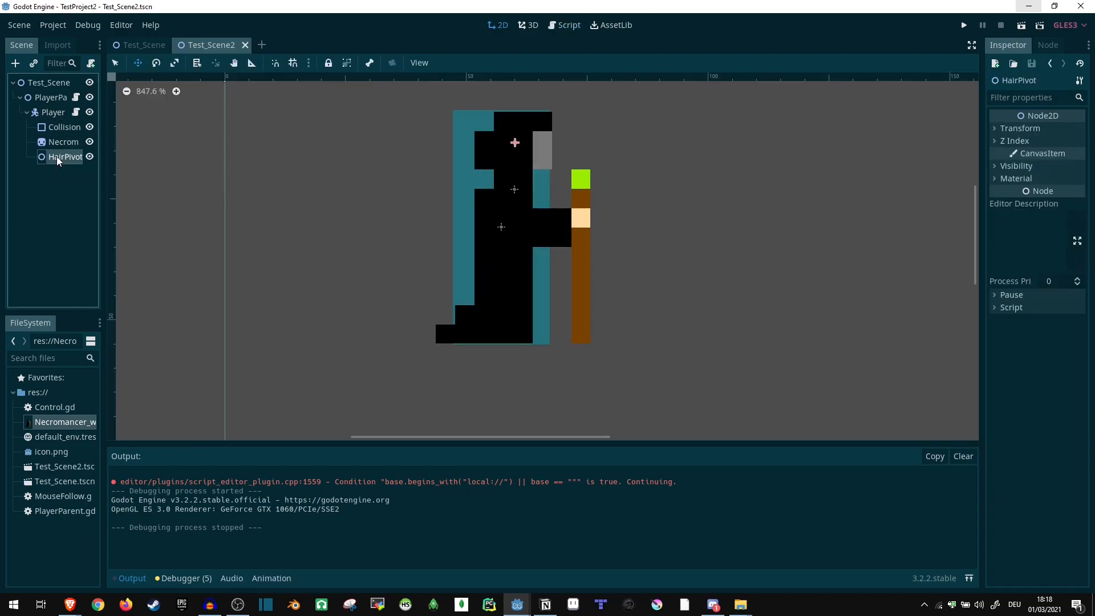
Inspect the PlayerParent and Player nodes in the Scene dock, ending on PlayerParent.
scroll("up", 3)
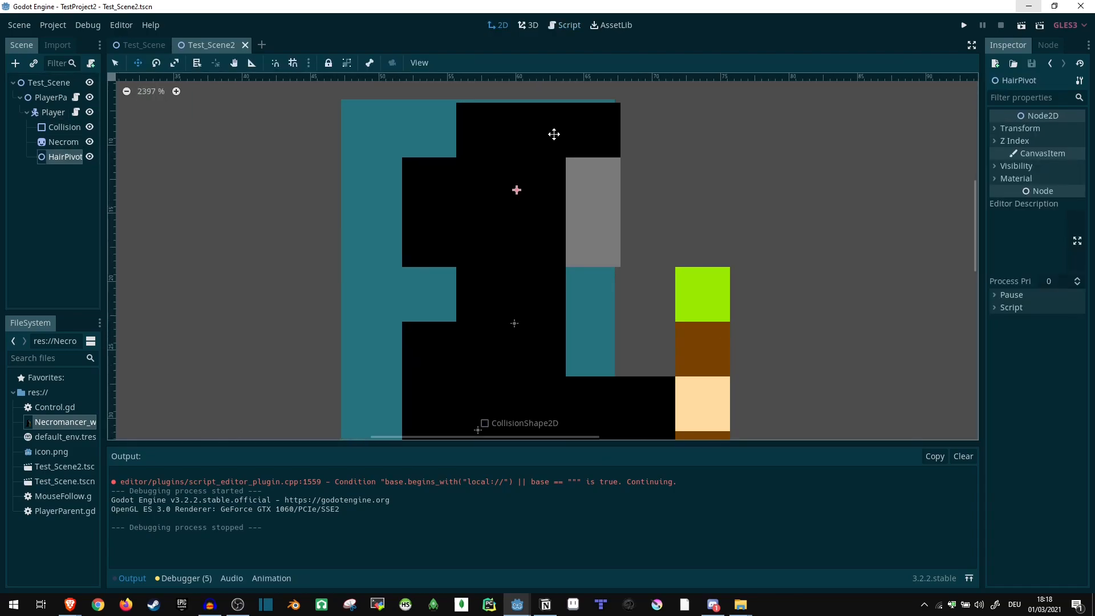
mouse_move(575, 163)
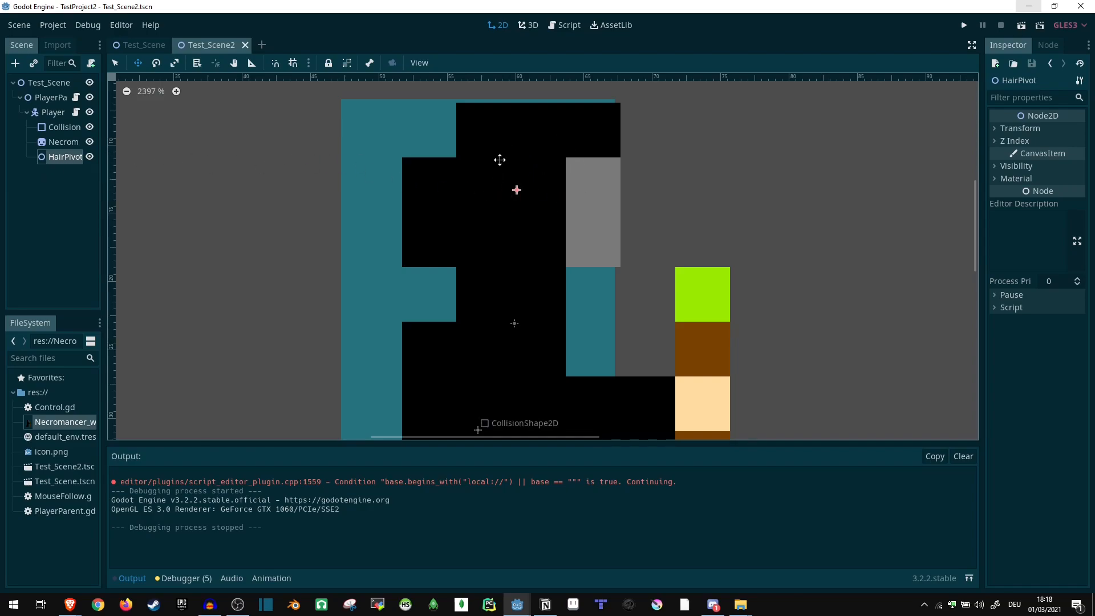
mouse_move(450, 114)
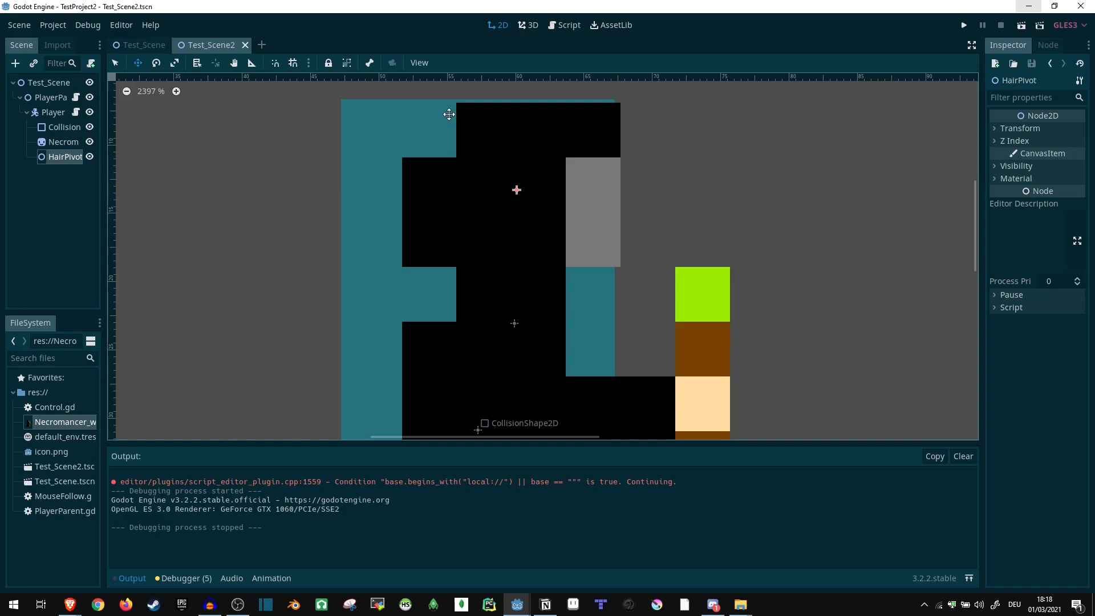
scroll("down", 3)
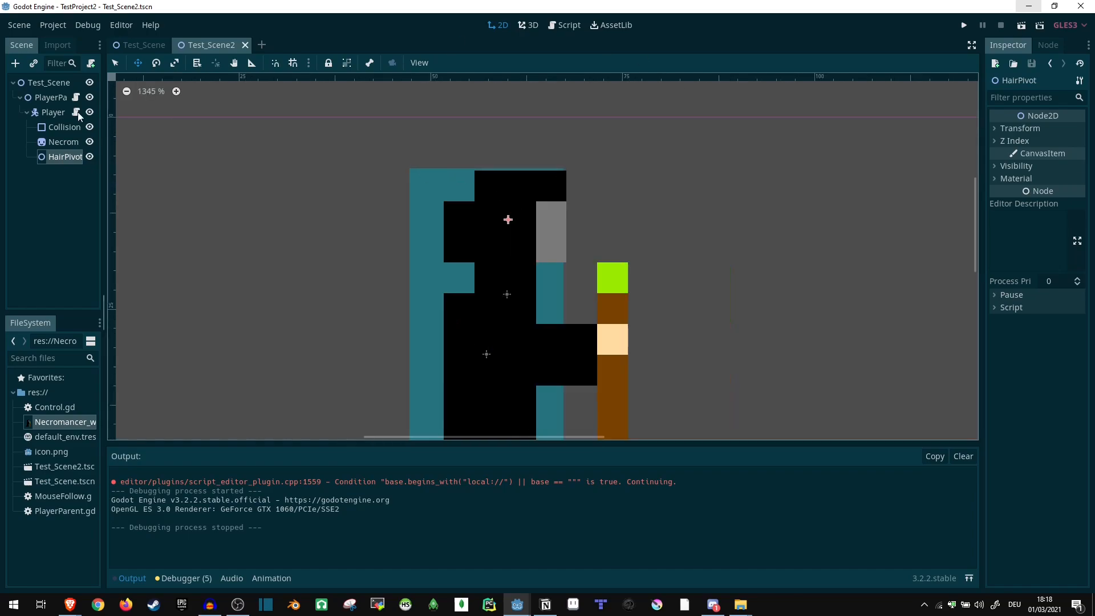
left_click(51, 97)
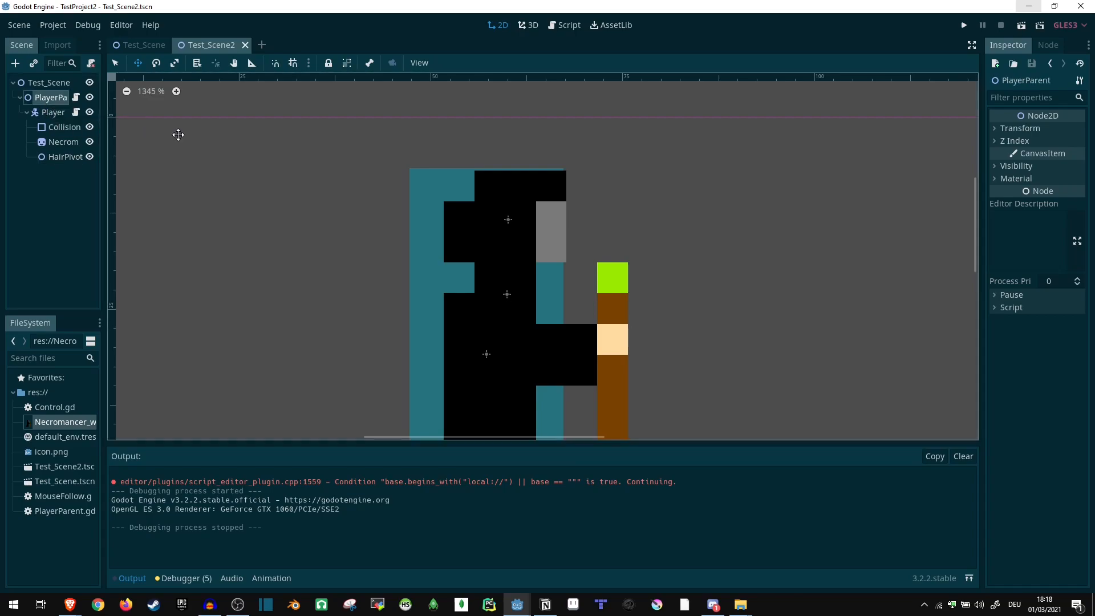
mouse_move(422, 186)
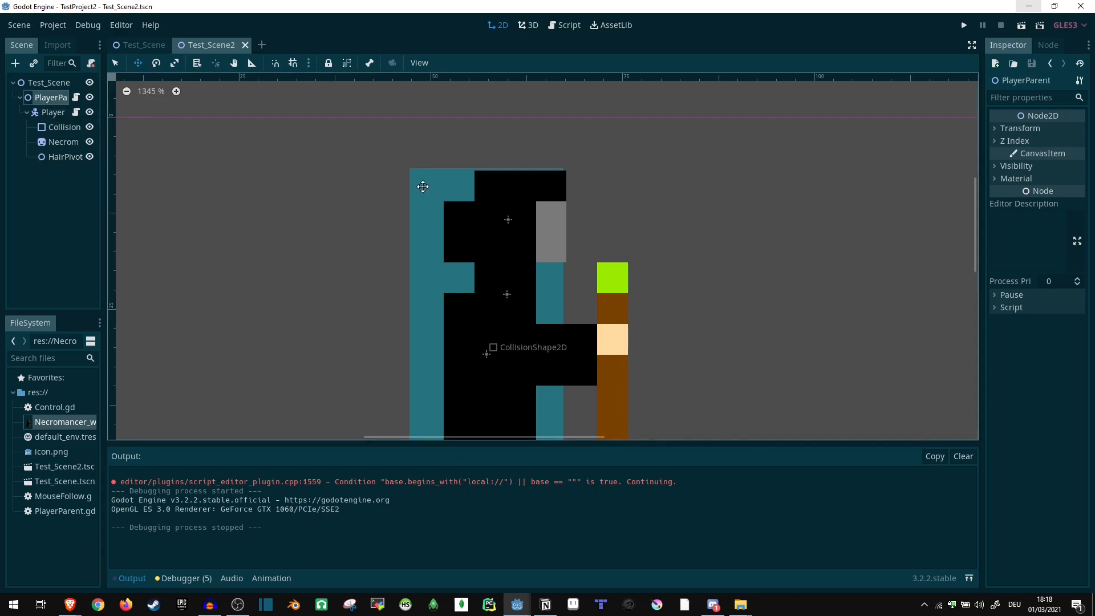
left_click(54, 112)
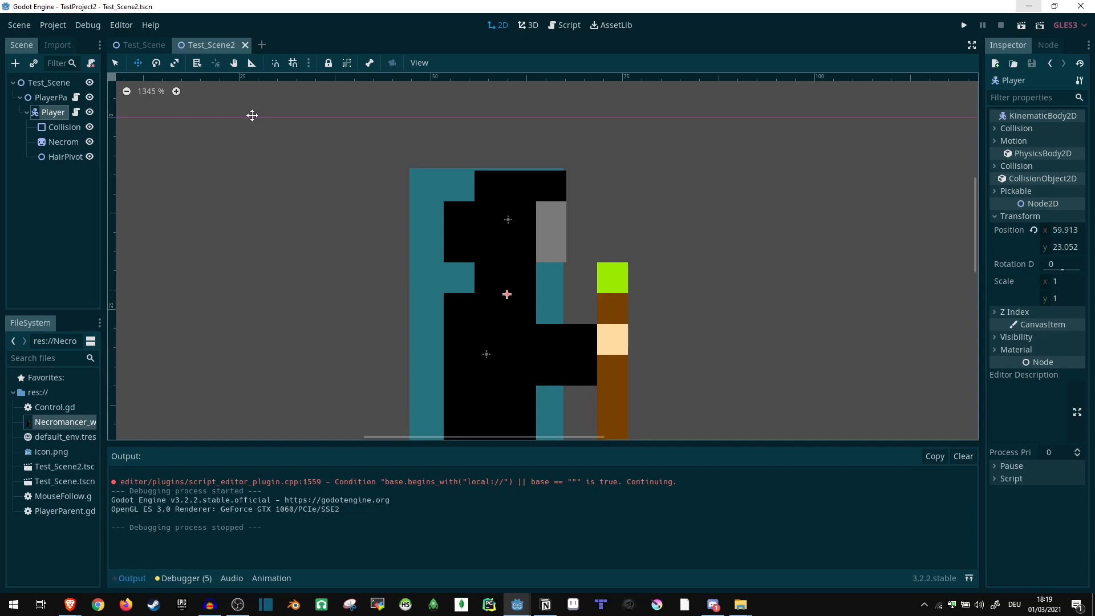
left_click(49, 97)
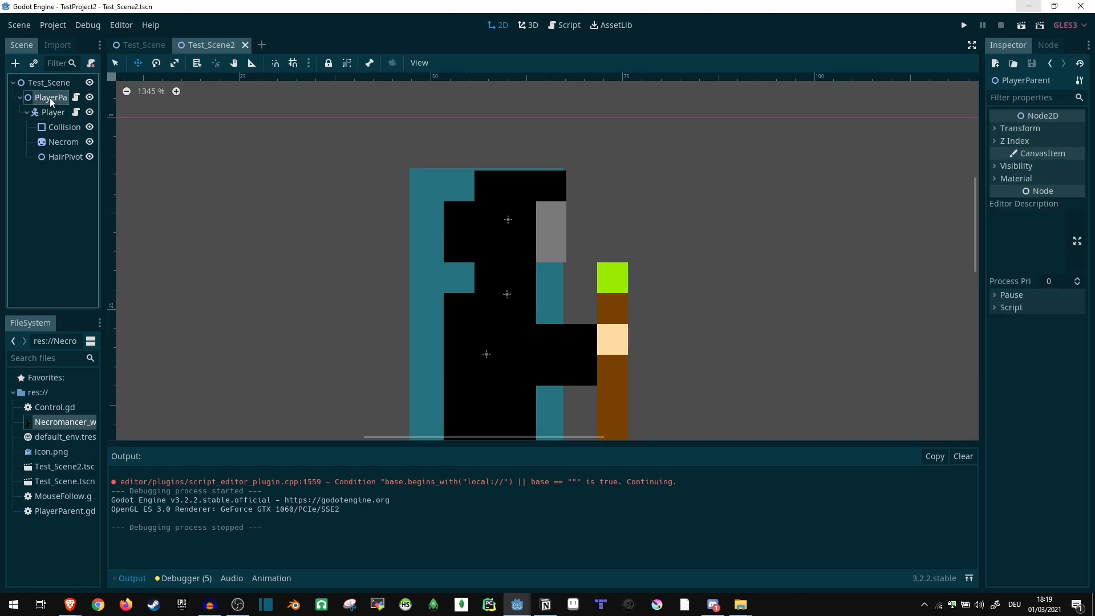
mouse_move(49, 97)
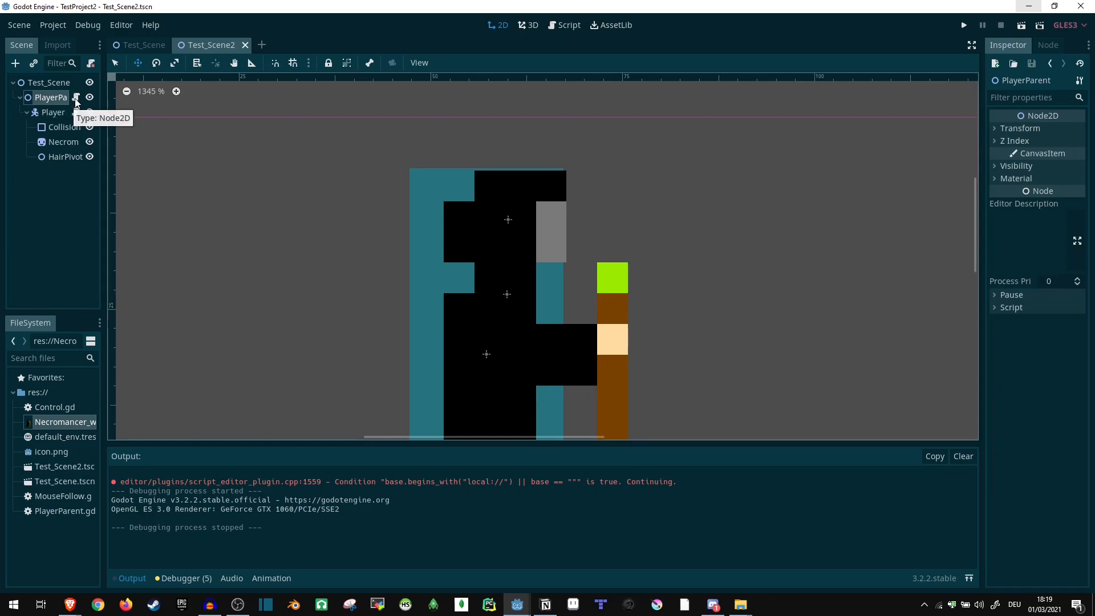
mouse_move(77, 97)
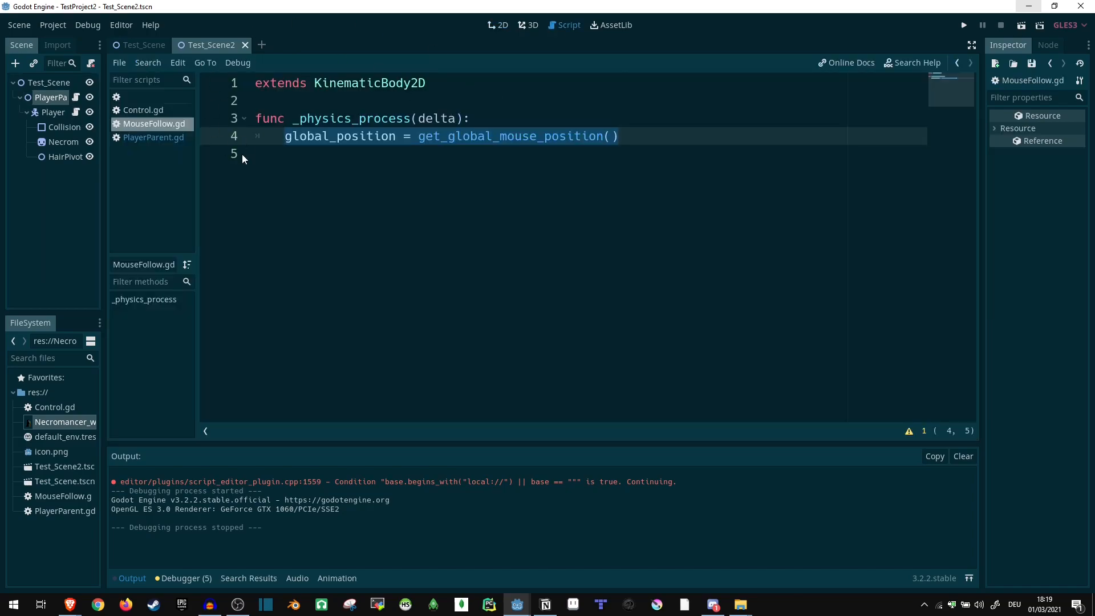
mouse_move(76, 97)
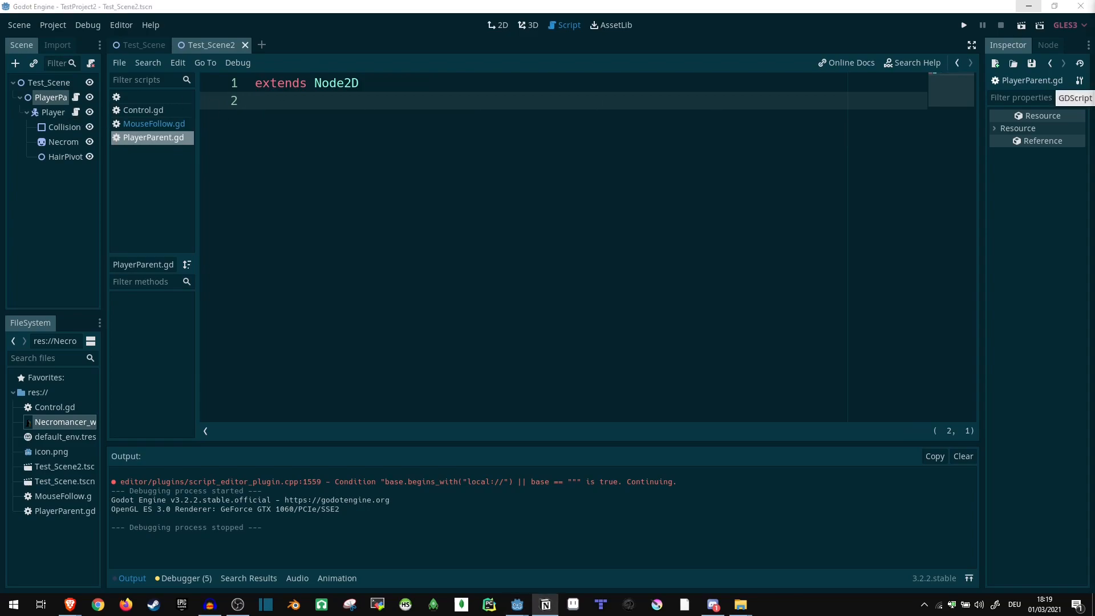
Add 'onready var hair_pivot = $Player/HairPivot' below the extends line.
key("Return")
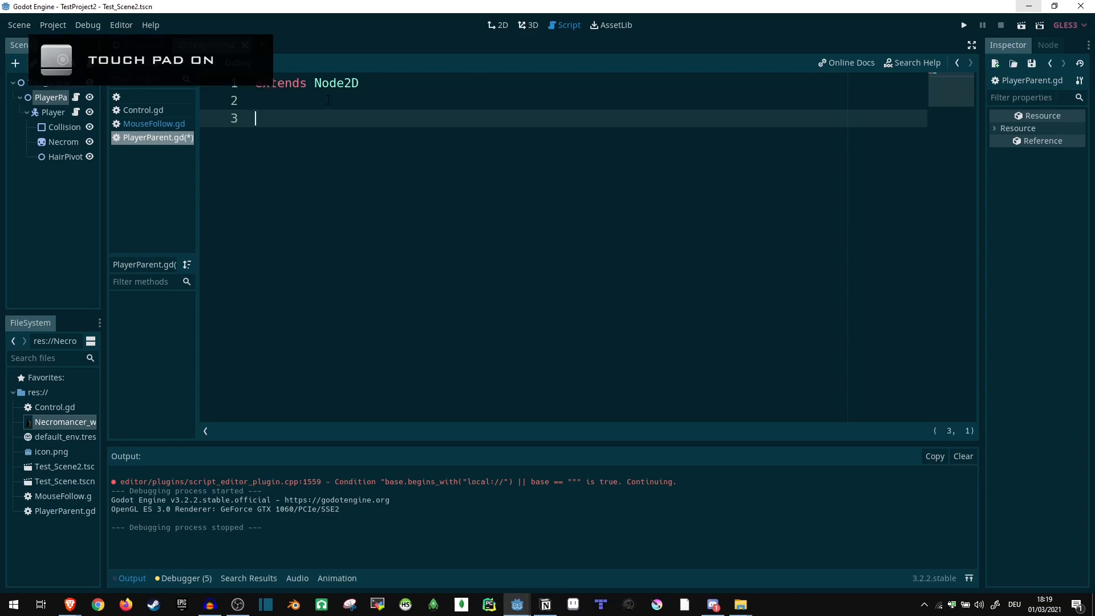
type("onready var")
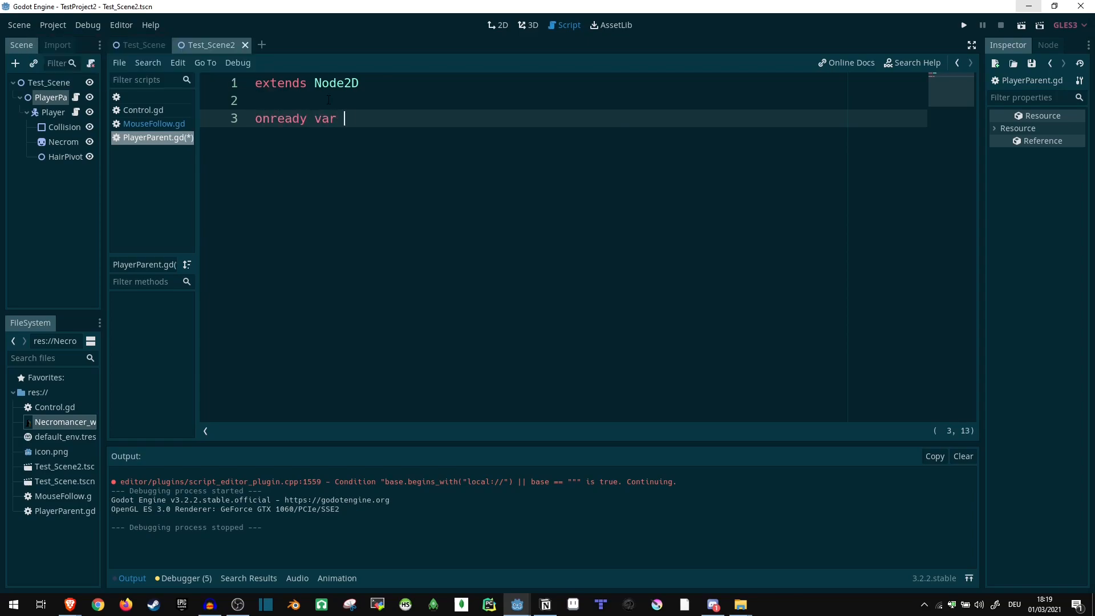
type("hair_pivor")
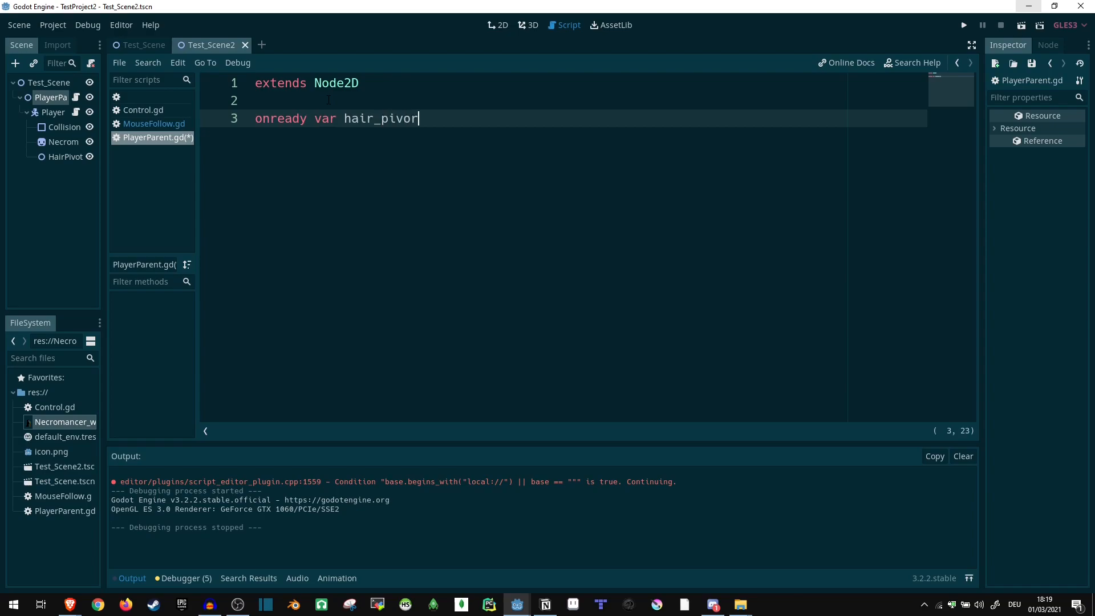
type("t =")
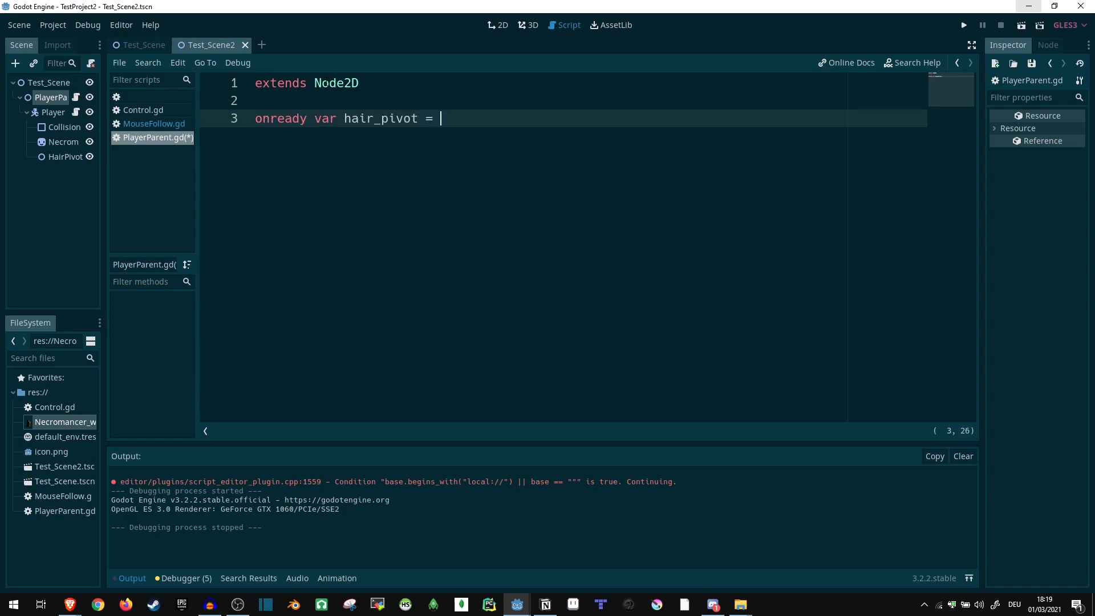
type("$Player")
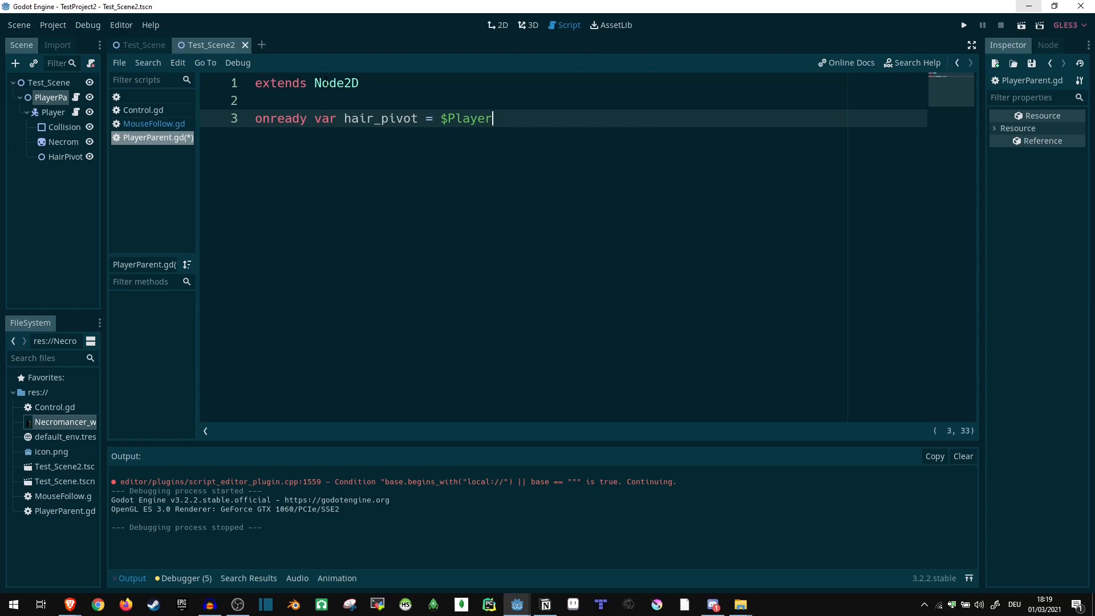
type("/HairPivo")
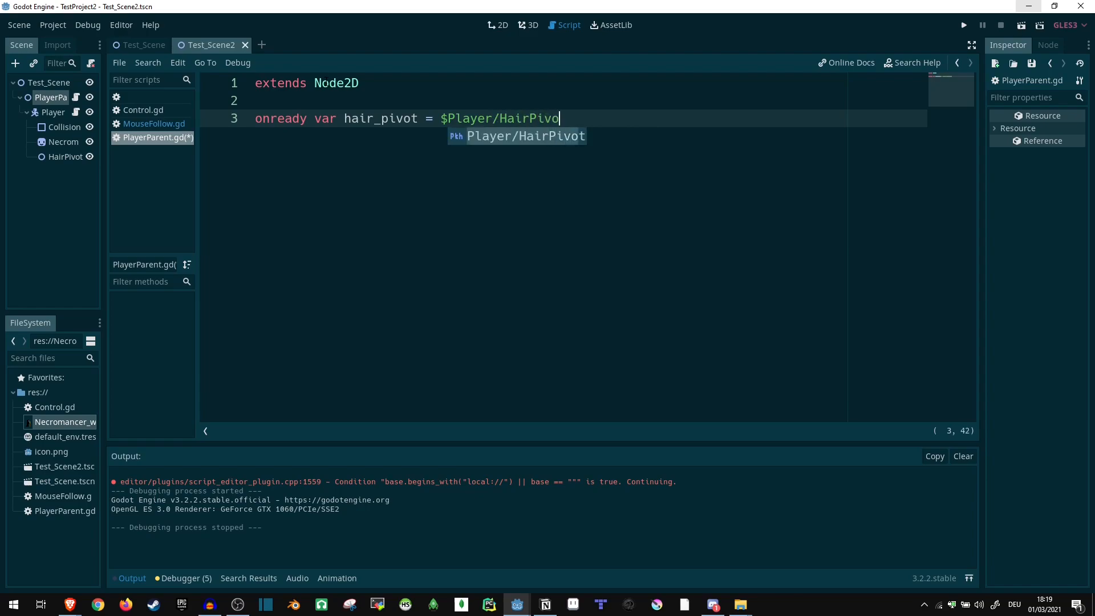
key("Return")
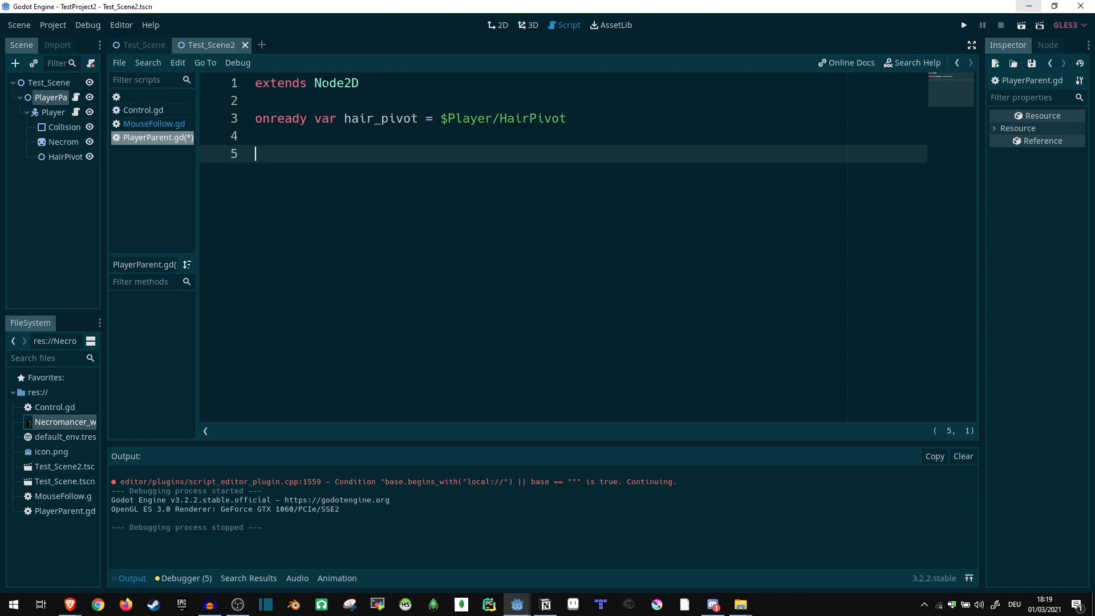
Begin declaring a 'var point' array for the hair points.
type("var")
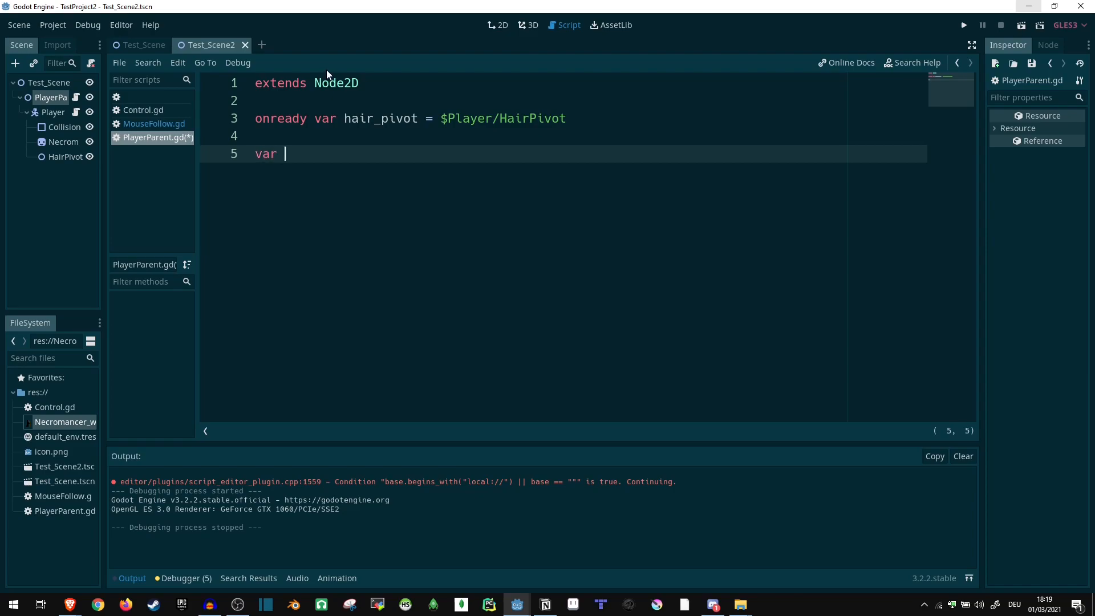
type("point = [")
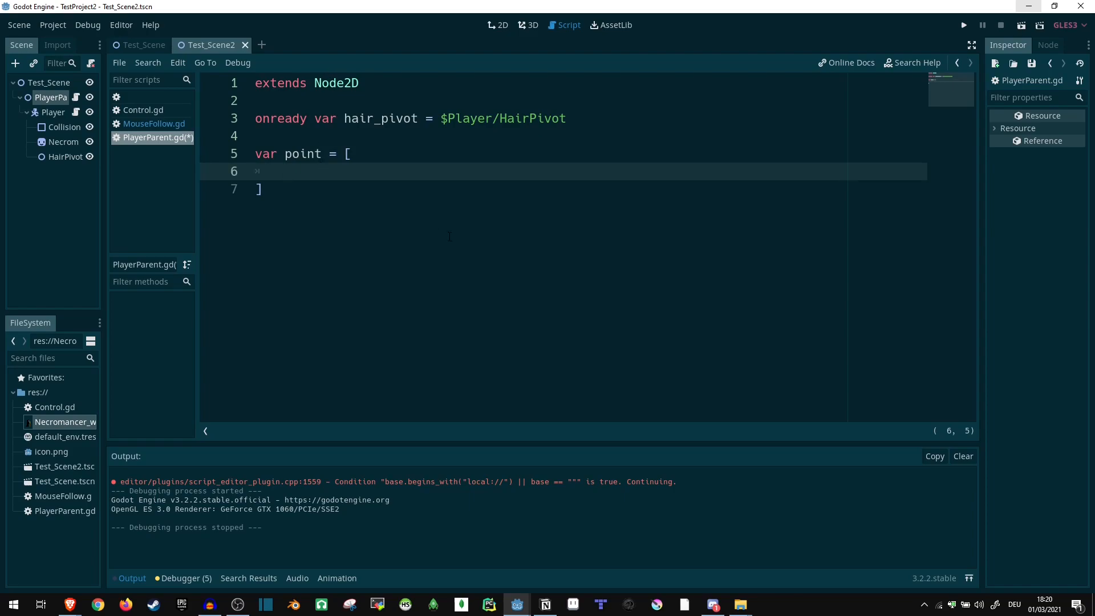
Write the comment '# (offset_x, offset_y), max_dist, (pos_x, pos_y), radius' above the array.
left_click(254, 136)
type("#")
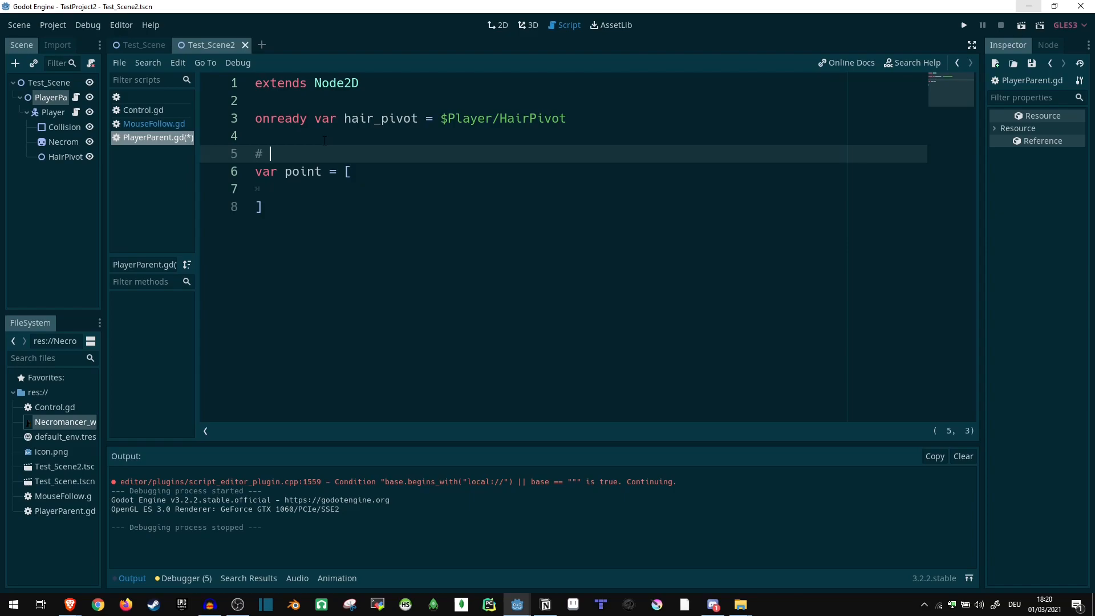
type("(")
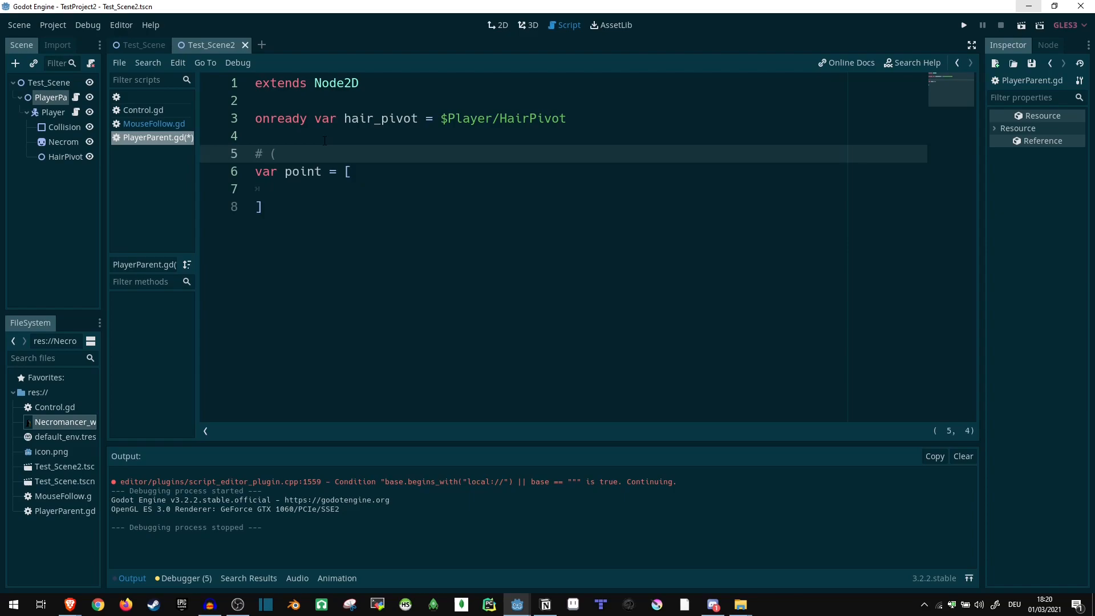
type("offset")
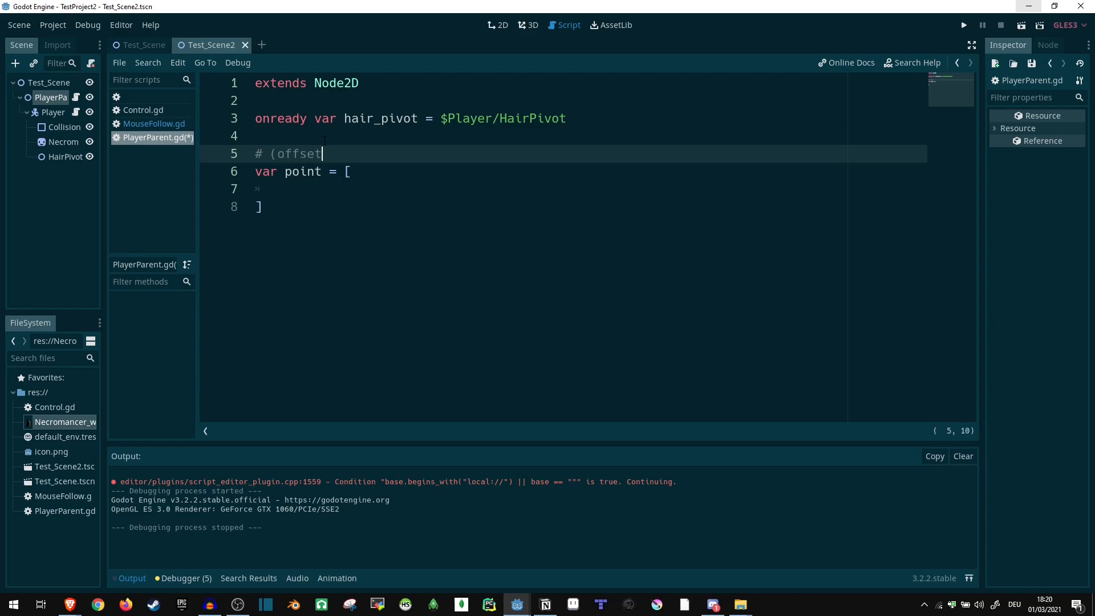
type("_x,")
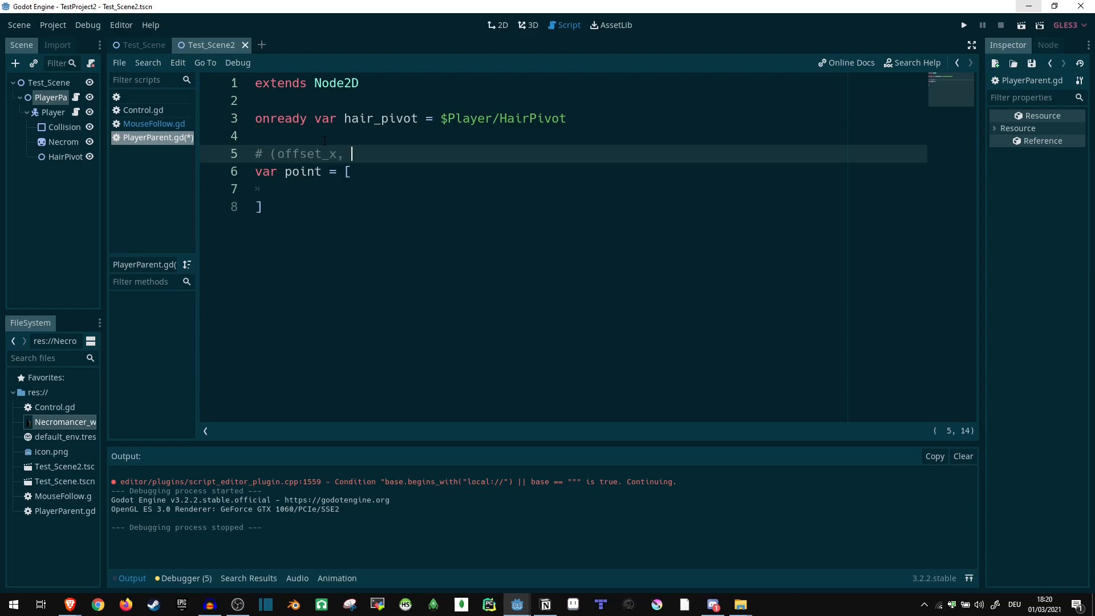
type("offset_")
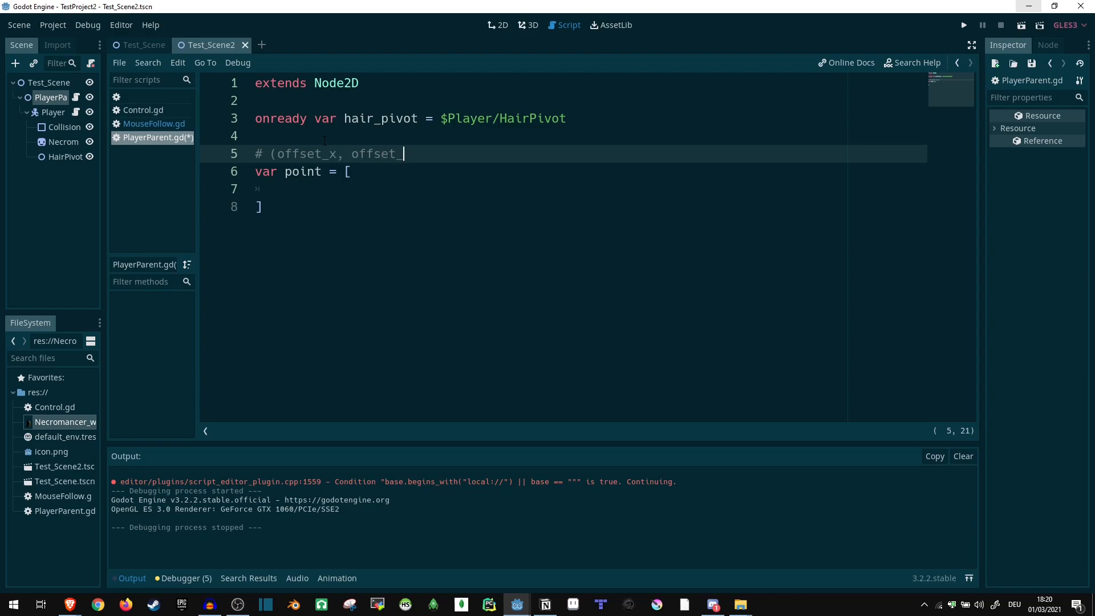
type("y)")
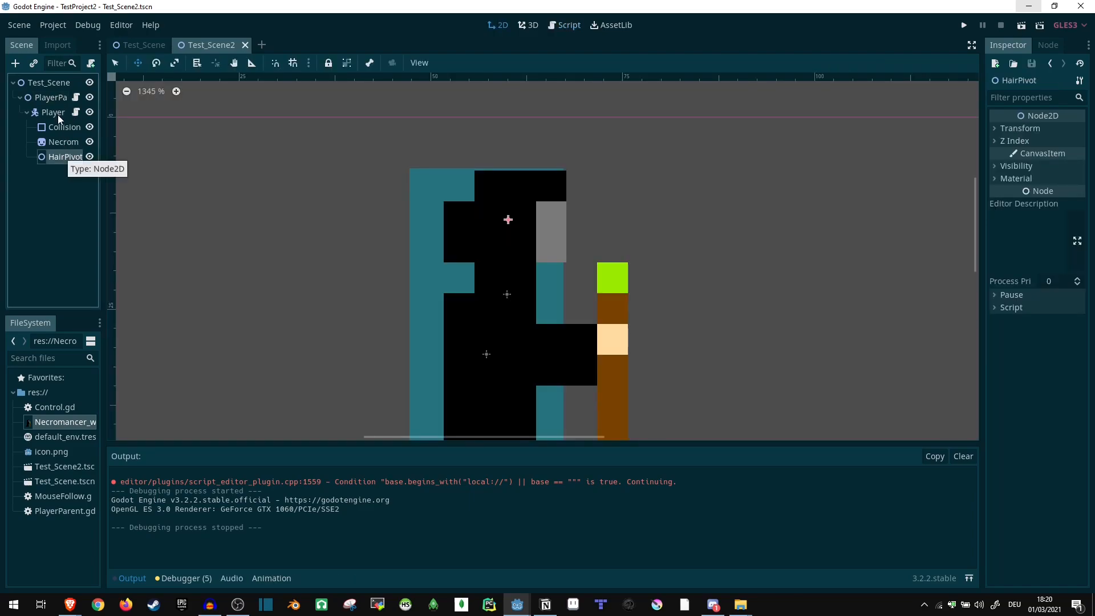
left_click(52, 113)
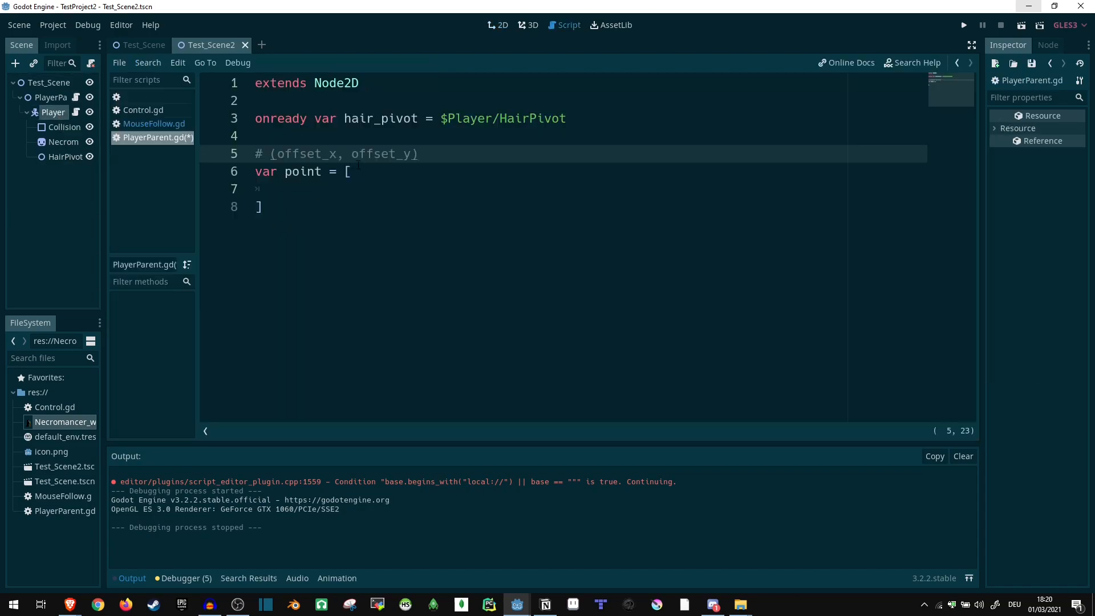
left_click(285, 189)
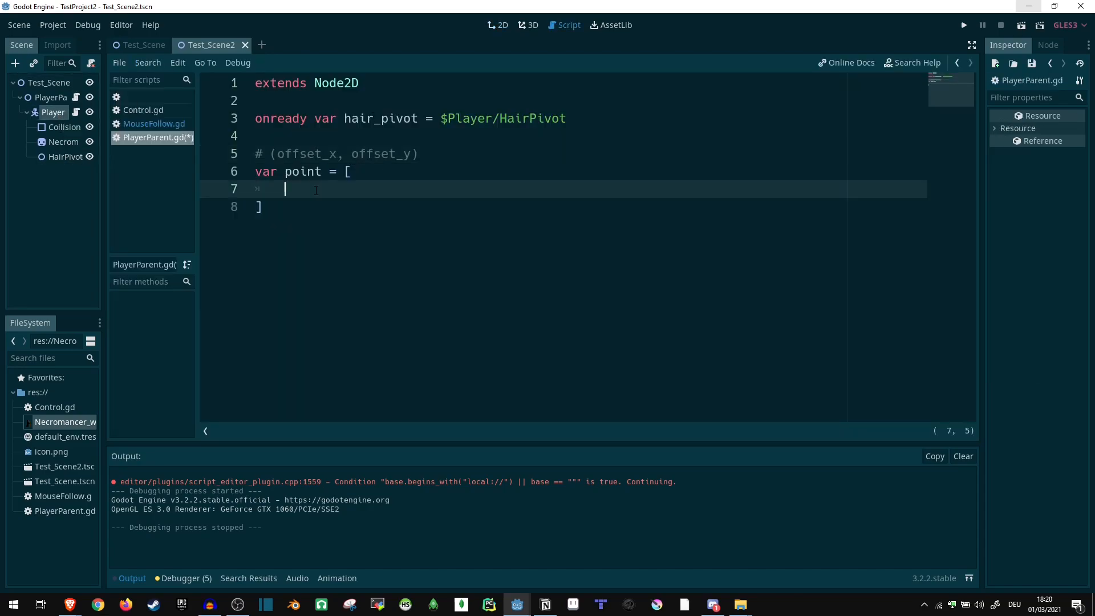
left_click(418, 154)
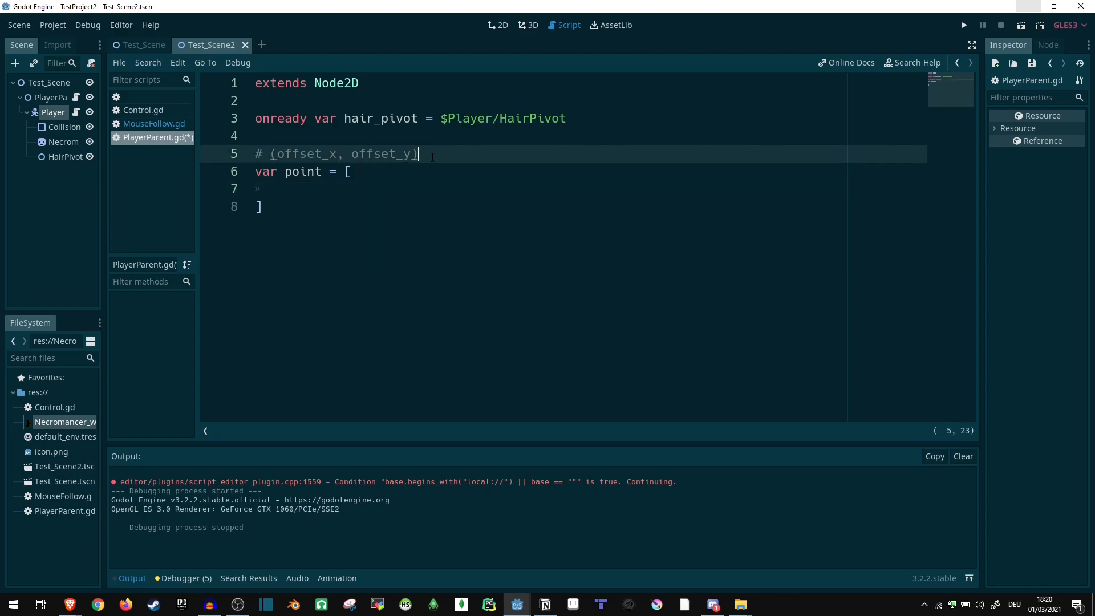
type(", max_dist")
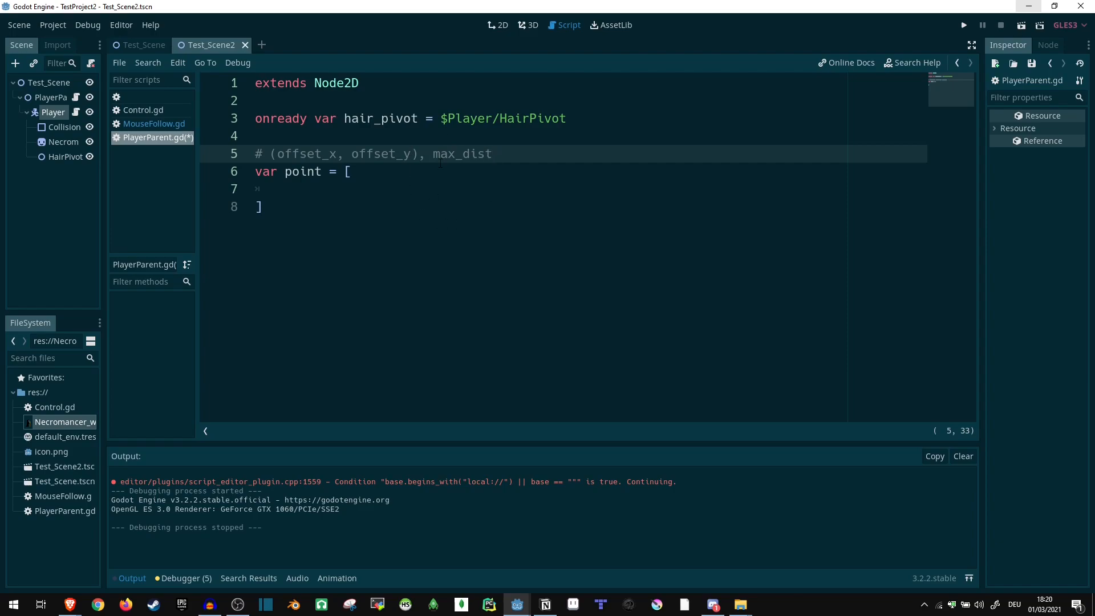
mouse_move(591, 66)
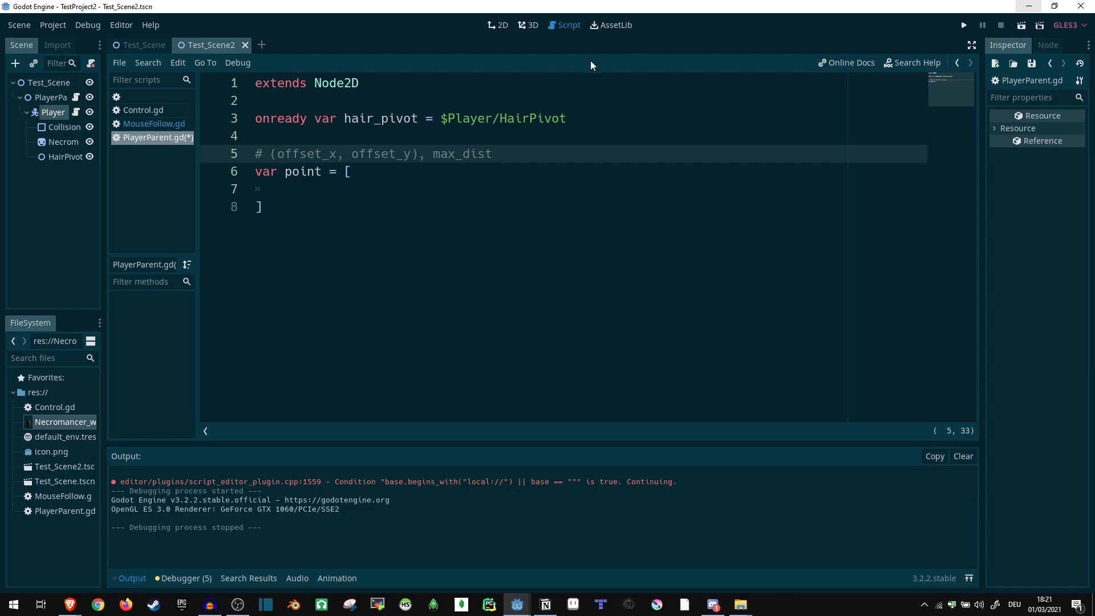
type(",")
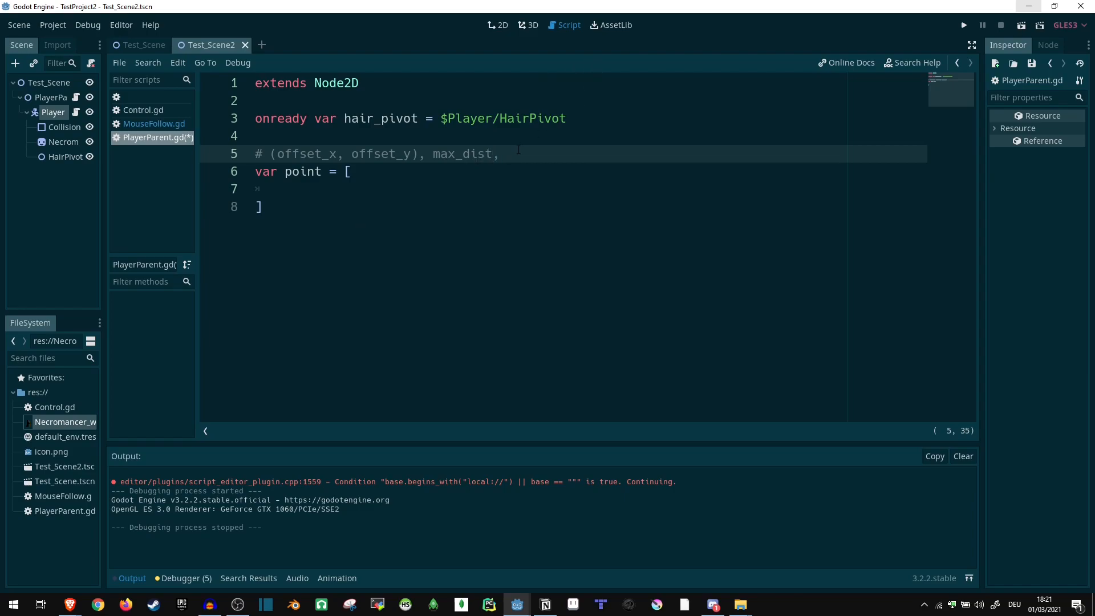
type("(")
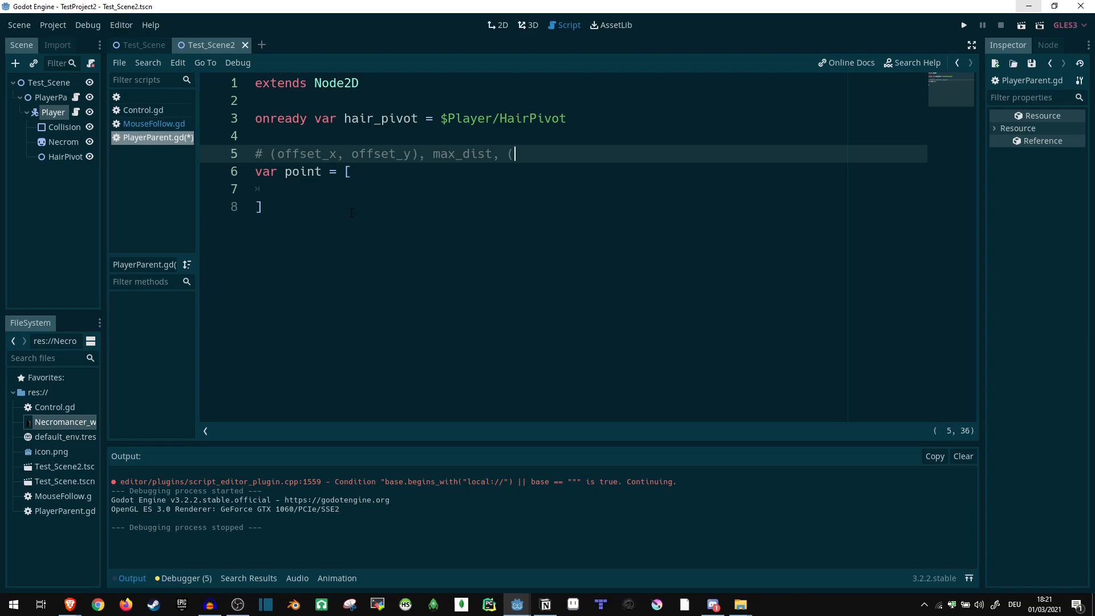
type("pox")
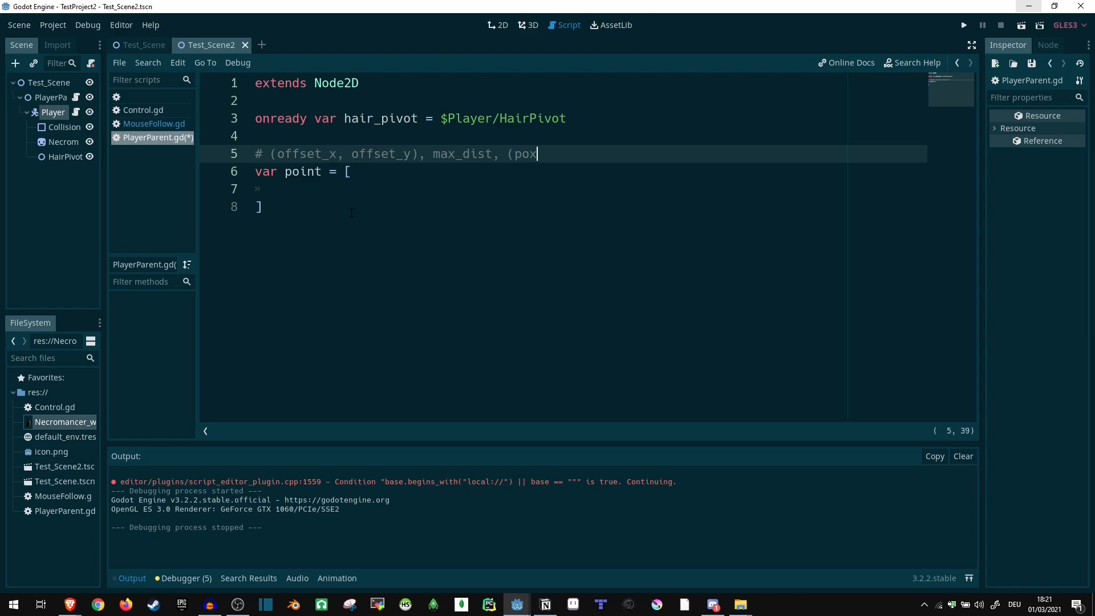
type("s_x, pos_y),")
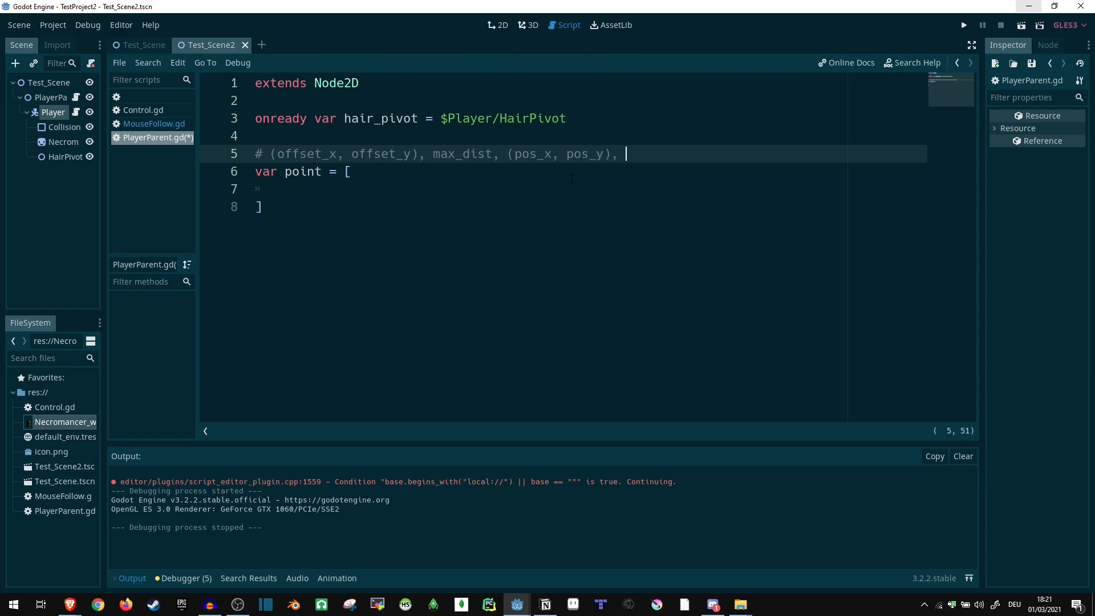
type("r")
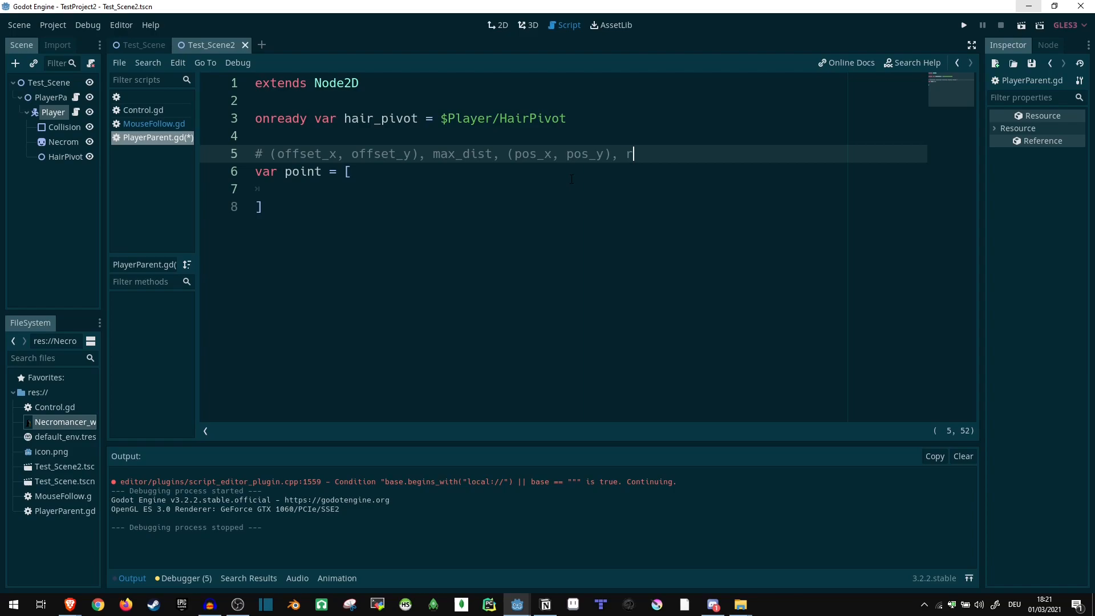
type("adius")
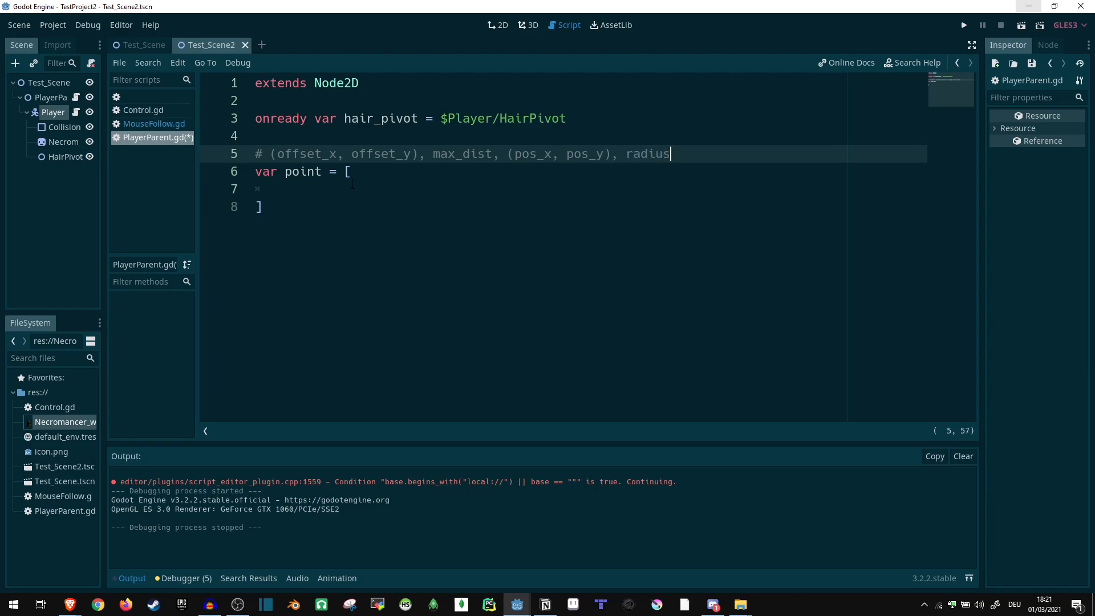
Add the first point entry [Vector2(0, 0), 0, Vector2(0, 0), 10] to the array.
type("[]")
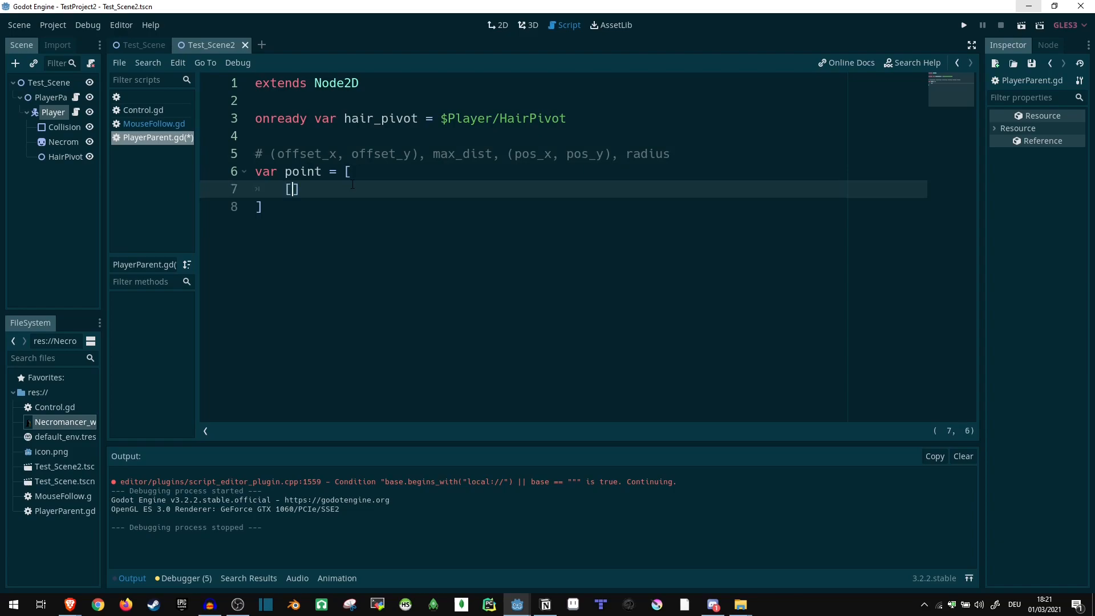
type("Vector2(")
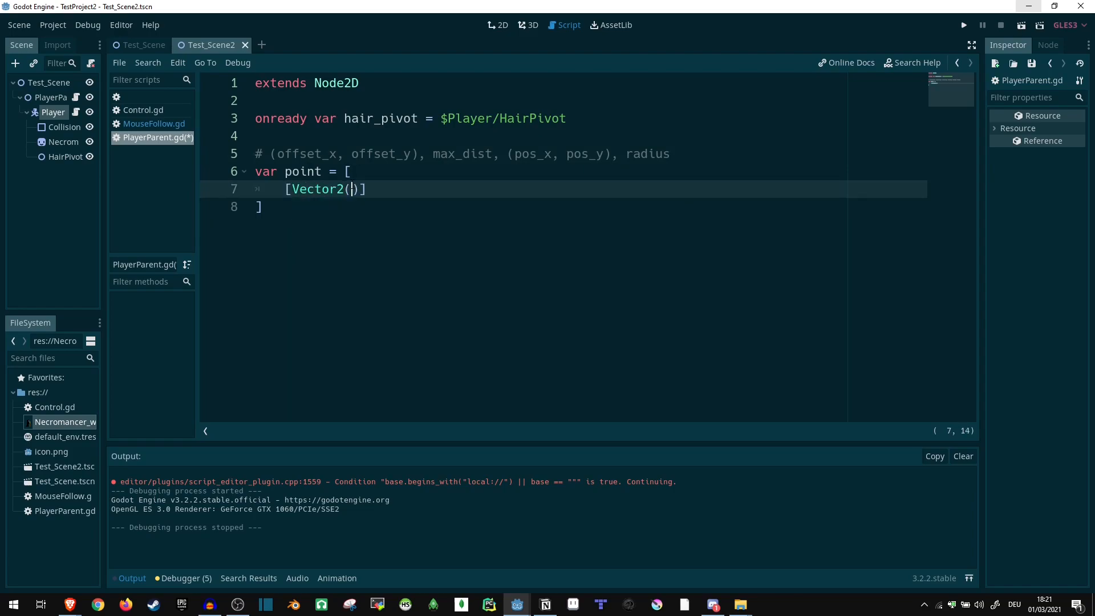
type("0, 0")
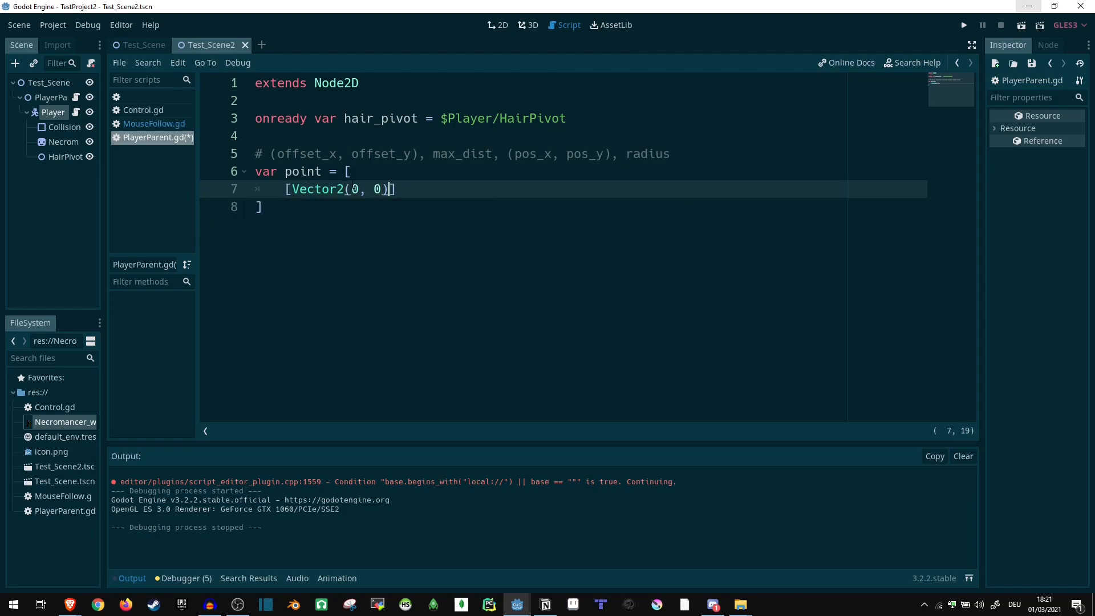
type("), 0,")
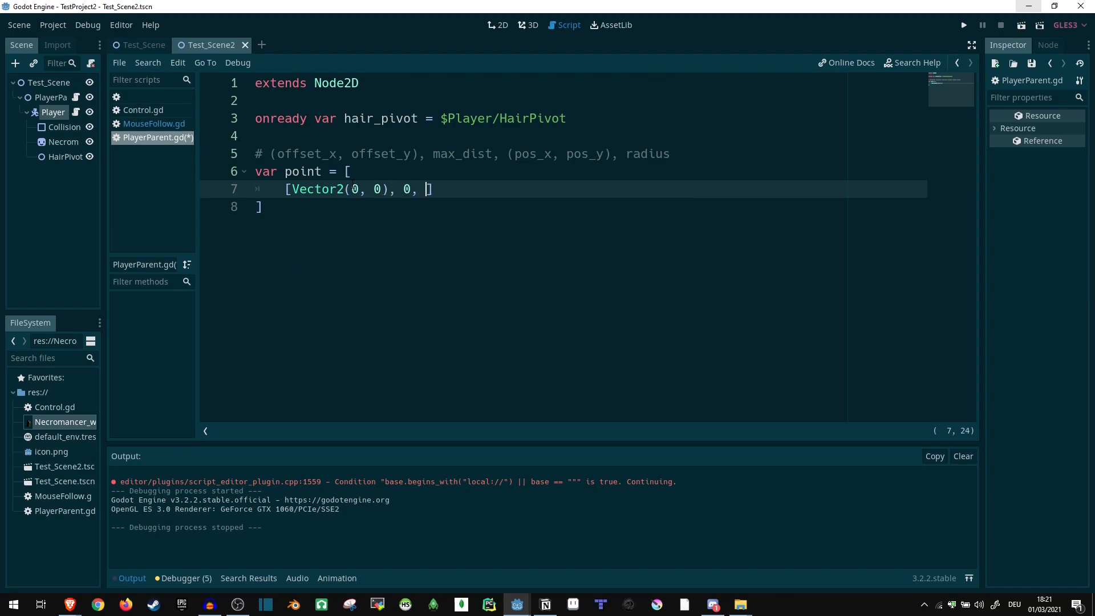
type("Vector2(0, 0),")
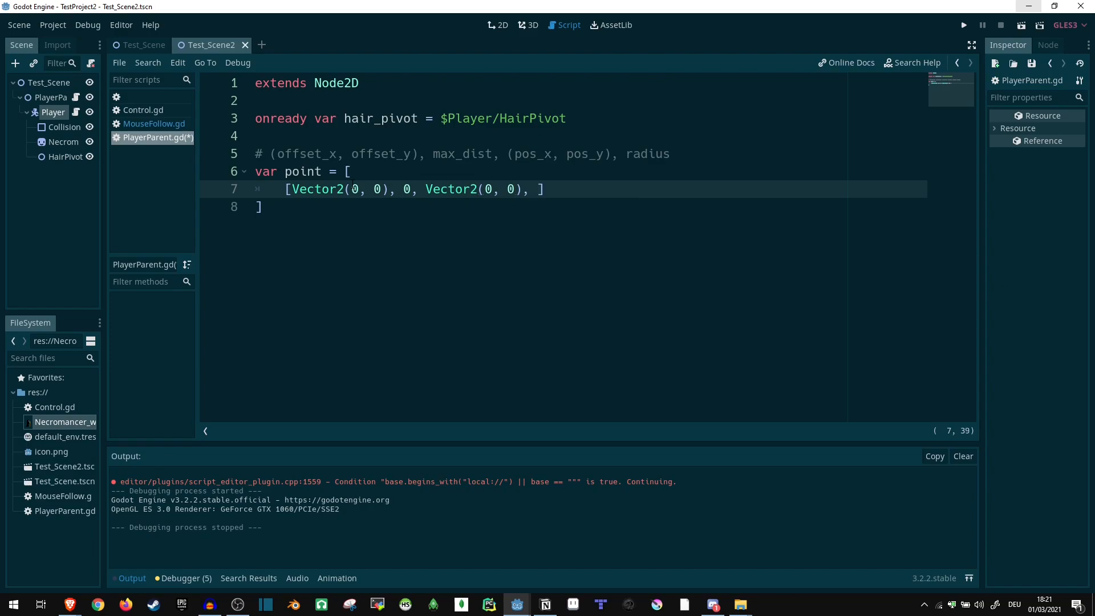
type("10")
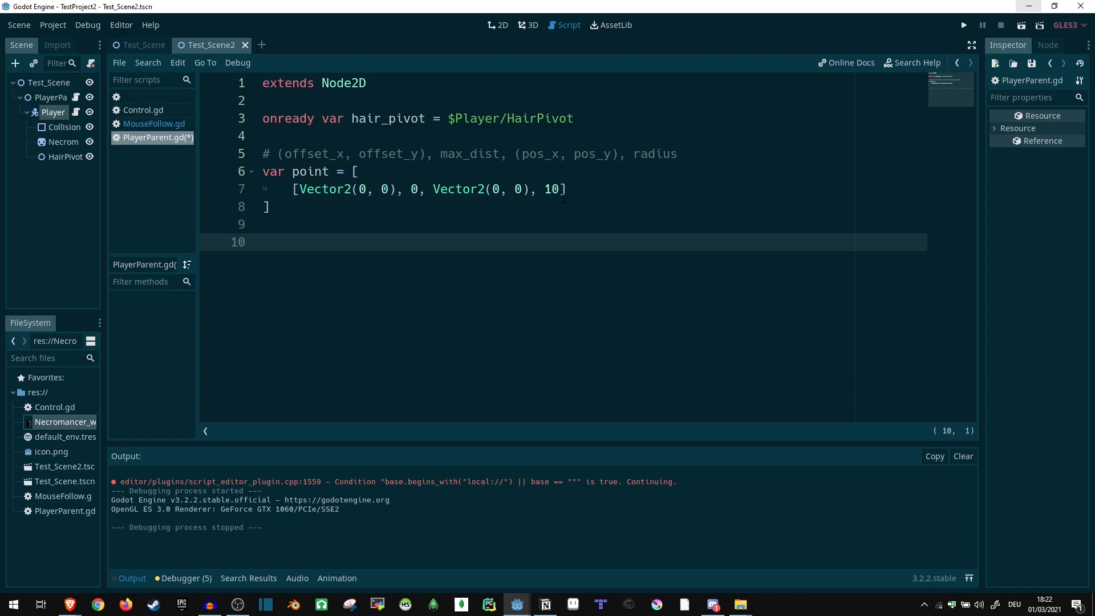
Write func _draw() looping over points with draw_circle(point[2], point[3], Color.green).
type("fun")
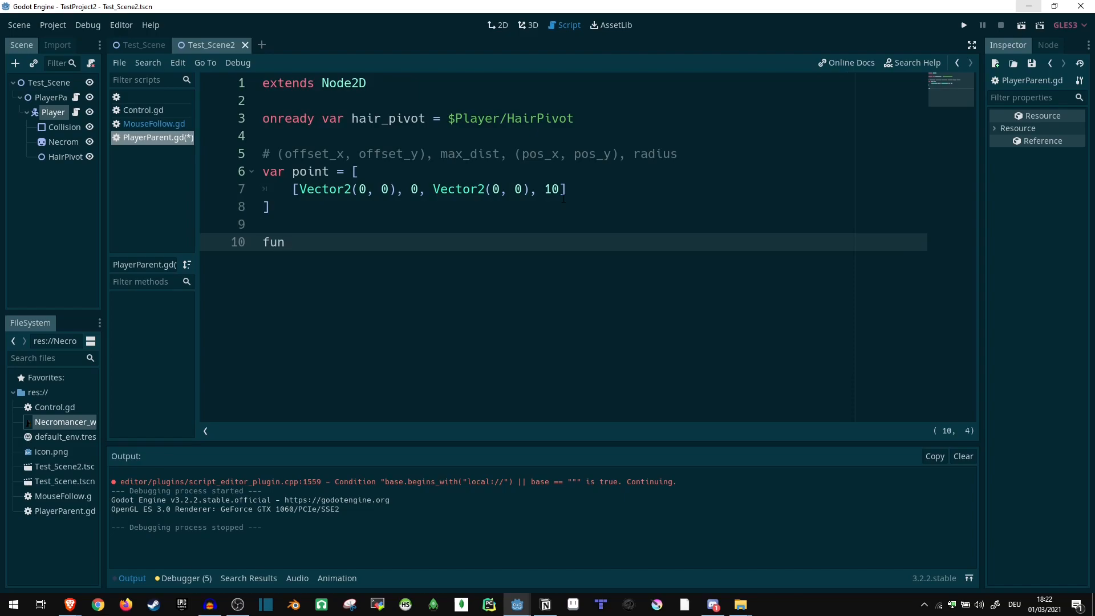
type("c _draw():")
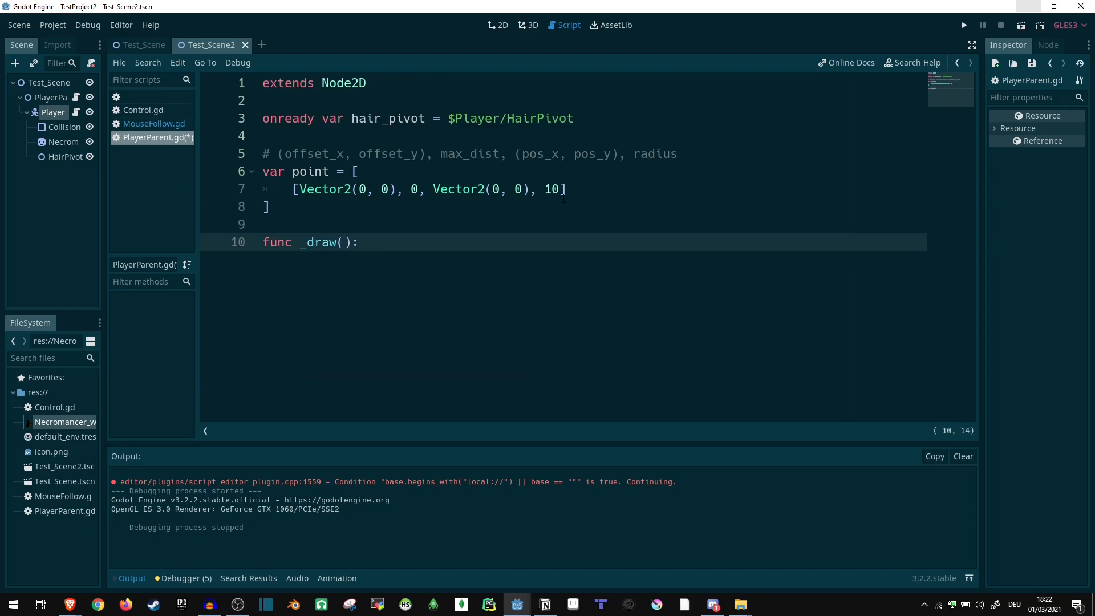
type("for")
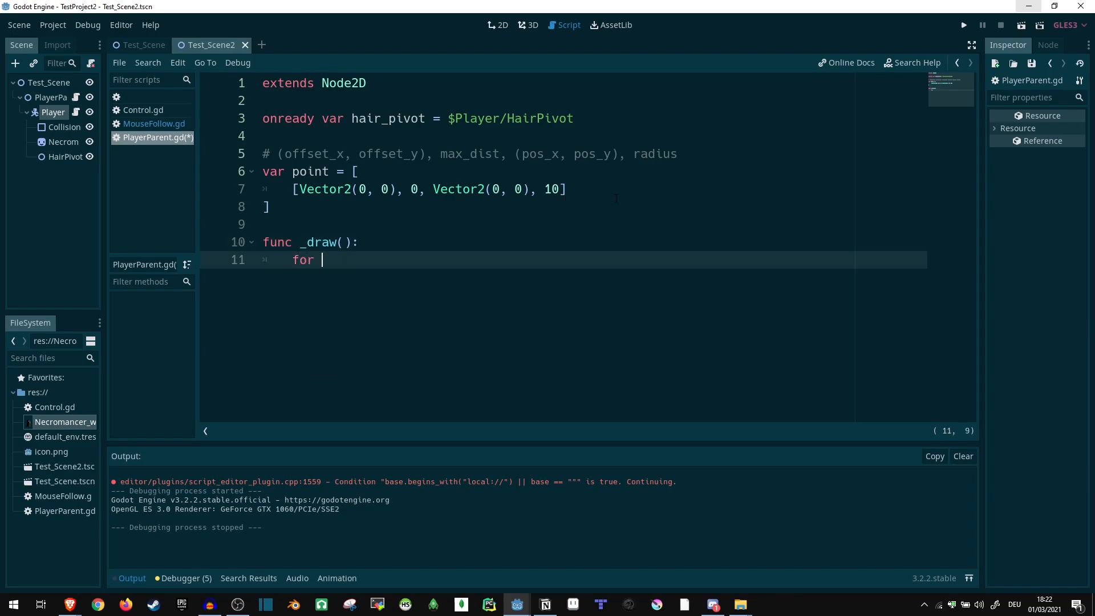
type("point in points:")
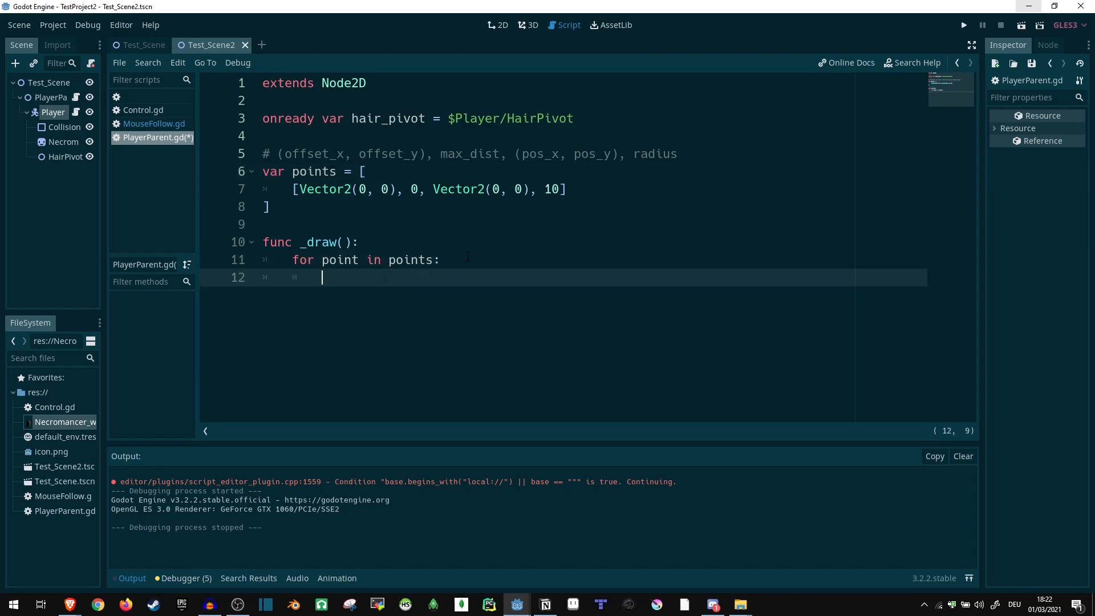
type("draw_circle(p")
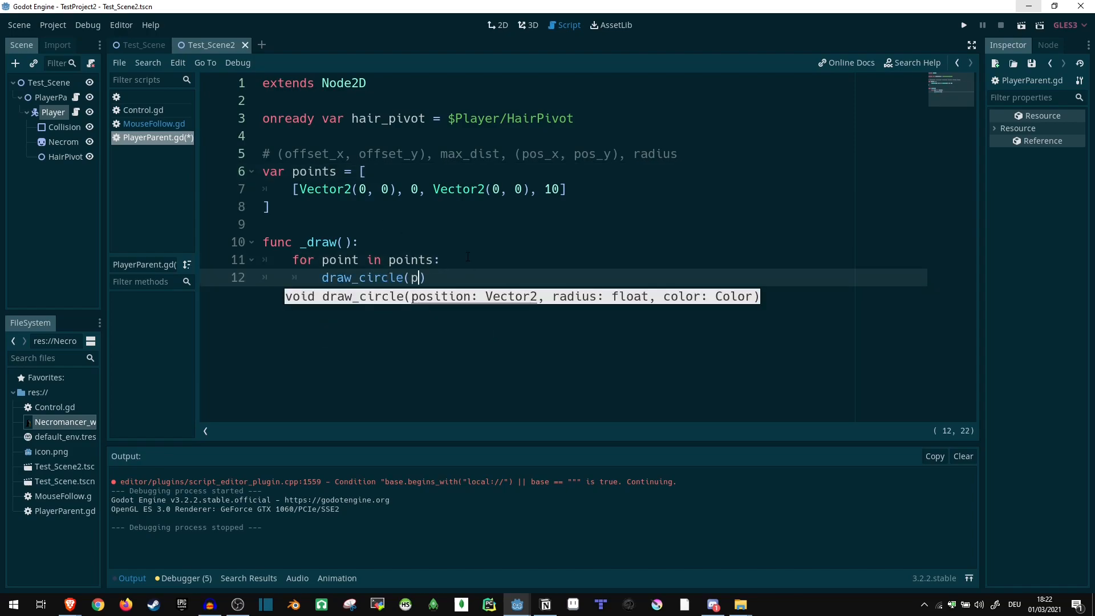
type("oint[2]")
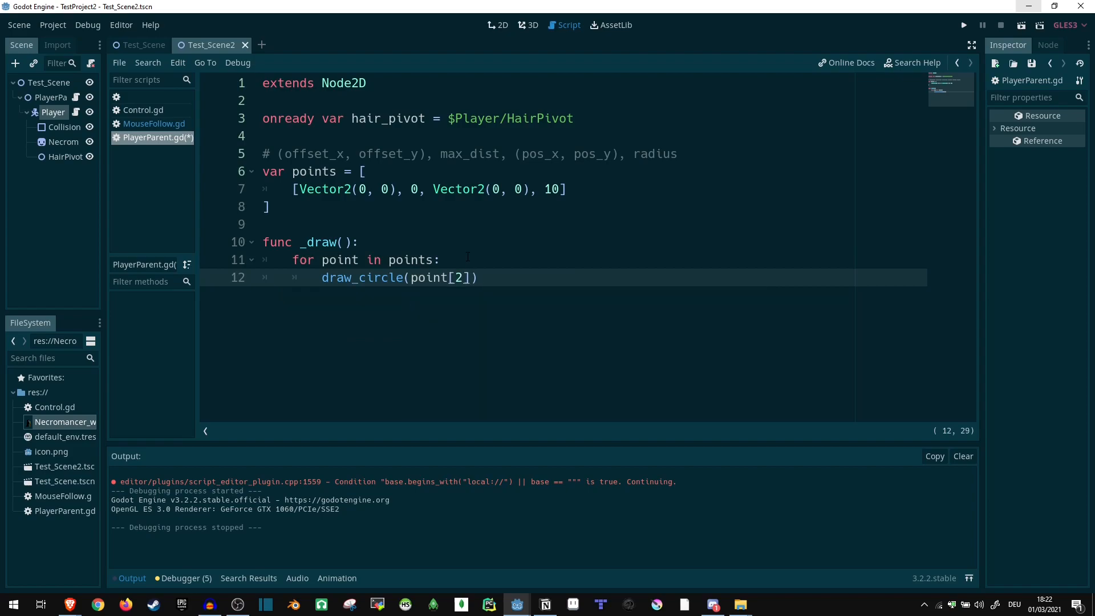
type(", point")
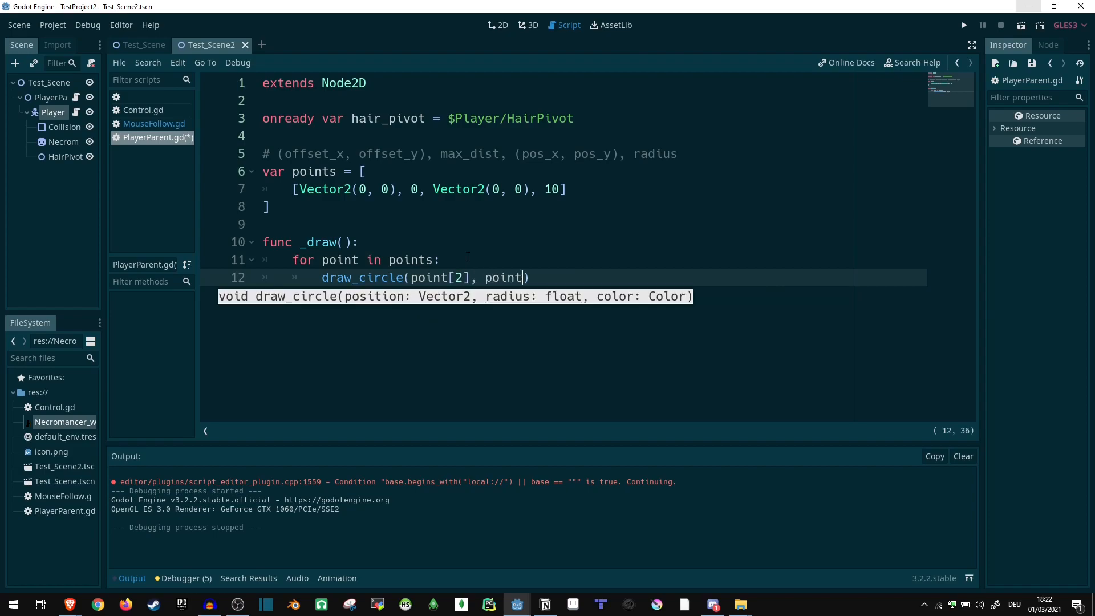
type("[3]")
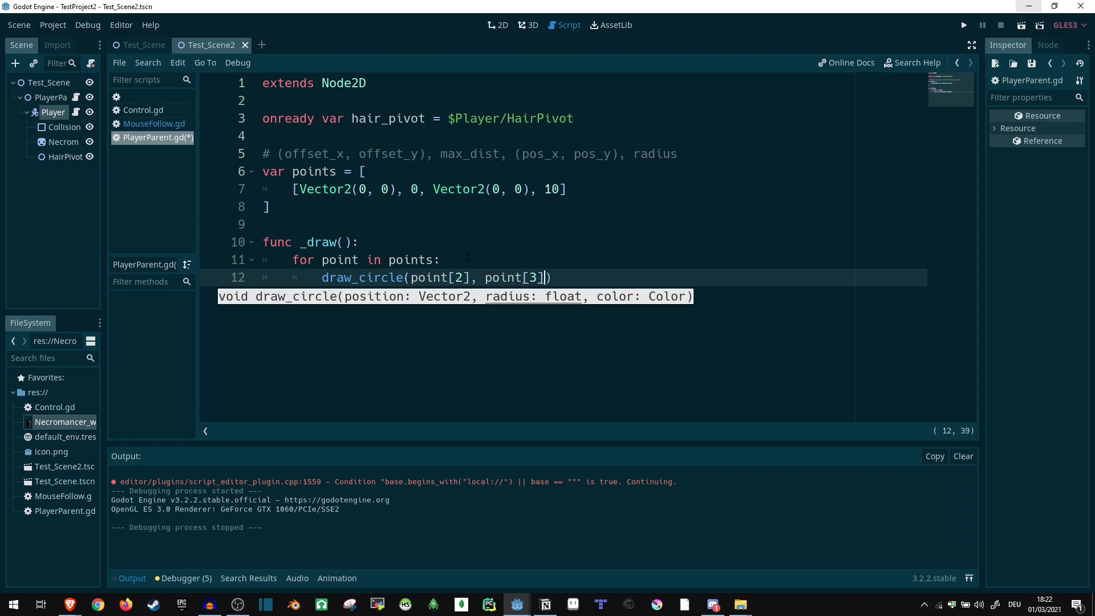
type(", Color")
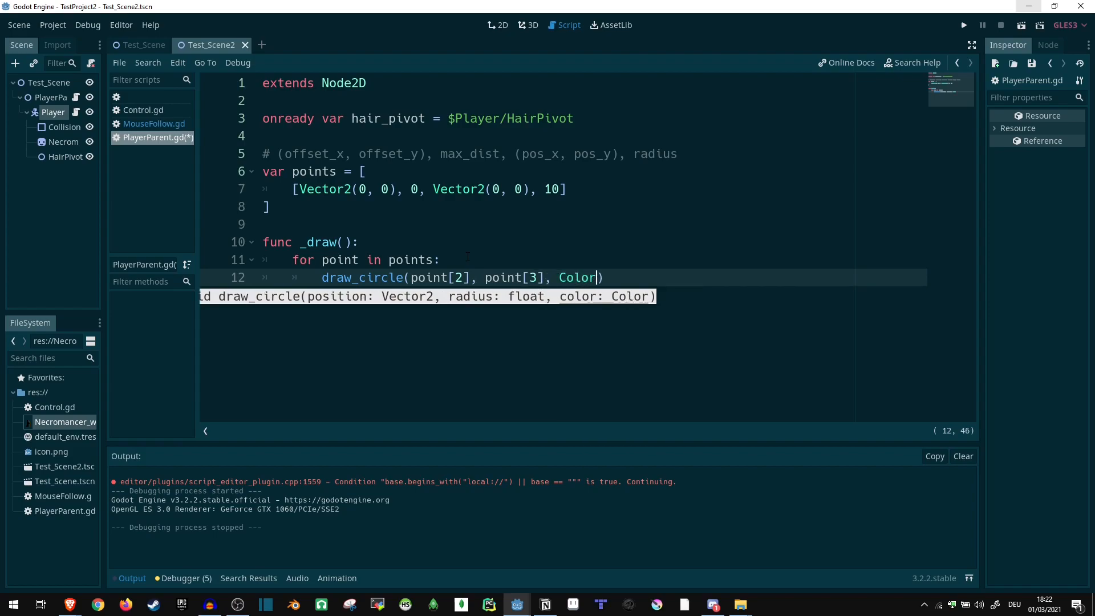
type(".green")
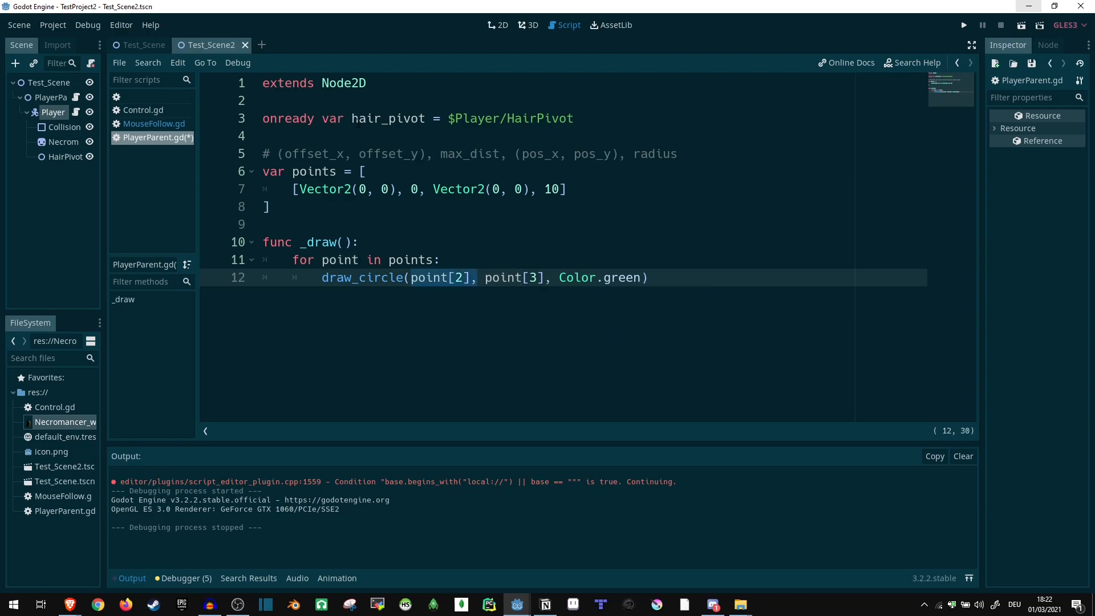
left_click(523, 154)
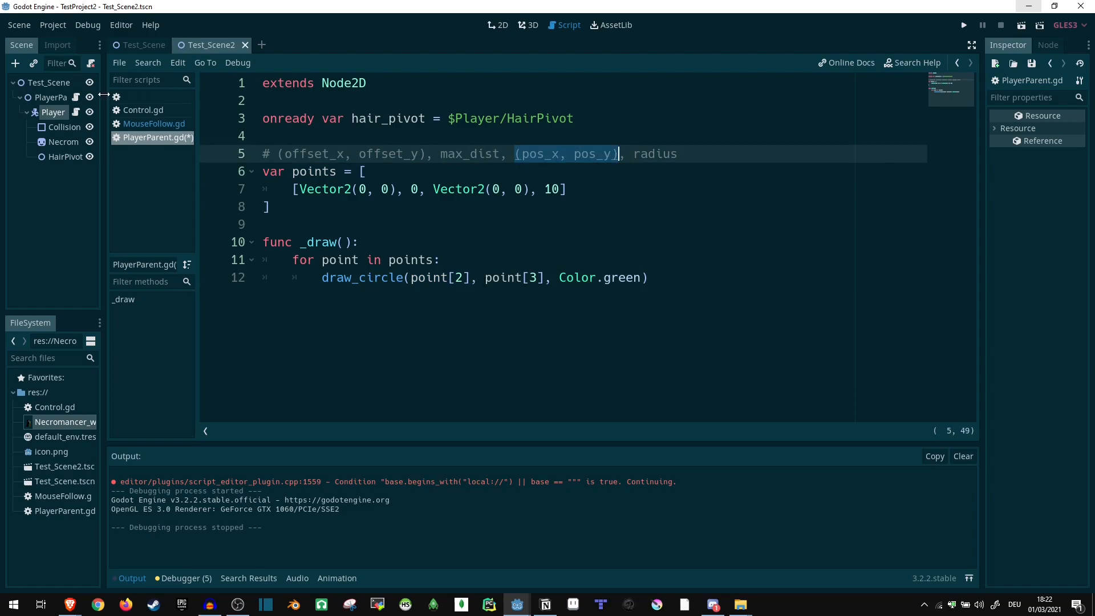
mouse_move(53, 97)
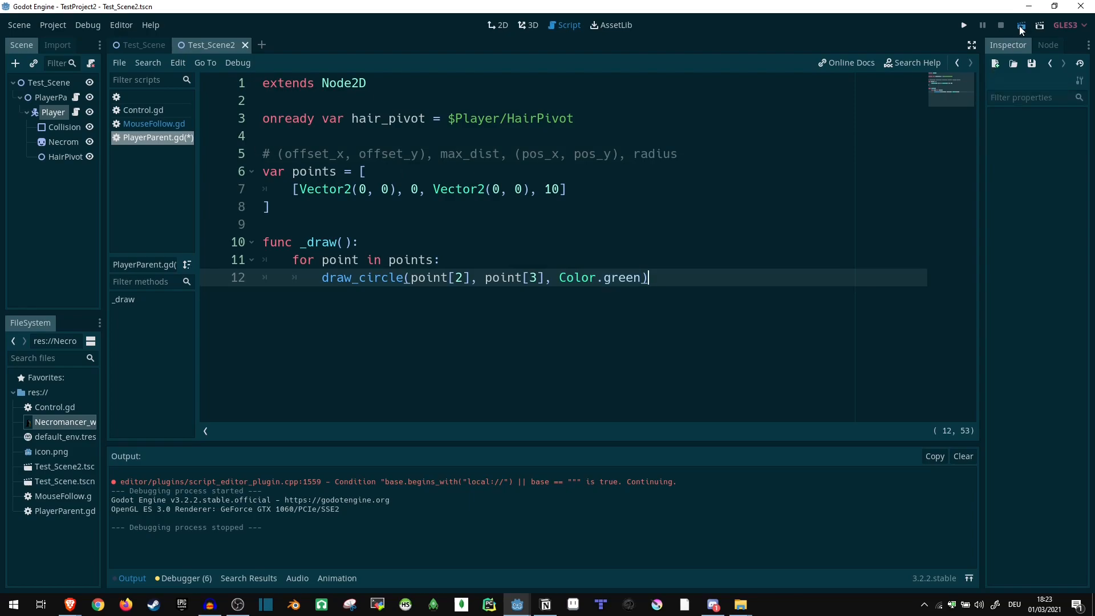
Choose the spot above _draw where the new function will go.
left_click(963, 25)
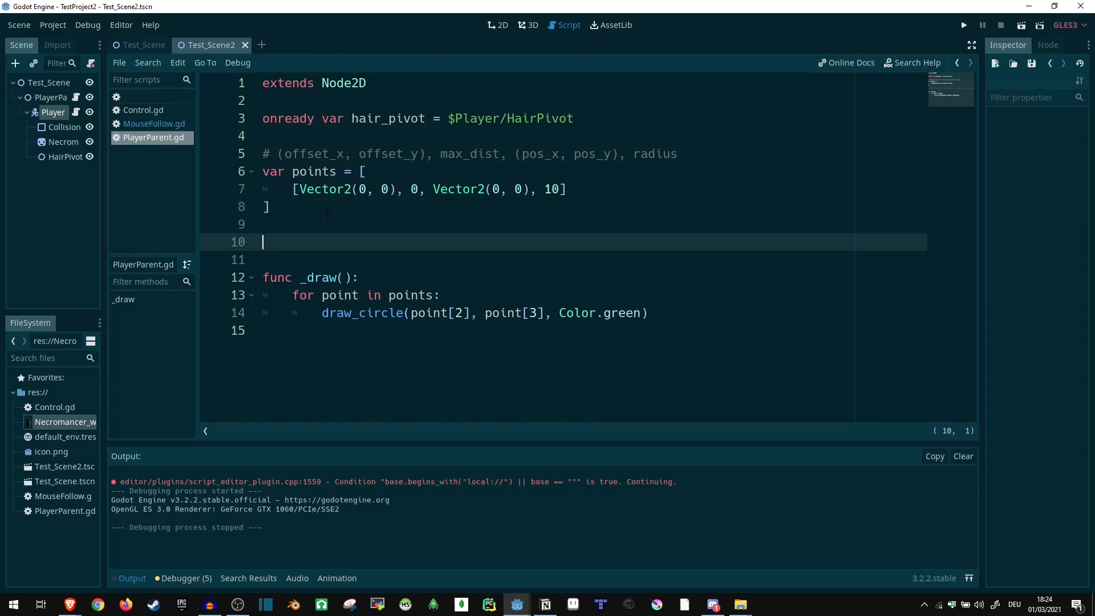
Add func _process(delta) that calls update().
type("func _process(delta):")
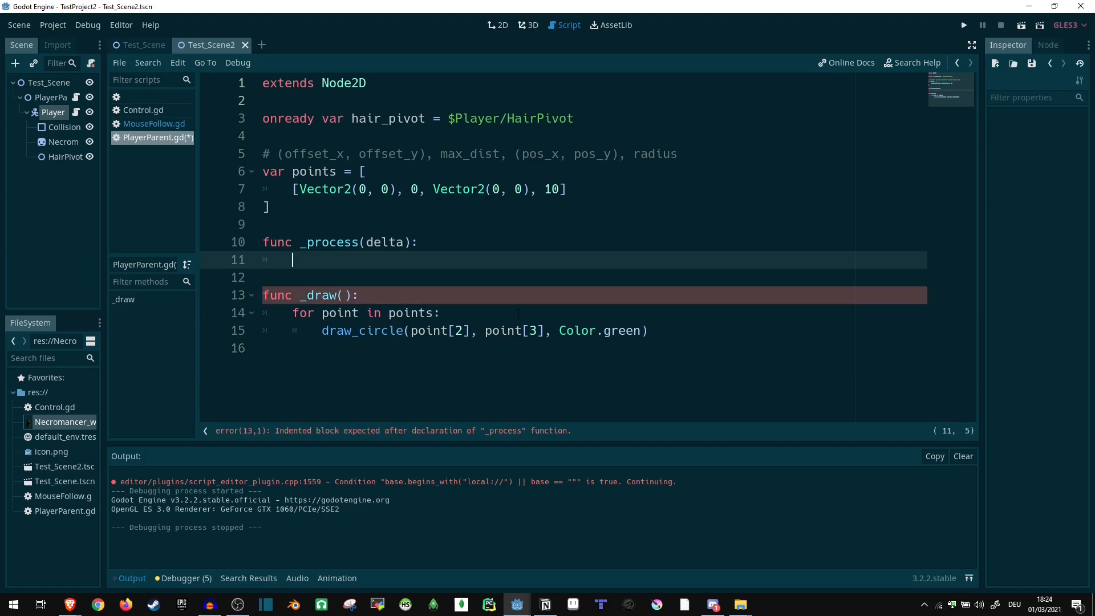
type("update(")
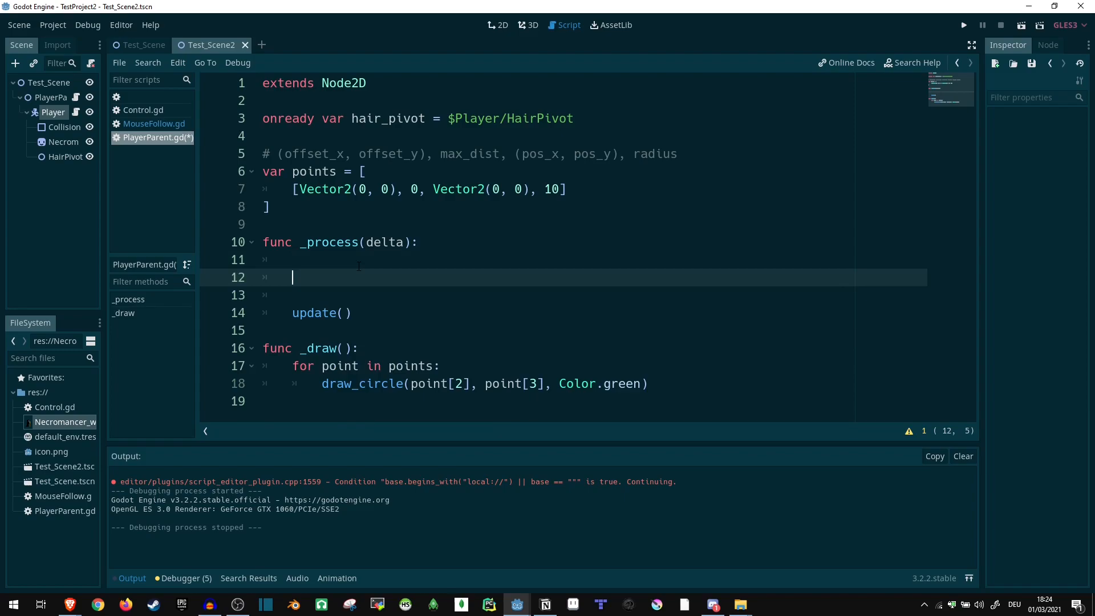
Write the loop header 'for i in range(len(points)-1, -1, -1):' inside _process.
type("f")
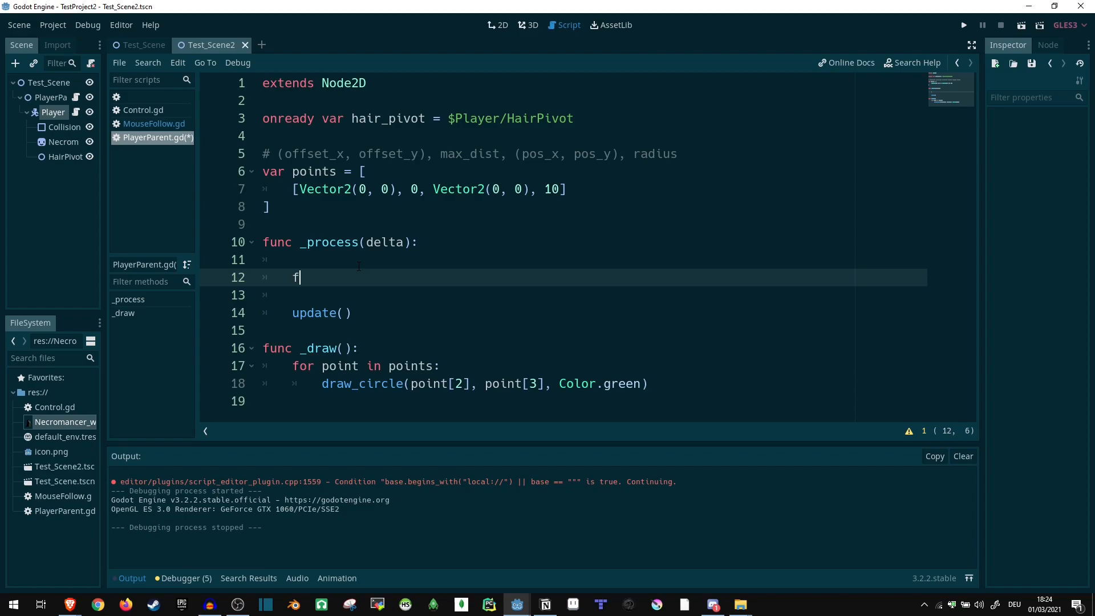
type("or i in range(len(po")
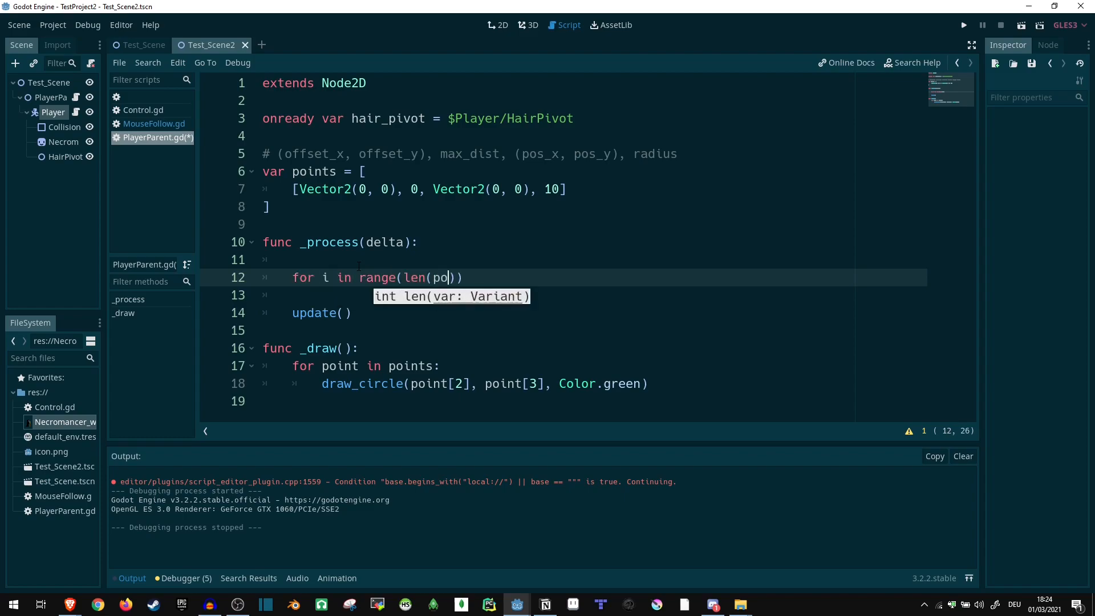
type("ints)-1,")
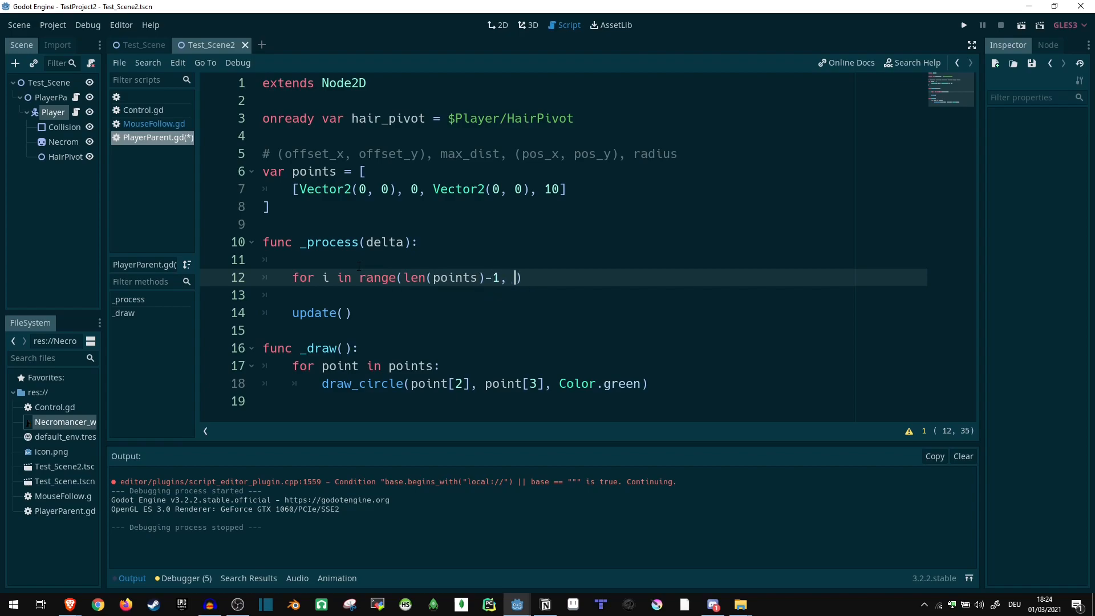
type("-1, -1")
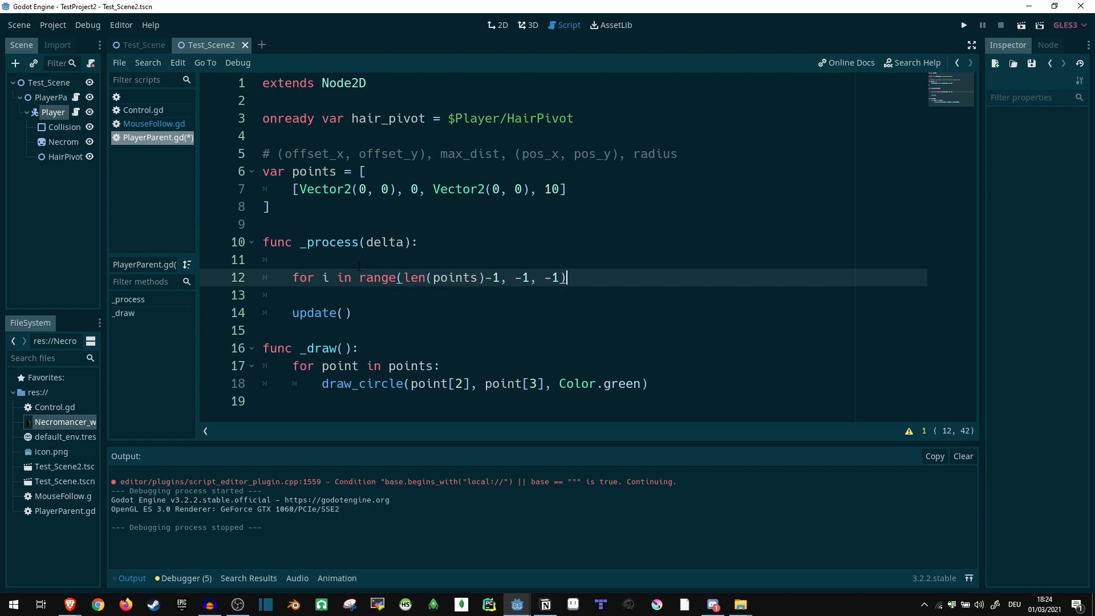
type(":")
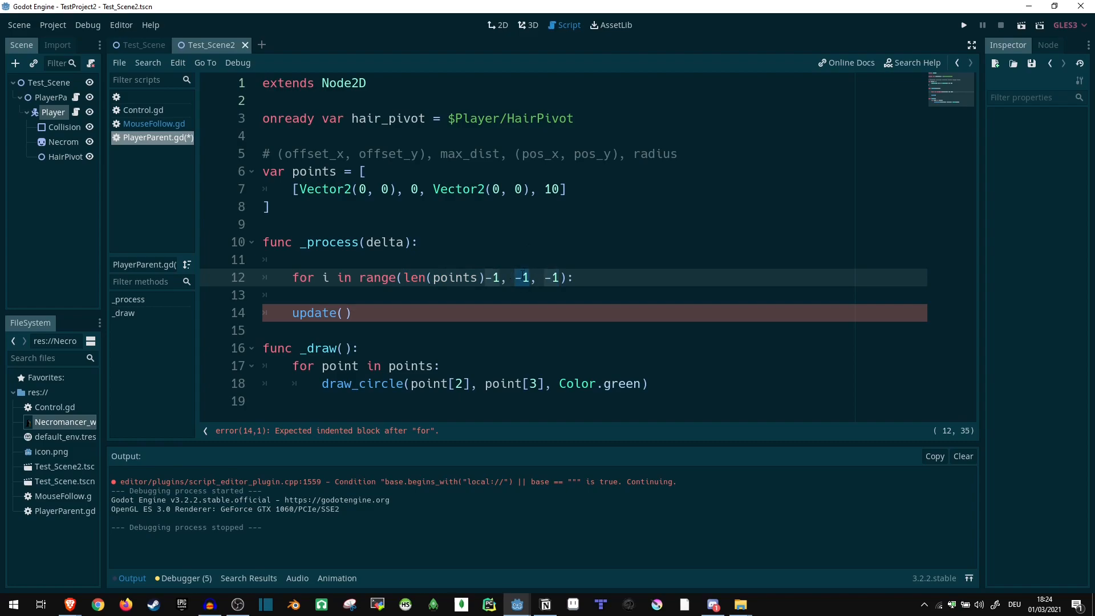
Start an indented body line inside the reverse loop, beginning an 'if'.
key("Return")
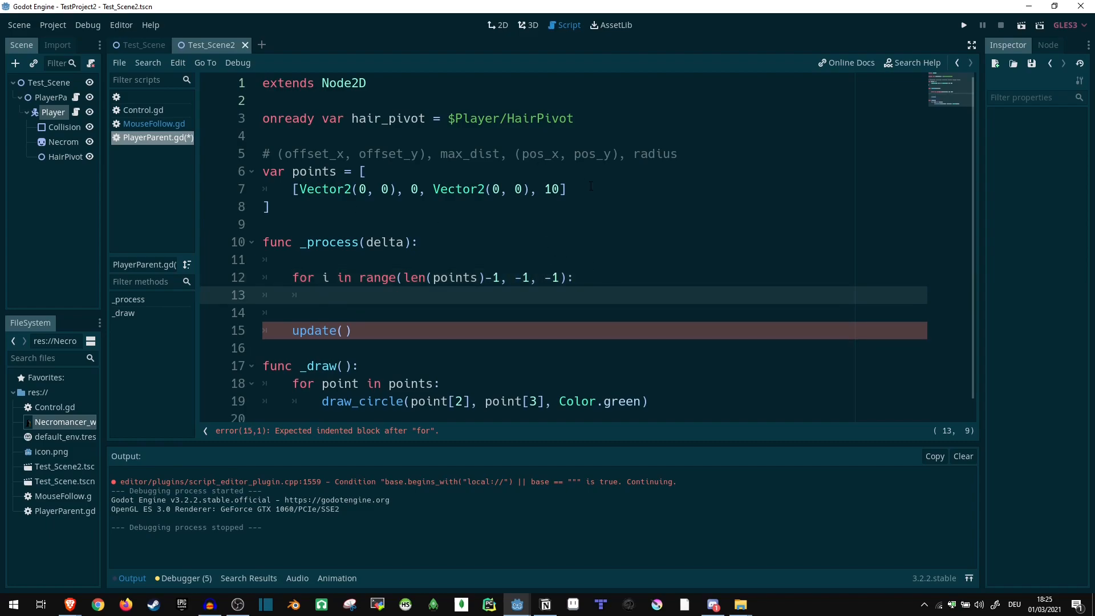
left_click(322, 294)
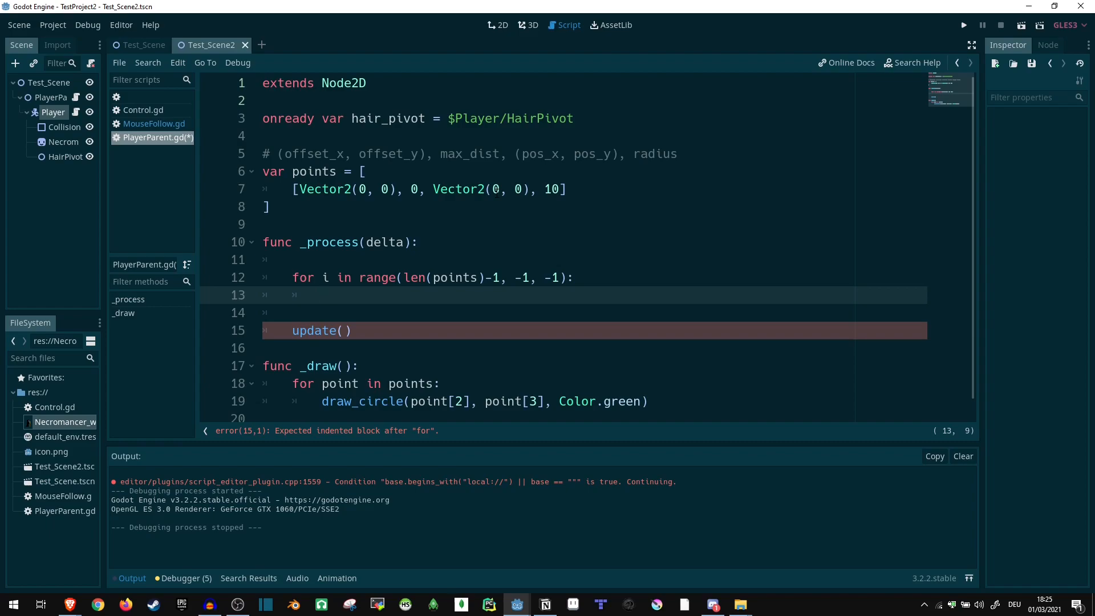
left_click(322, 295)
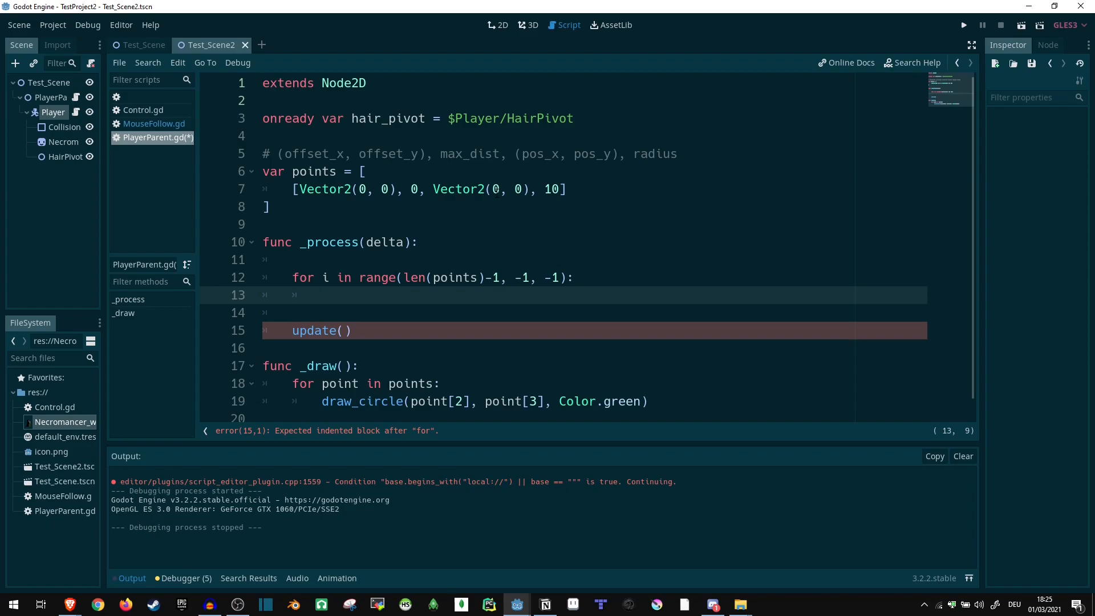
left_click(322, 294)
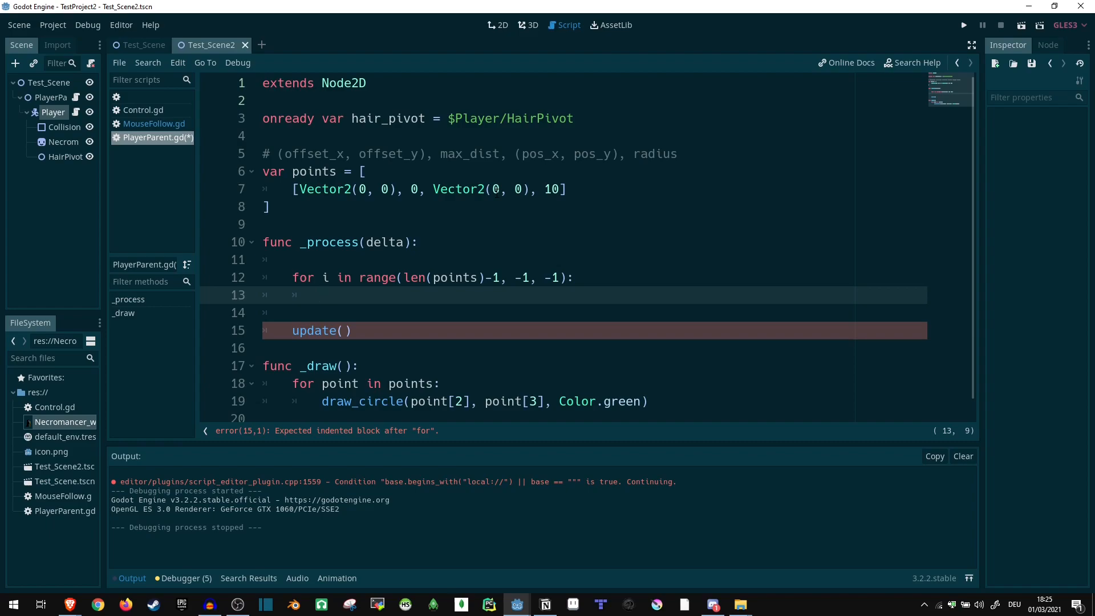
type("i")
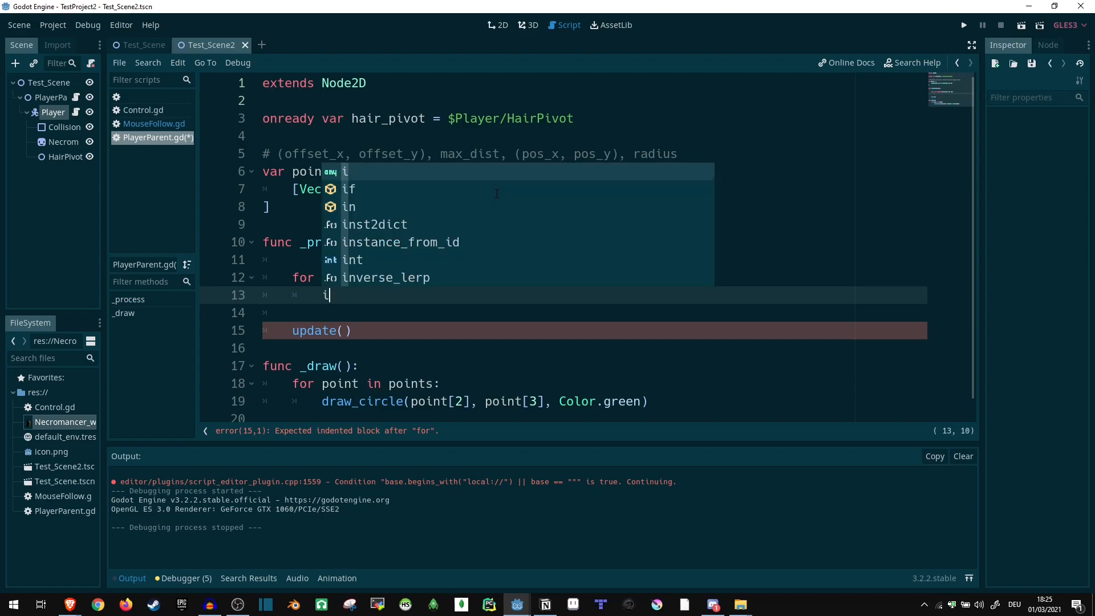
Write 'if i == 0: points[i][2] = hair_pivot.global_position'.
type("f i == 0:")
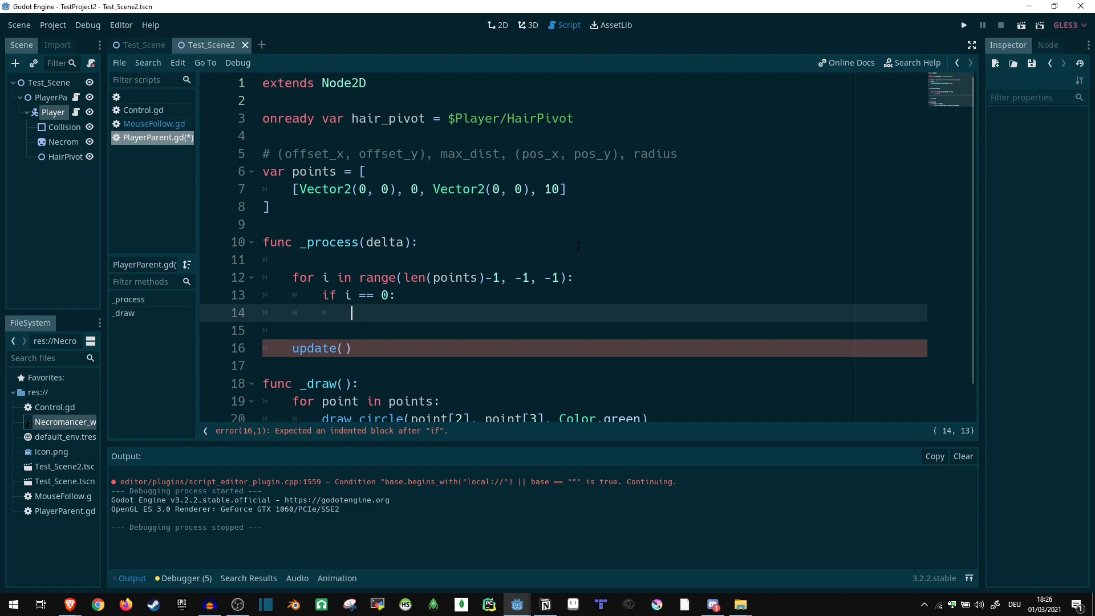
type("poi")
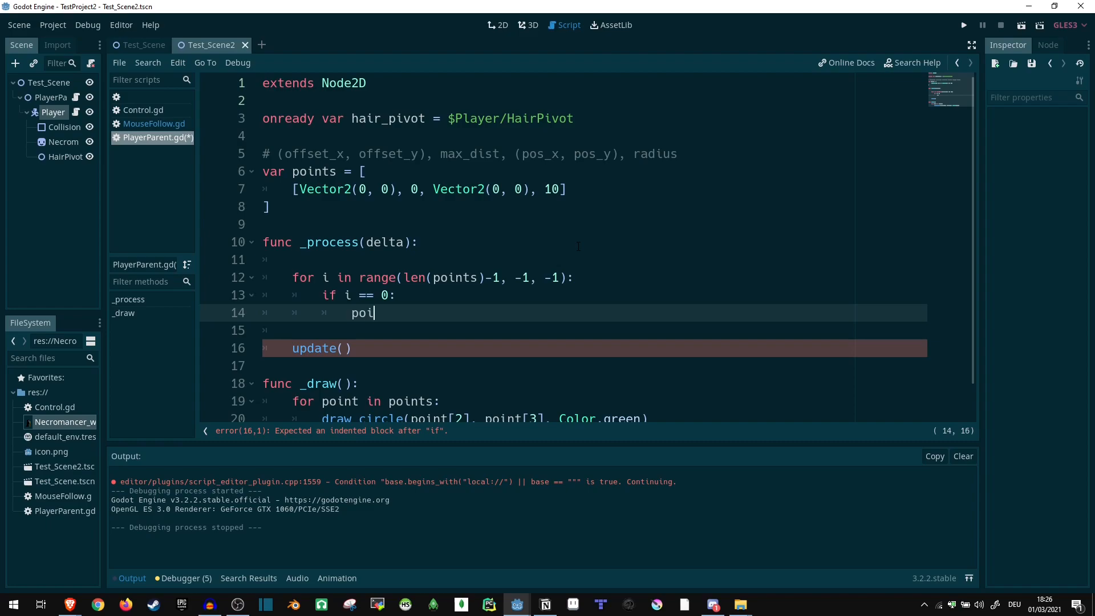
type("nts[i]")
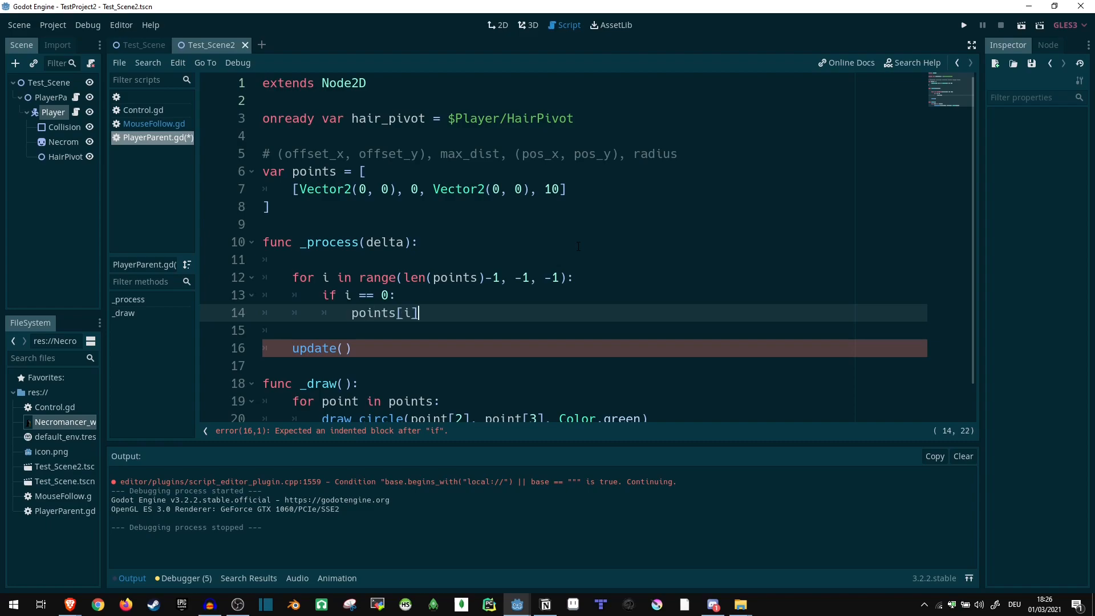
type("[2] = hair_pivot.glob")
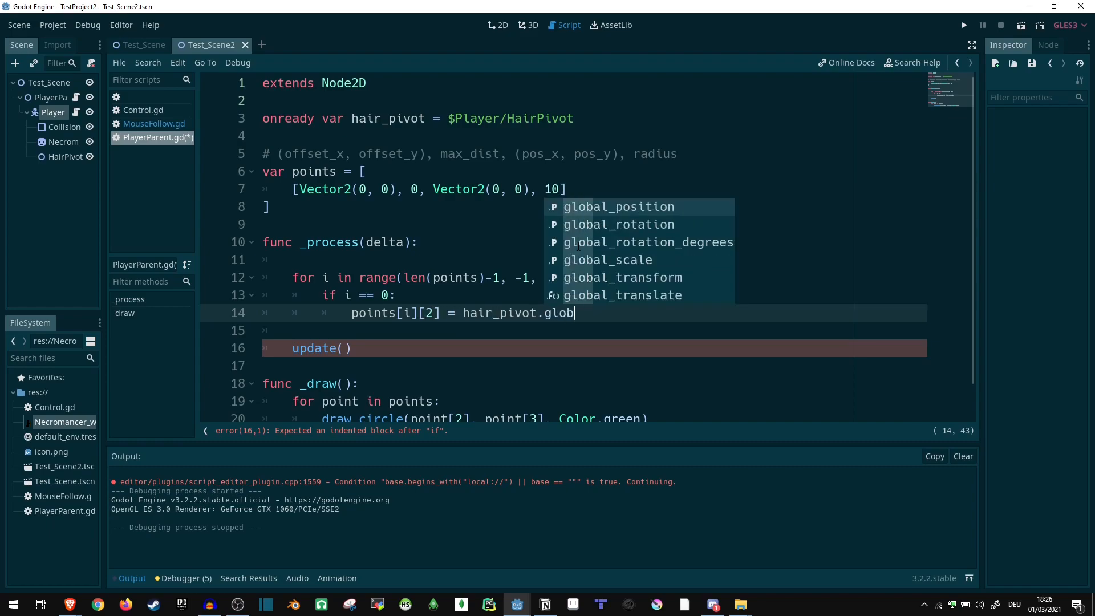
left_click(617, 206)
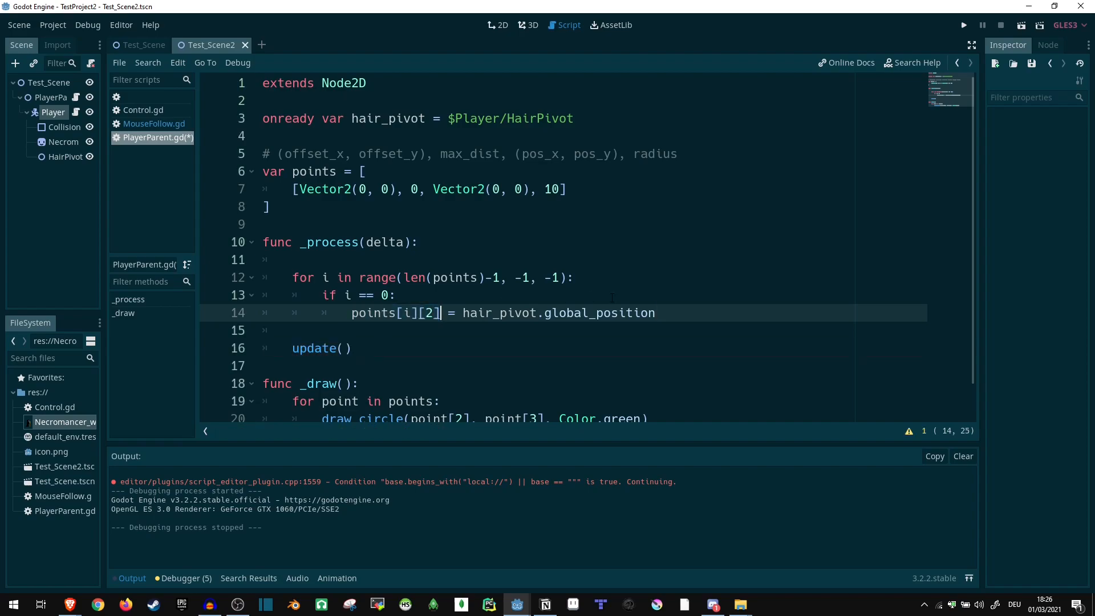
Add 'continue' and a '# TODO update other points' comment after the branch.
type("co")
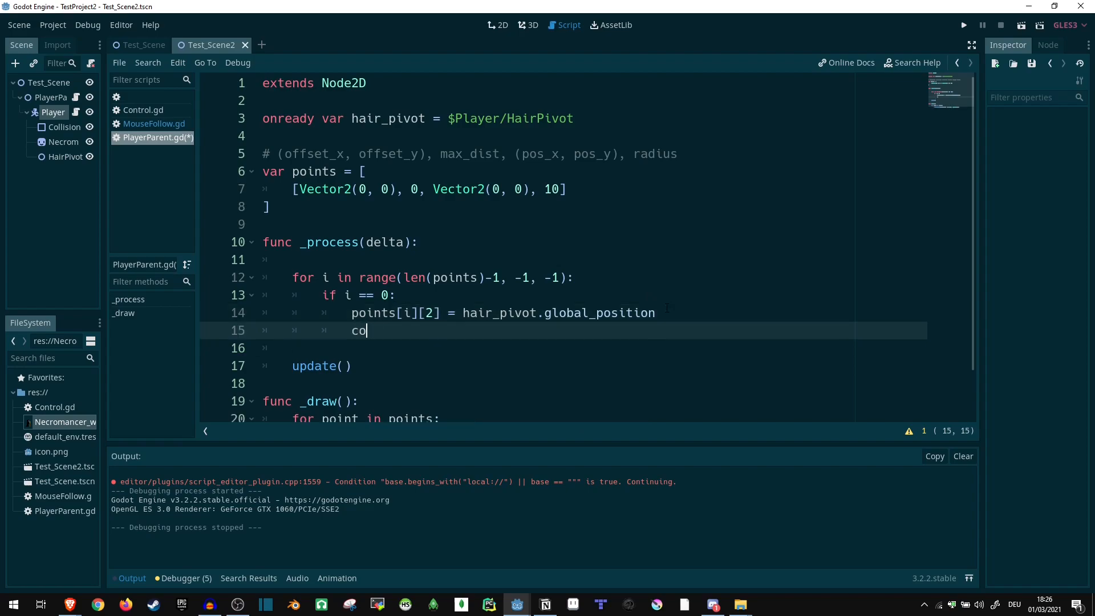
type("int")
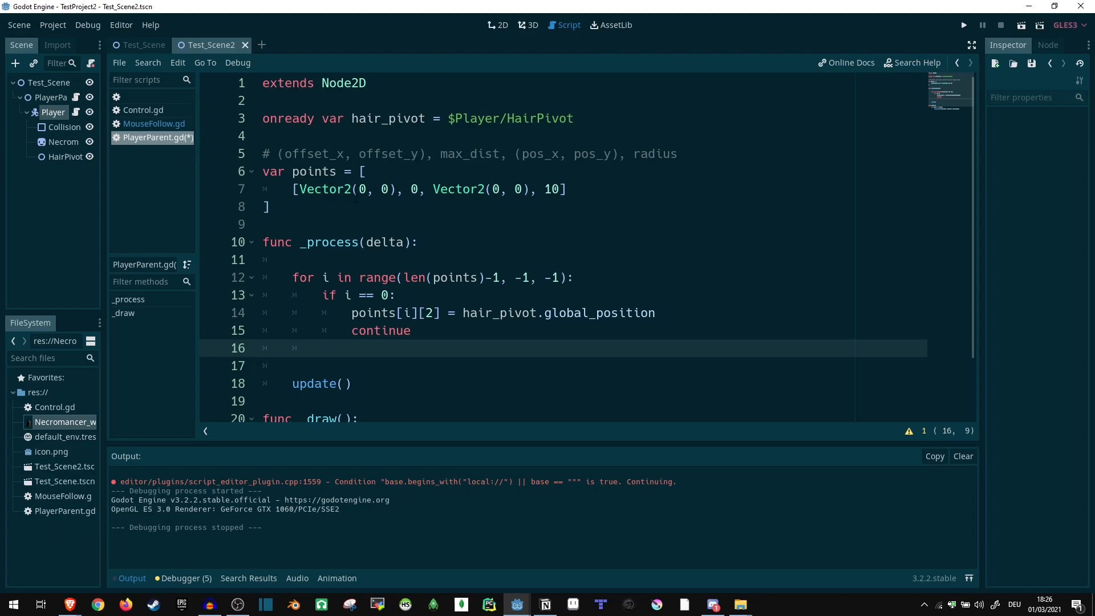
type("# TODO update other points")
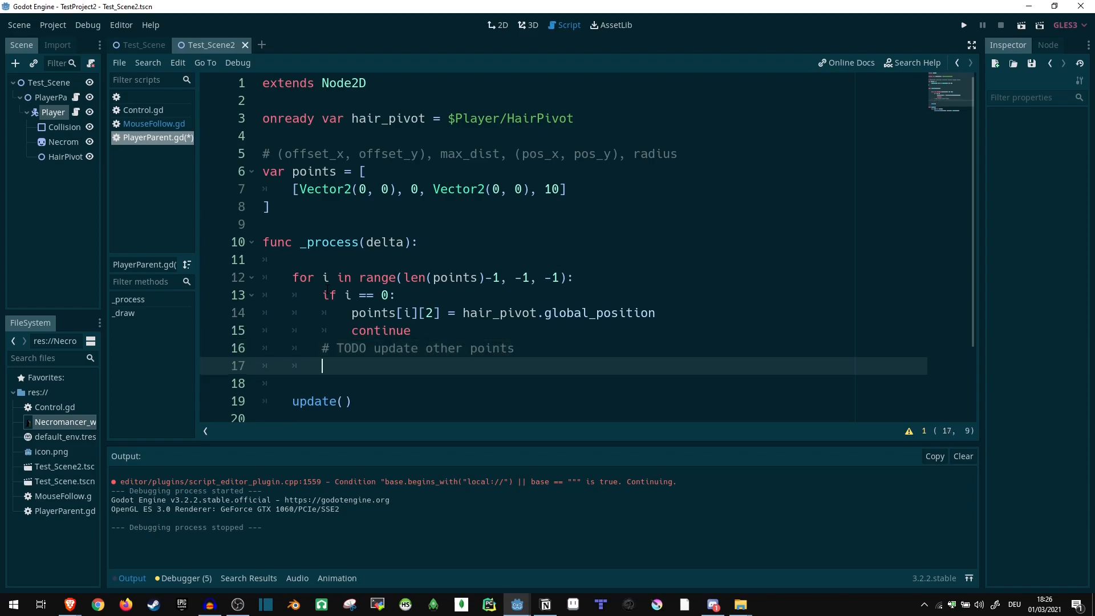
Run the scene to see the green circle at the player's head.
left_click(962, 24)
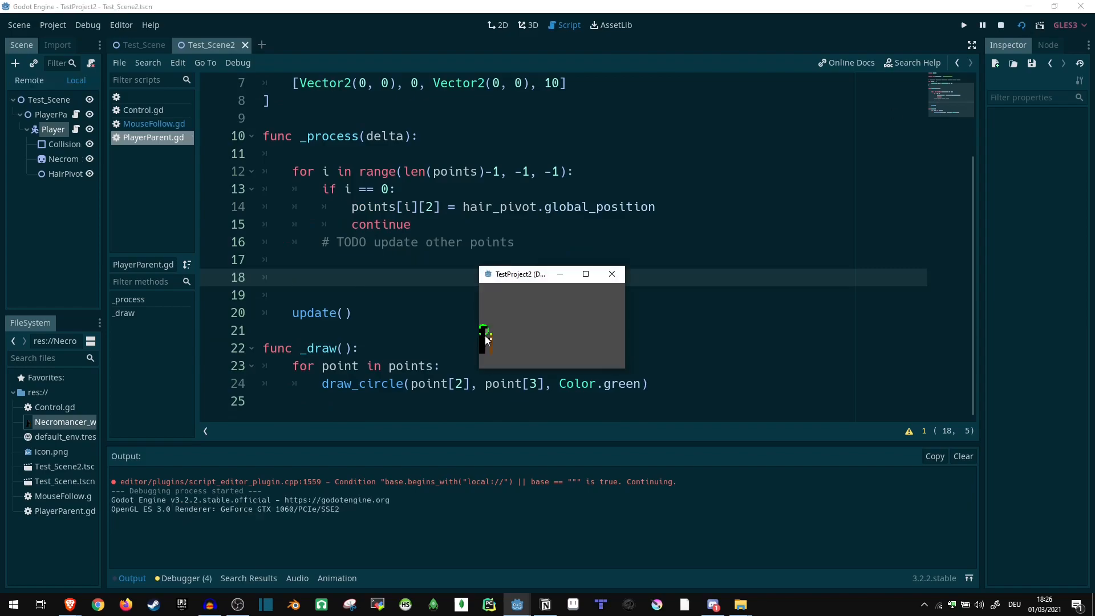
left_click(585, 273)
type(",")
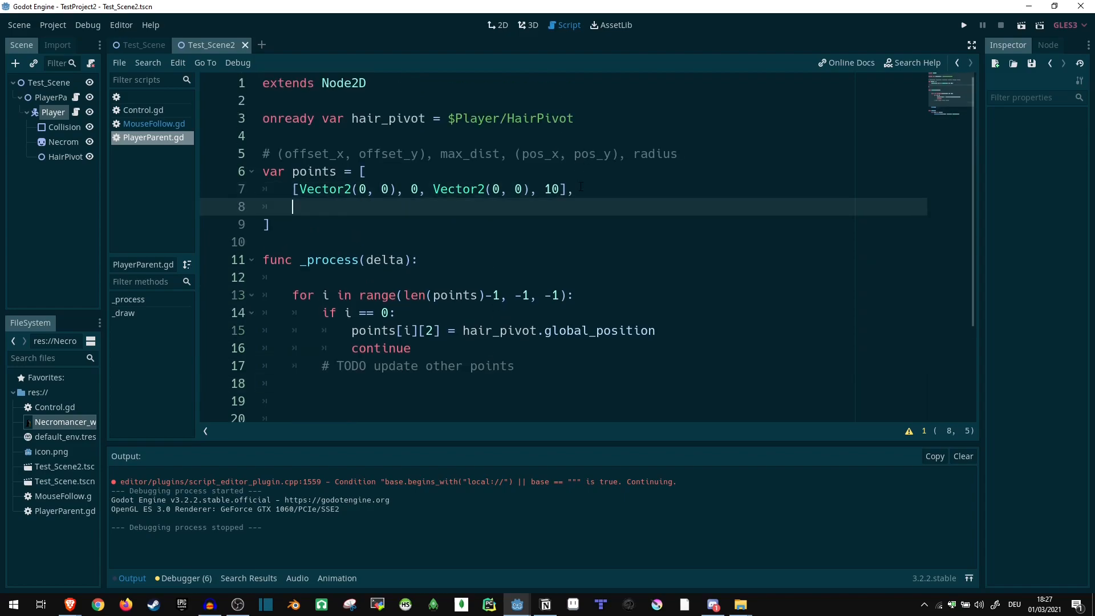
Write the second hair point as offset (-2, 3), distance 4, position (0, 0), radius 8.
type("[Veco")
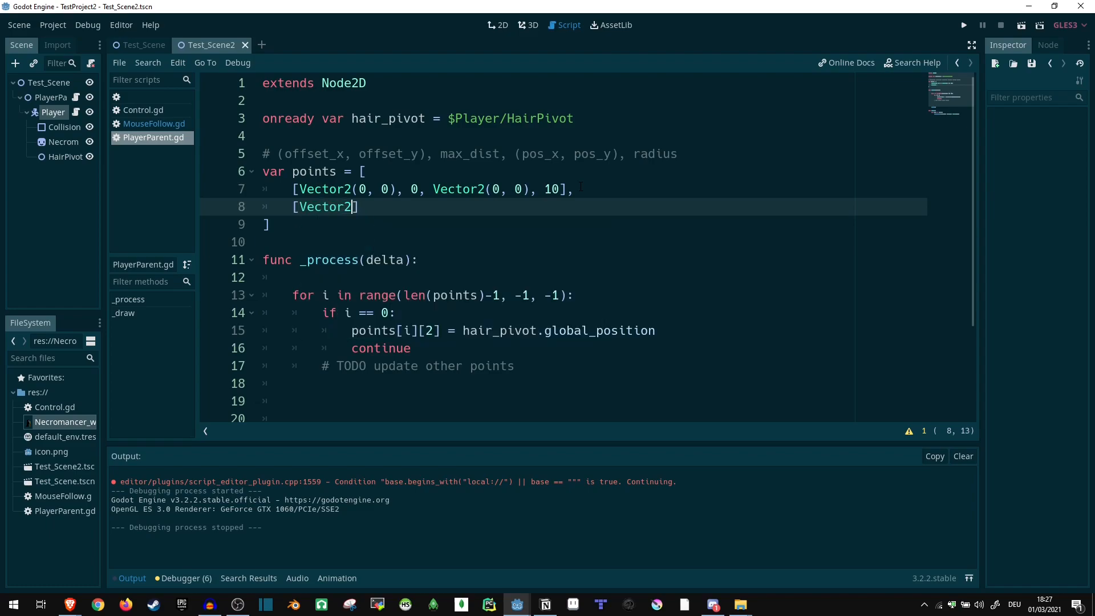
type("-2,)")
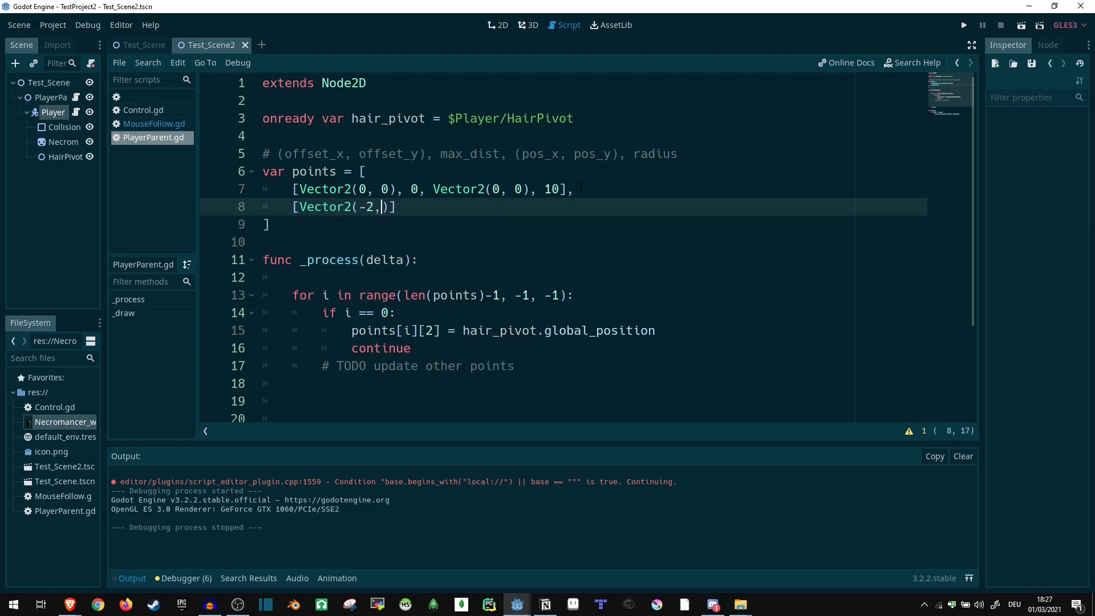
type("3),")
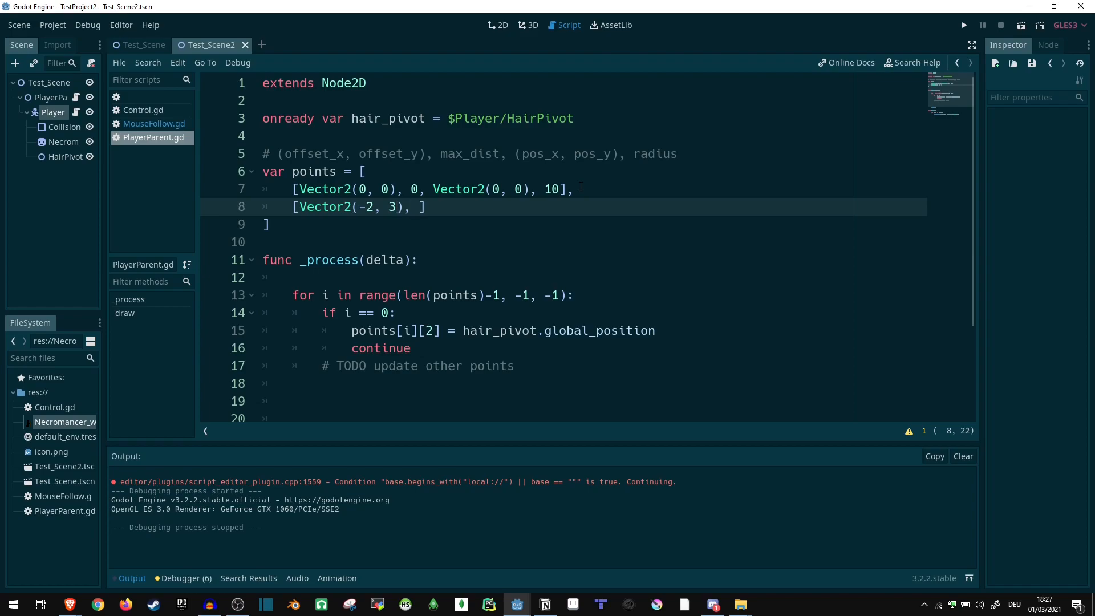
type("4,")
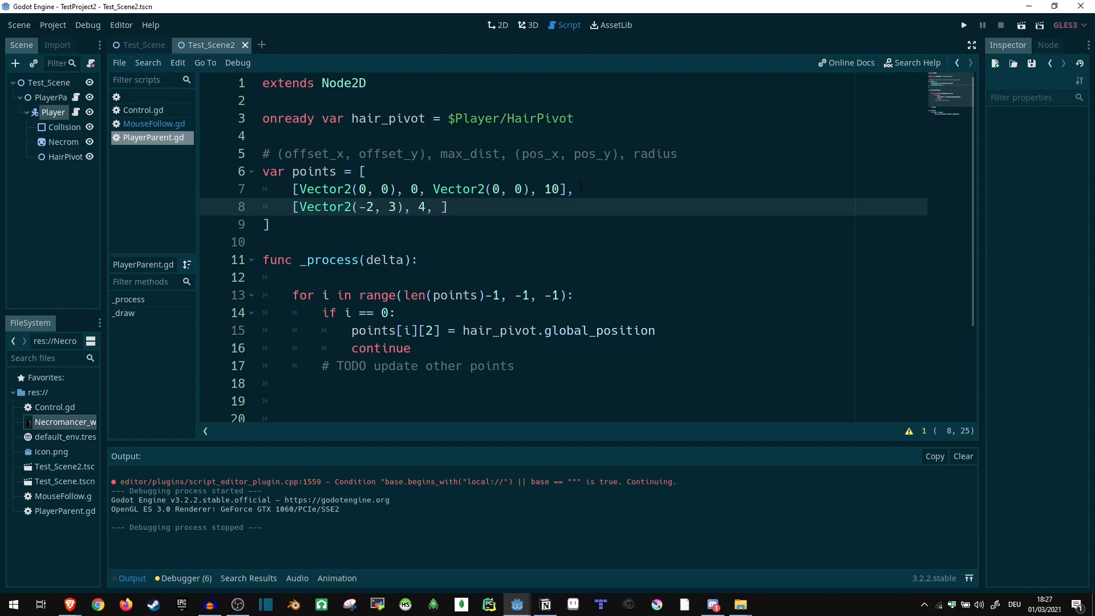
type("Vector2()")
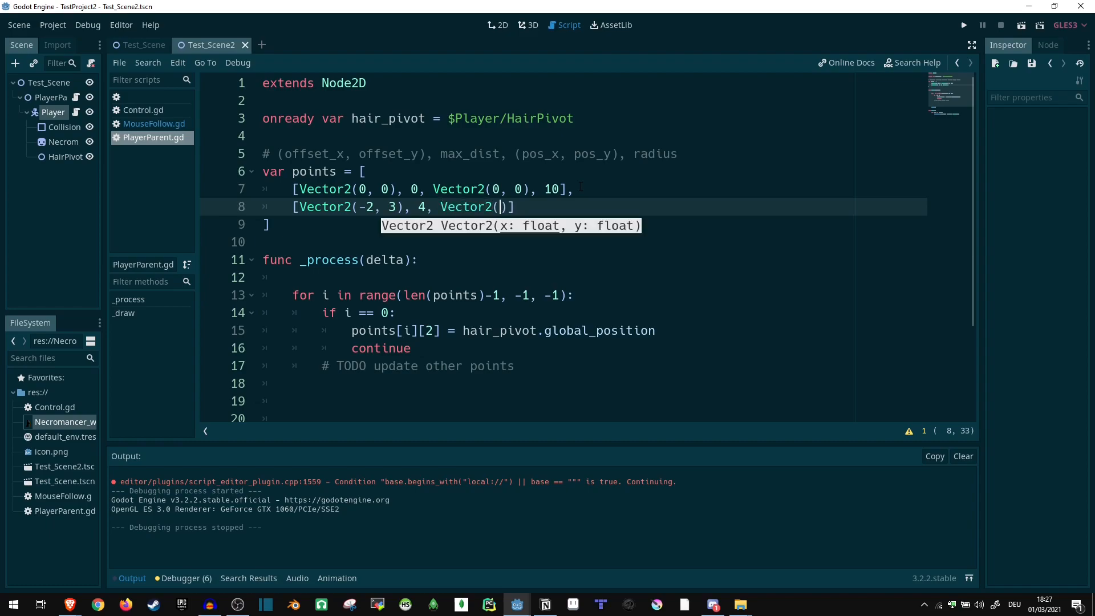
type("-1, 3")
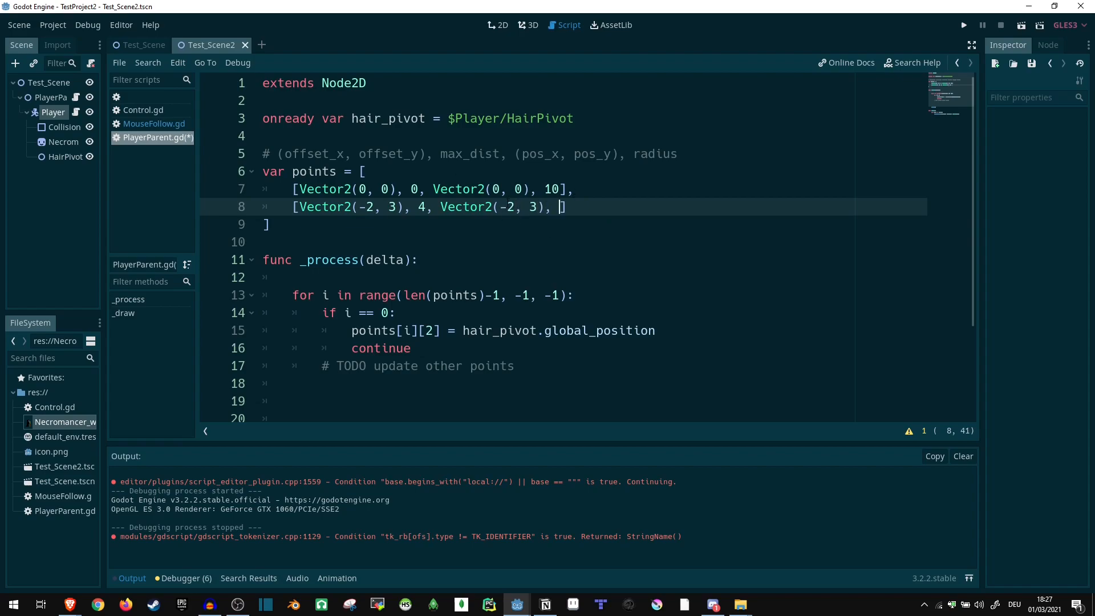
key("BackSpace")
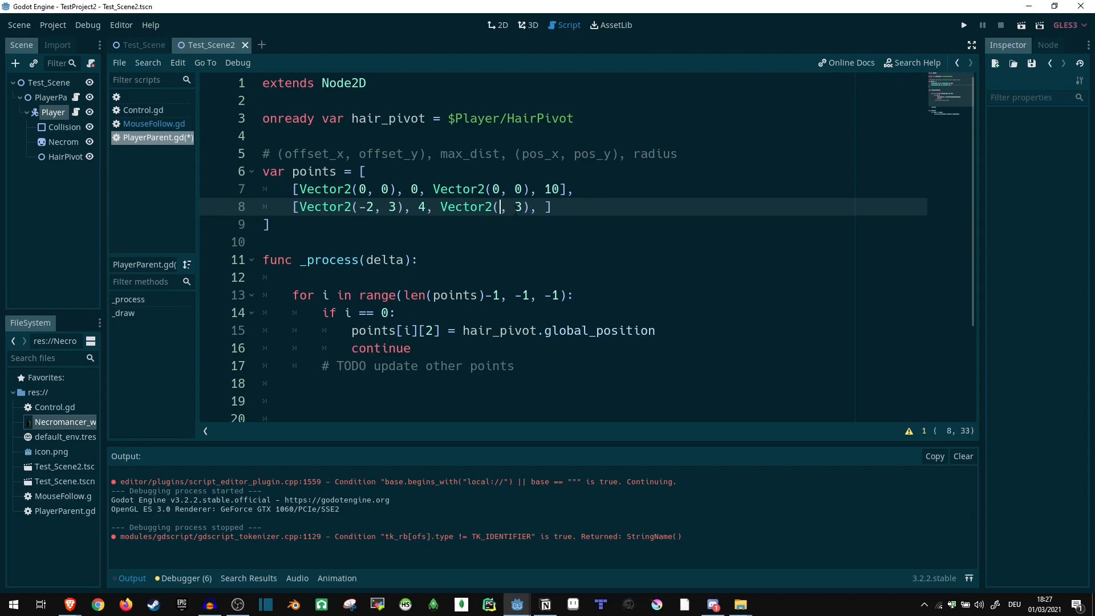
type("0, 0")
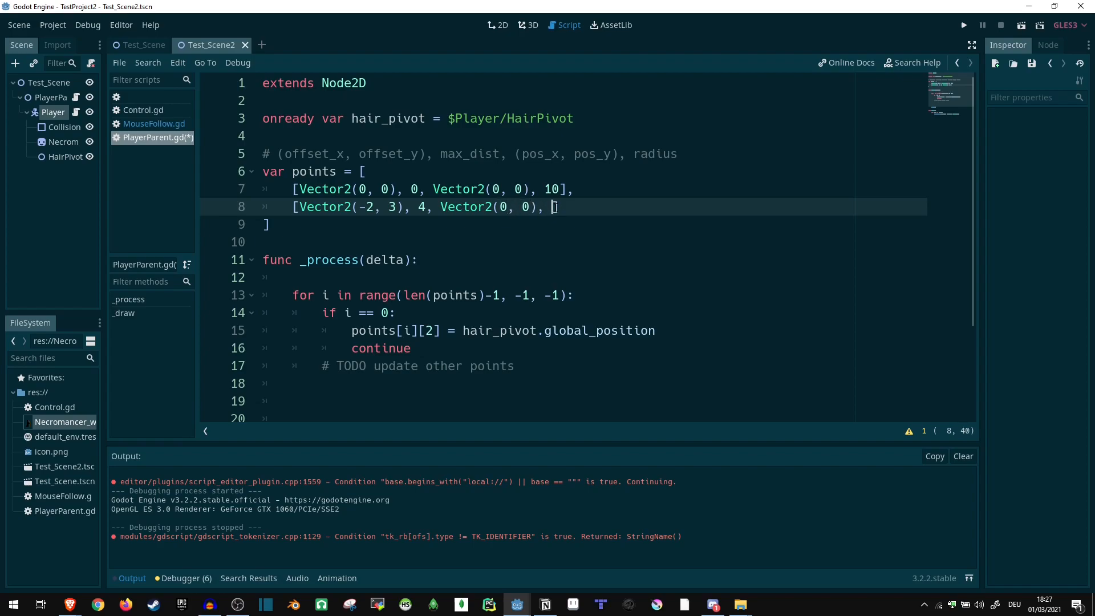
type("8")
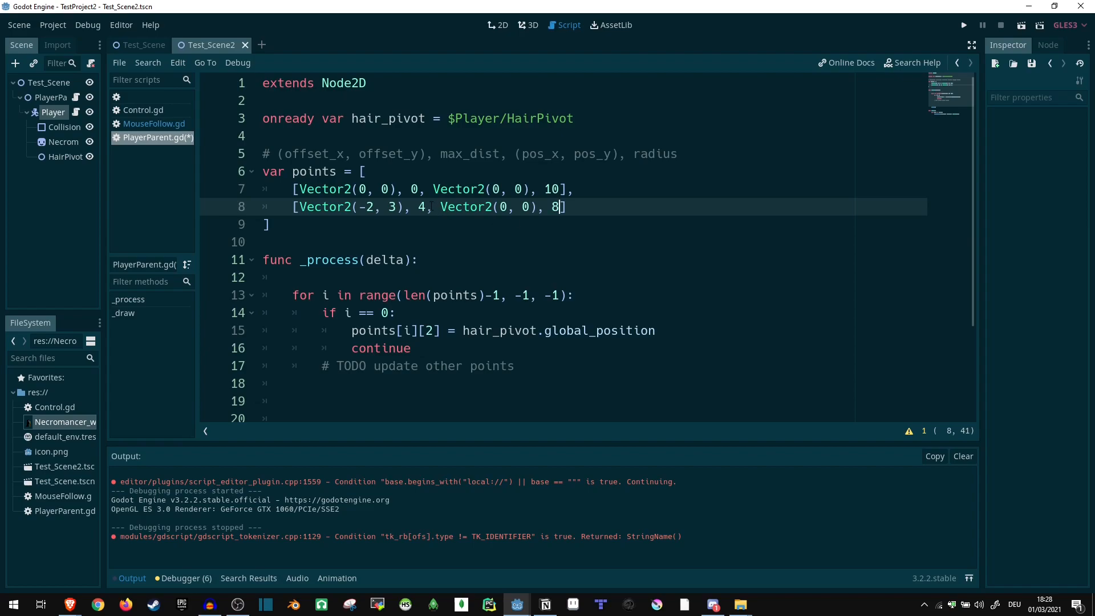
Add a third hair point with offset (-1, 3), distance 3.5, radius 7, then launch a test run.
left_click(428, 207)
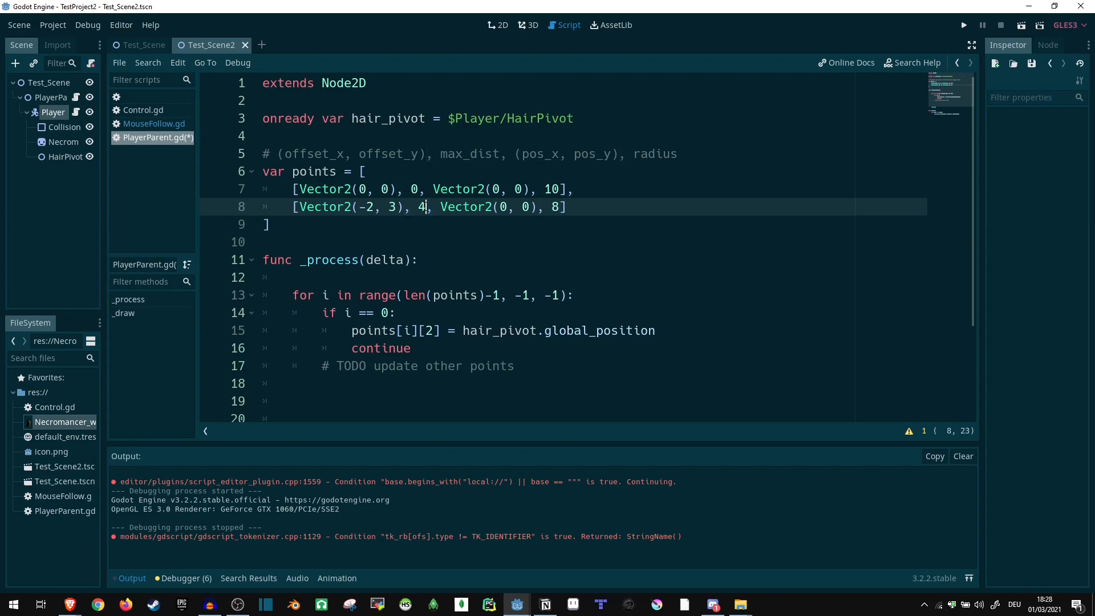
key("Left")
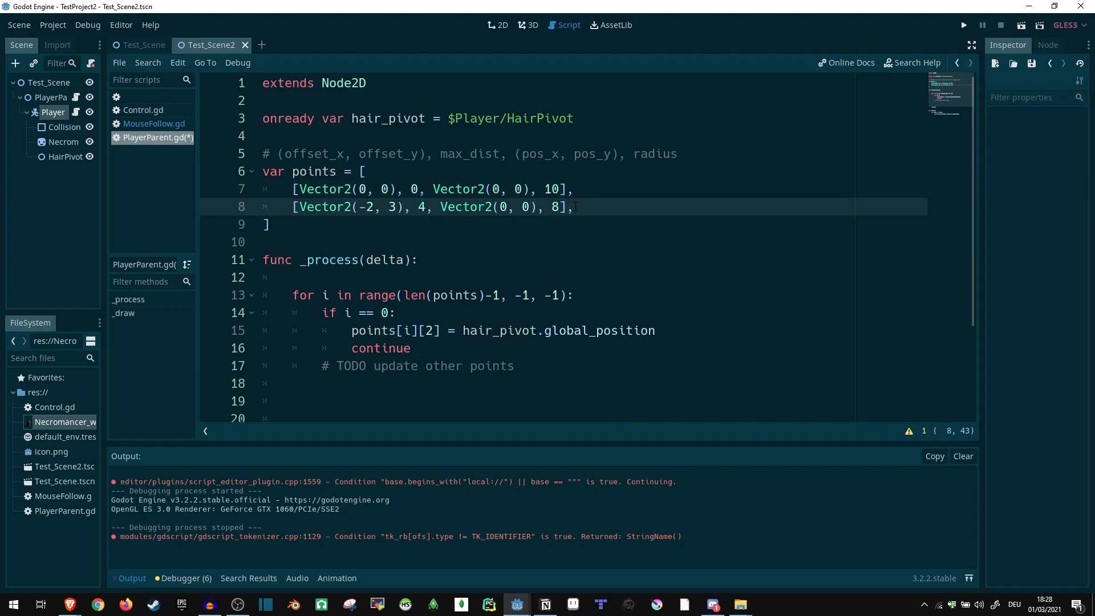
type("[")
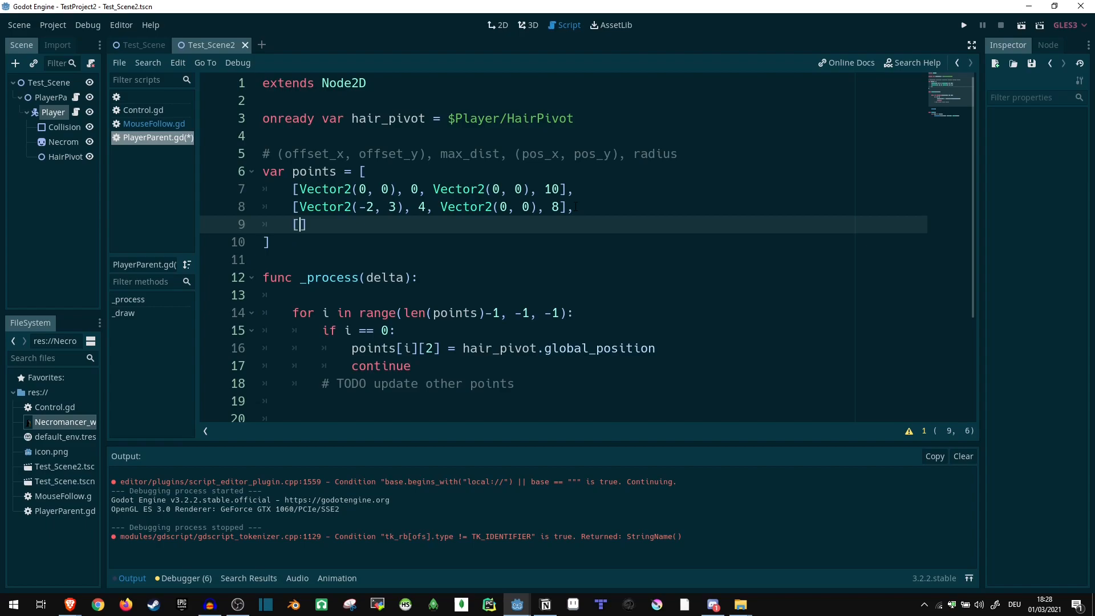
type("Vector2")
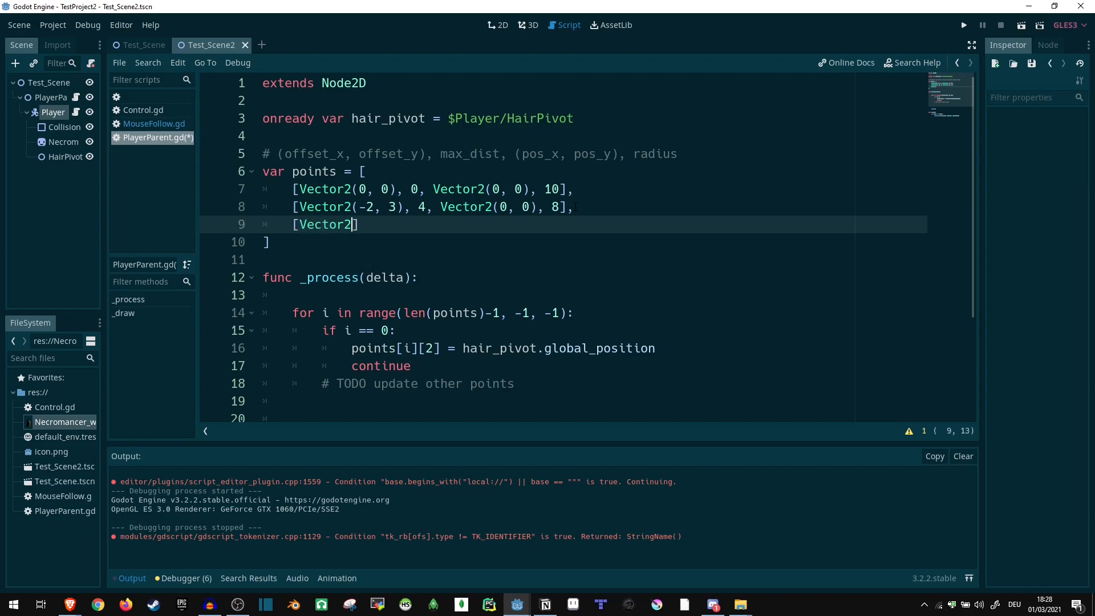
type("(")
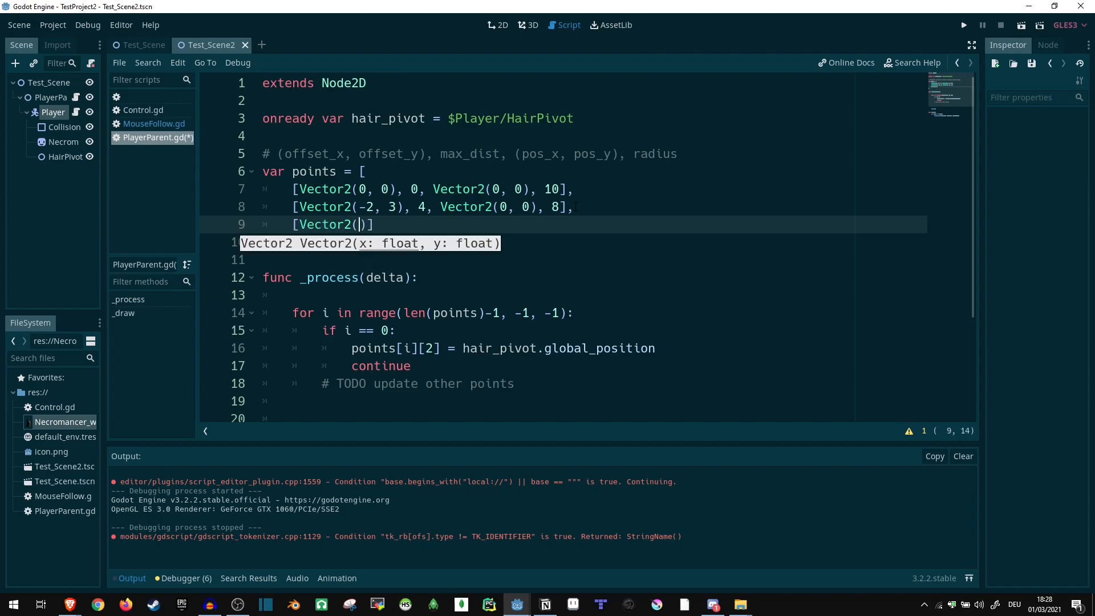
type("-1,")
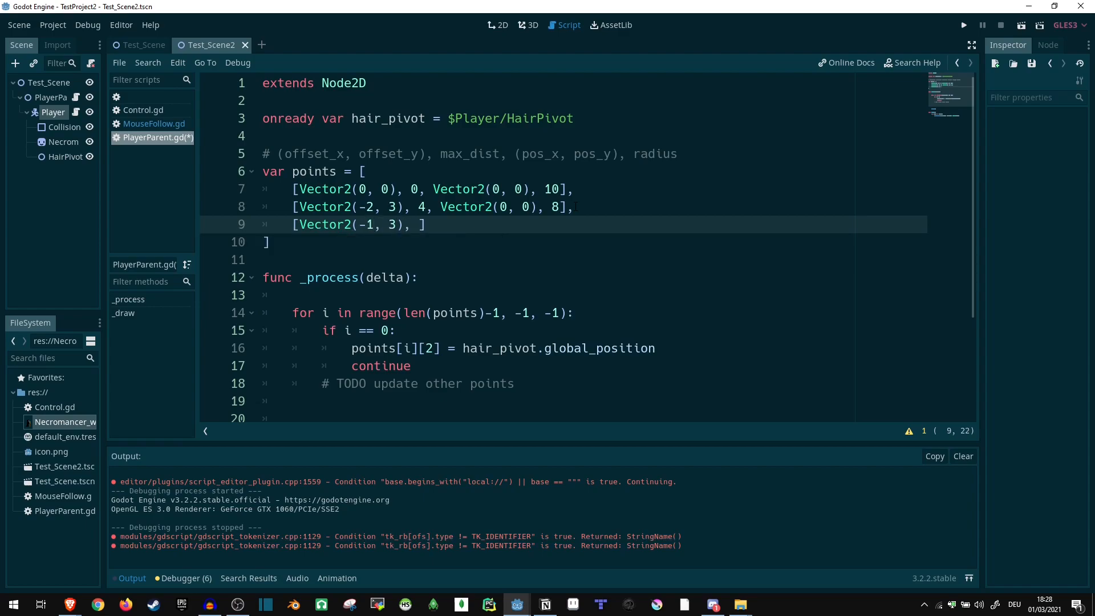
type("3.5, V")
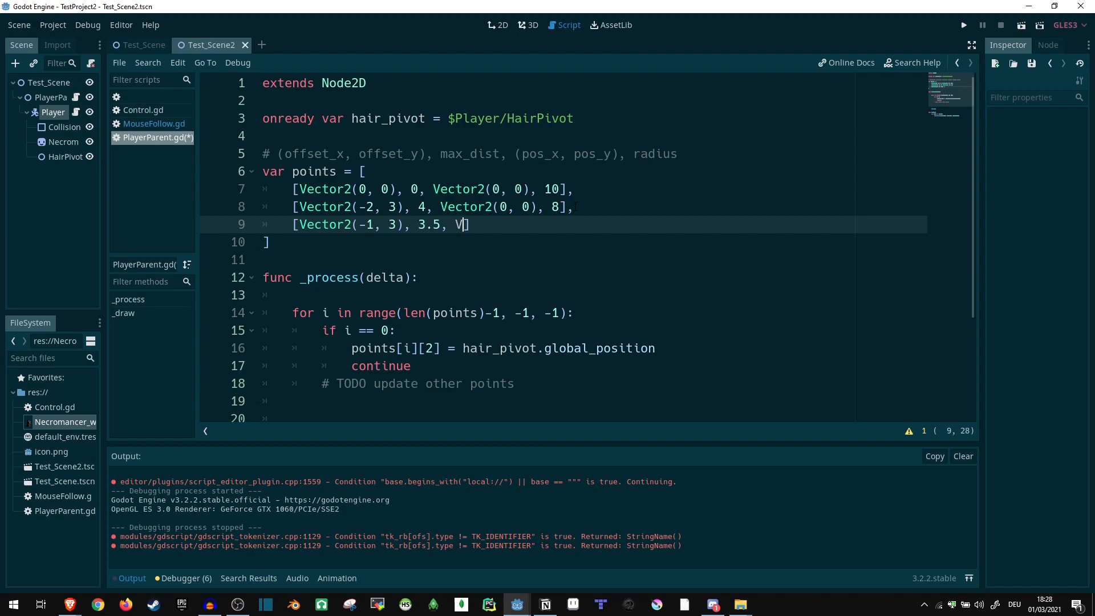
type("ector2(")
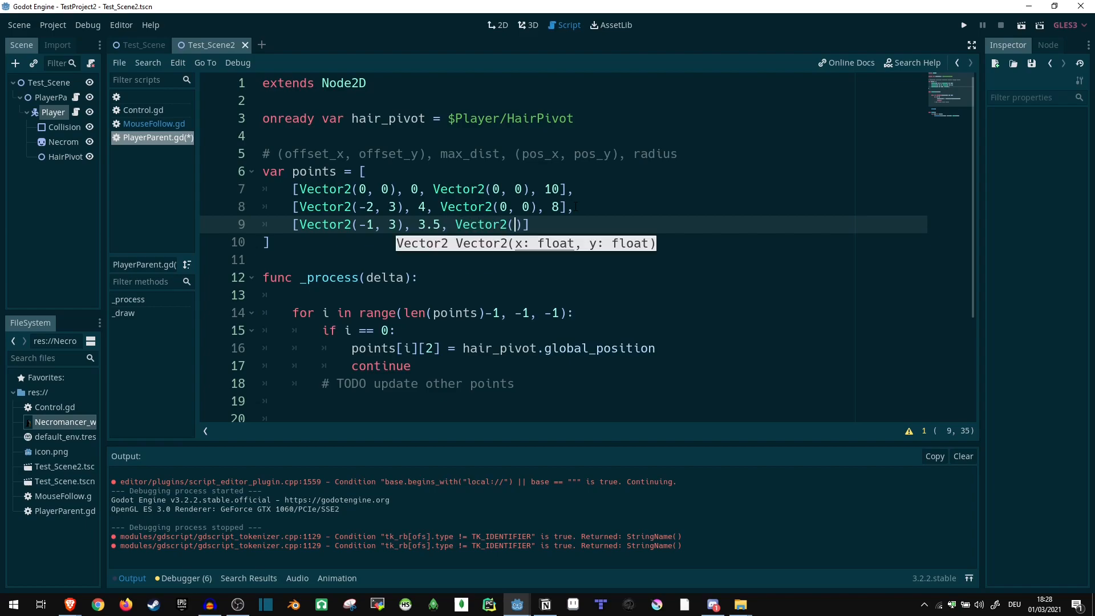
type("0,")
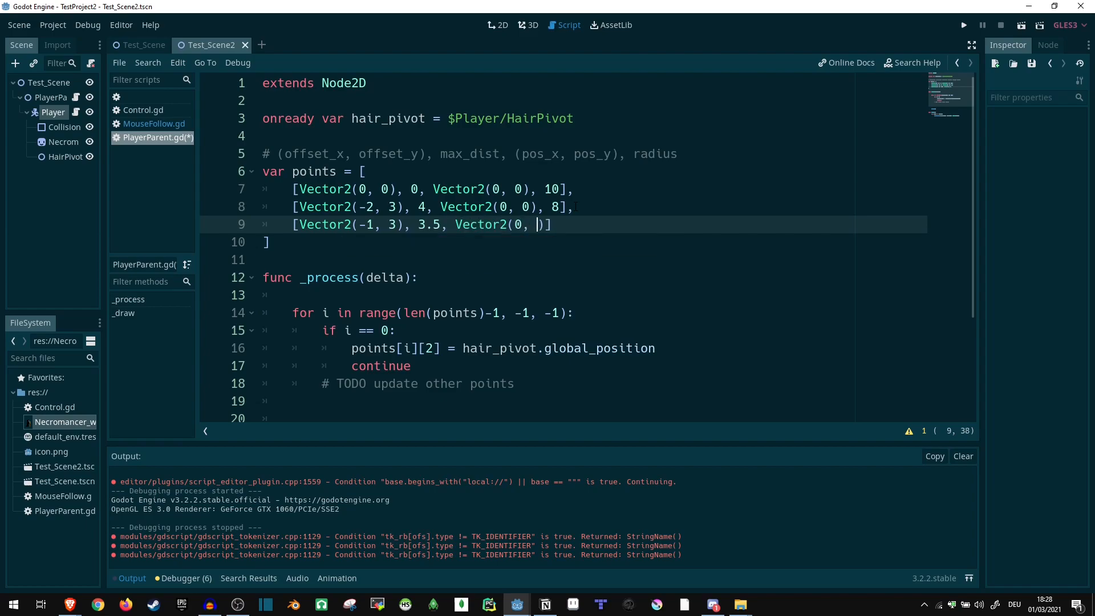
type("0),")
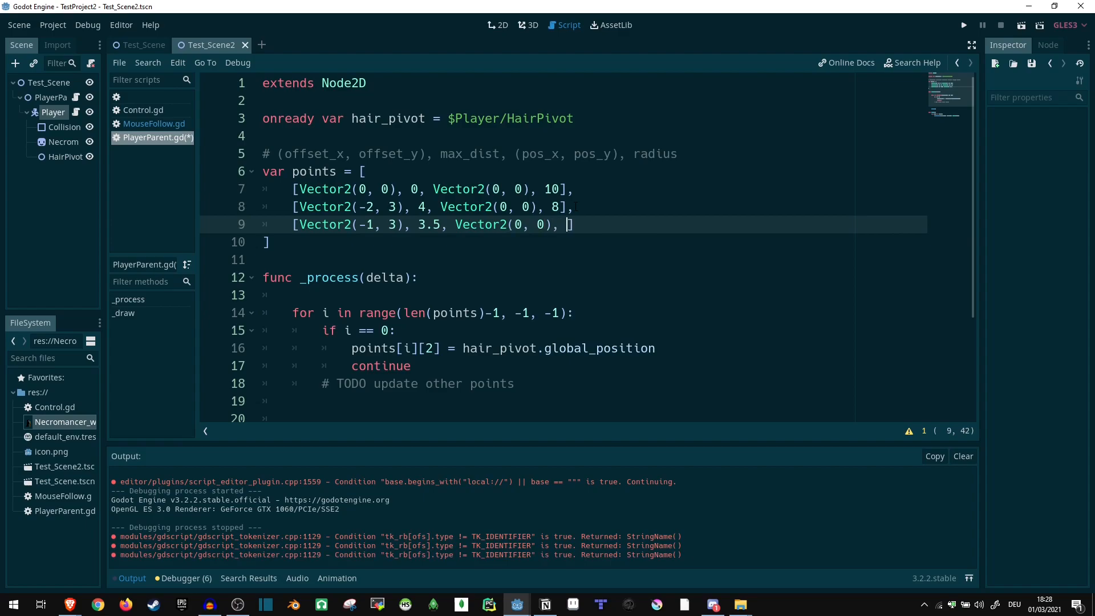
type("7")
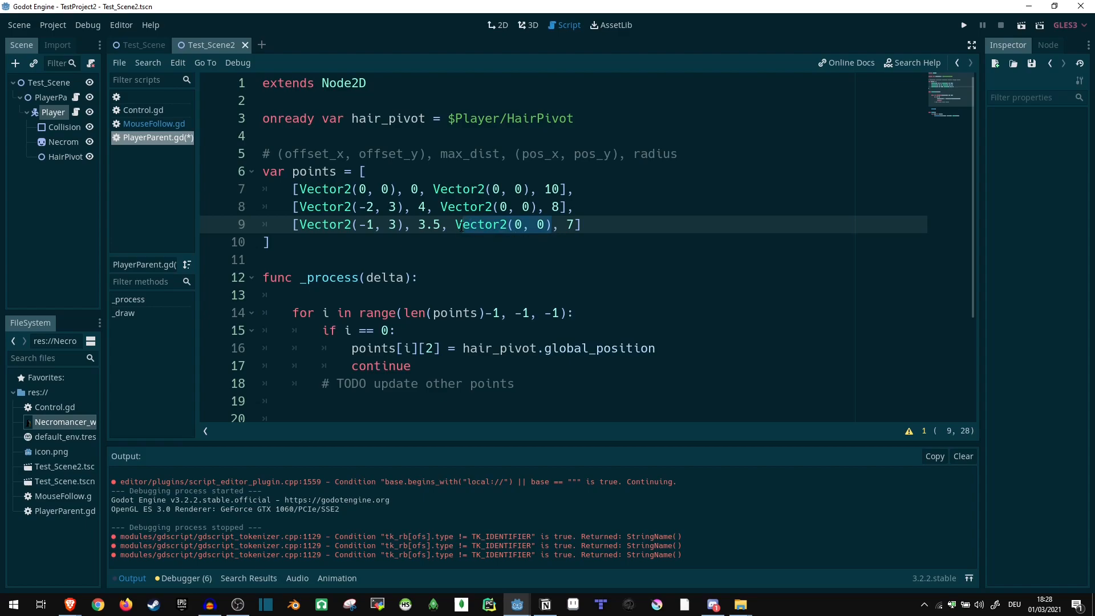
left_click(385, 365)
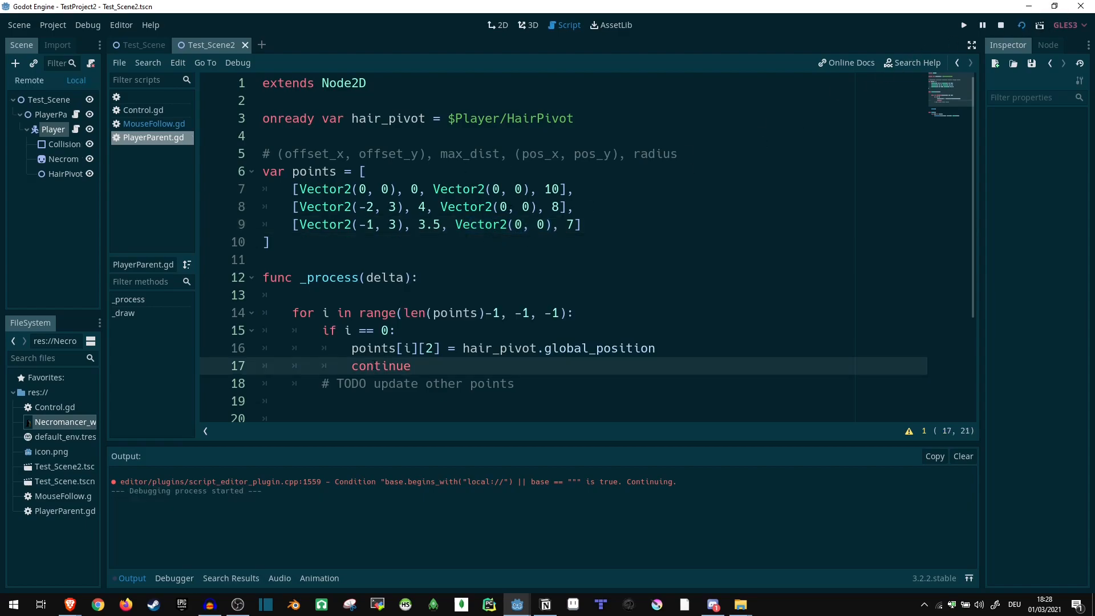
Watch the green hair circles in the running game window, then close it.
left_click(963, 24)
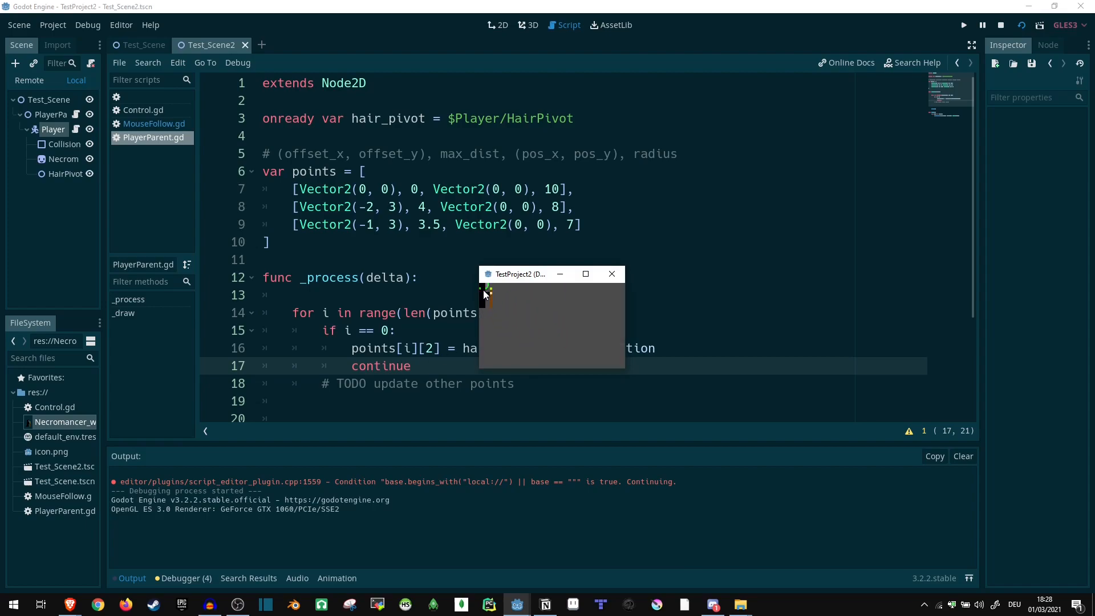
mouse_move(590, 318)
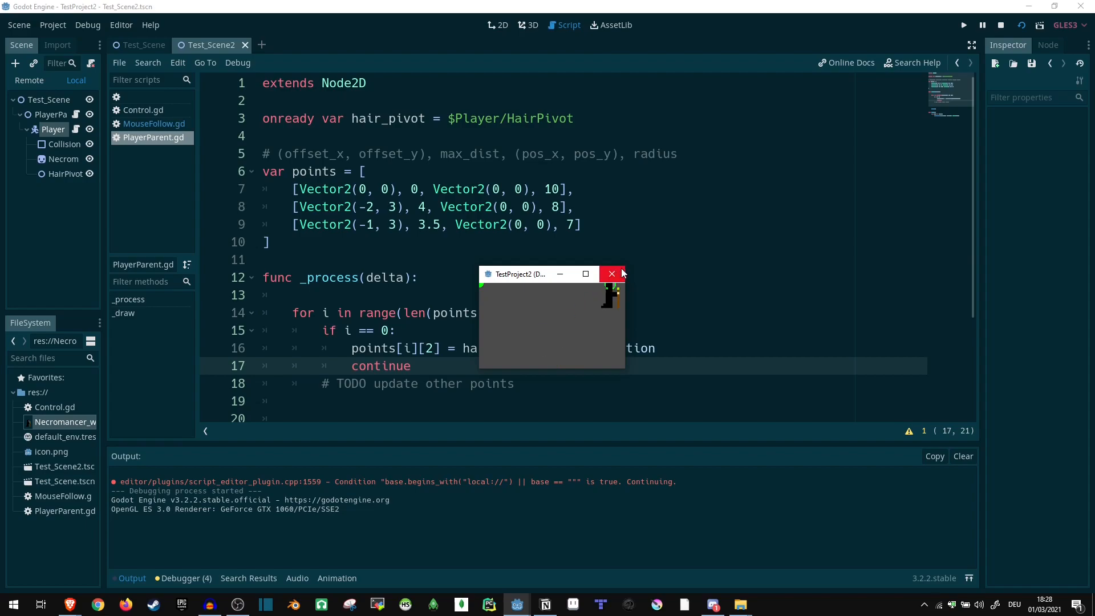
left_click(612, 272)
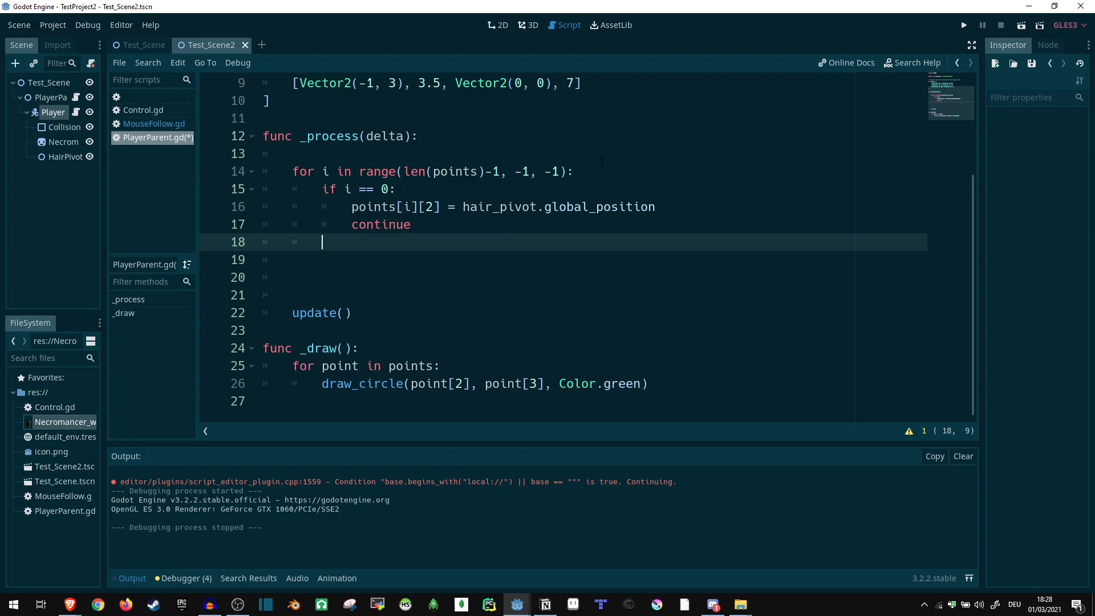
Set points[i][2] = points[i][0] + points[i-1][2] inside the loop, fixing the points typo.
type("point[]")
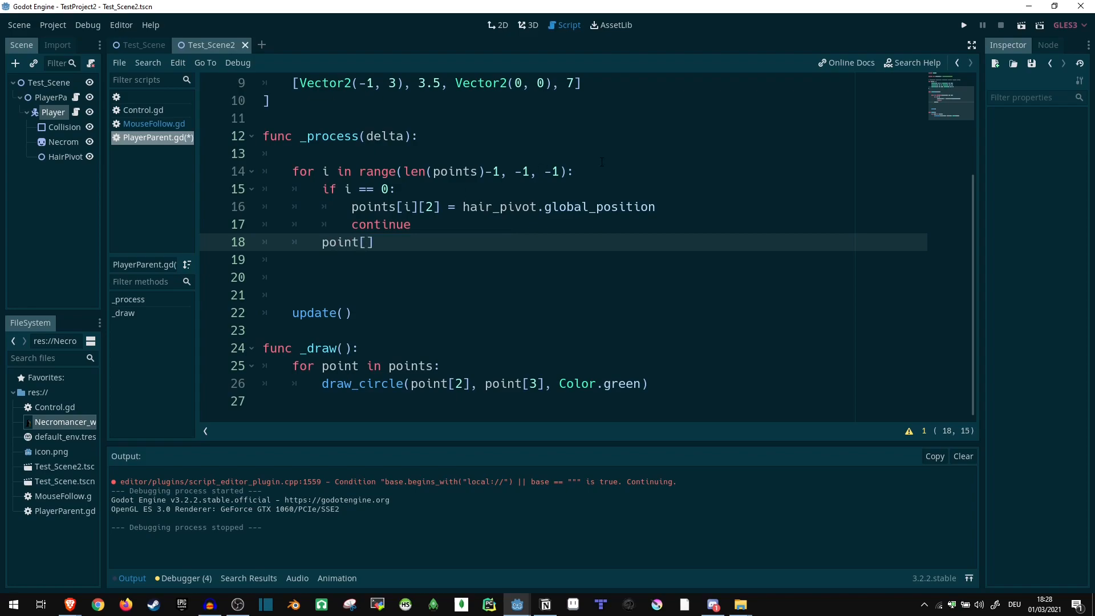
type("i][2]")
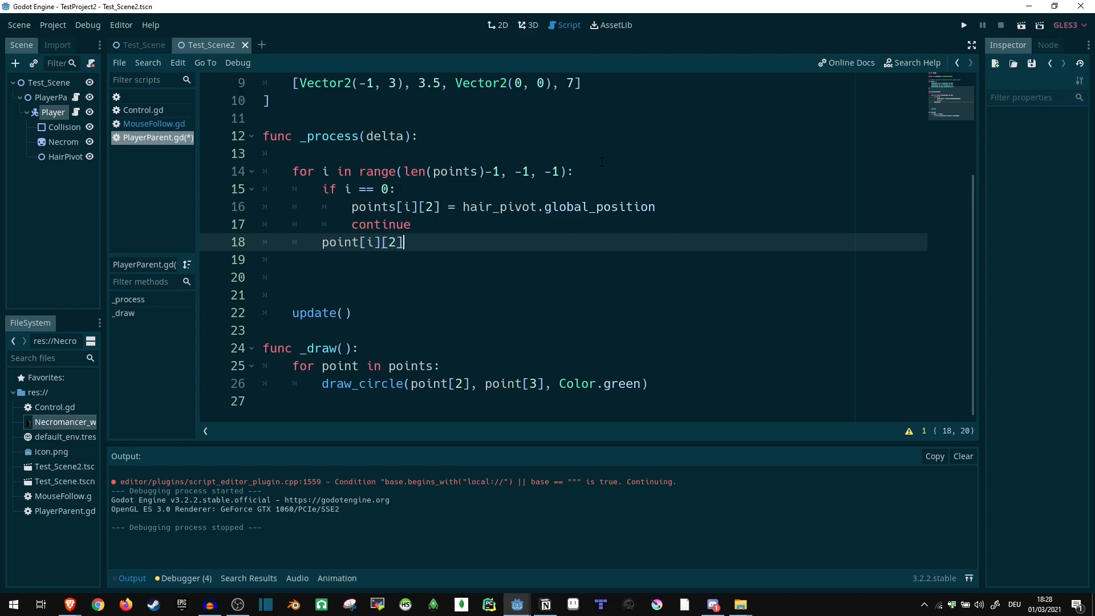
type("=")
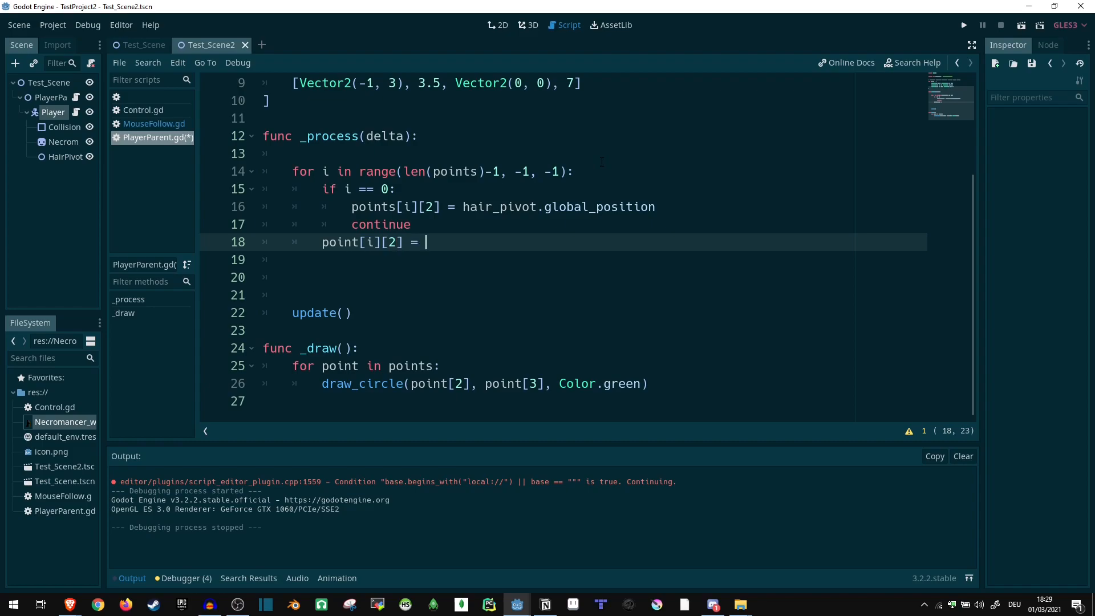
type("point[i][]")
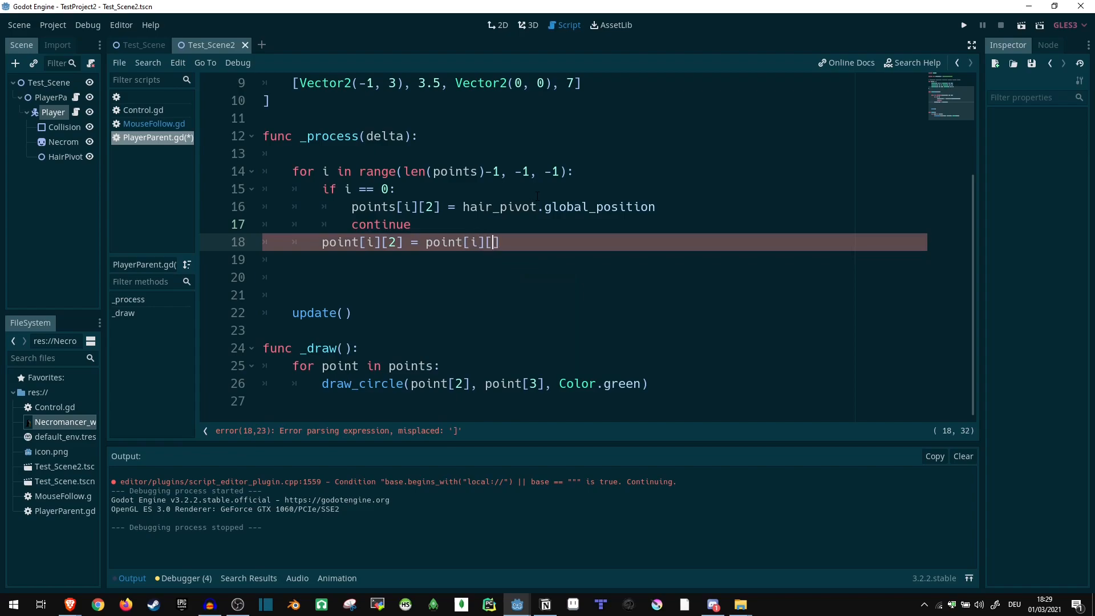
type("0")
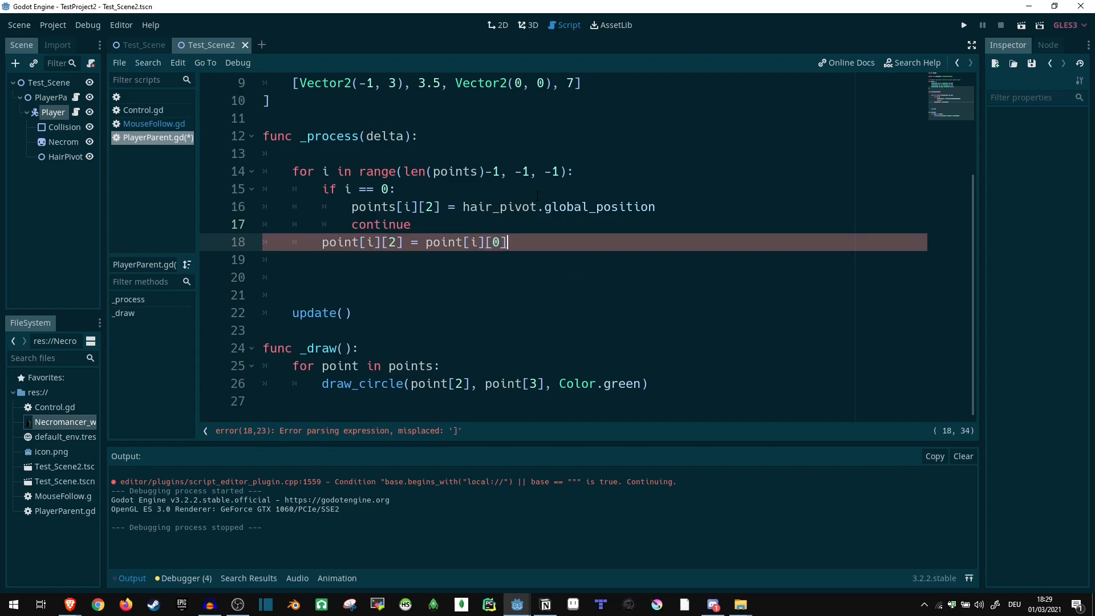
type("+point[]")
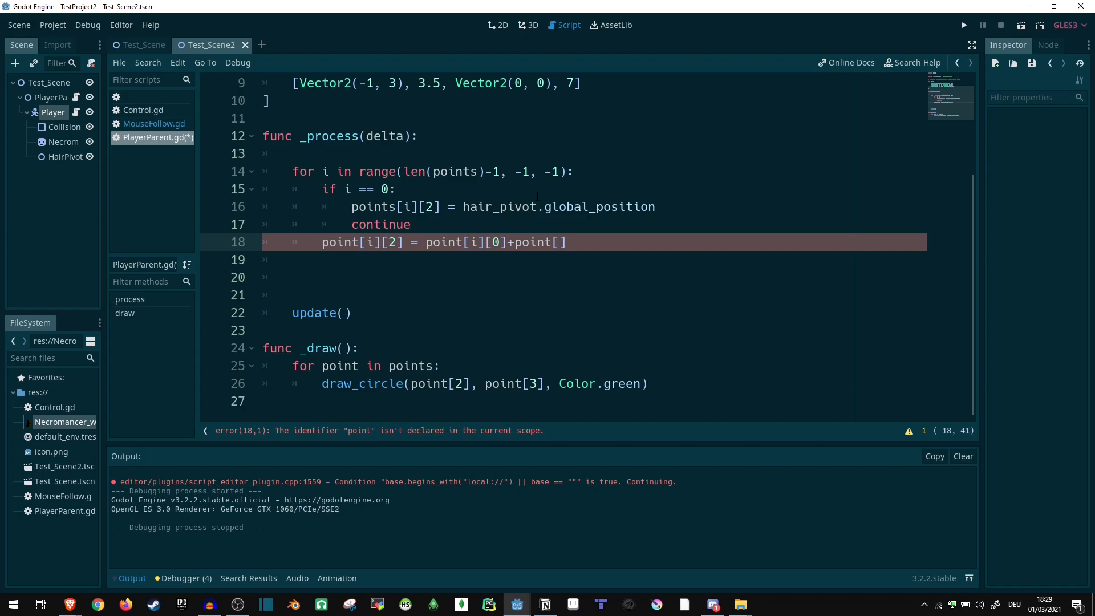
type("i-1")
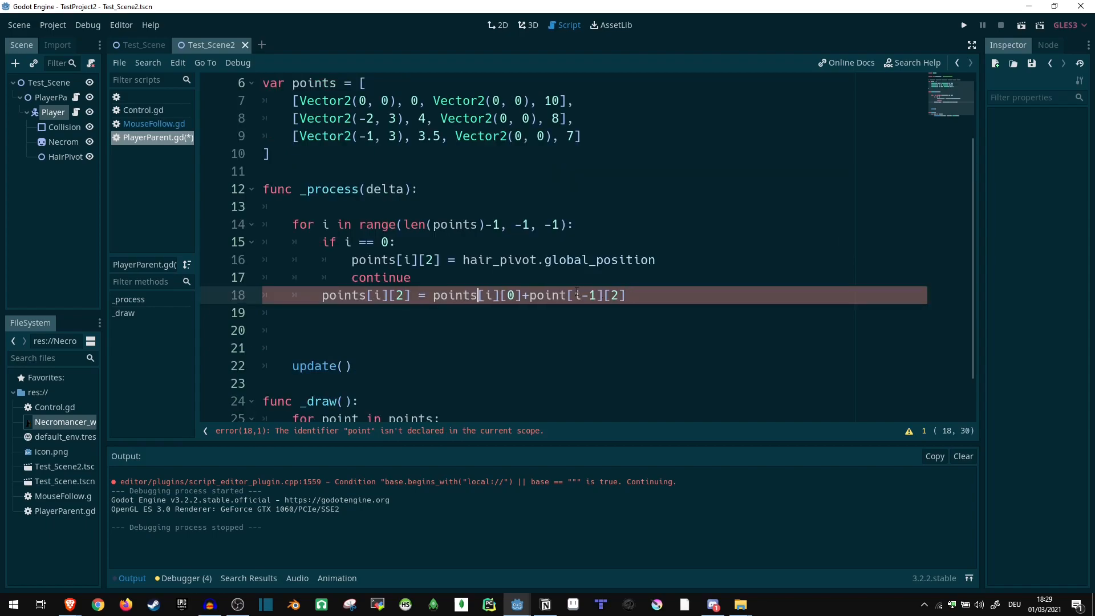
type("s")
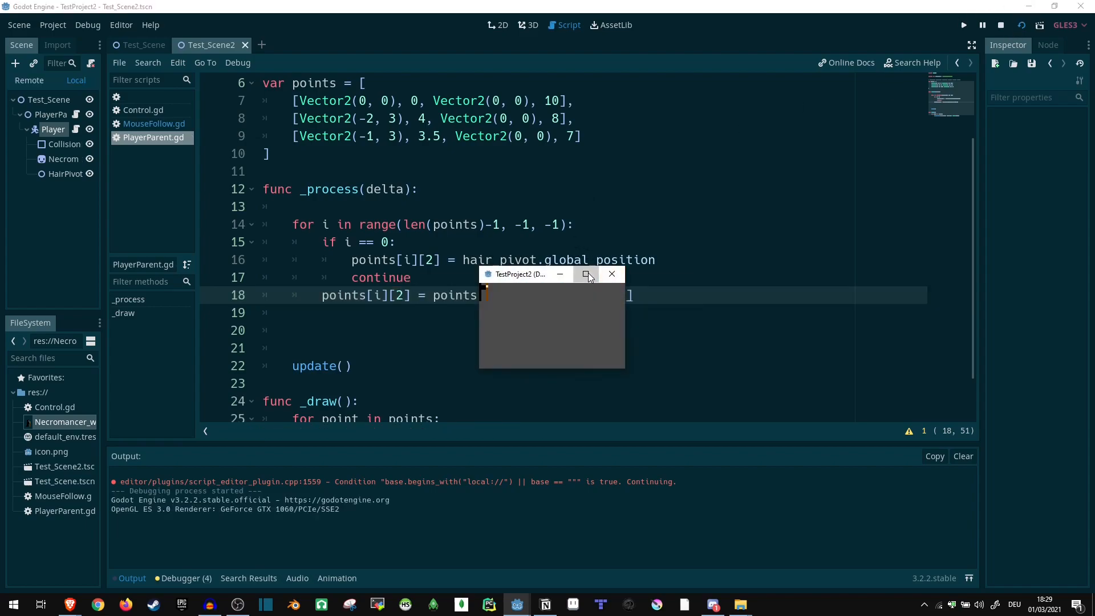
Enlarge the game window to watch the chained hair points, then close the test.
left_click(586, 273)
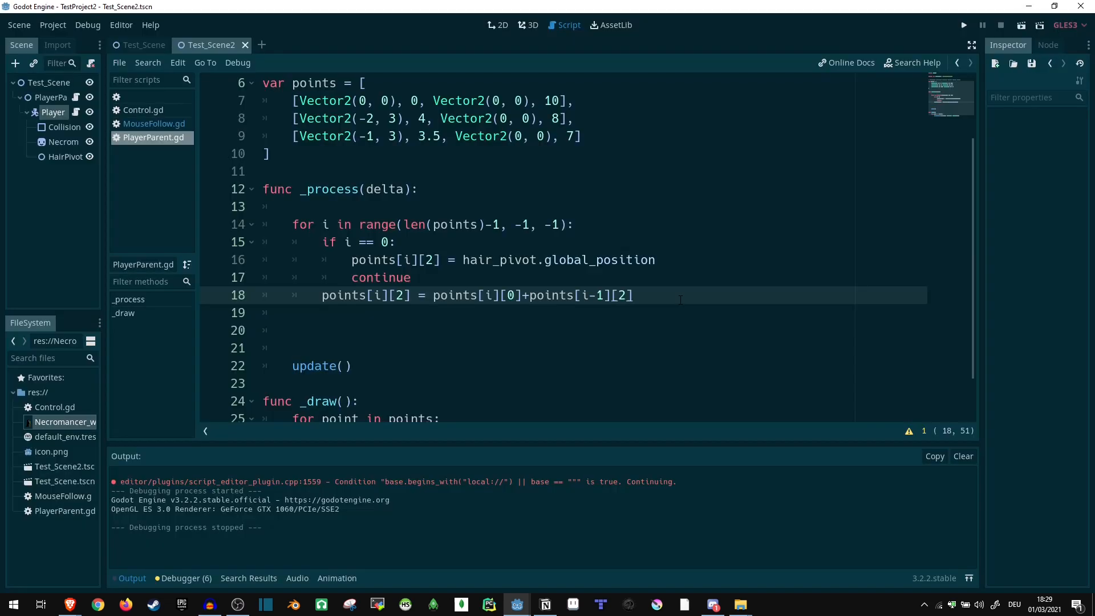
left_click(632, 294)
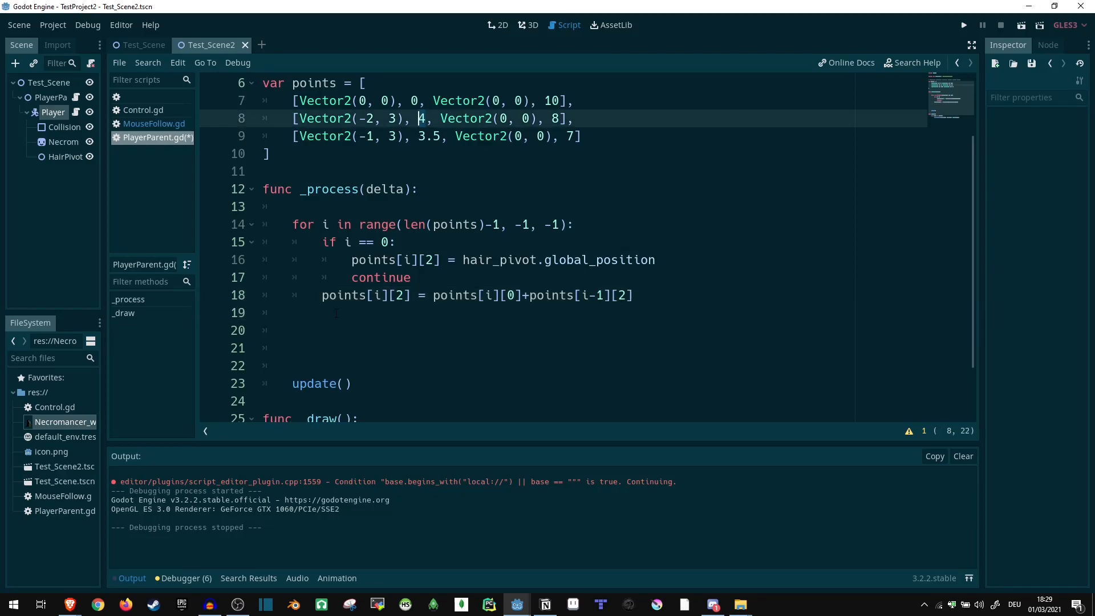
Add a second for loop over the points that skips the first point with 'if i == 0:'.
left_click(342, 313)
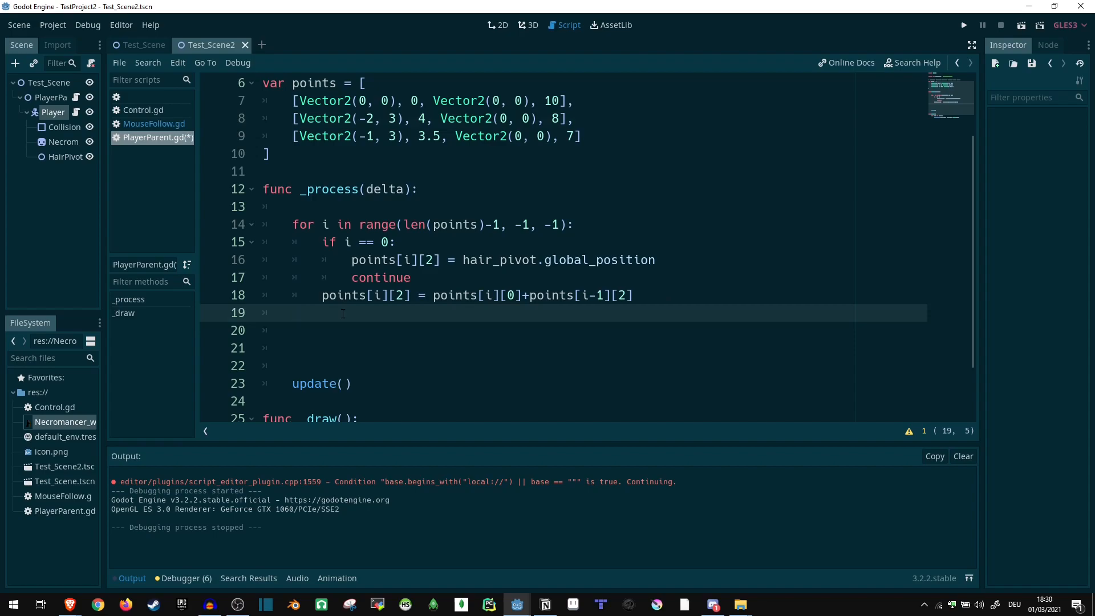
left_click(478, 225)
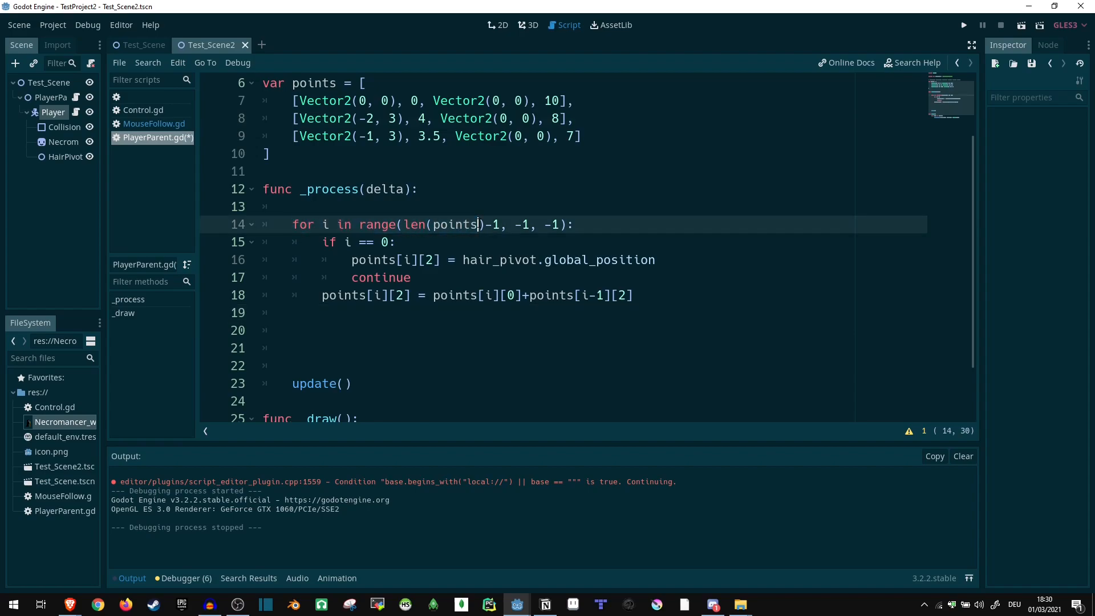
type("for i in")
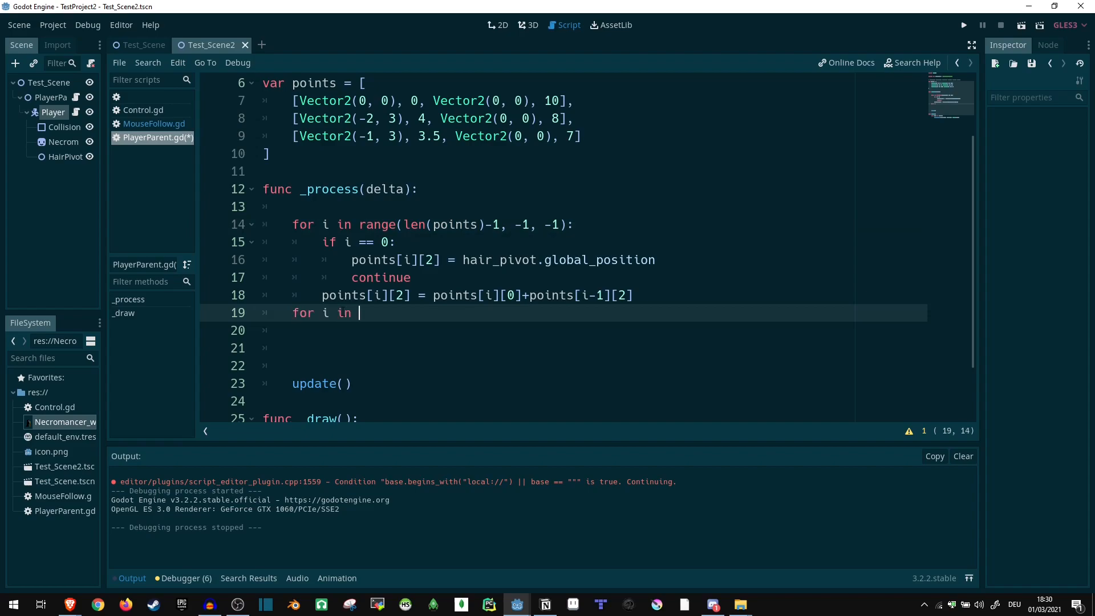
type("range(len(points)):")
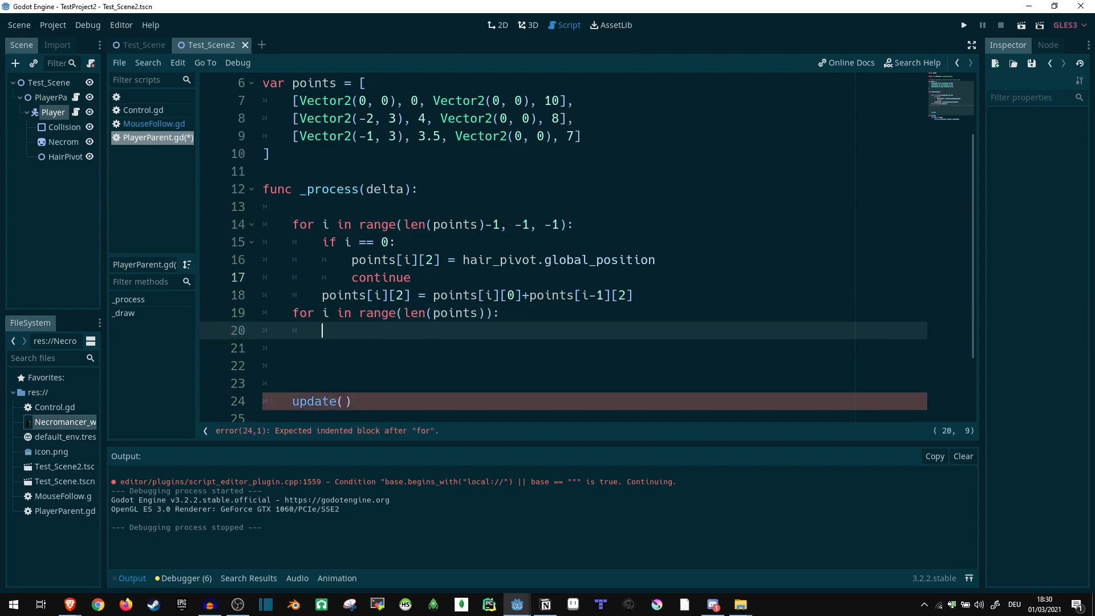
scroll("down", 3)
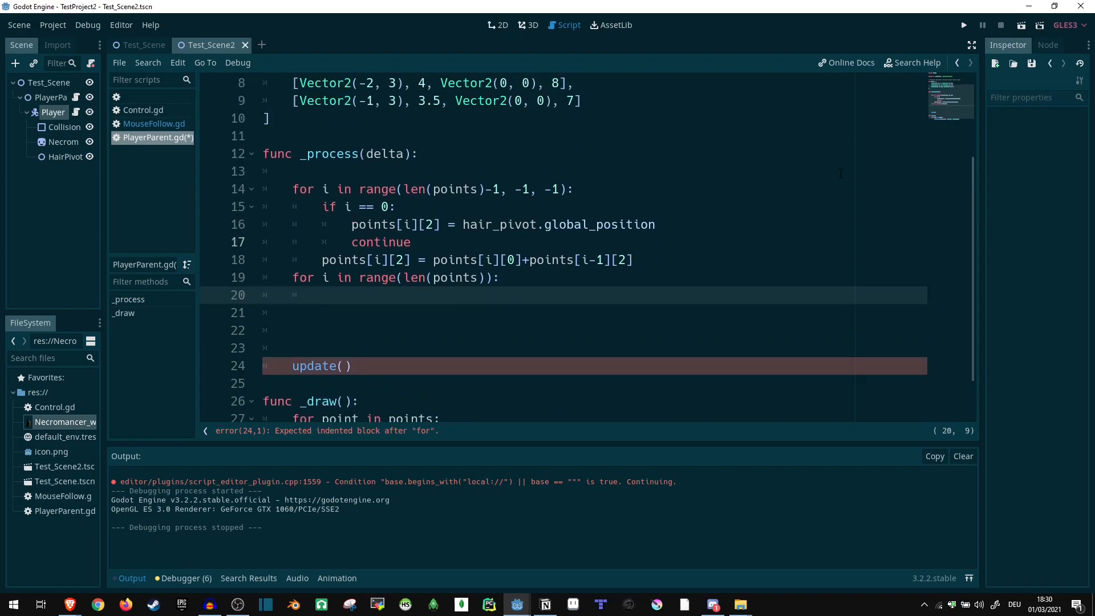
type("if i =")
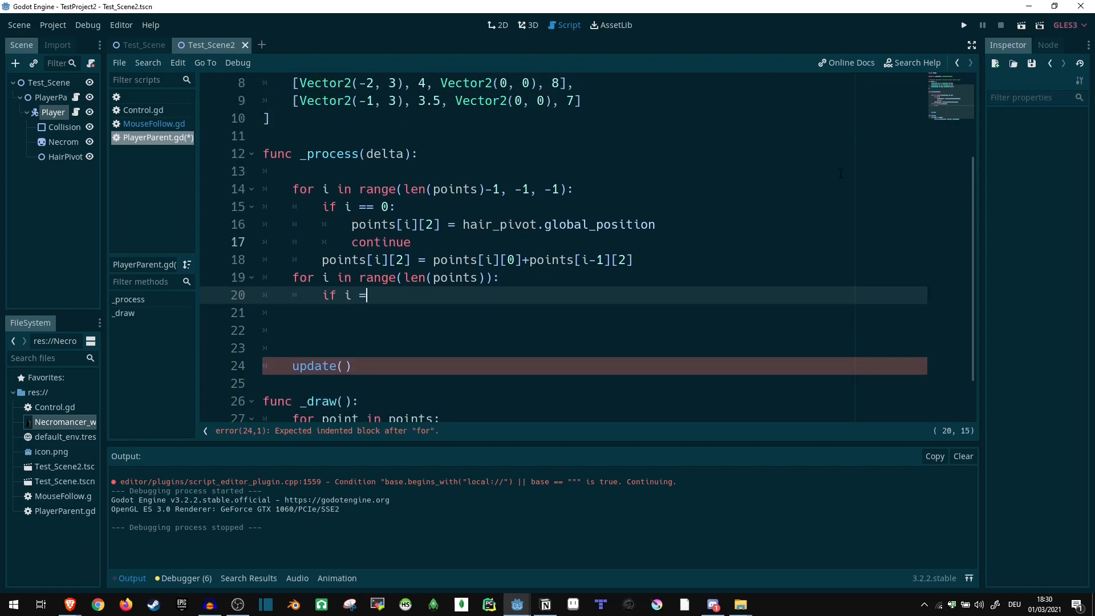
type("= 0:")
left_click(591, 312)
type("continue")
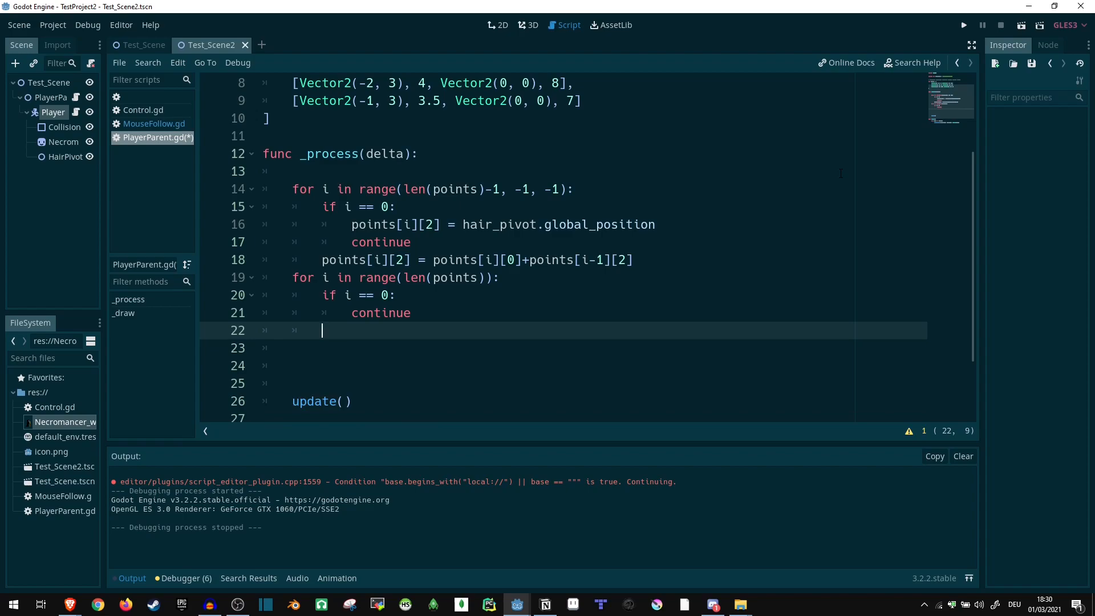
Check whether point i's distance to points[i][0]+points[i-1][2] exceeds its max distance points[i][1].
type("if point")
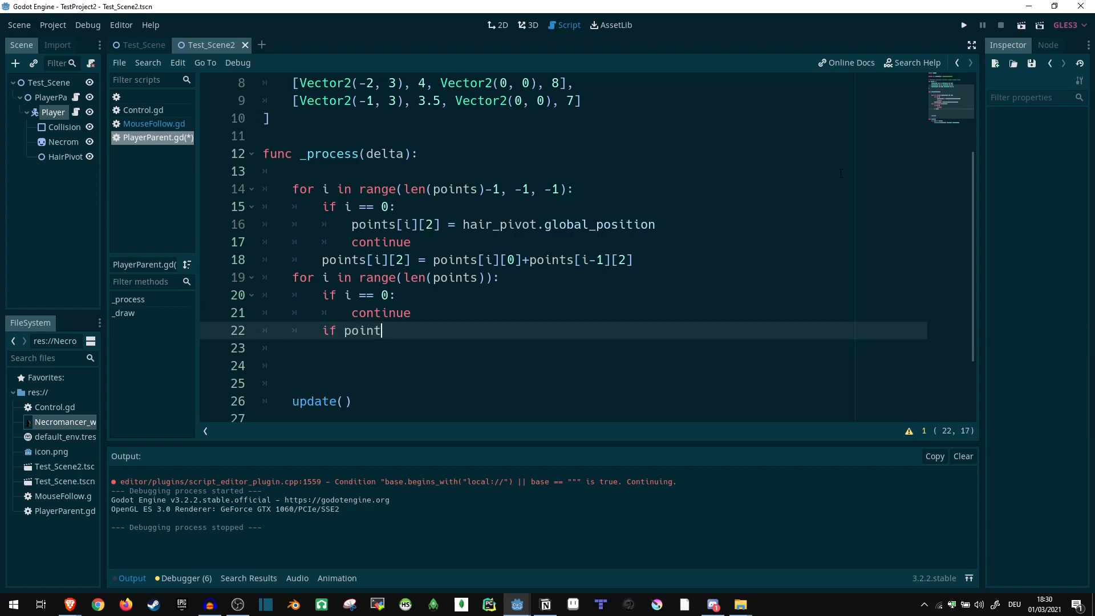
type("[i][2]")
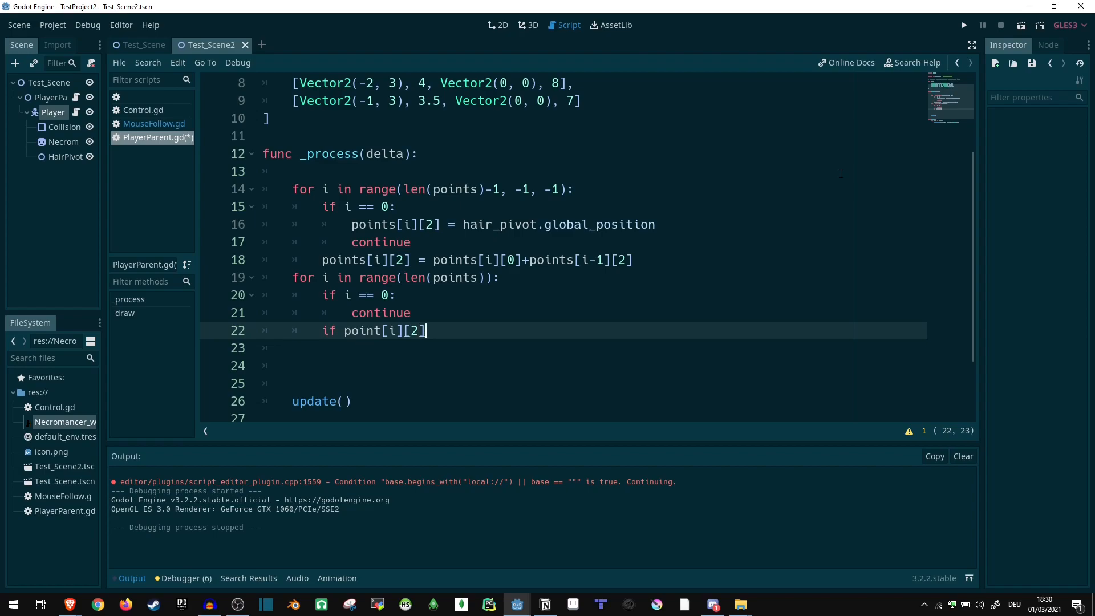
type(".distance_")
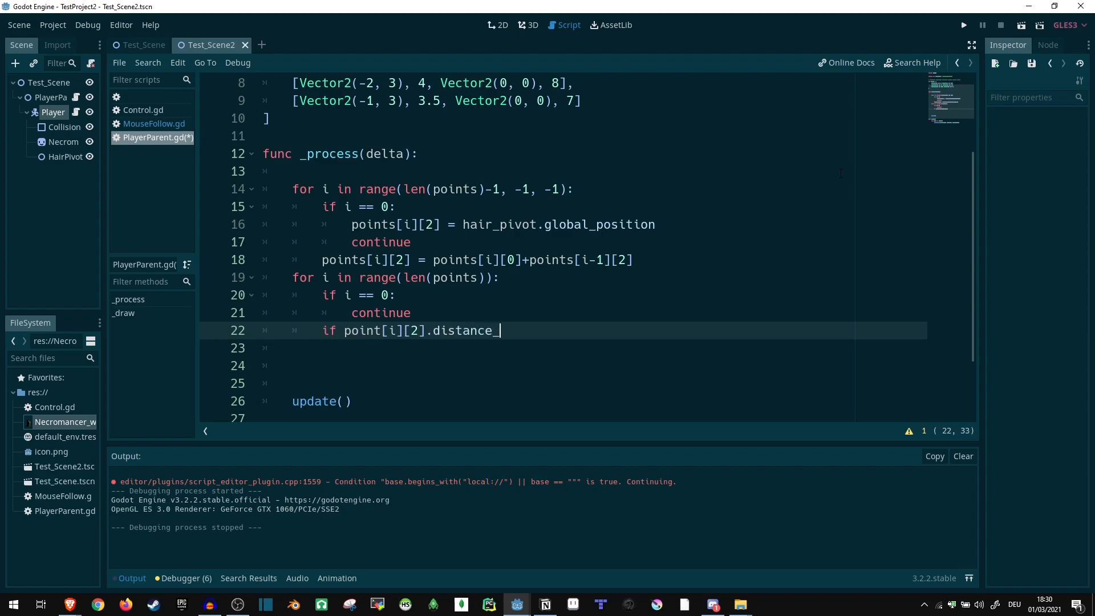
type("to(points[])")
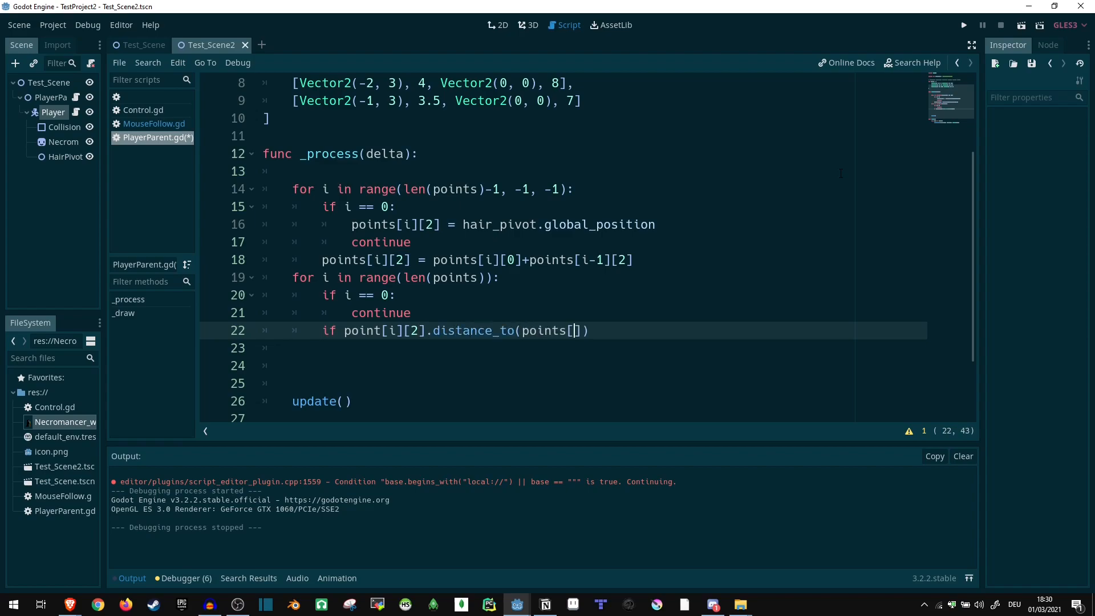
type("i-1")
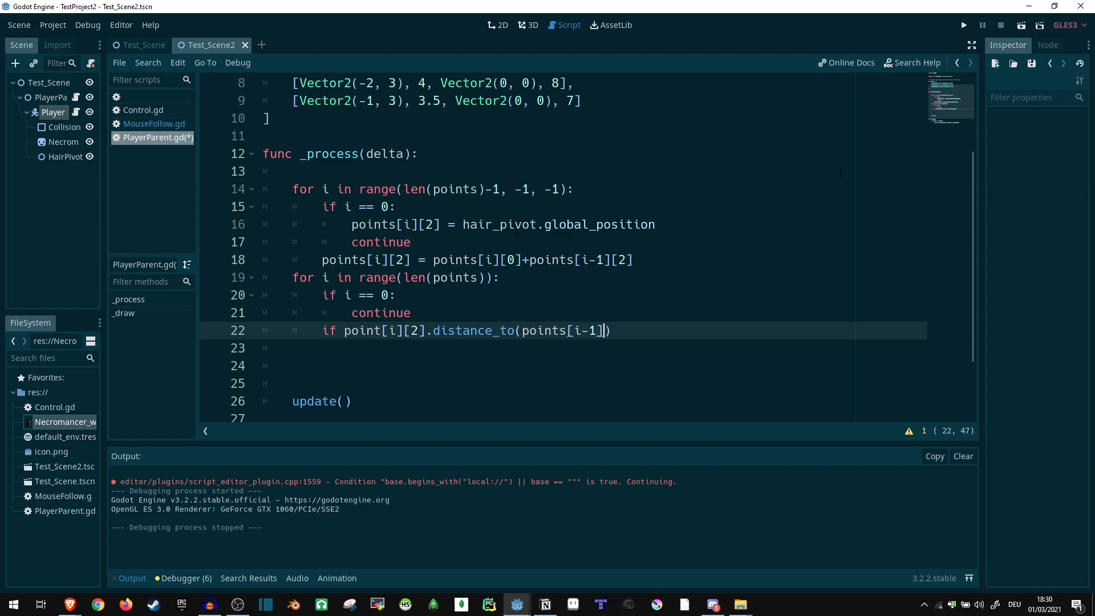
type("[2])")
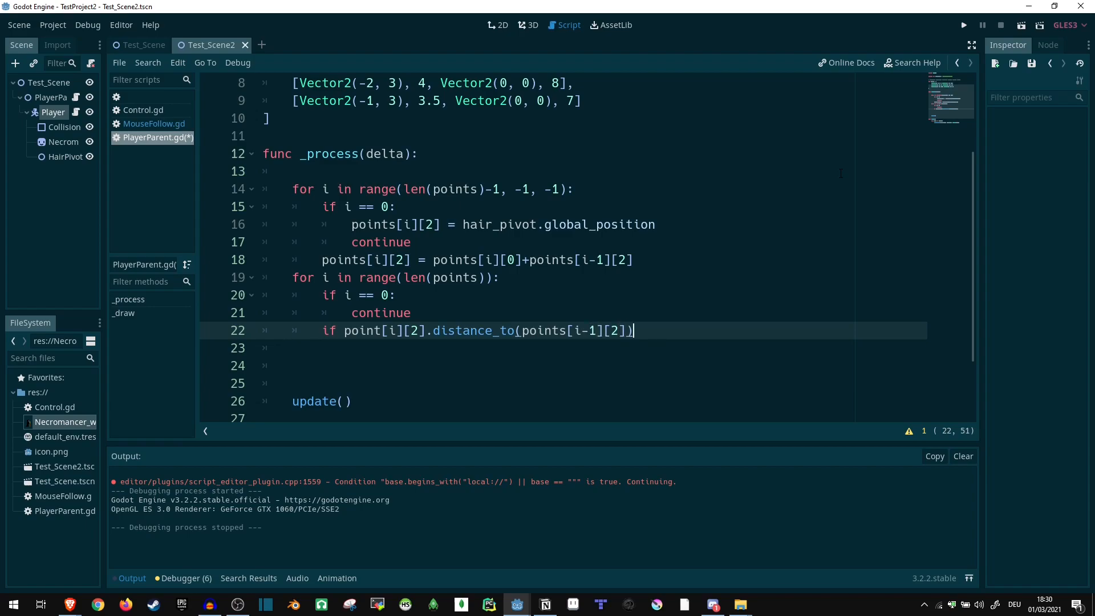
type("> poi")
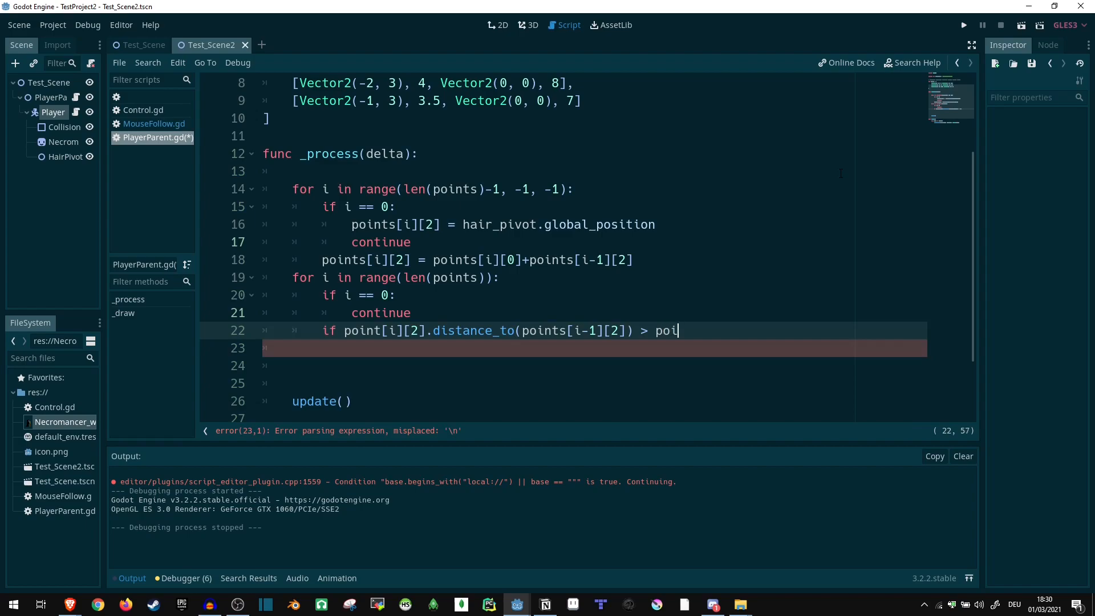
type("nt")
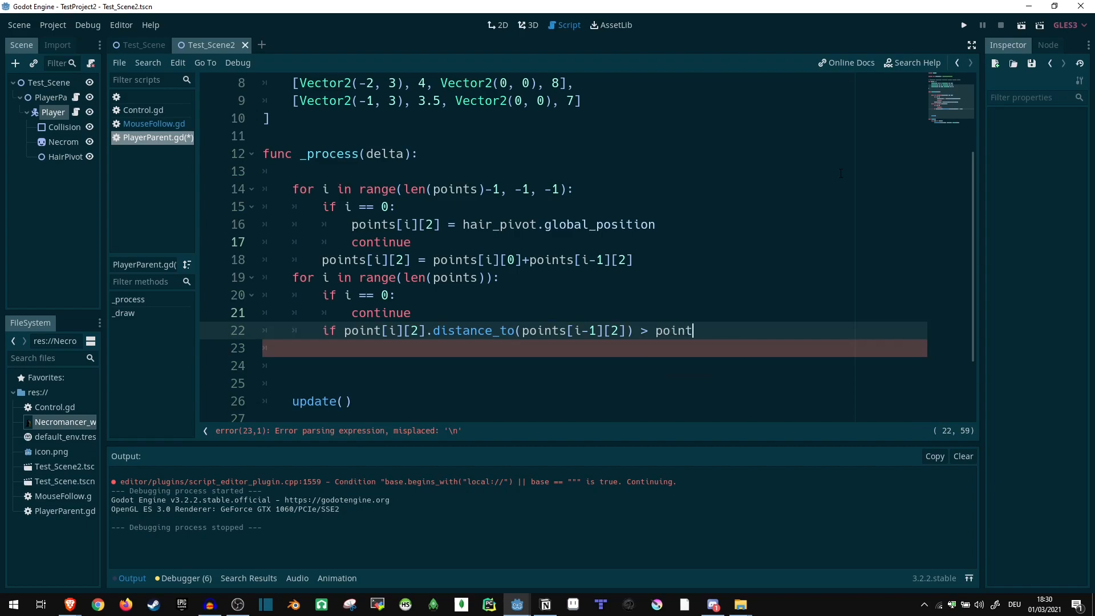
type("s[i][]")
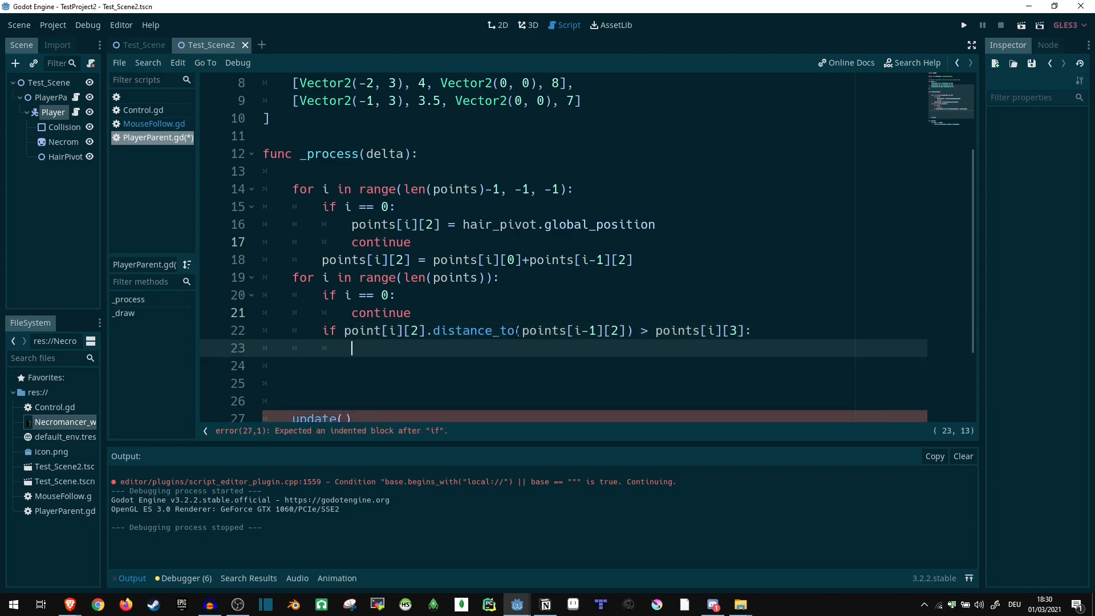
left_click(522, 331)
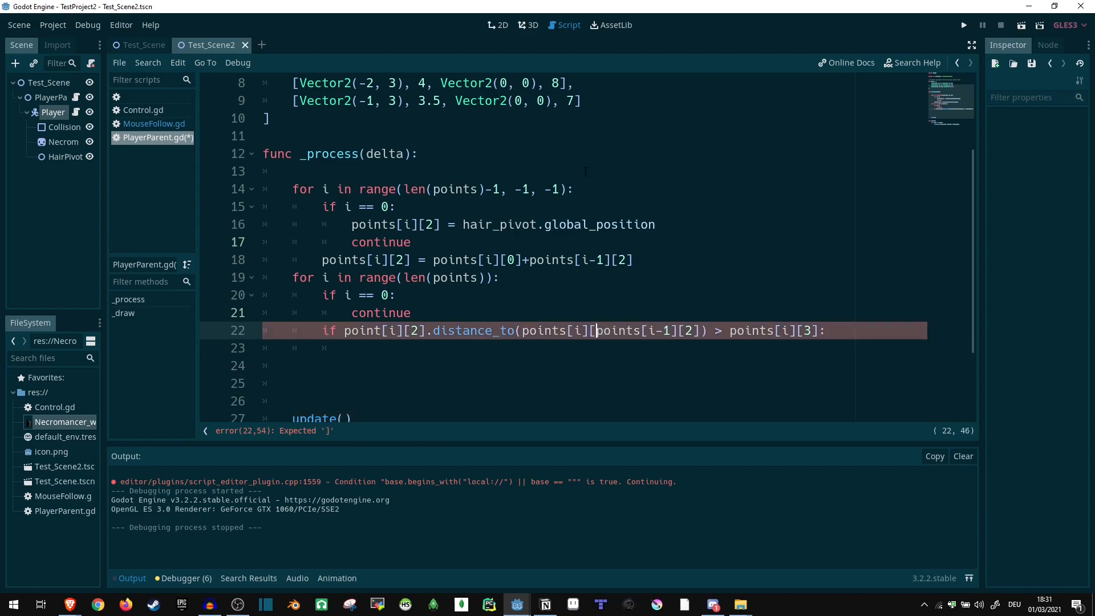
type("0]+")
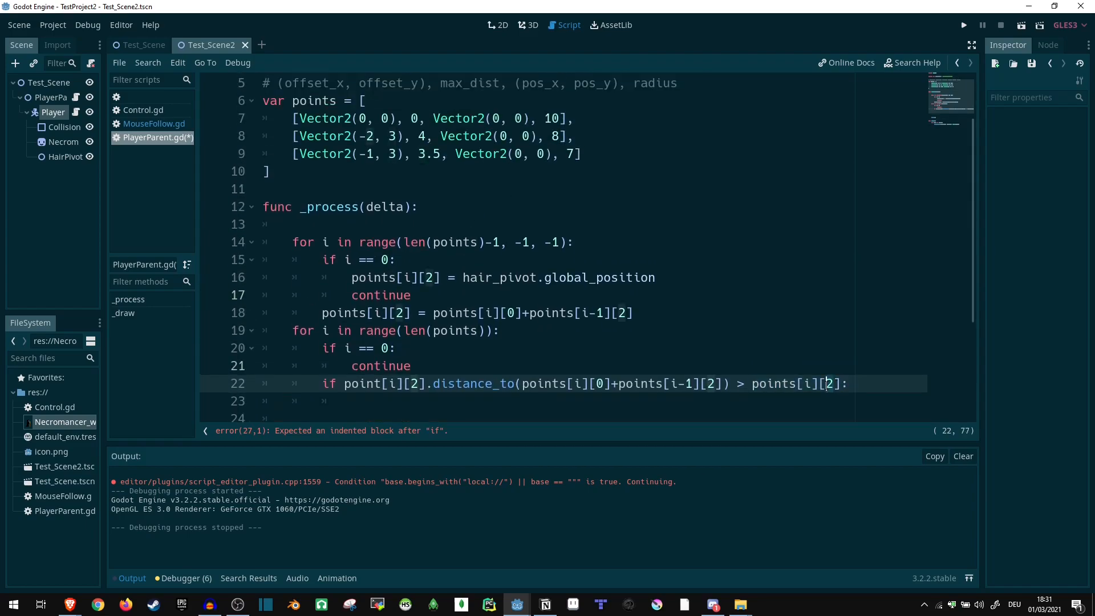
type("1")
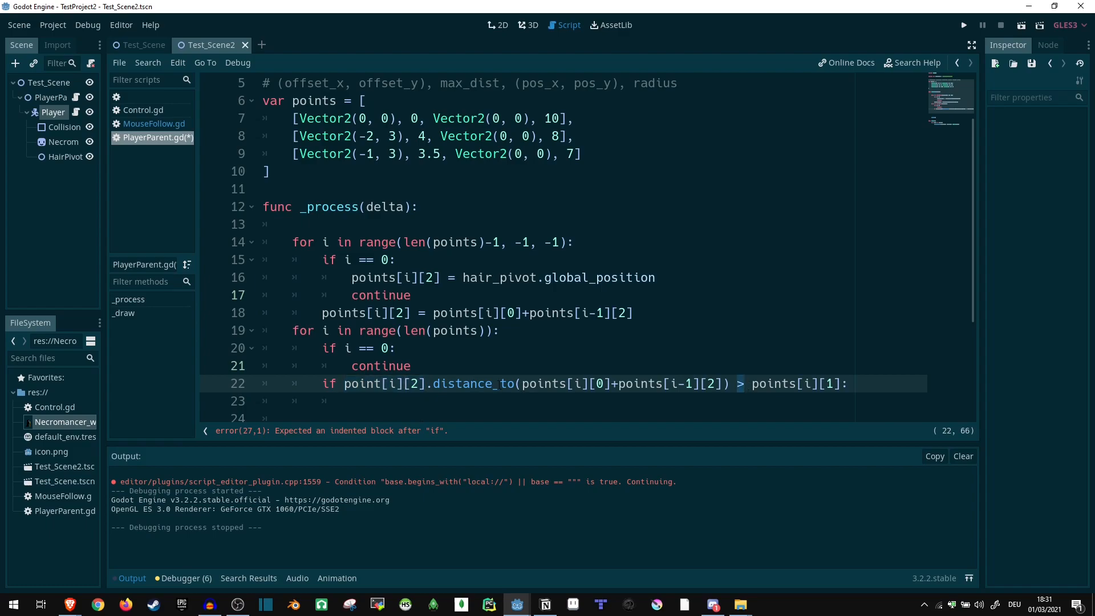
left_click(522, 384)
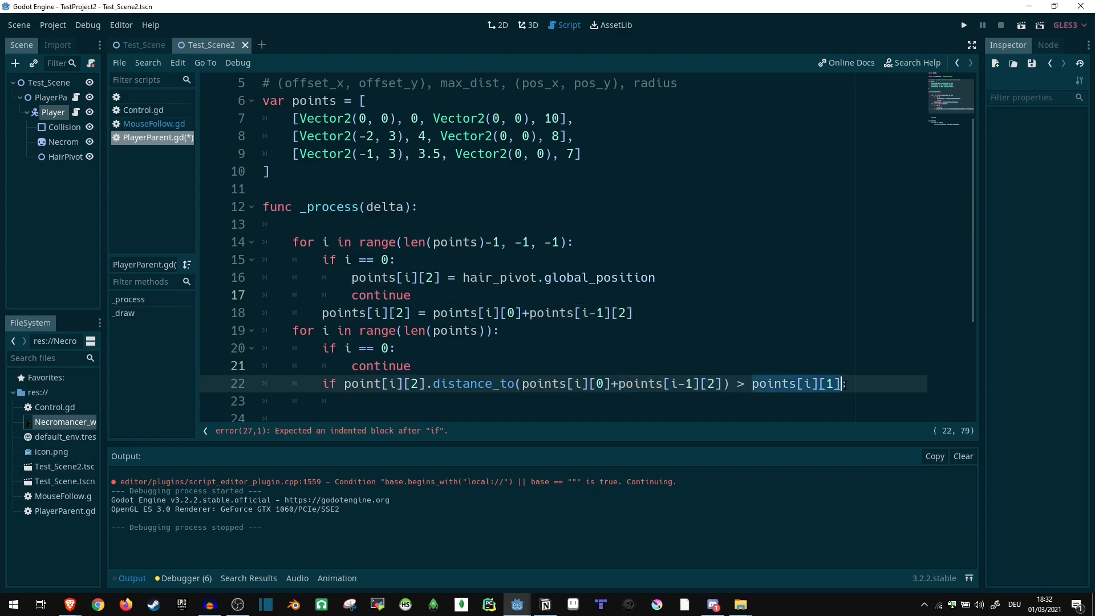
Declare var dir as points[i-1][2].direction_to(points[i][2]) under the distance check.
left_click(810, 400)
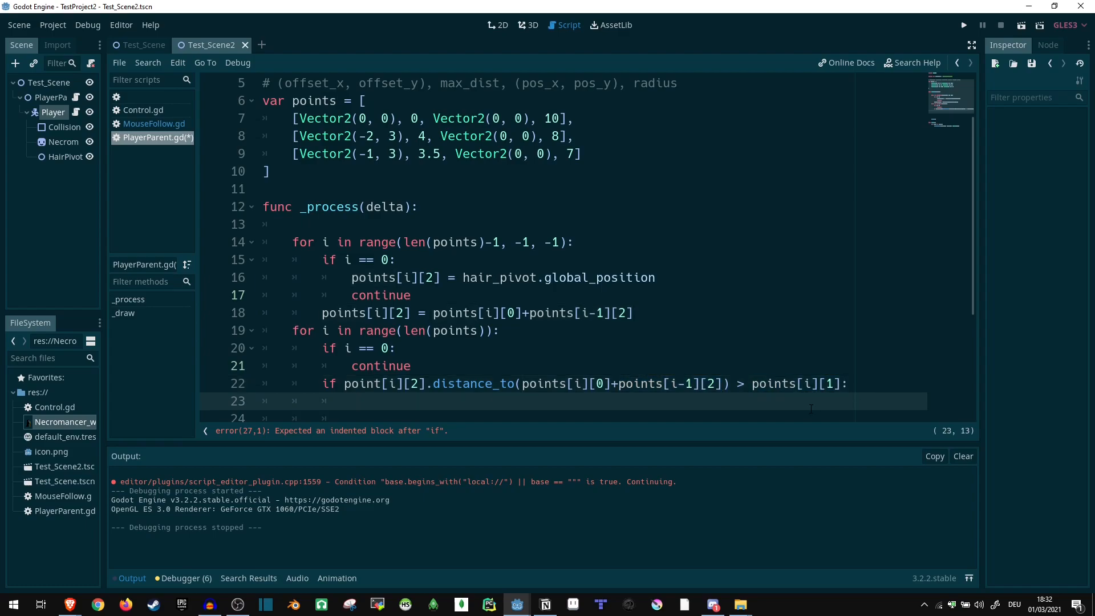
type("var")
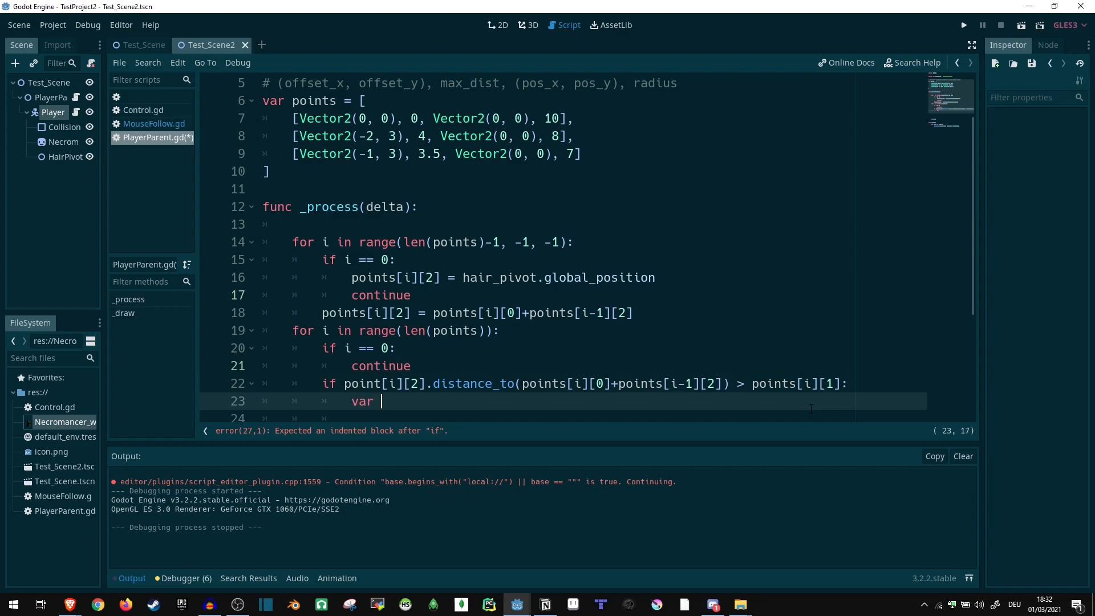
type("dir =")
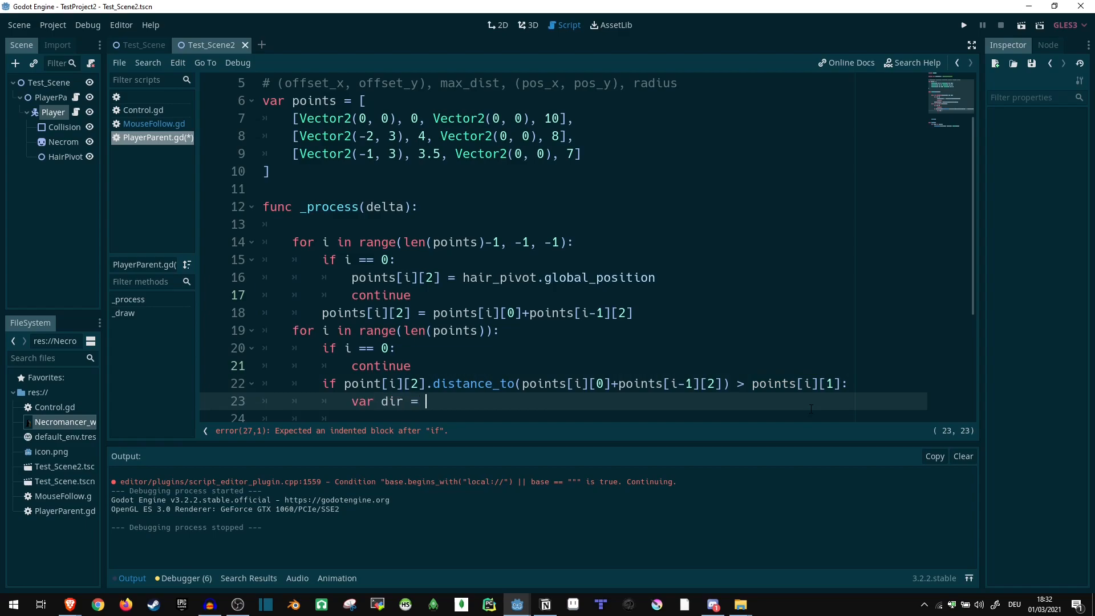
type("points[i]")
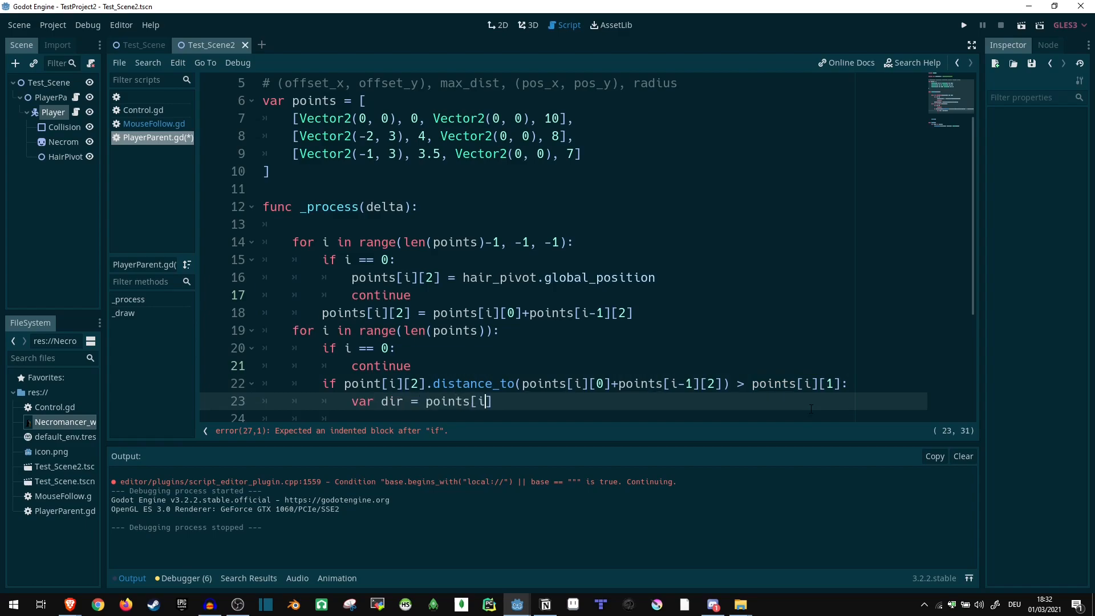
type("-1][2]")
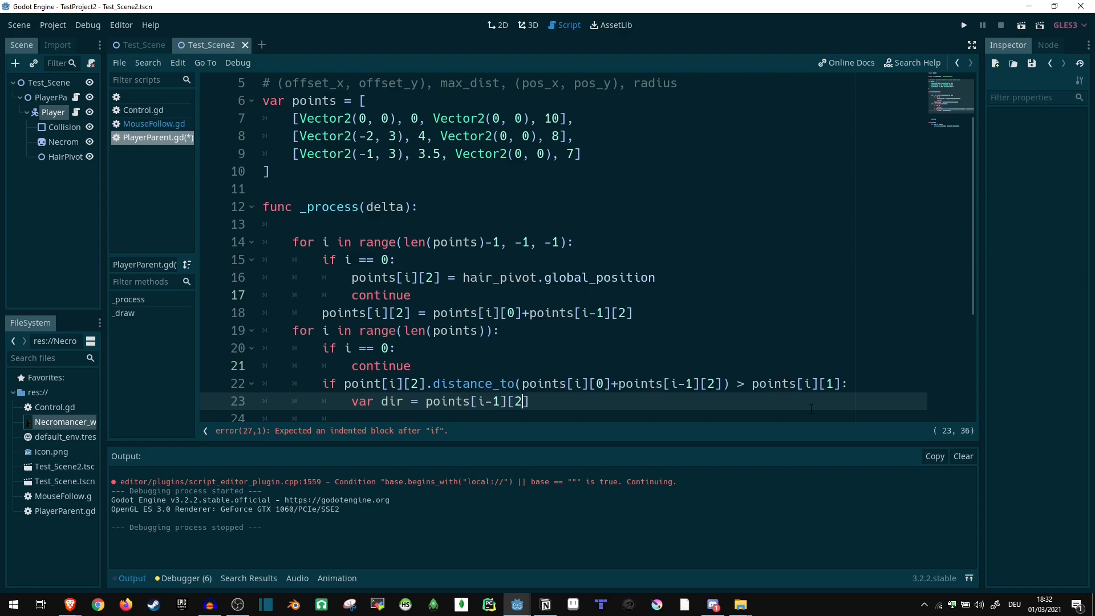
type(".d")
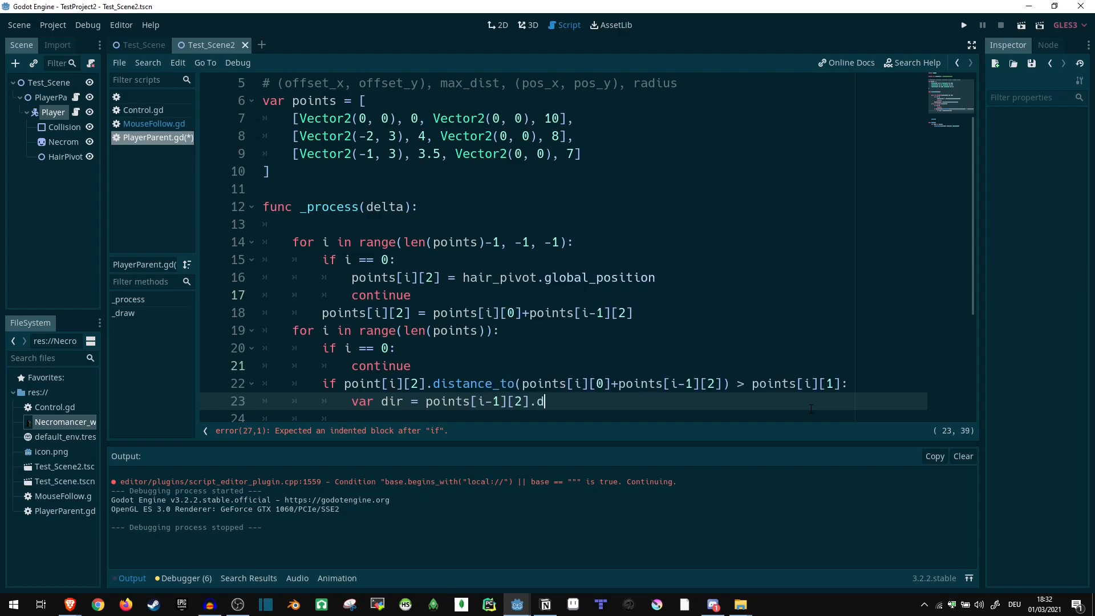
type("irection")
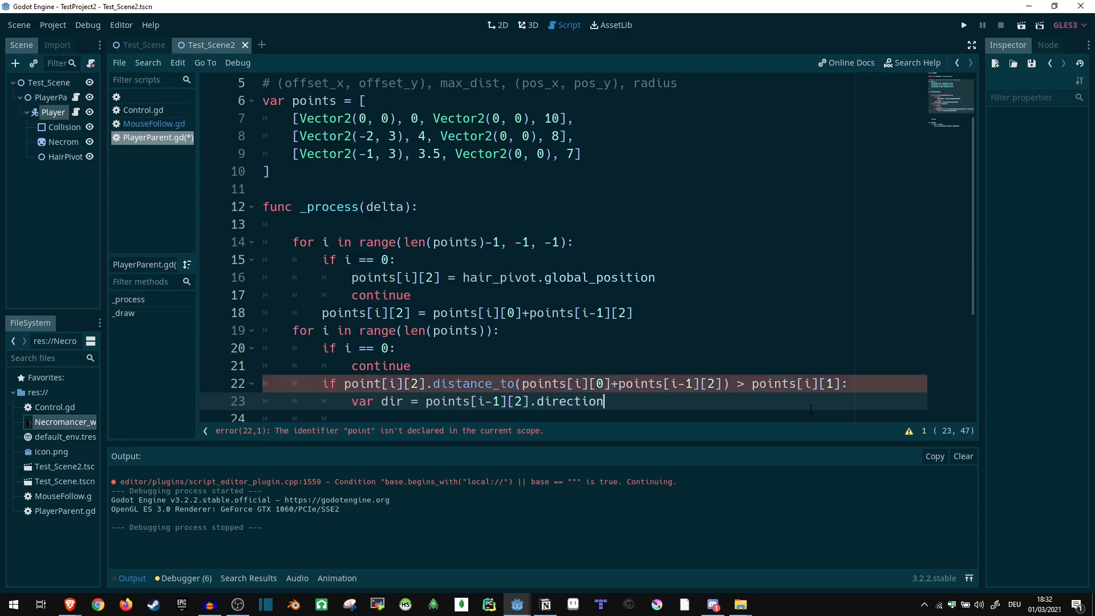
type("_to(p")
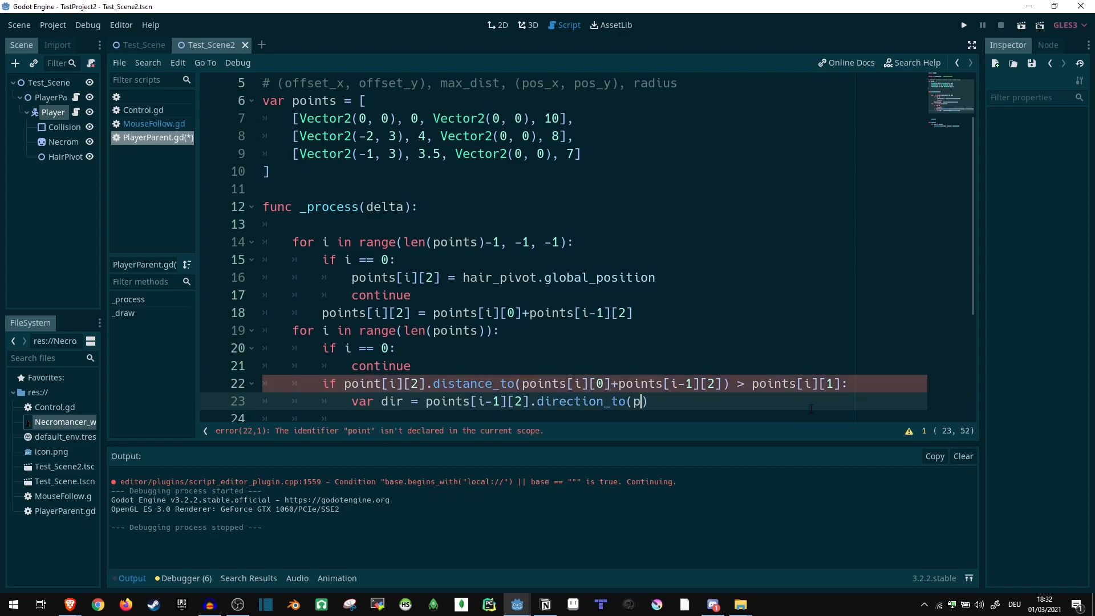
type("oints[i]")
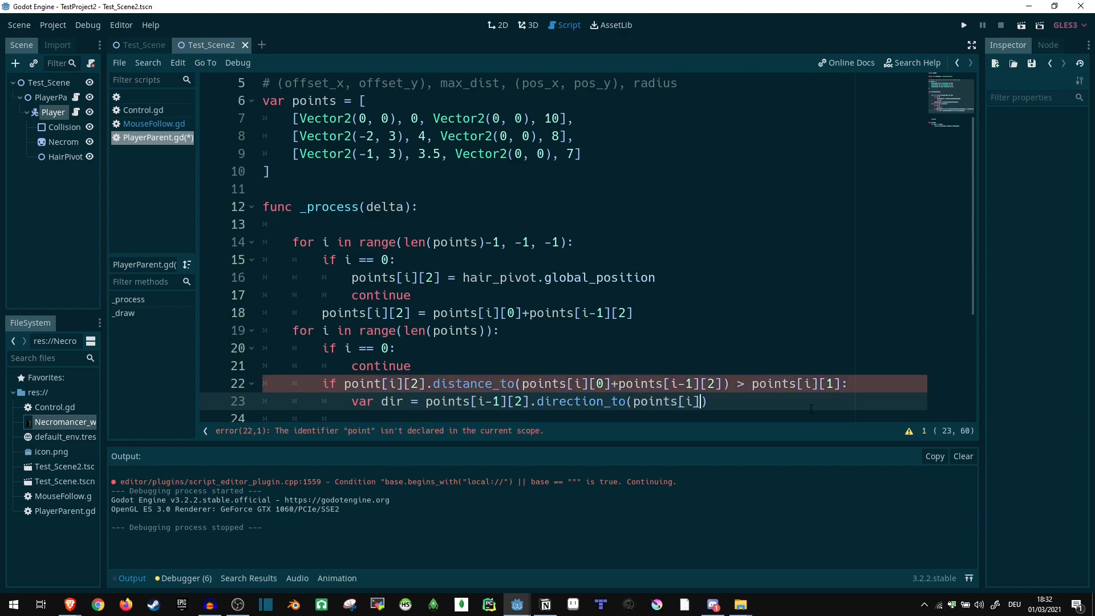
type("[2]")
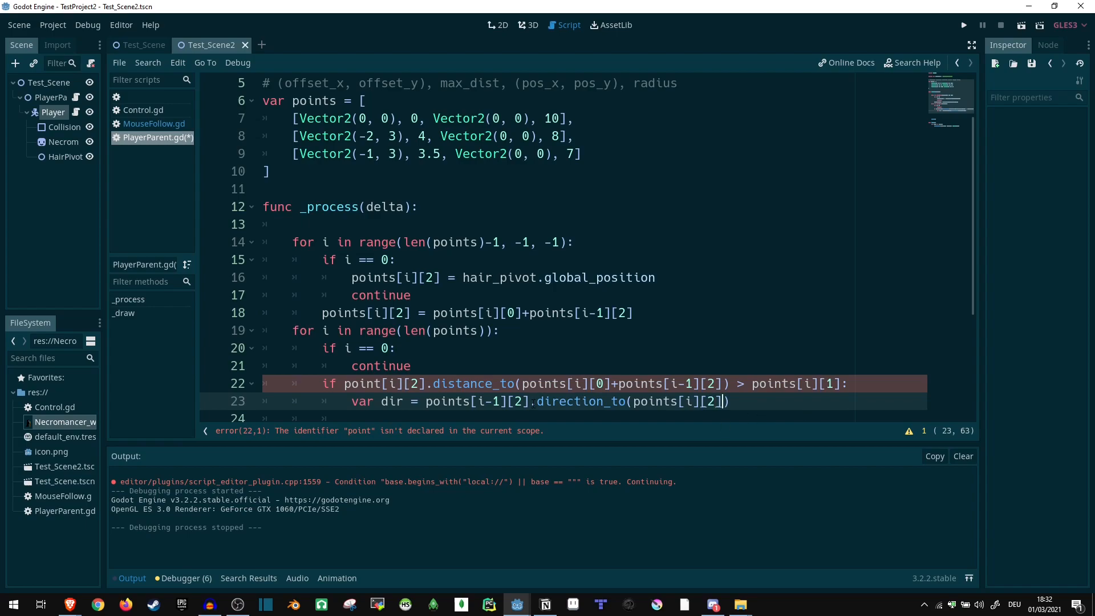
Wrap the previous position in parentheses and add the offset points[i][0] before direction_to.
left_click(533, 401)
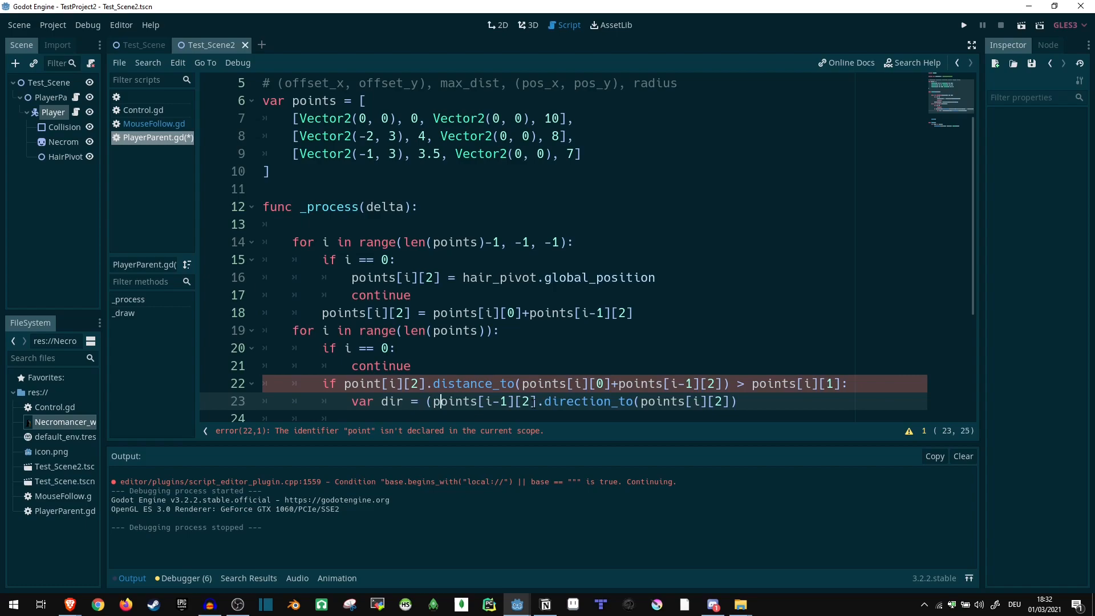
left_click(530, 401)
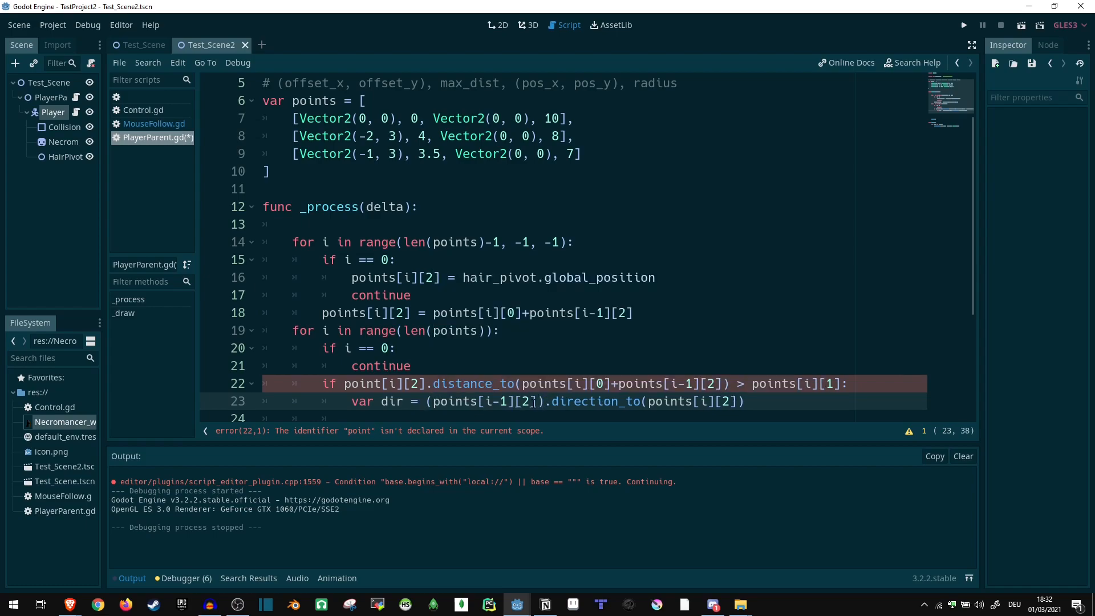
type("+")
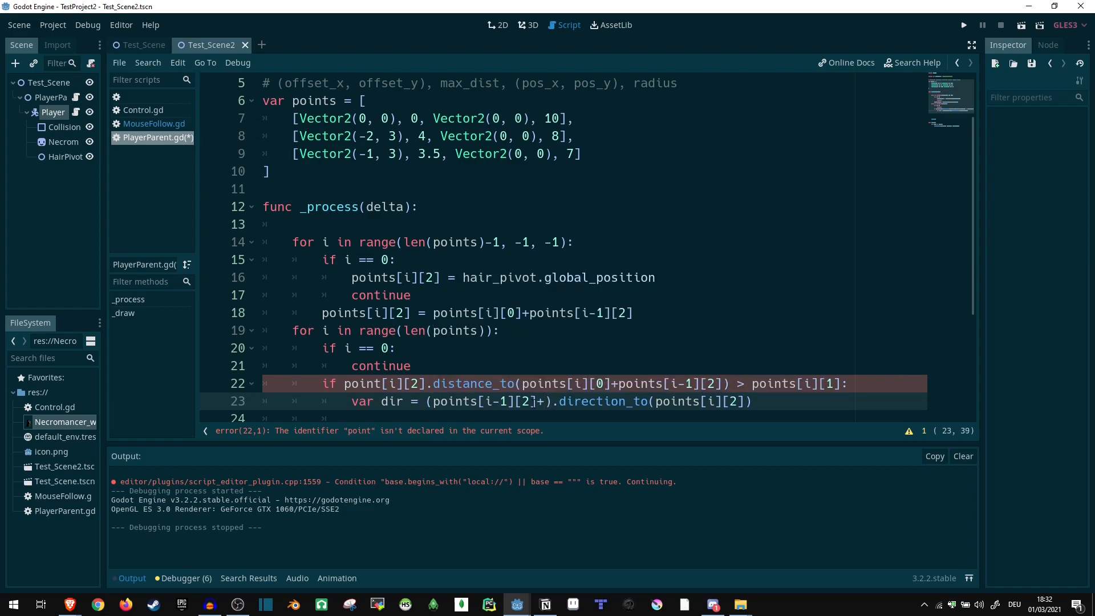
type("points[i]")
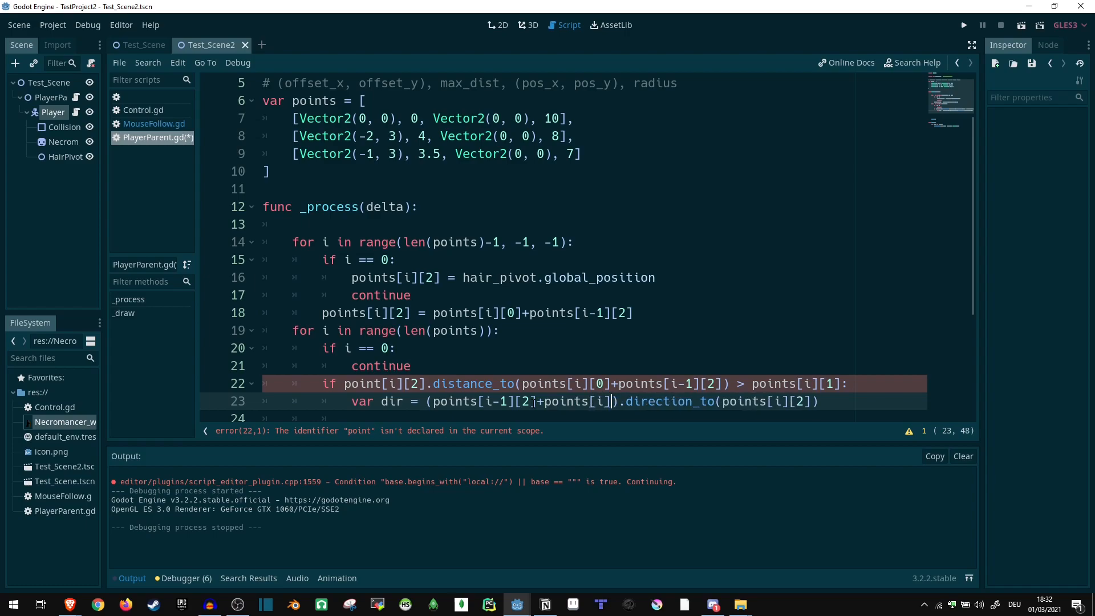
type("[0]")
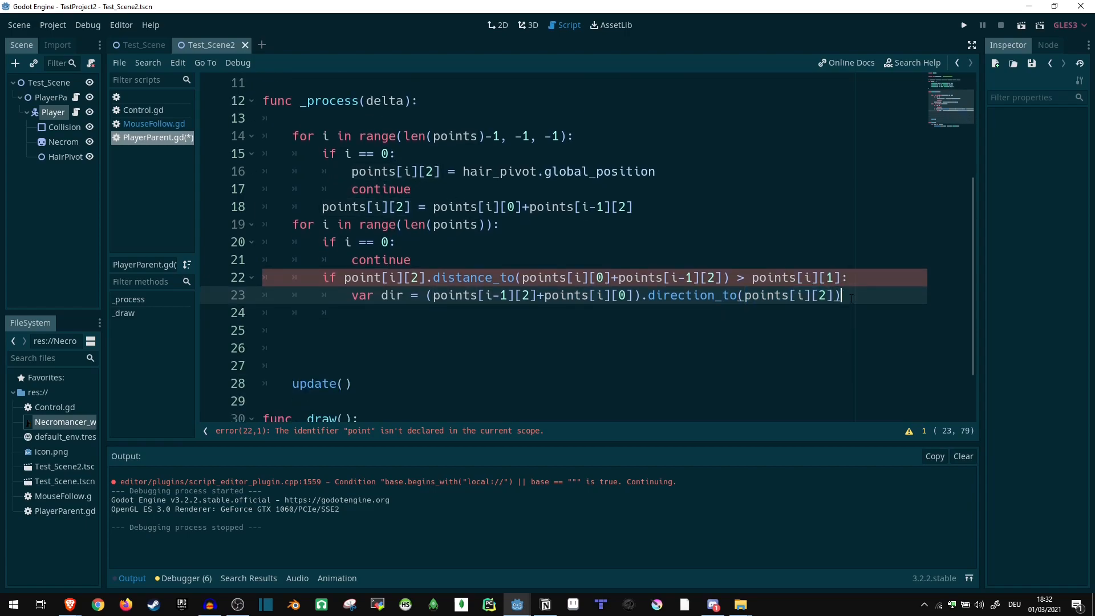
key("Return")
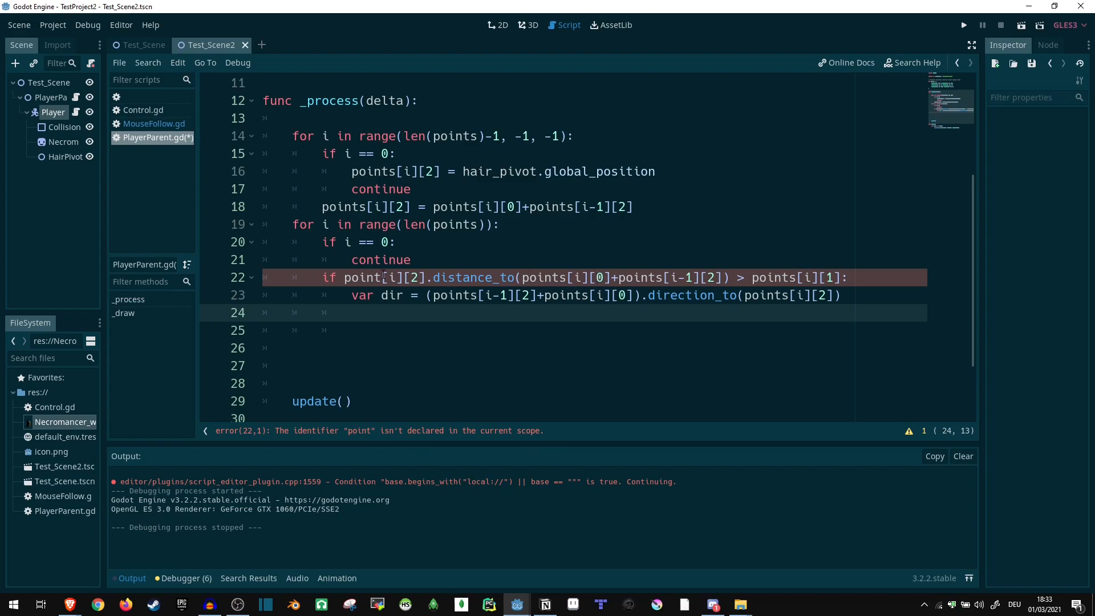
Declare var offset = dir * points[i][1] to scale the direction by the max distance.
type("v")
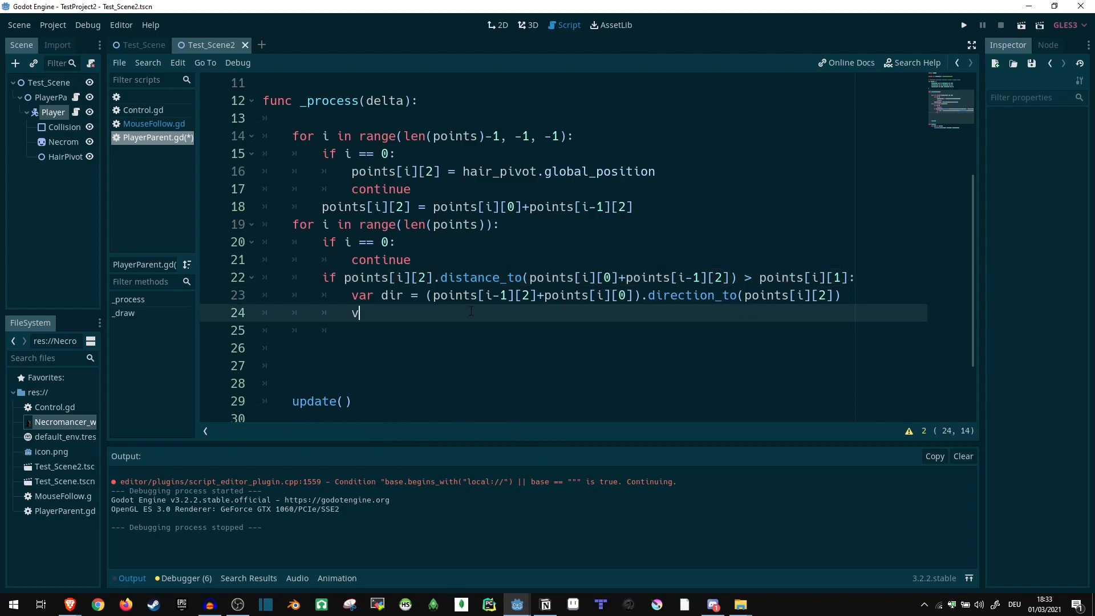
type("ar offset =")
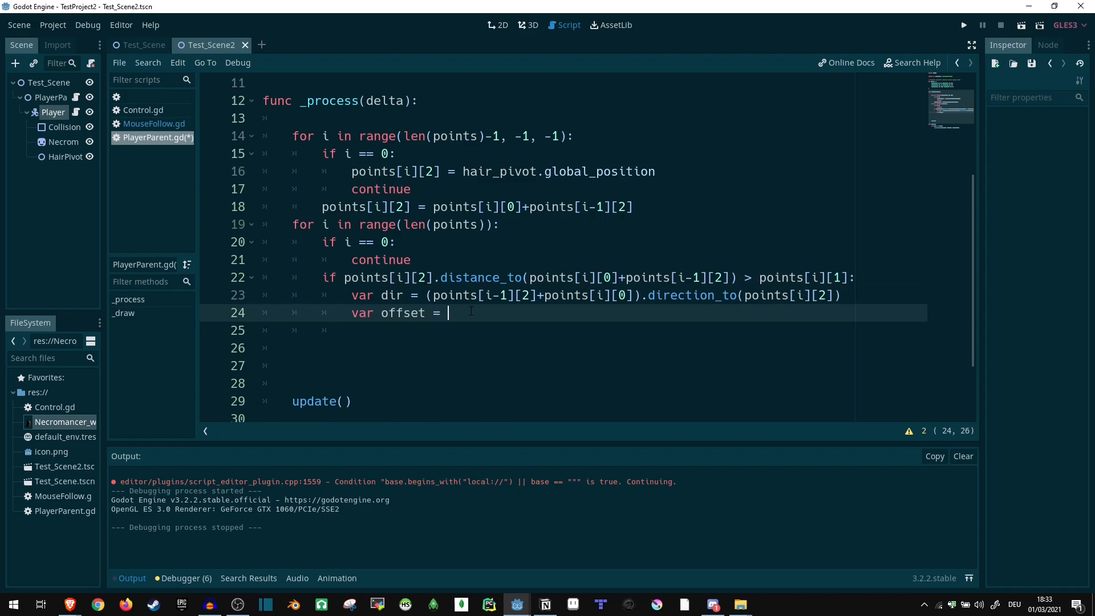
type("dir")
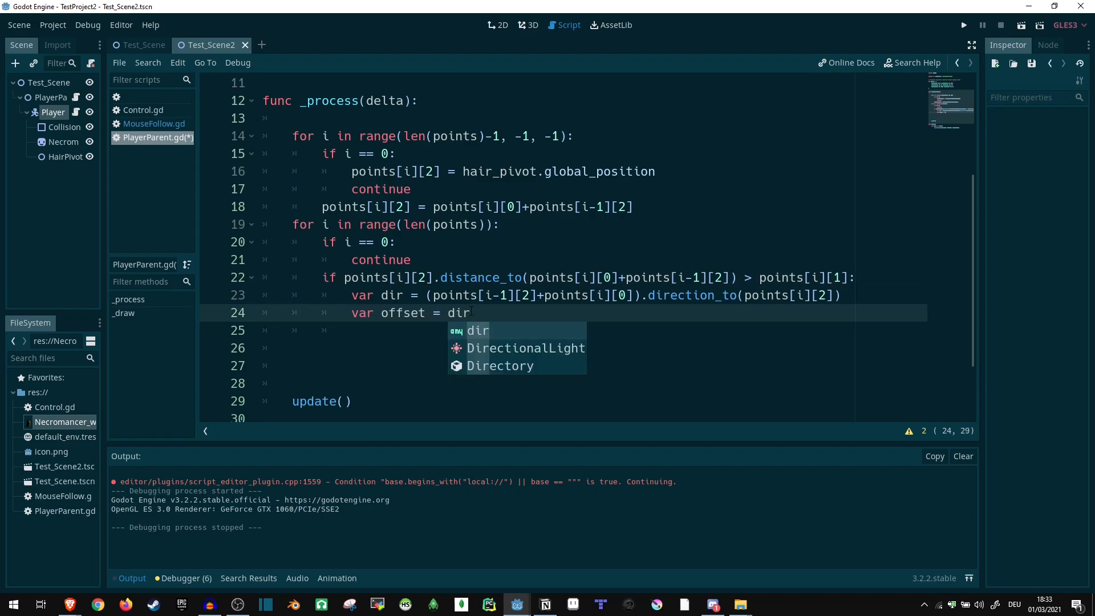
type("*")
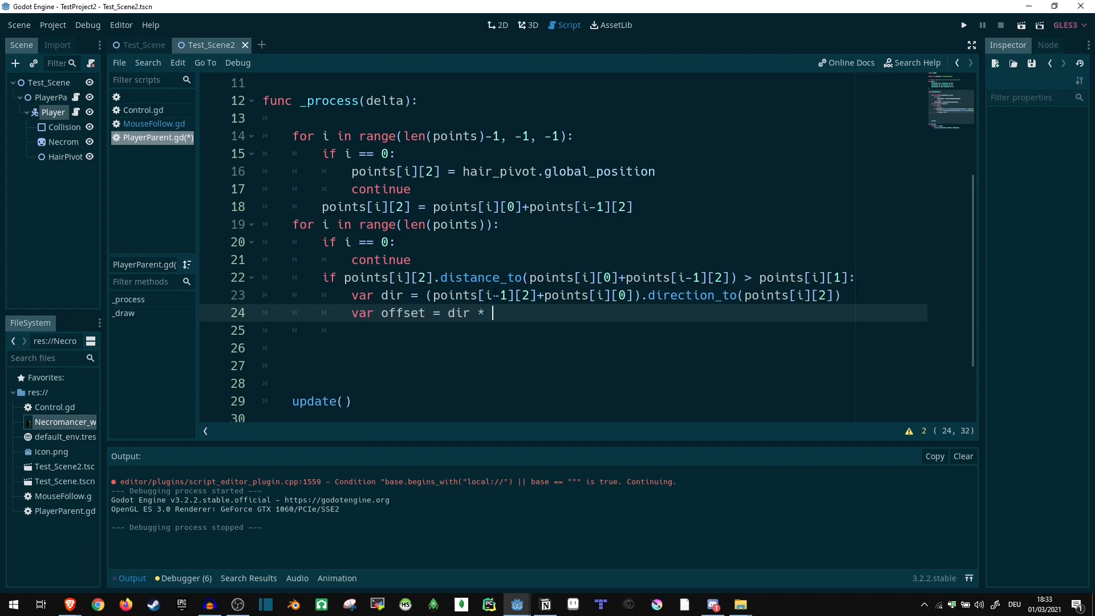
type("points[]")
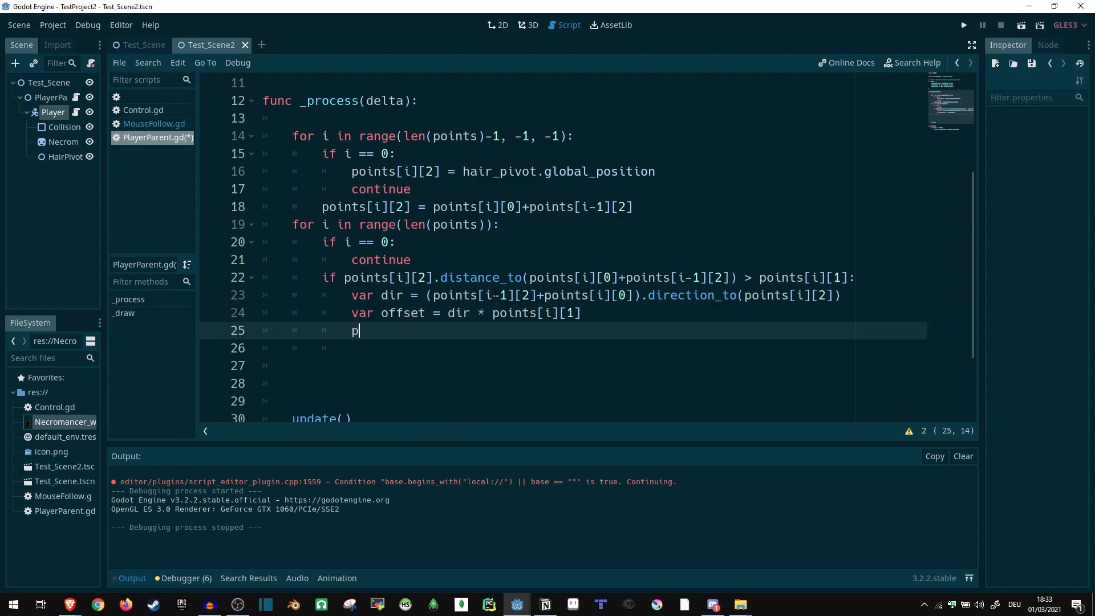
Set points[i][2] = points[i-1][2] + offset + points[i][0], then start the game.
type("oint[i]")
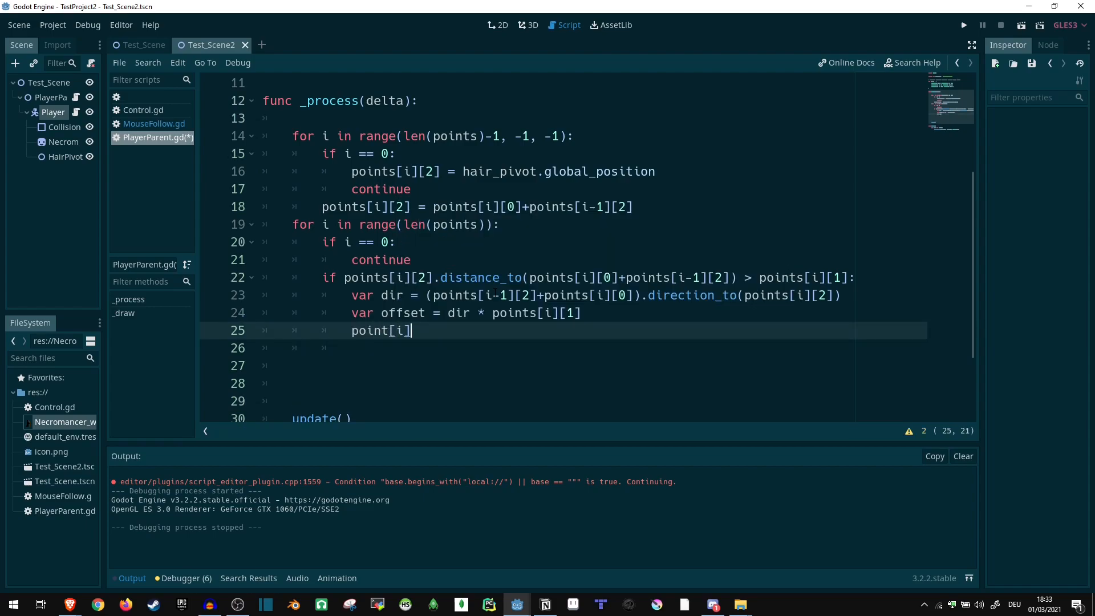
type("[2] = point")
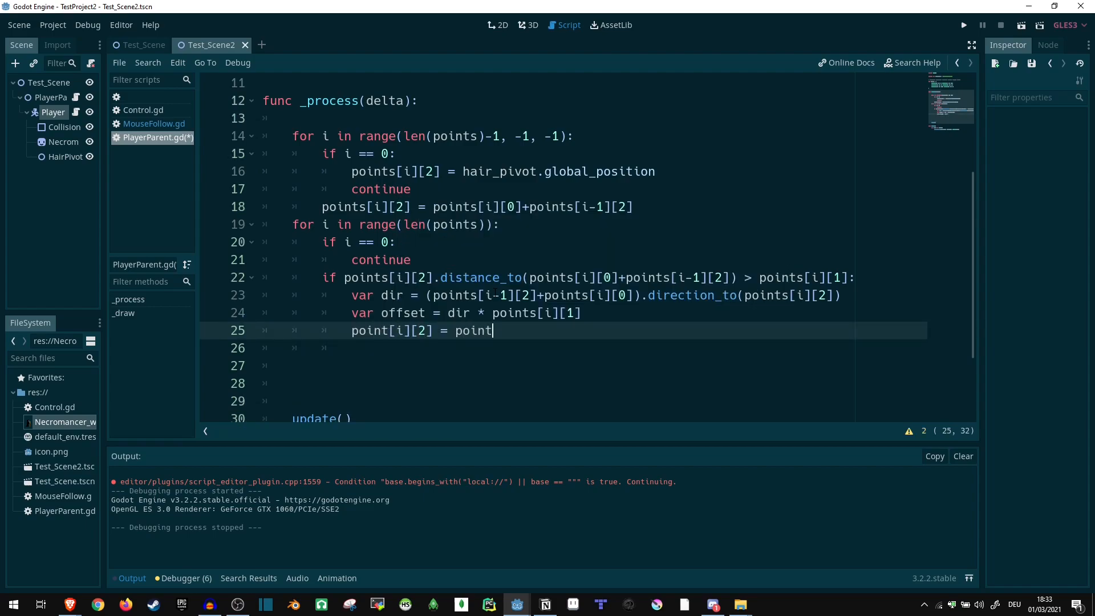
type("s[i-1][2]+o")
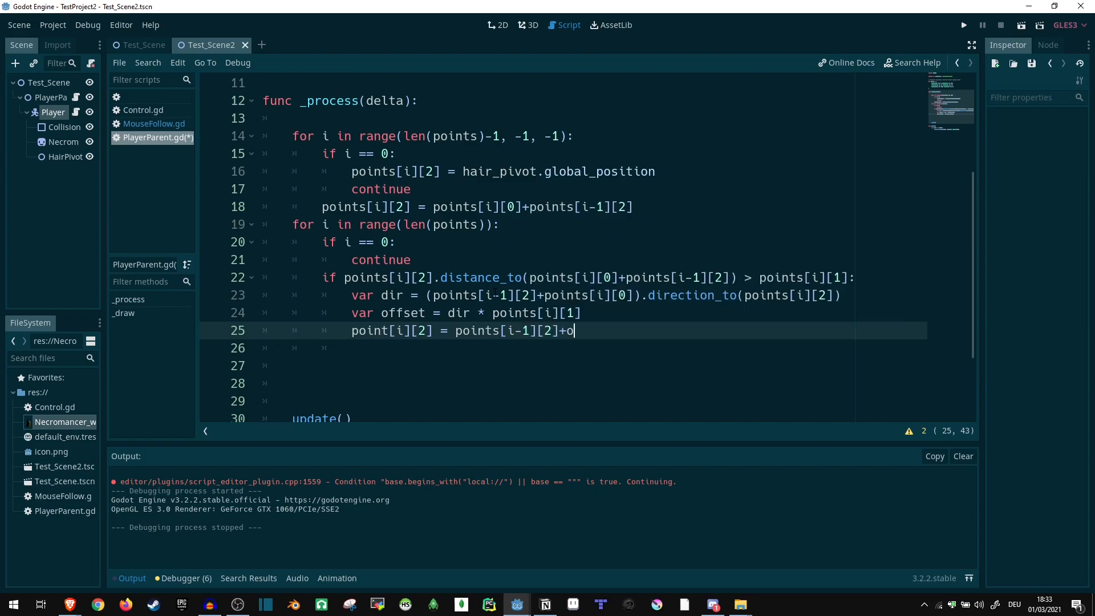
type("ffset+")
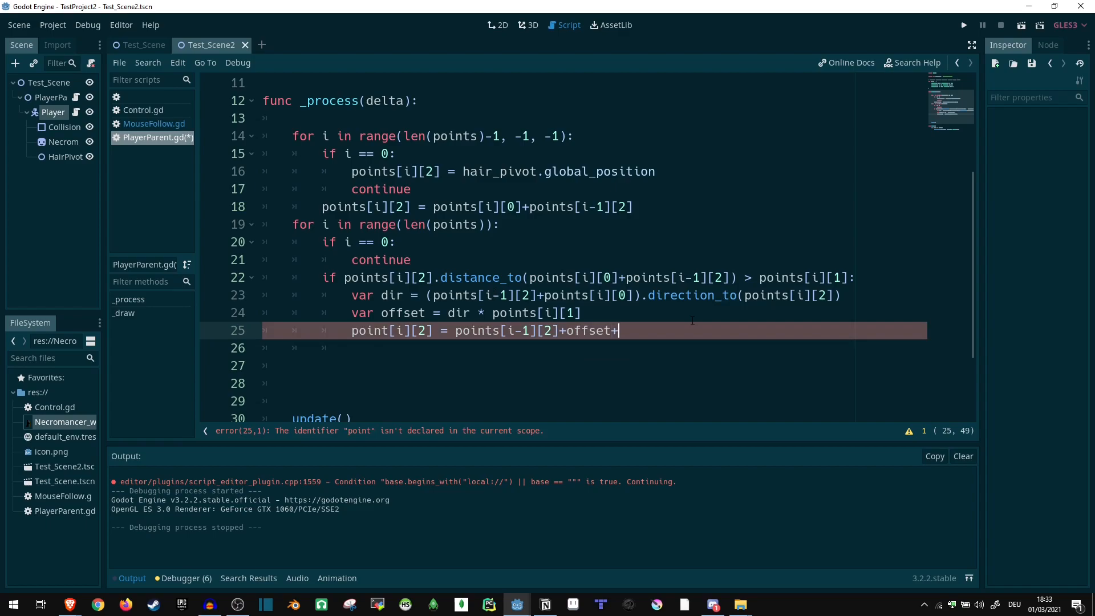
type("po")
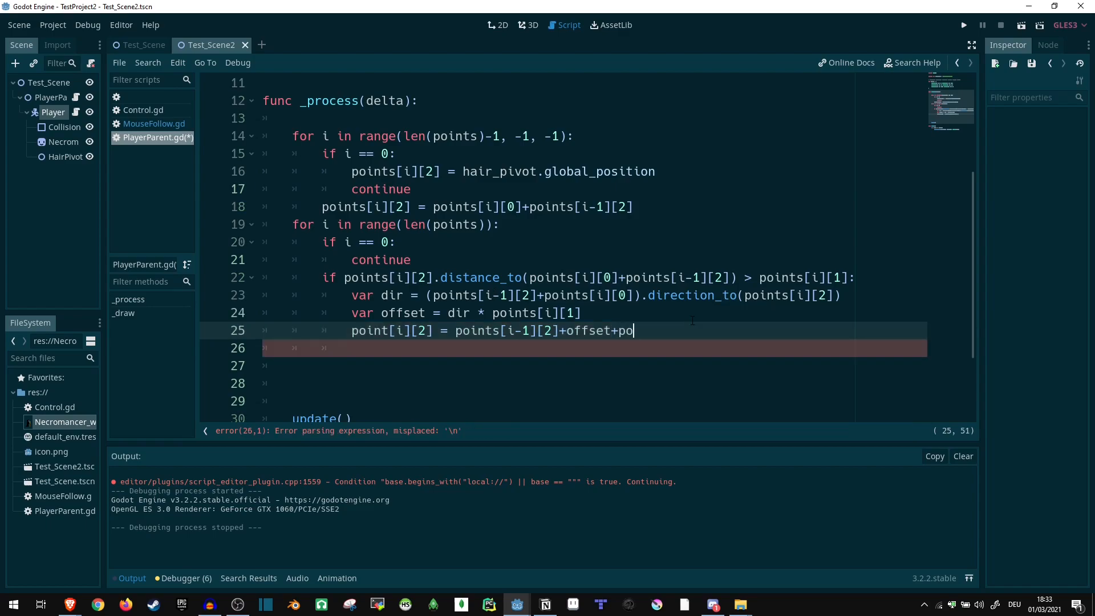
type("ints[i][1]")
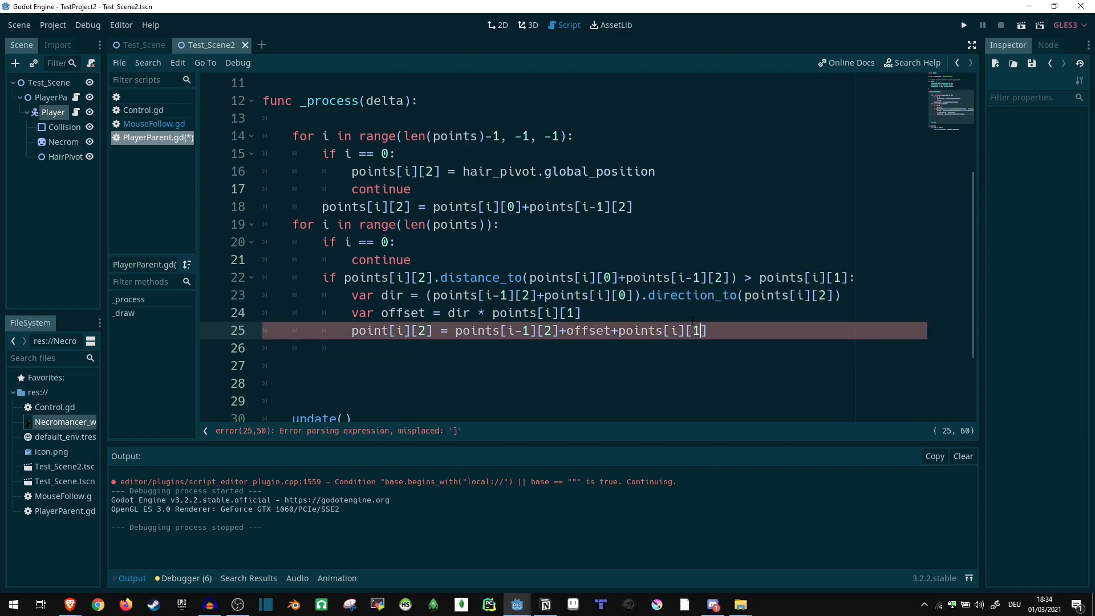
type("0")
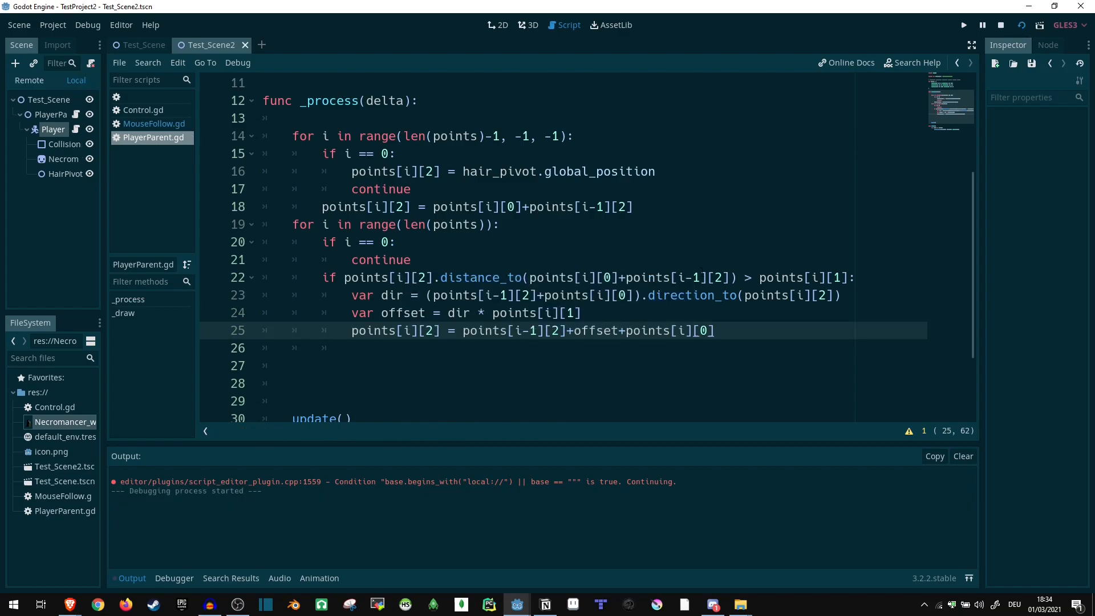
Close the running game and return the caret to the end of the last points array entry.
left_click(962, 24)
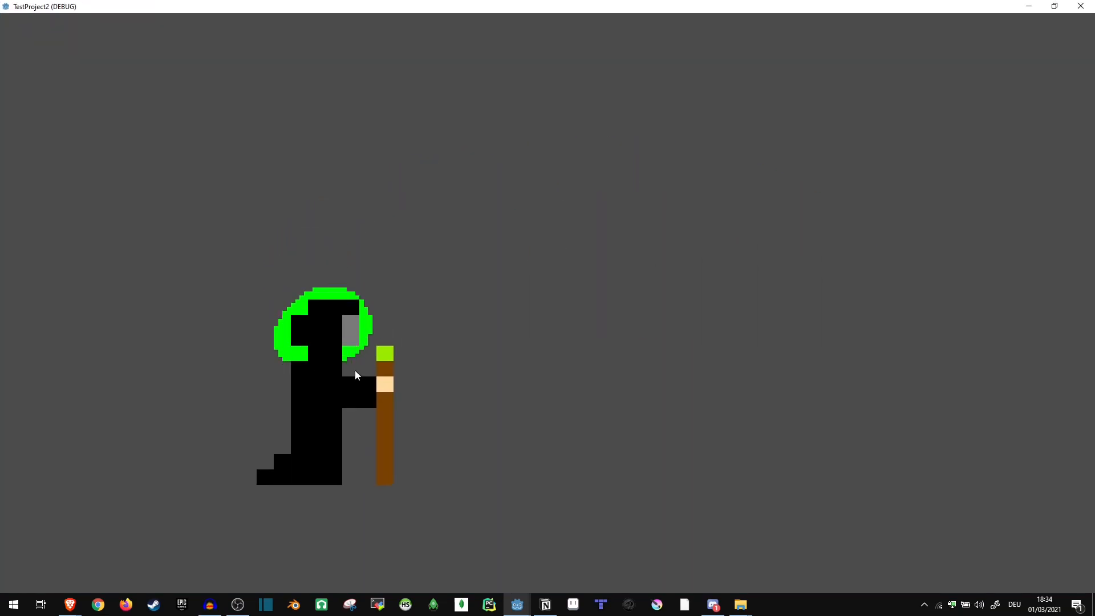
left_click(1000, 25)
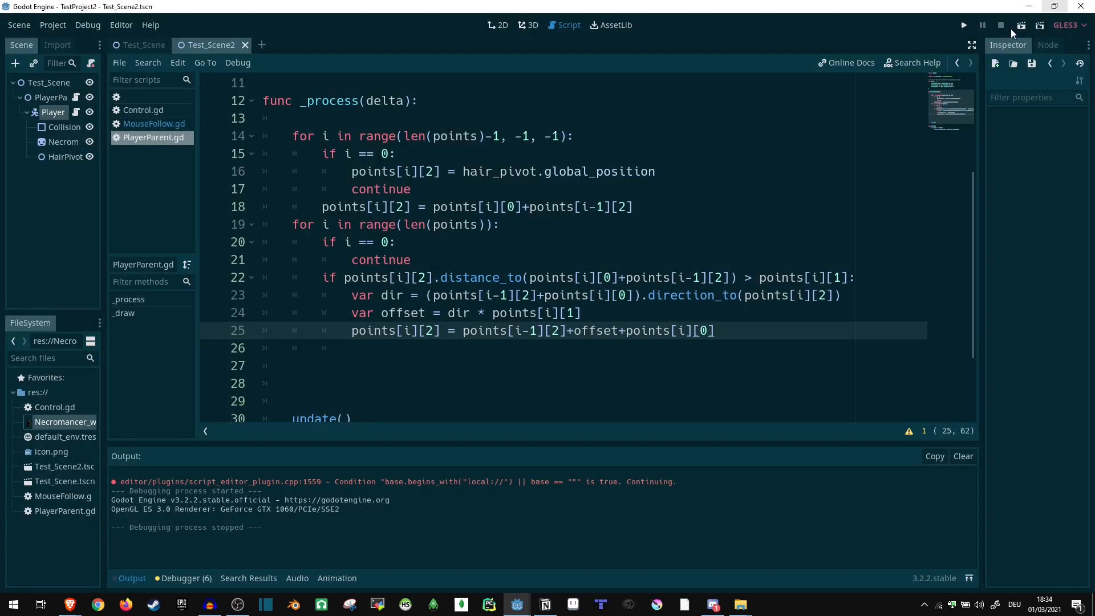
left_click(964, 26)
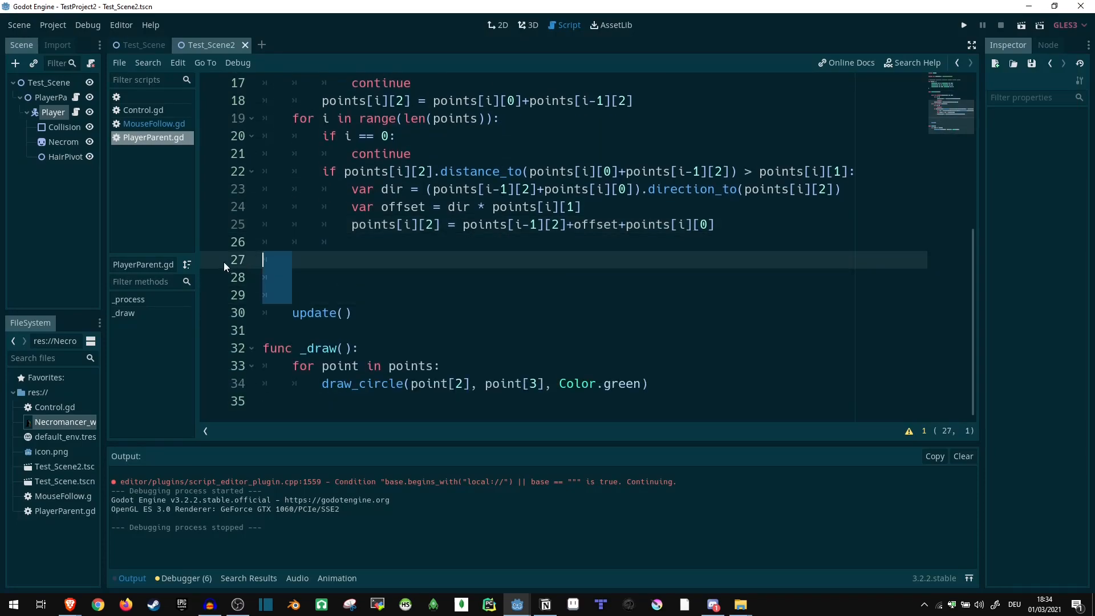
scroll("up", 3)
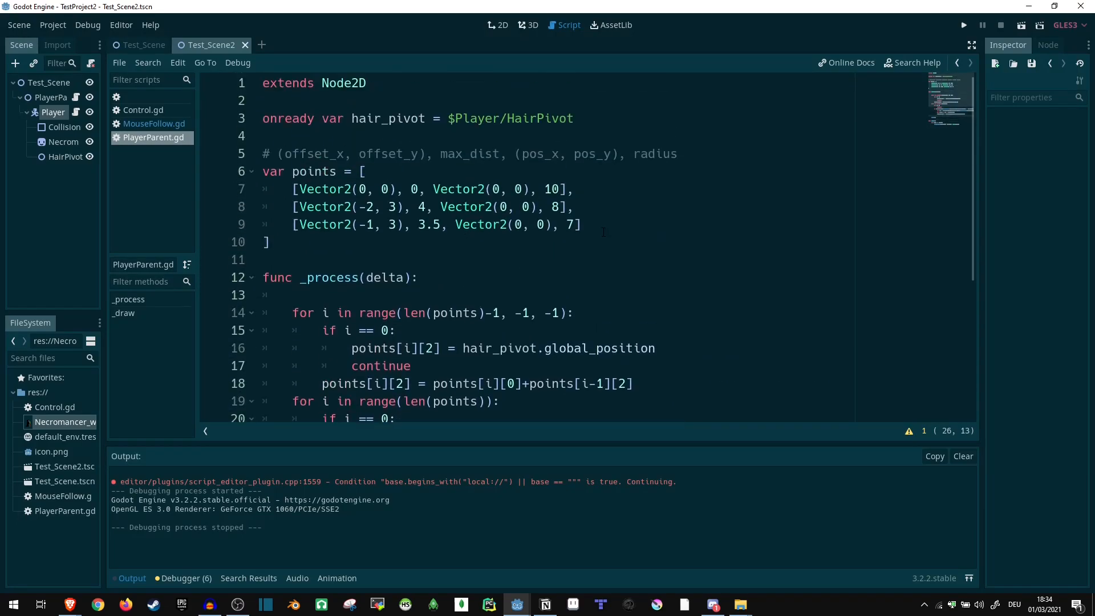
left_click(583, 224)
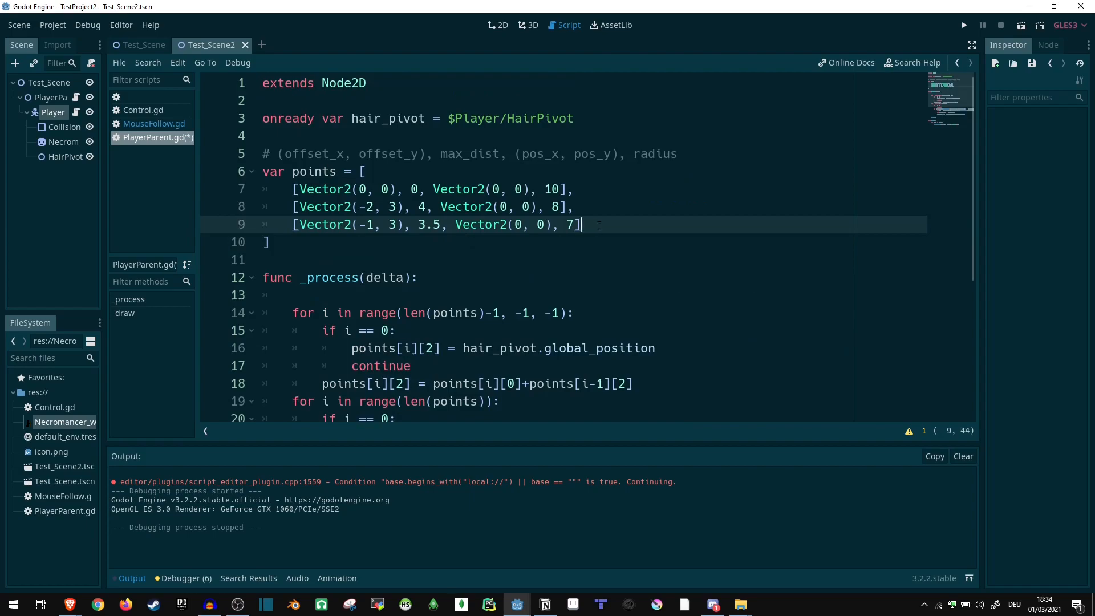
Add a fourth hair point entry with offset (-1, 3) and radius 6.
key("Return")
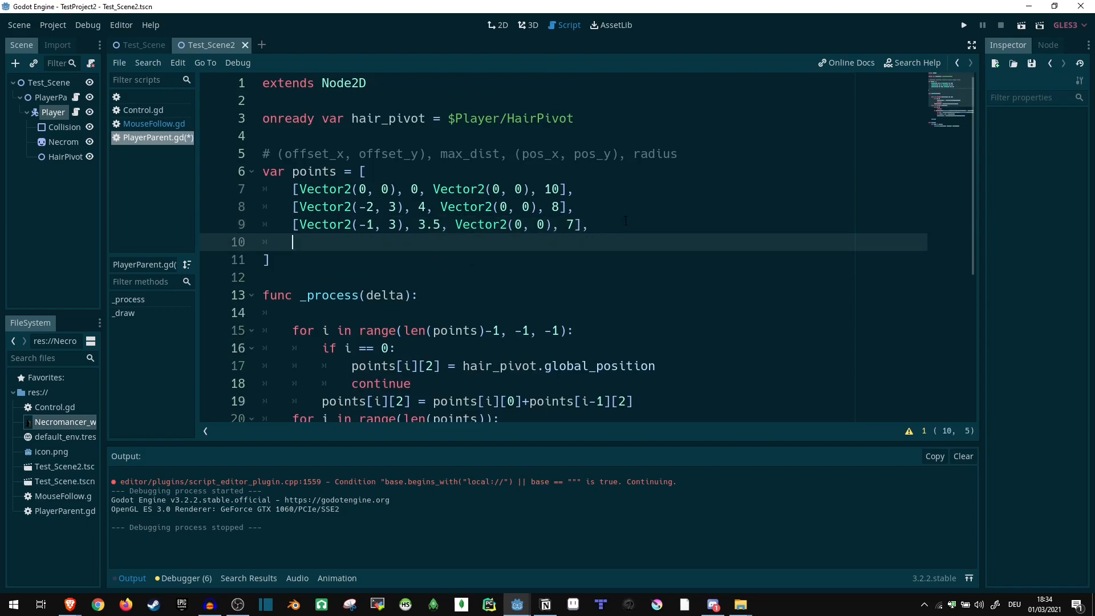
type("[")
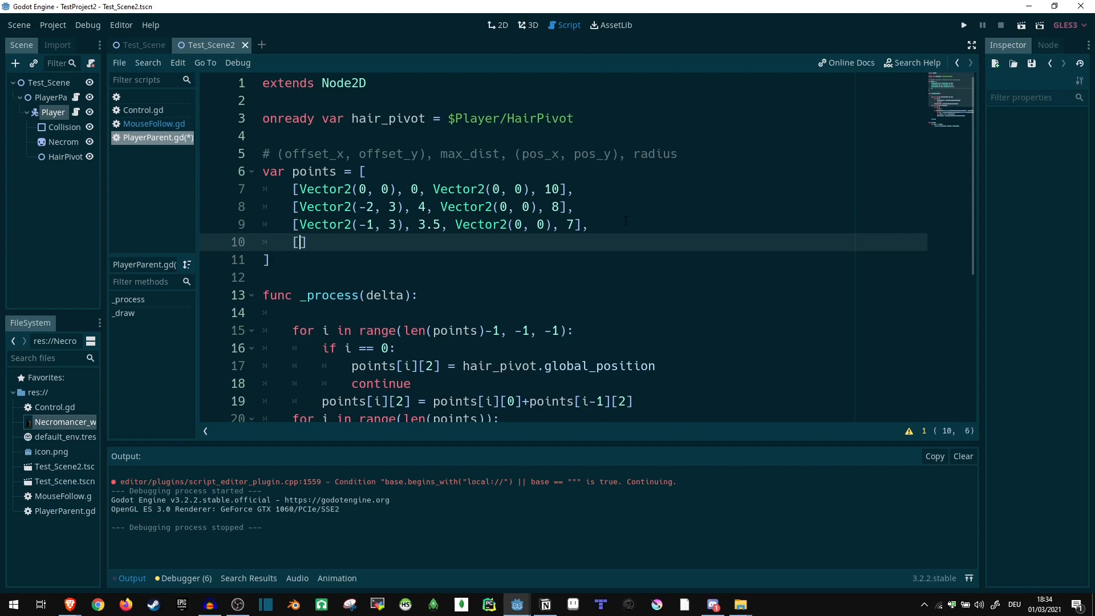
type("Vector2(")
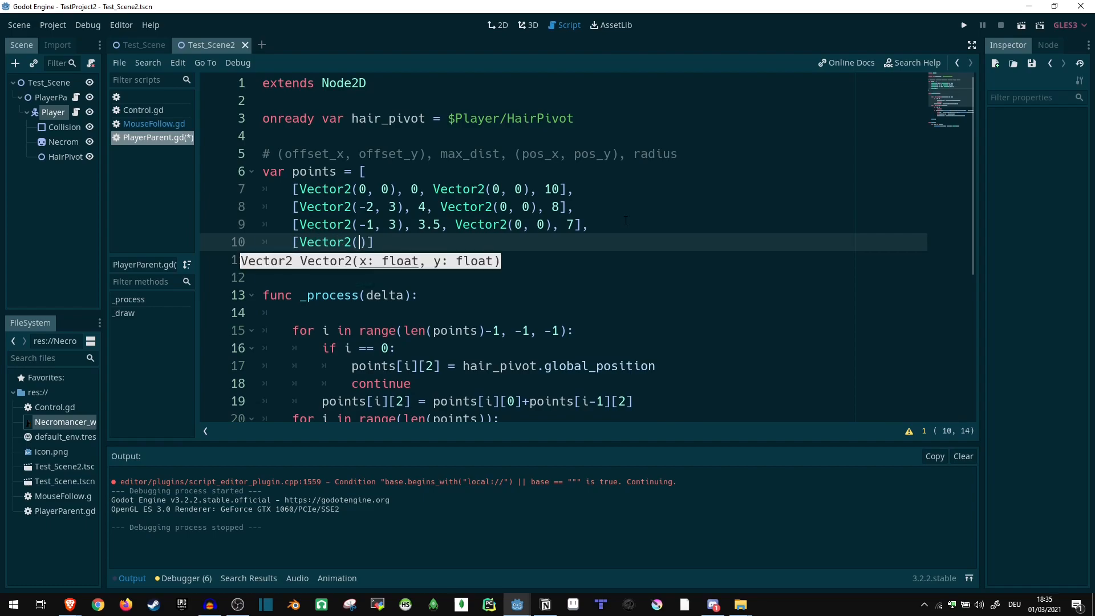
type("-1, 2")
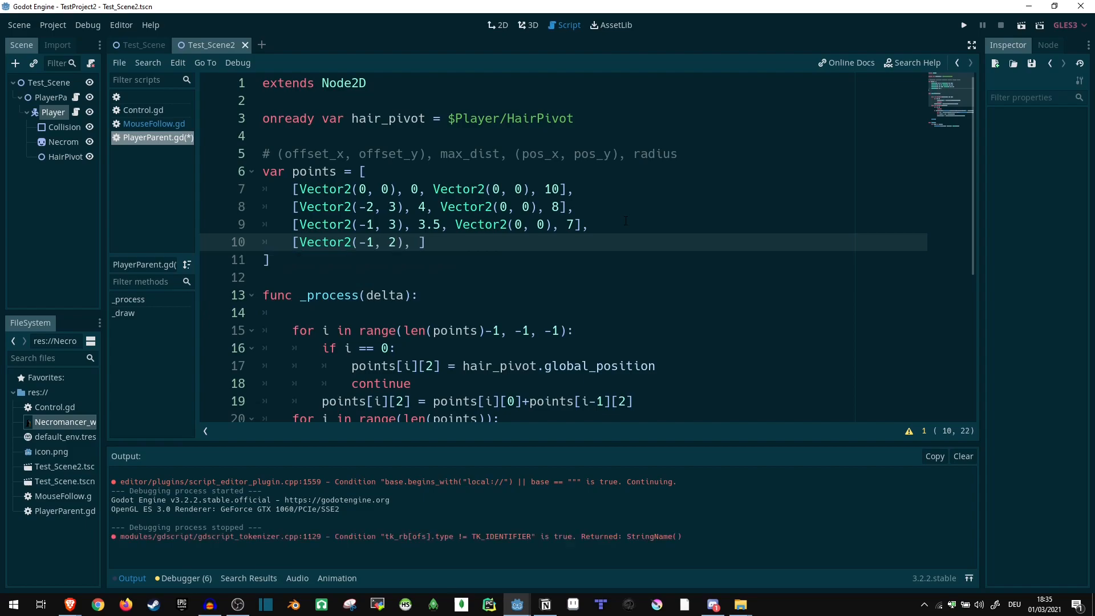
type("3, Vector2(0, 0")
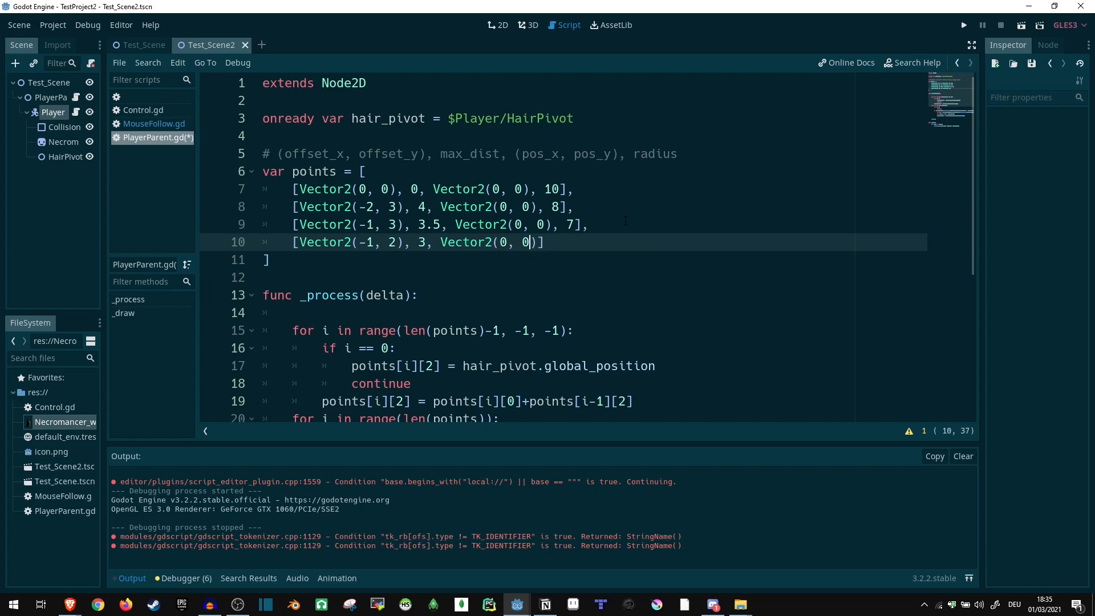
type(",")
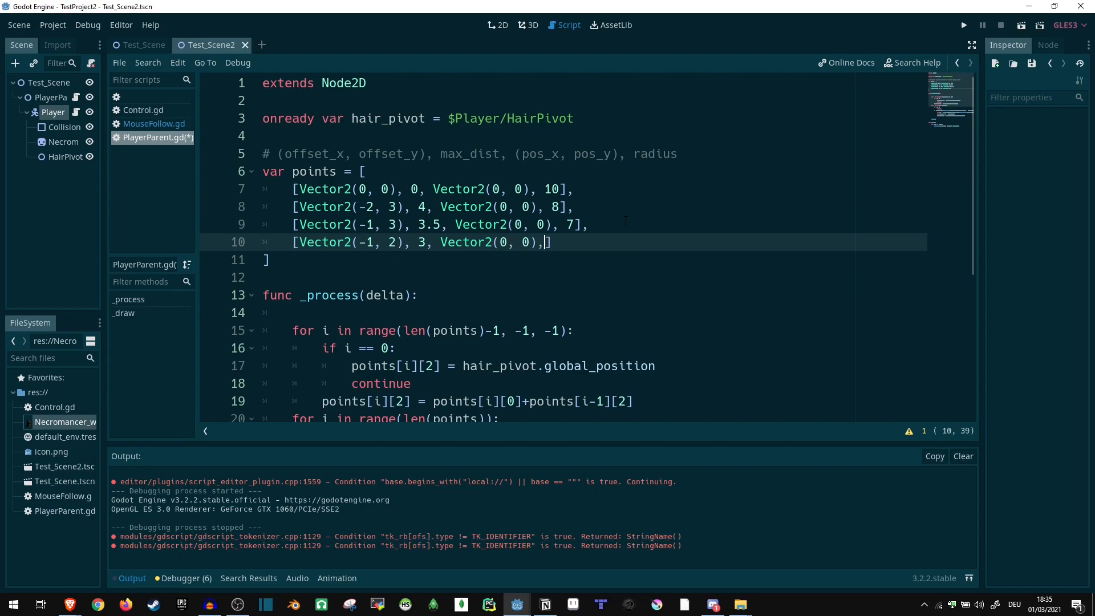
type("6")
type("[Vector2(-1,")
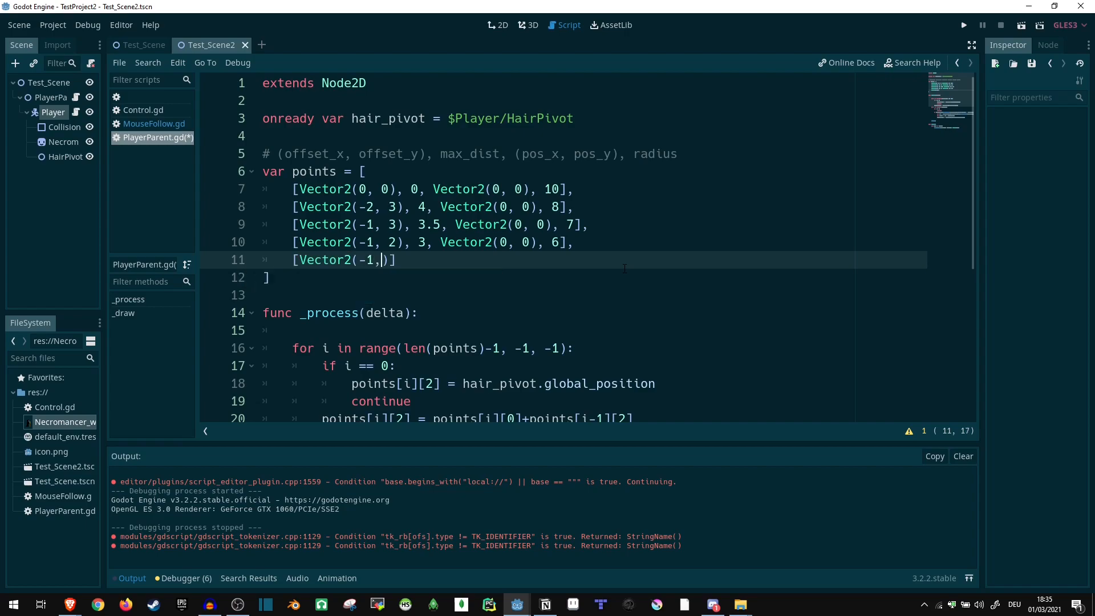
Add a fifth hair point with max distance 2.5, position (0, 0) and radius 5.
type("2),")
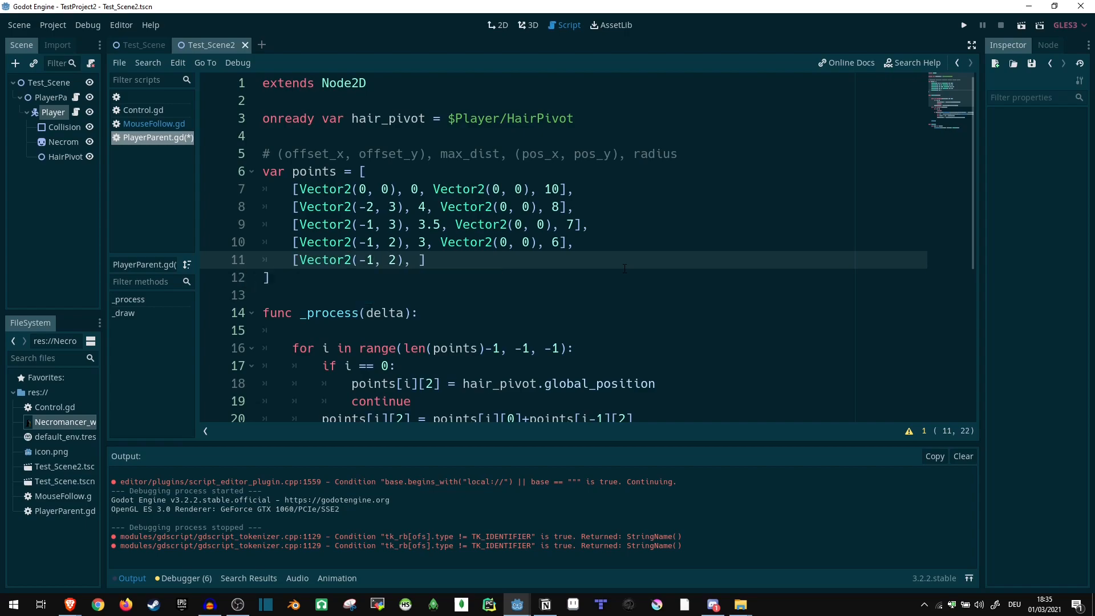
type("2.5,")
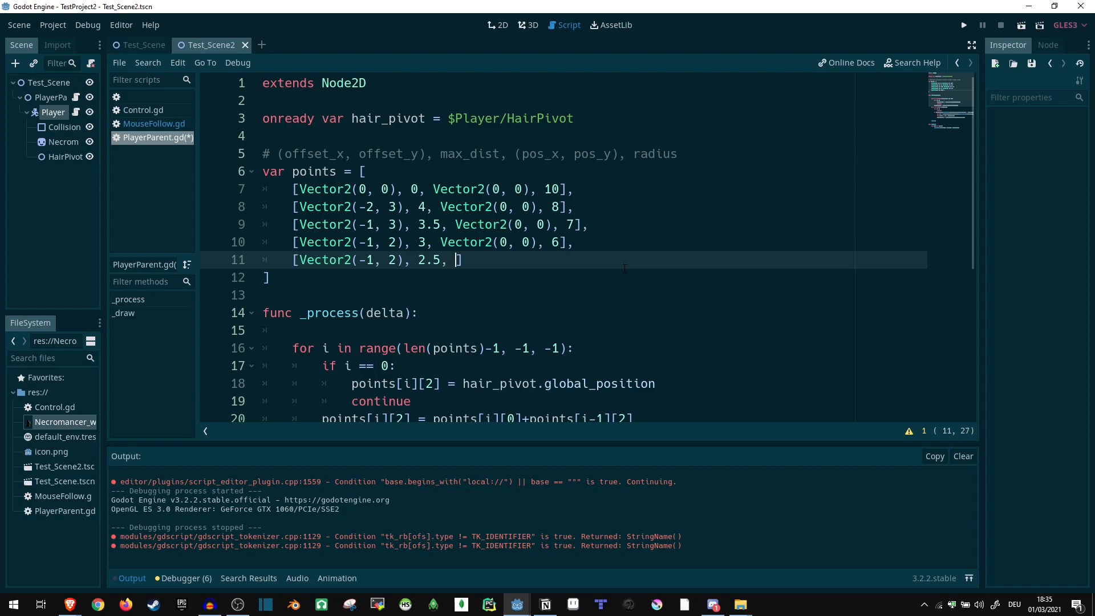
type("Vector2()")
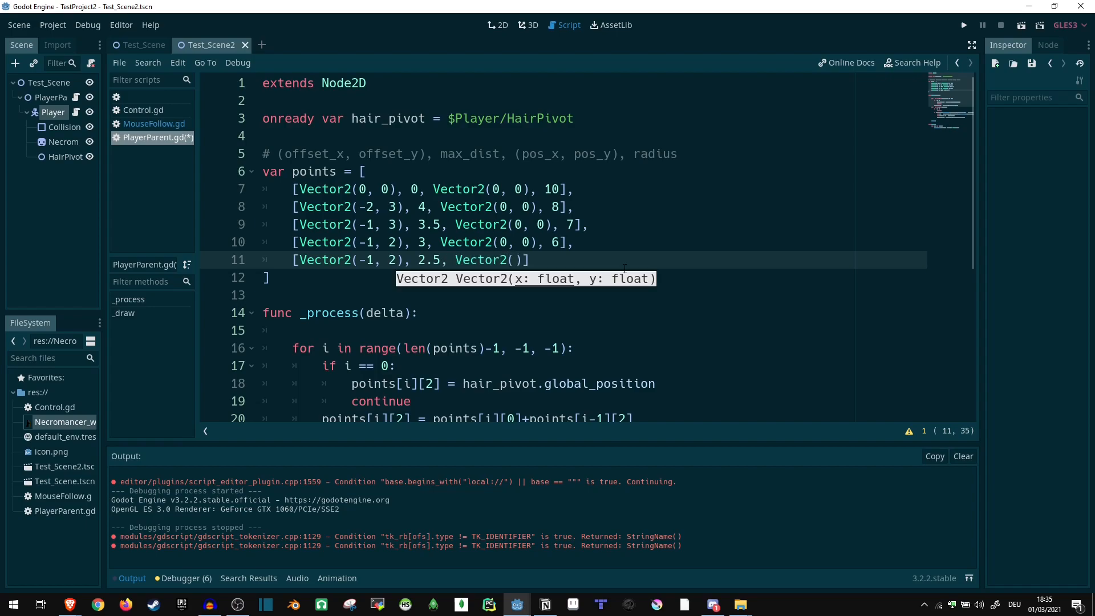
type("0, 0")
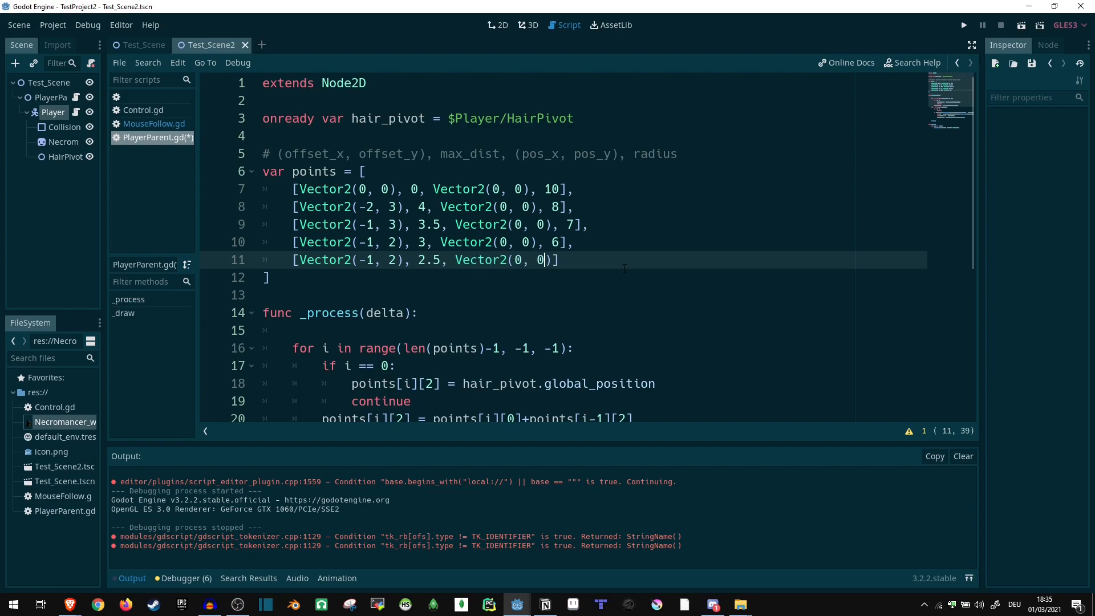
type(",")
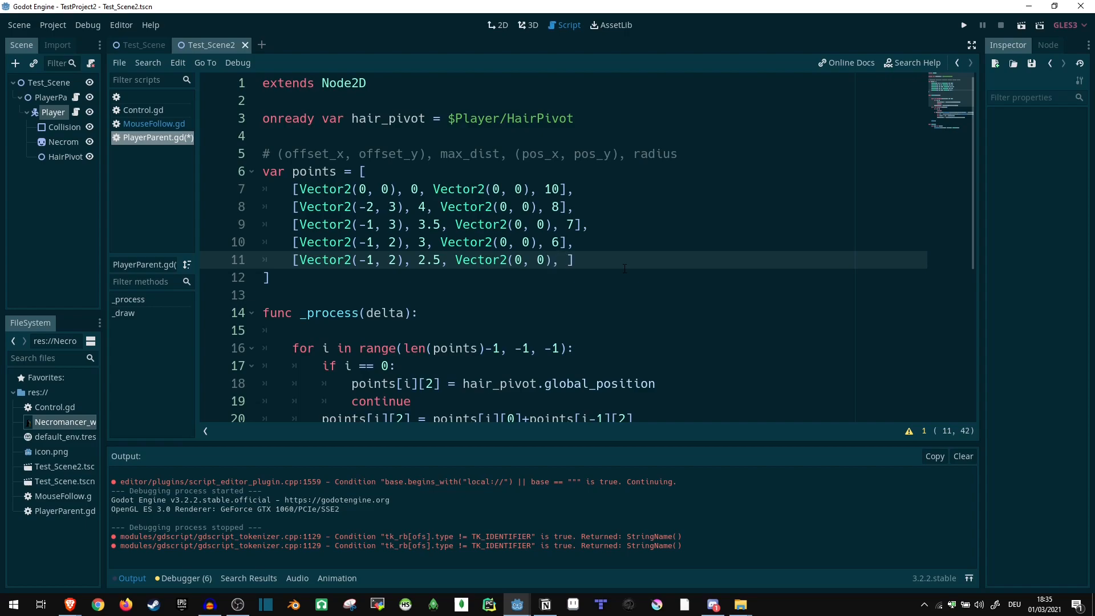
type("5[")
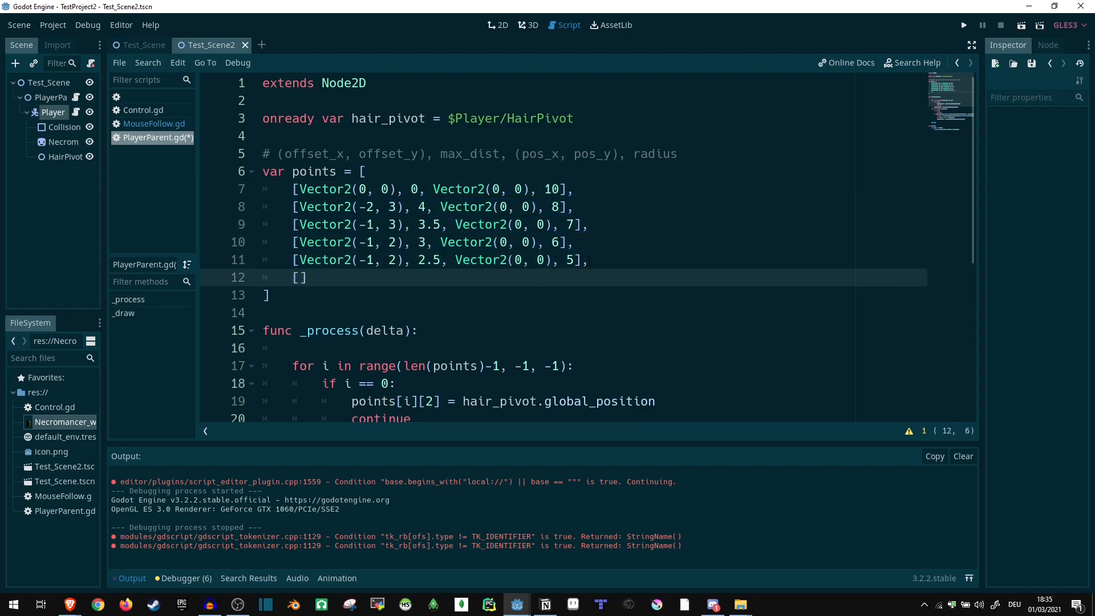
Add a sixth hair point with offset (0, 1) and max distance 2, completing the array.
type("Vector2")
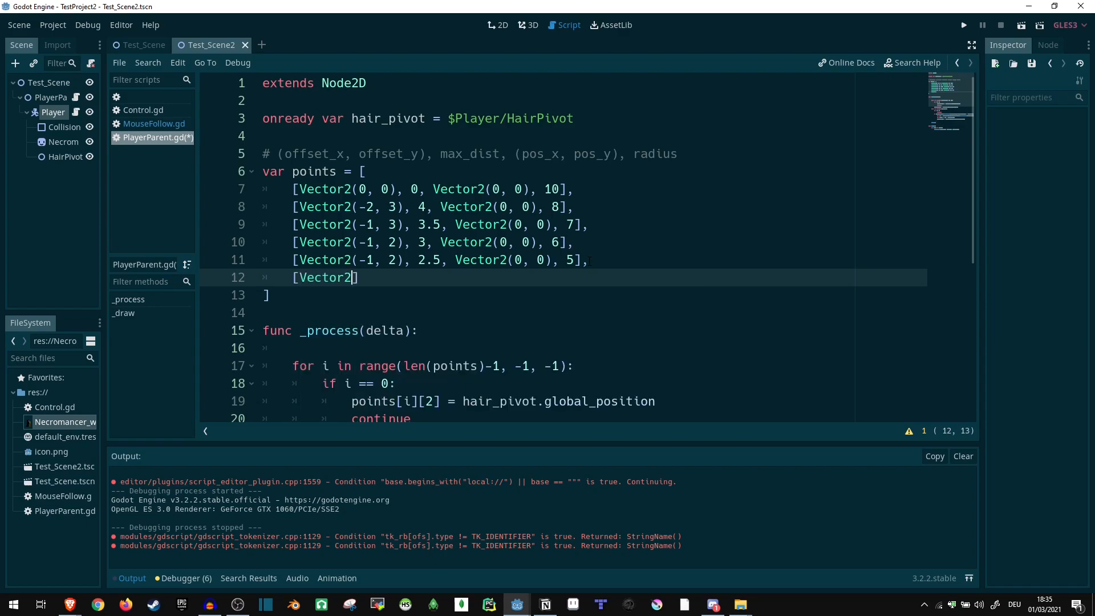
type("-1)")
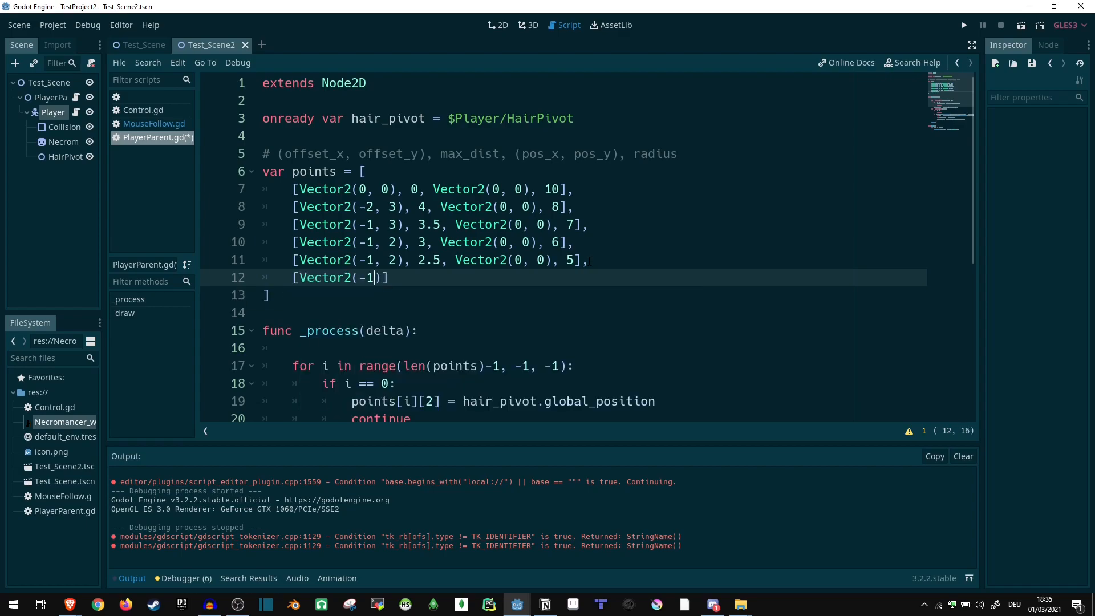
type("0,")
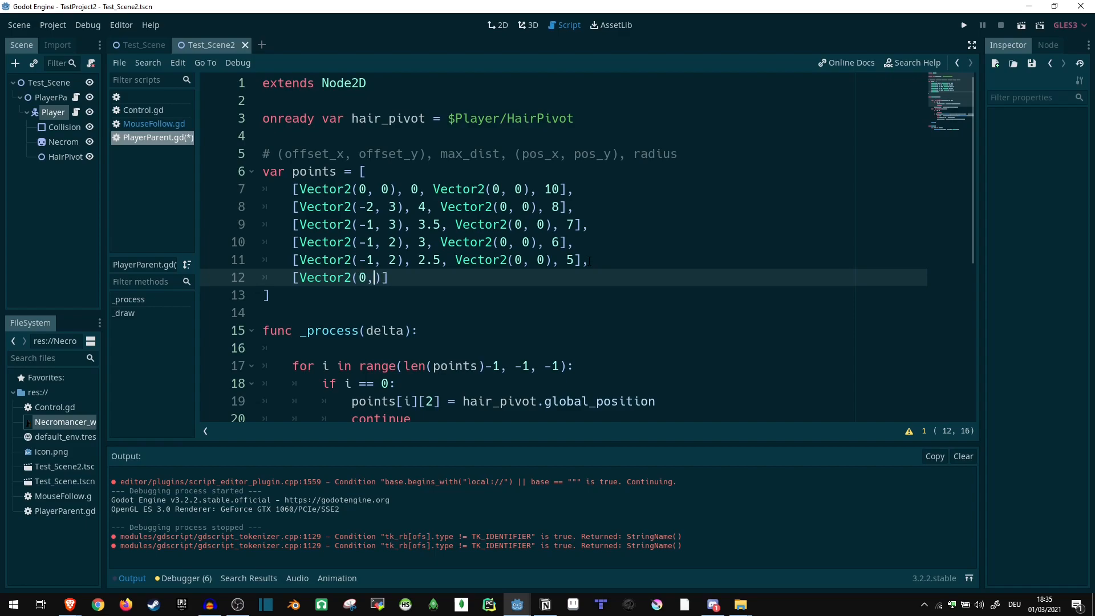
type("1")
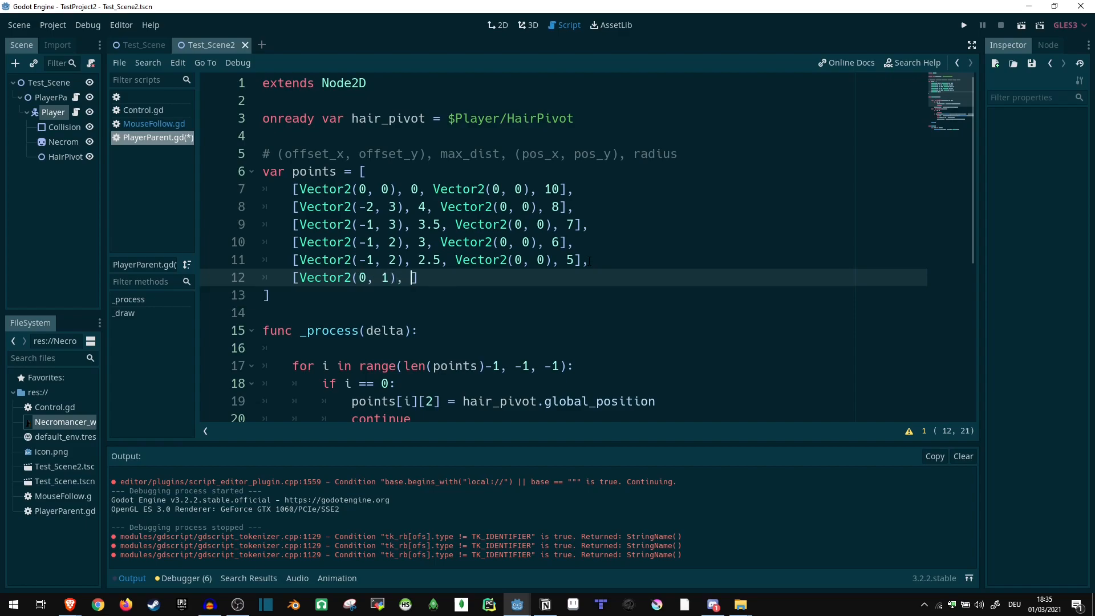
type("2")
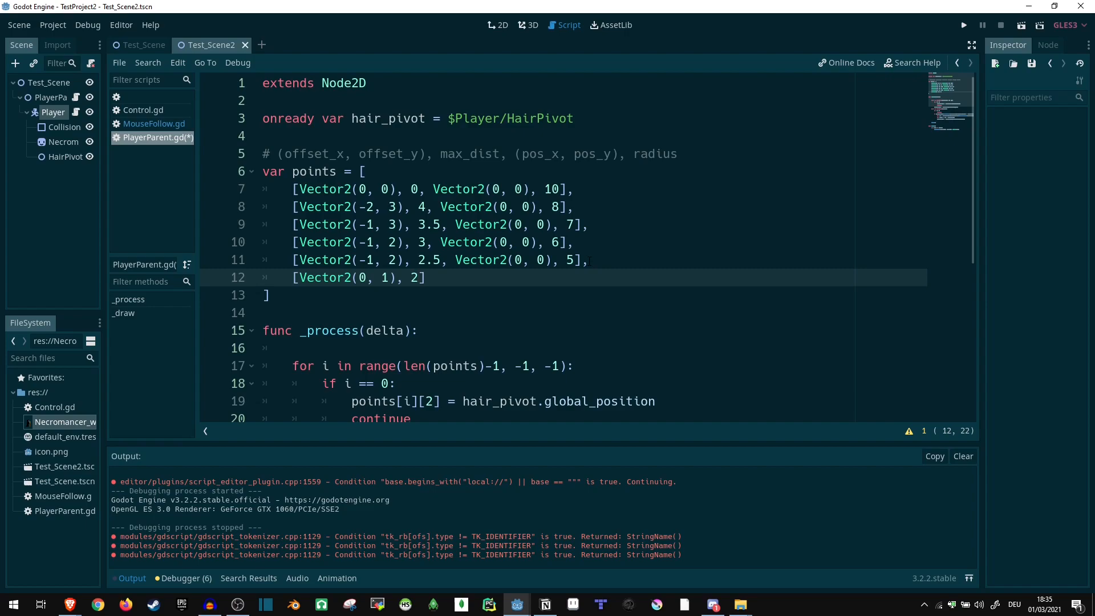
type(", Vector2(0, 0), 4")
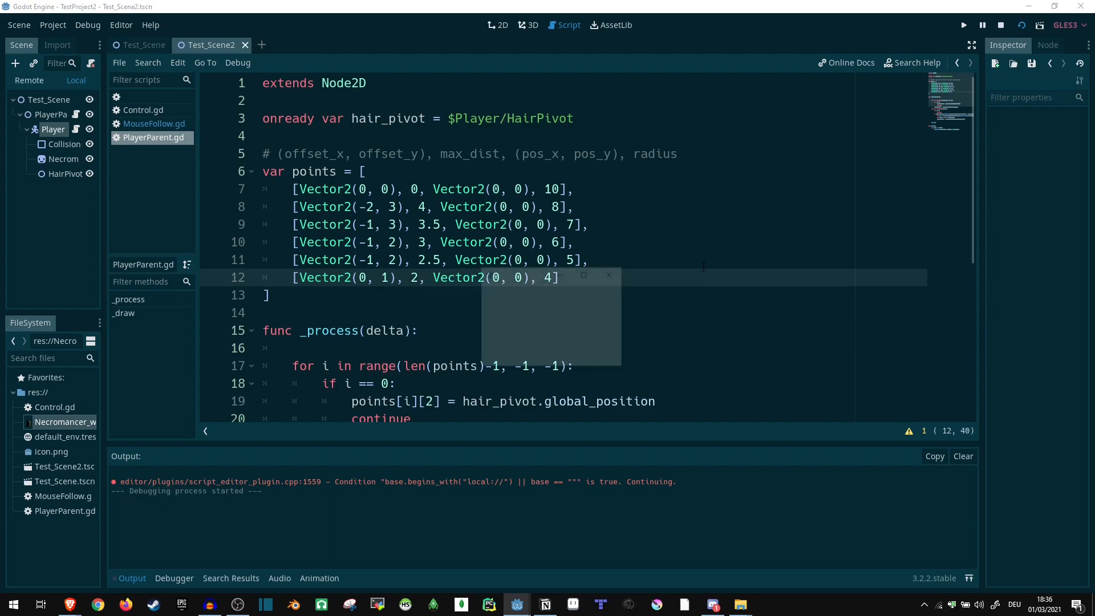
Stop the game and change the second and third point x offsets to -3 and -2.
left_click(962, 24)
type("2")
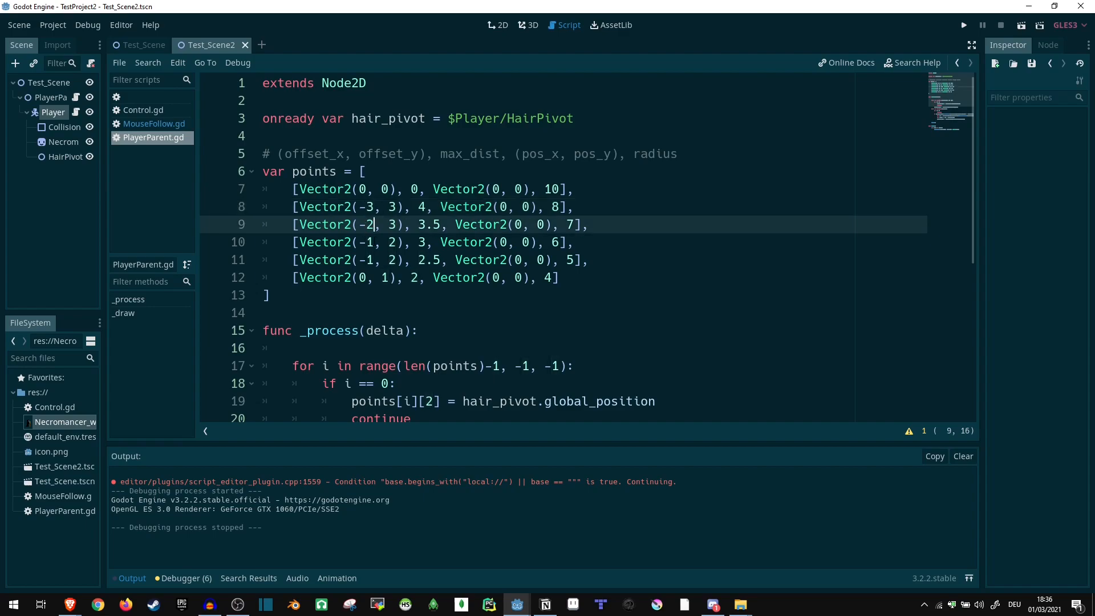
left_click(366, 241)
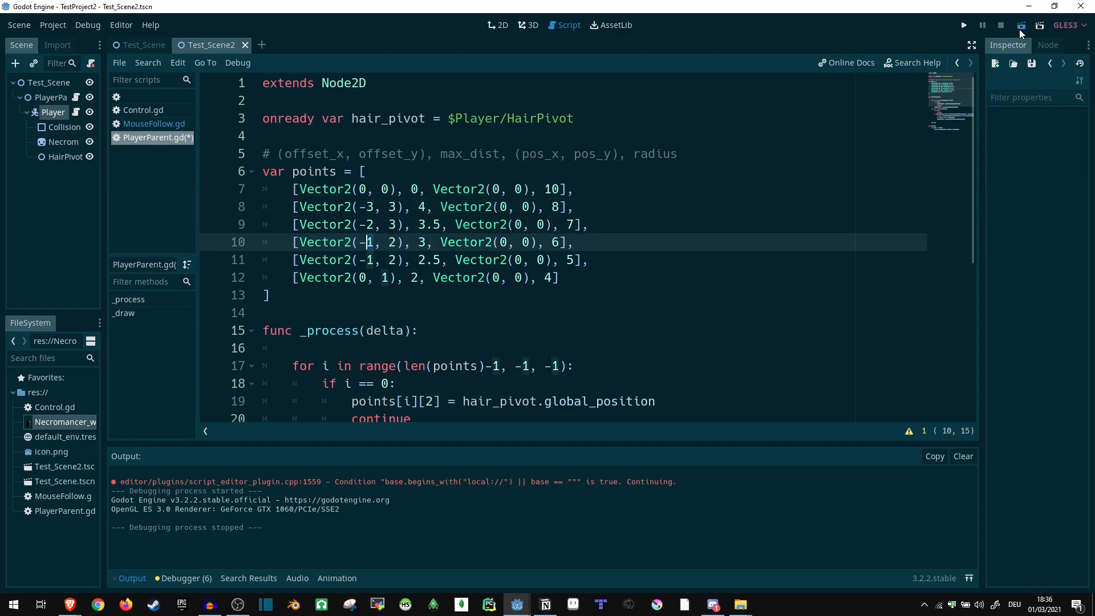
left_click(963, 24)
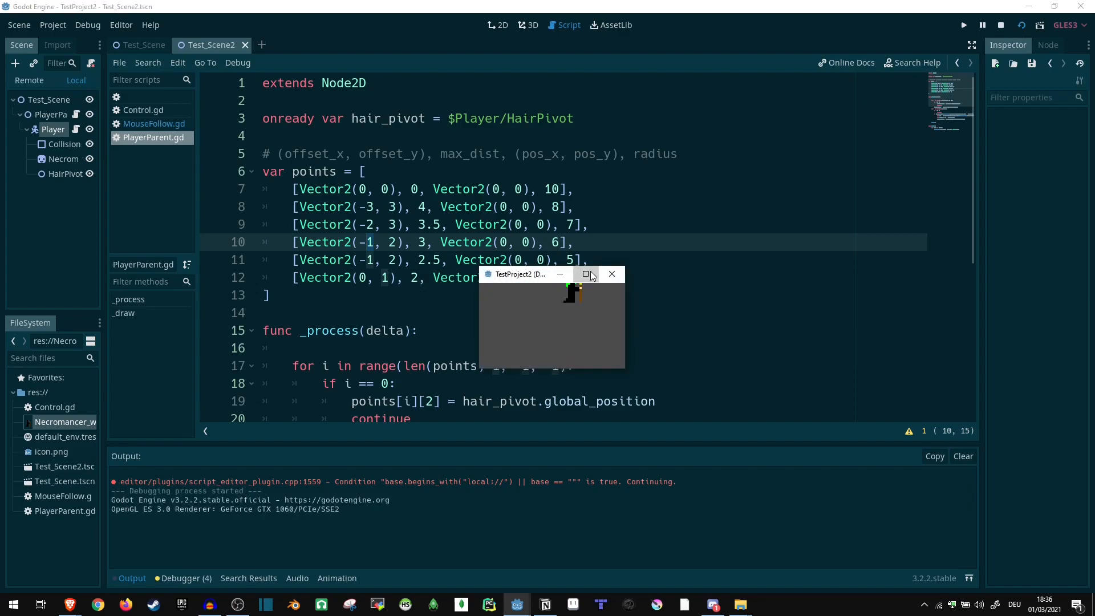
left_click(588, 274)
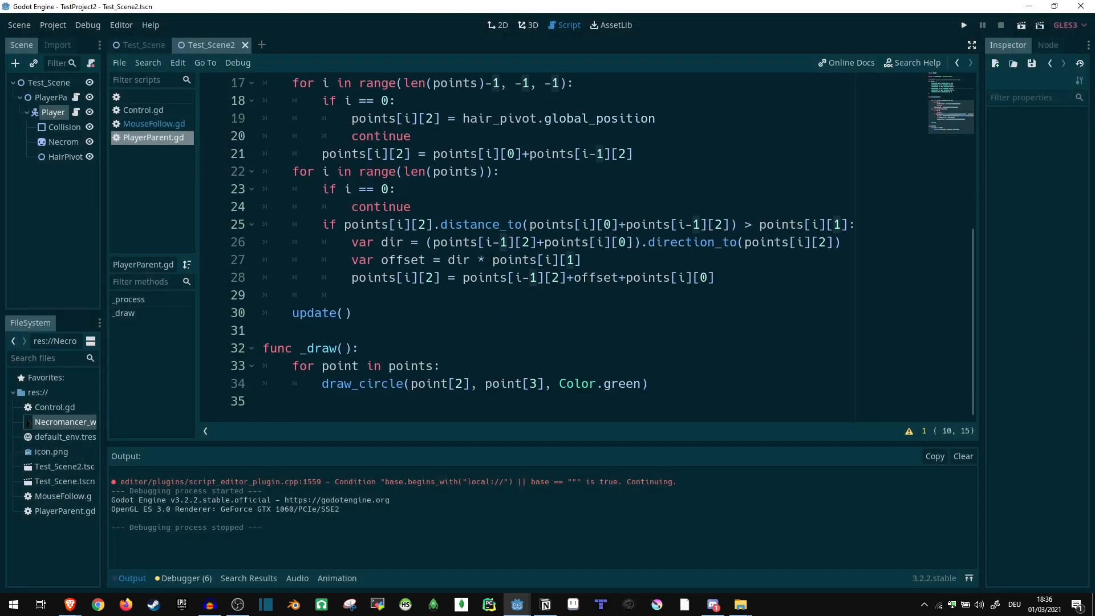
Add line 22: points[i][2] = (points[i][0]+points[i][2]+points[i-1][2])/2.
scroll("up", 3)
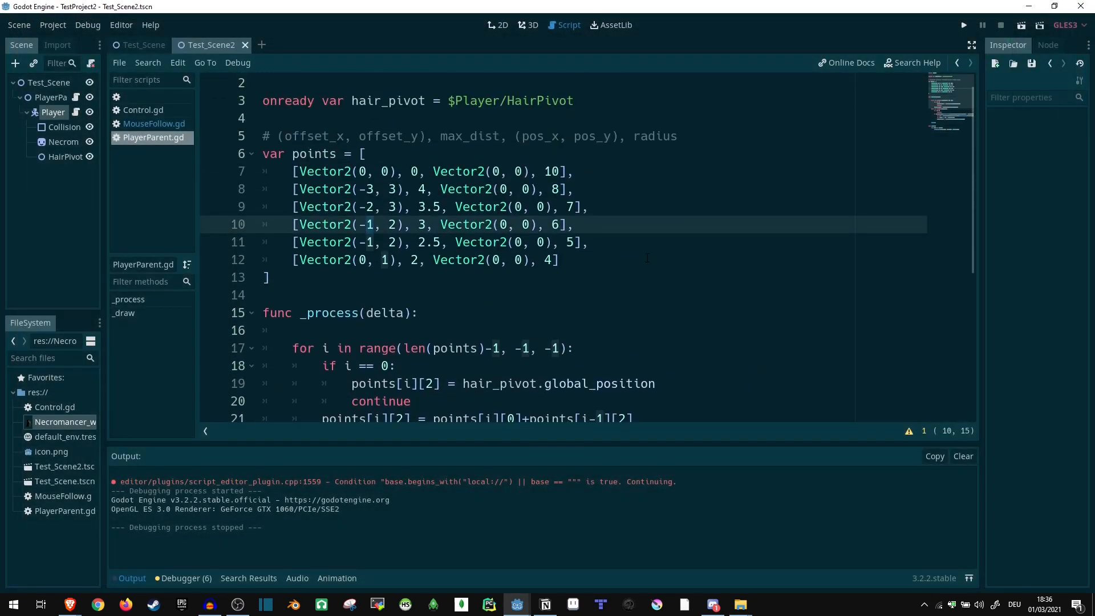
scroll("down", 3)
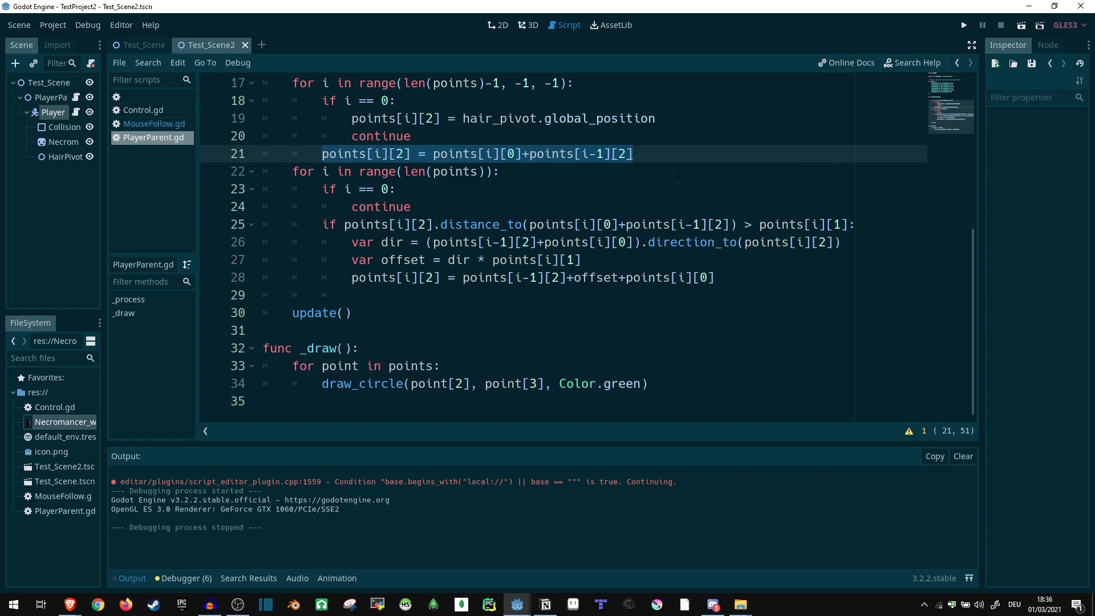
left_click(635, 153)
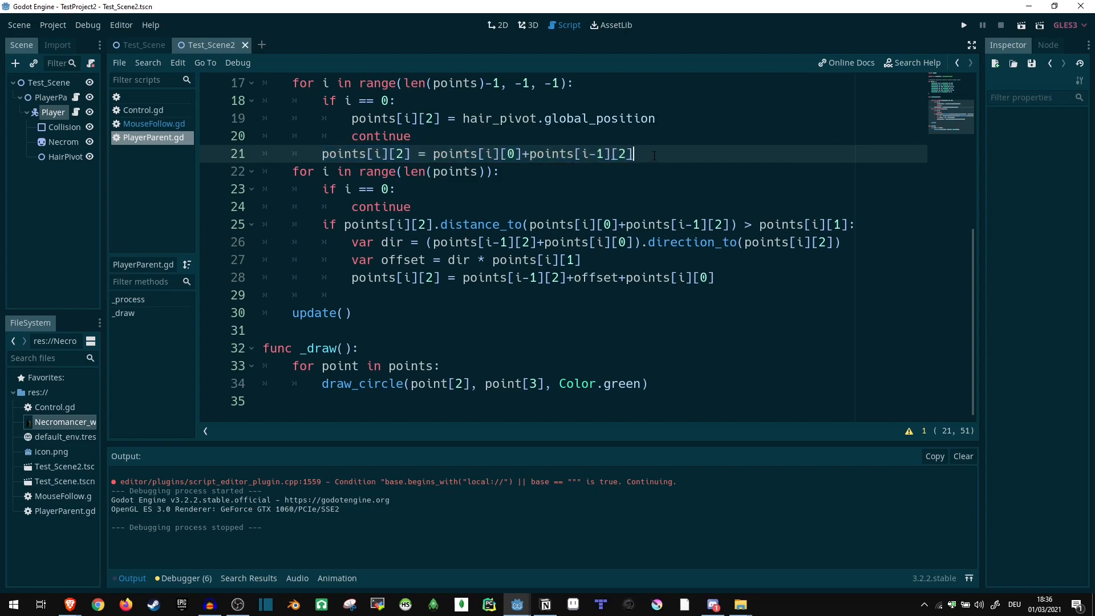
type("points[i][2] =")
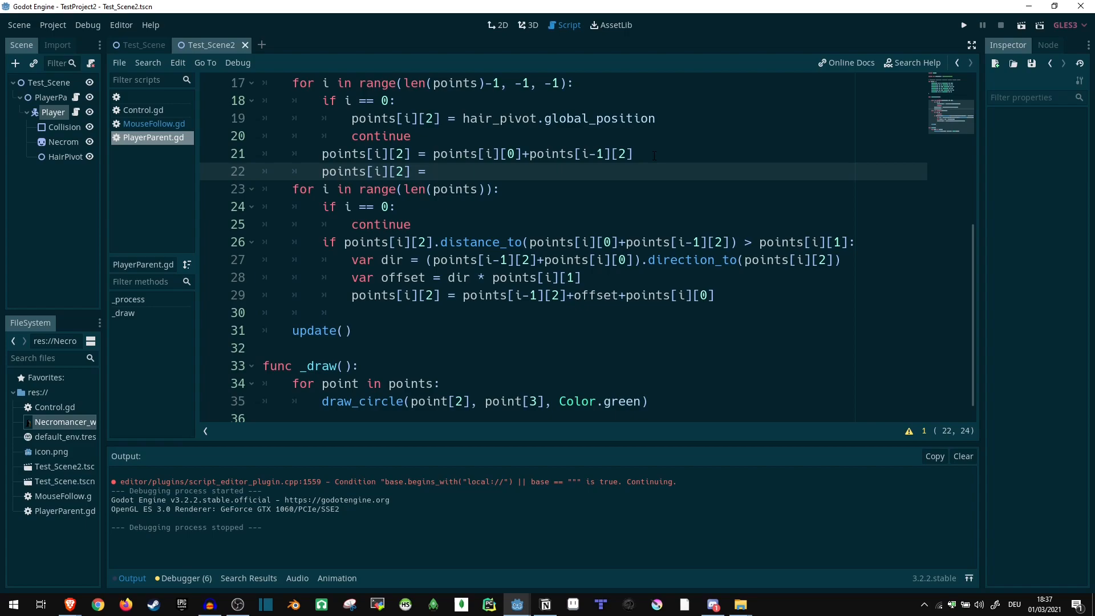
type("(points")
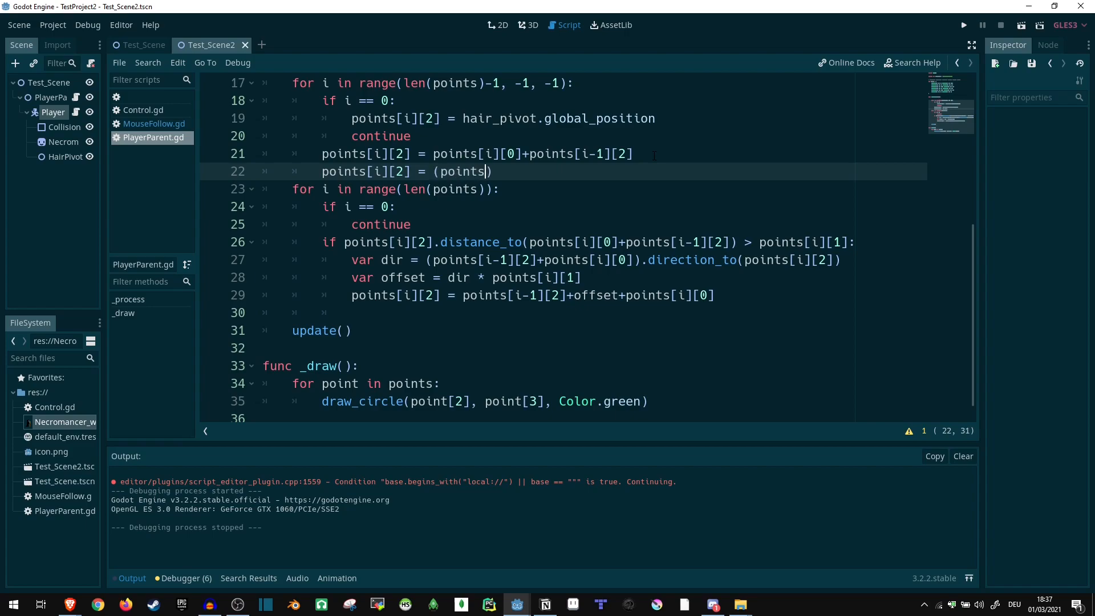
type("[i][0]")
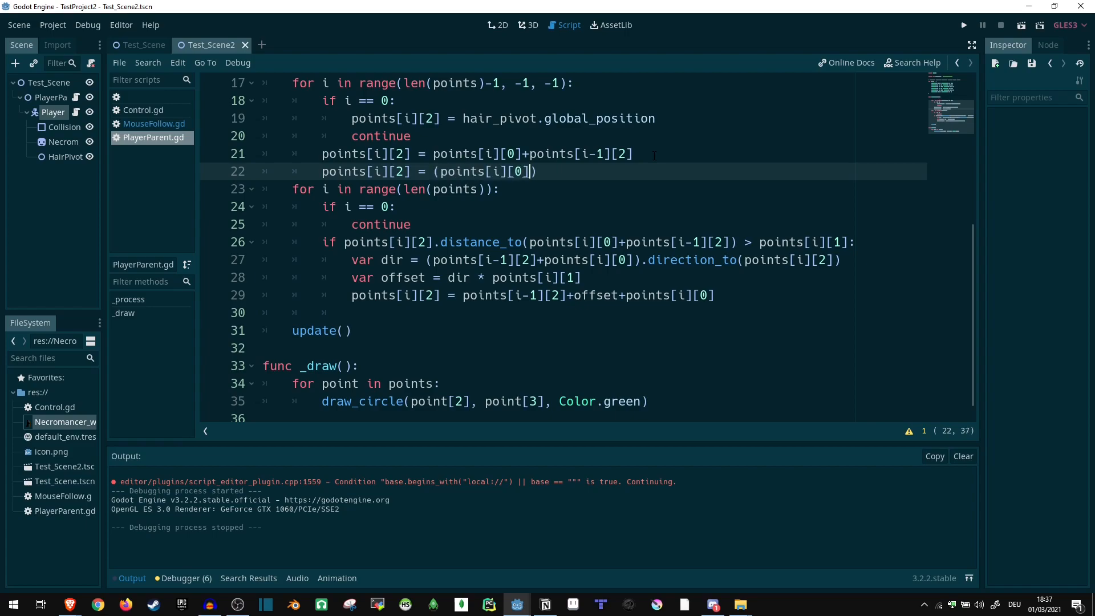
type("+points[i][")
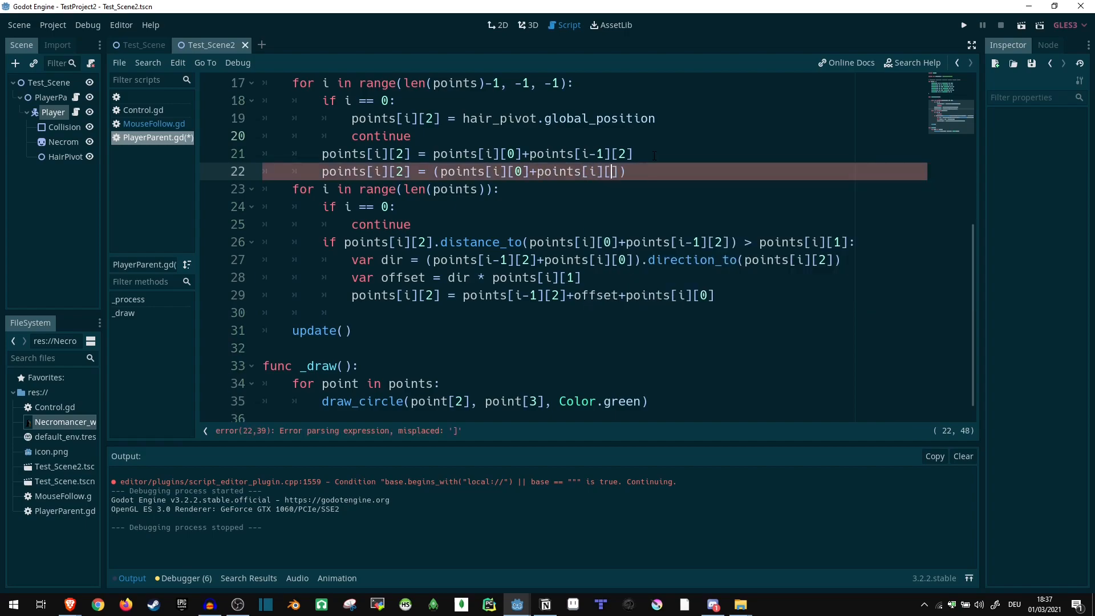
type("2+)")
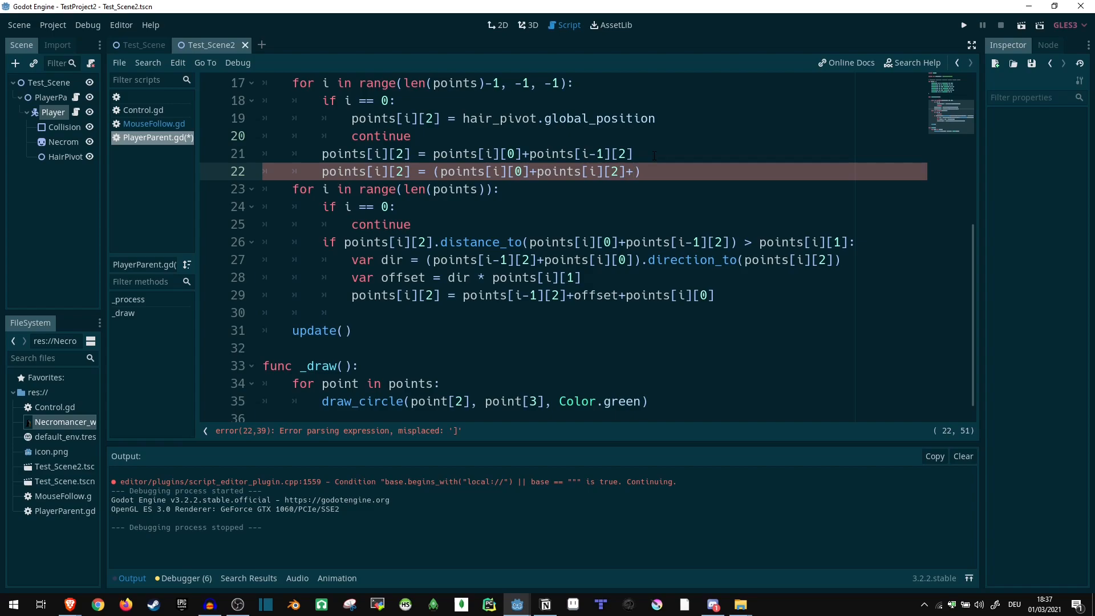
type("points[i")
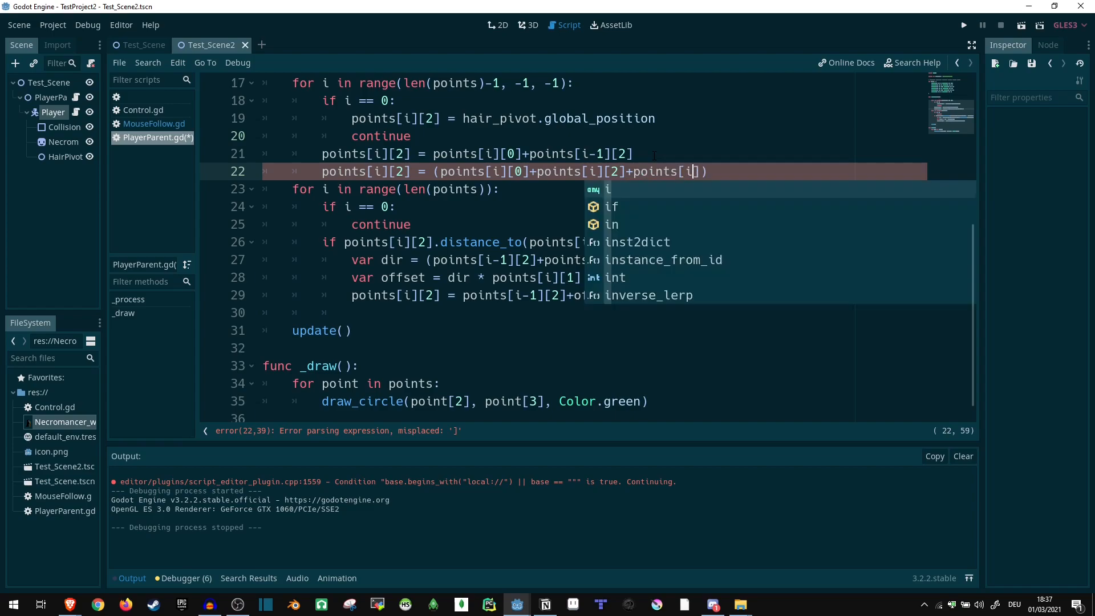
type("-1][2")
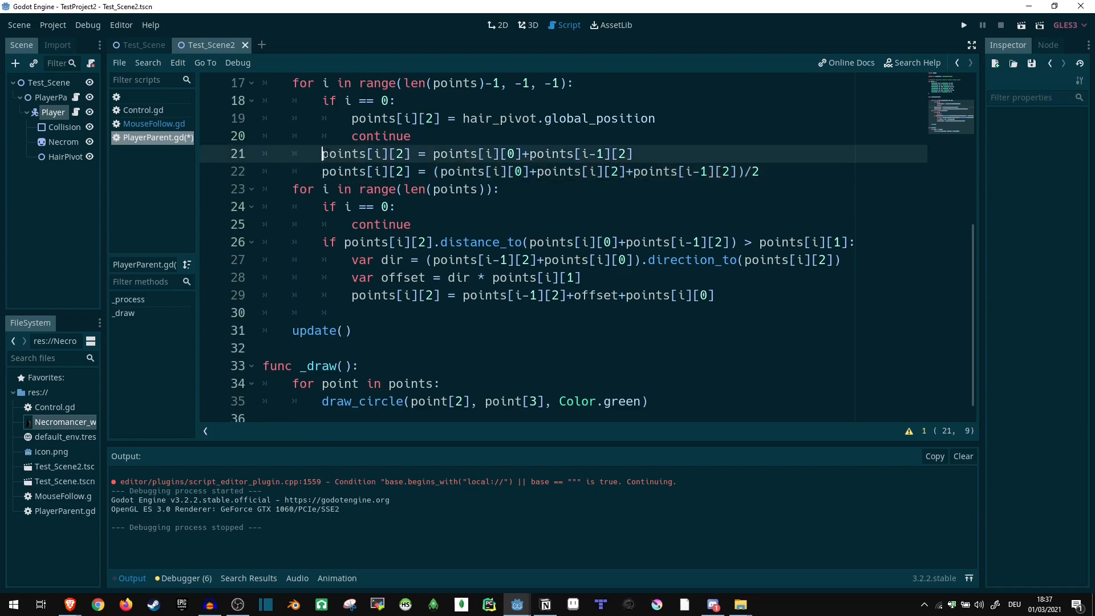
Comment out the direct-follow line 21 with # and run the game to test the smoothing.
type("#")
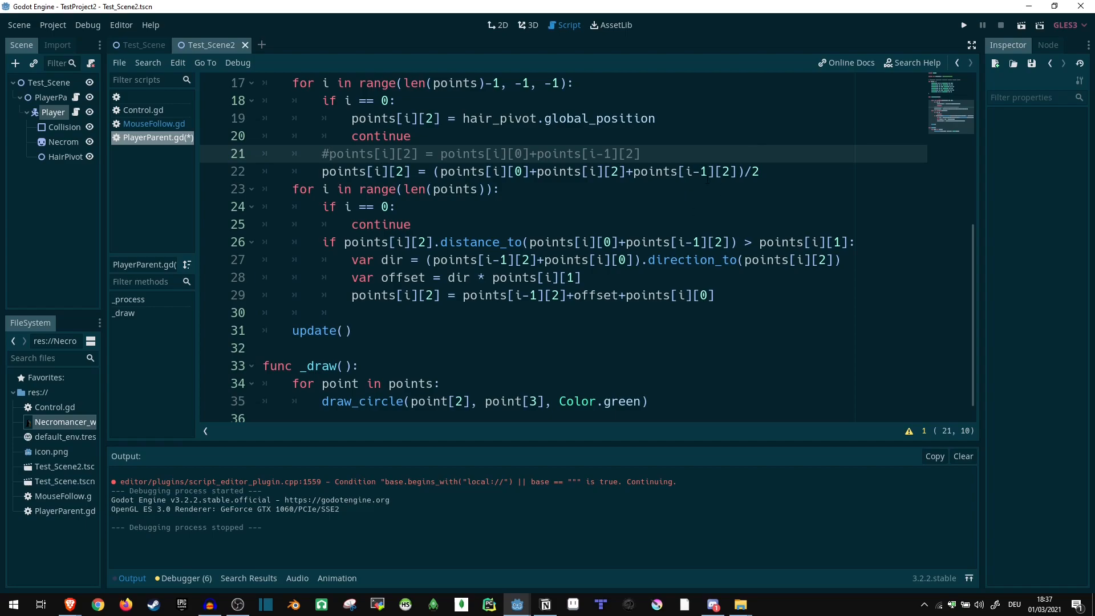
left_click(747, 171)
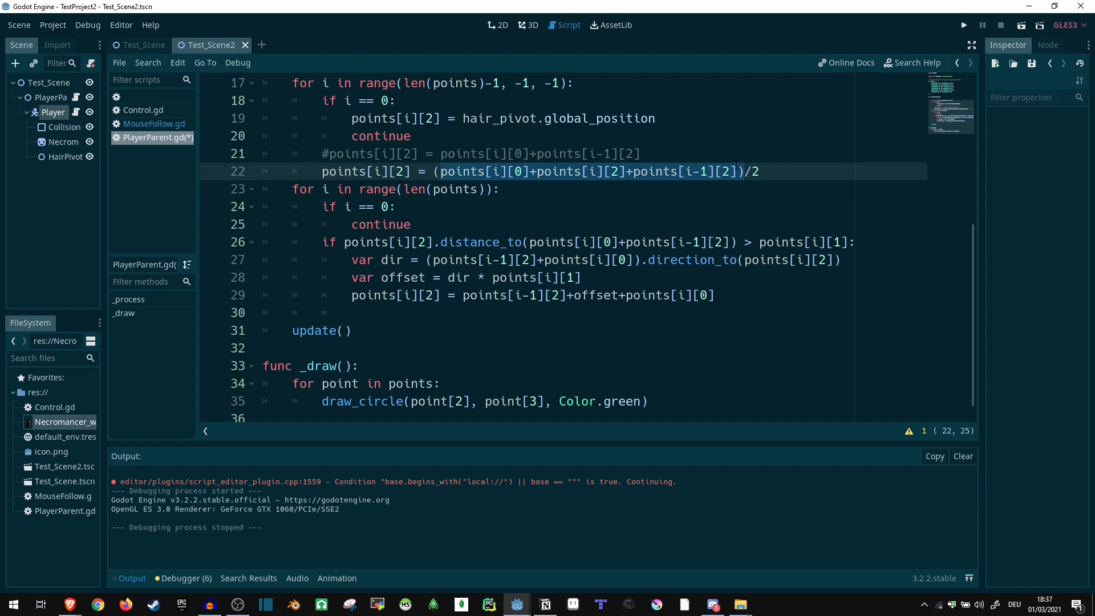
left_click(758, 171)
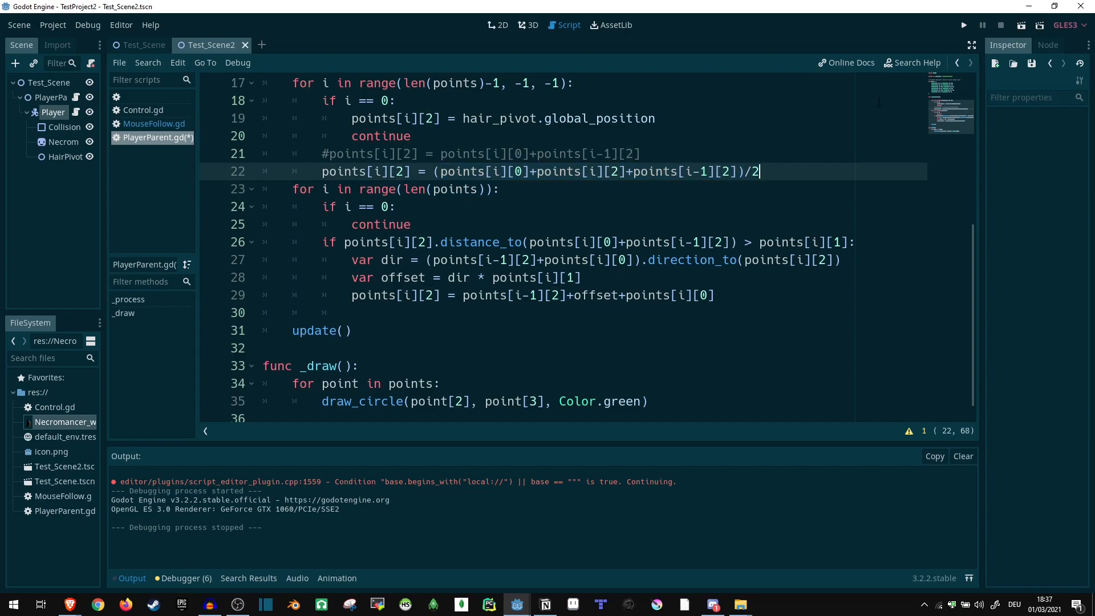
left_click(962, 24)
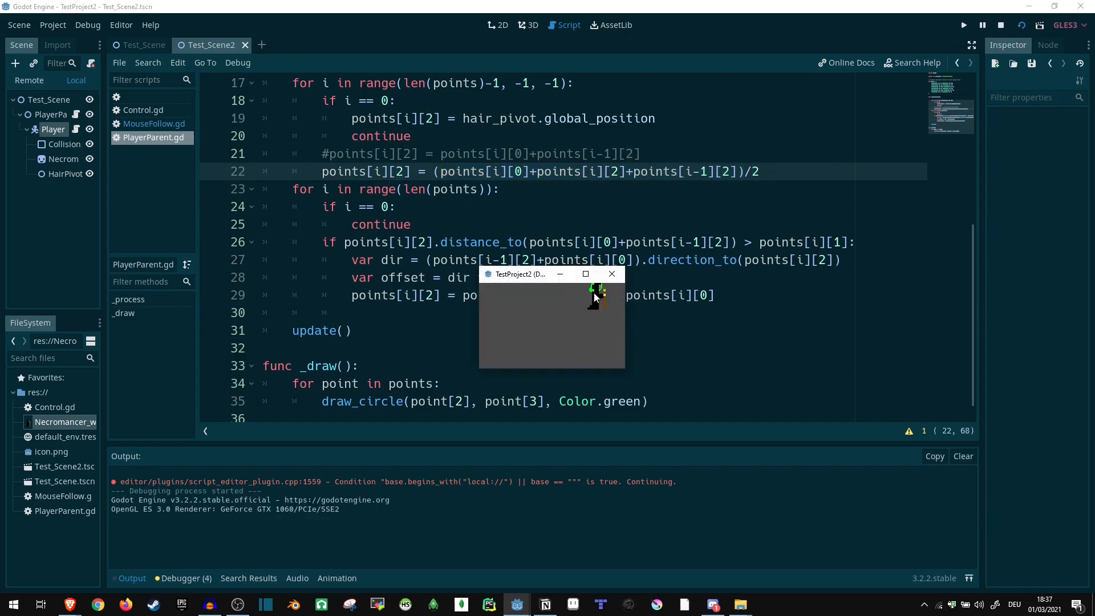
Close the running game window to return to the script editor.
left_click(585, 273)
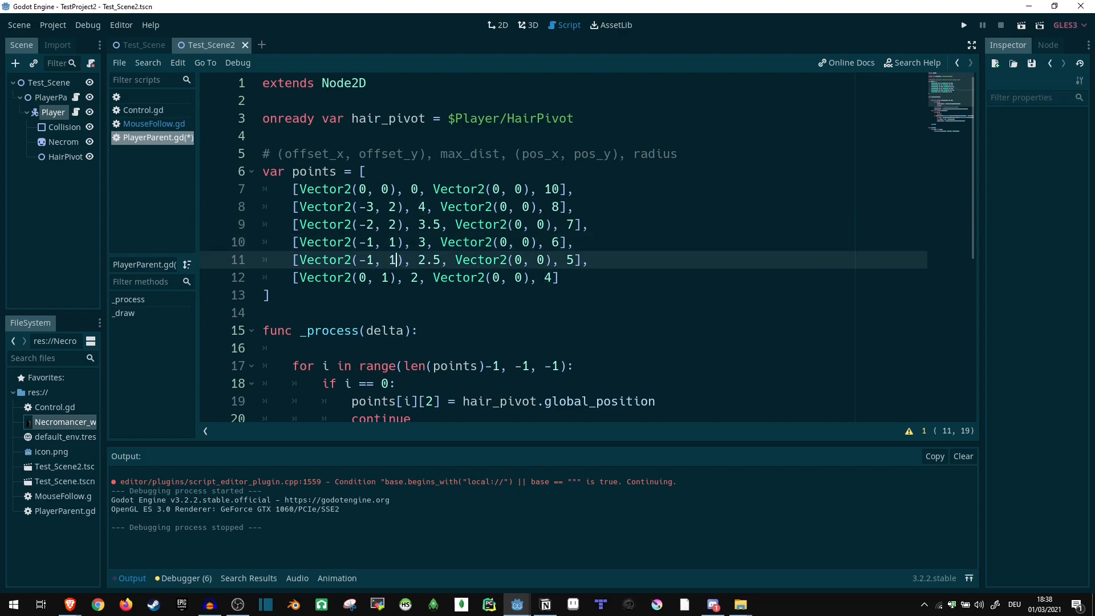
left_click(964, 24)
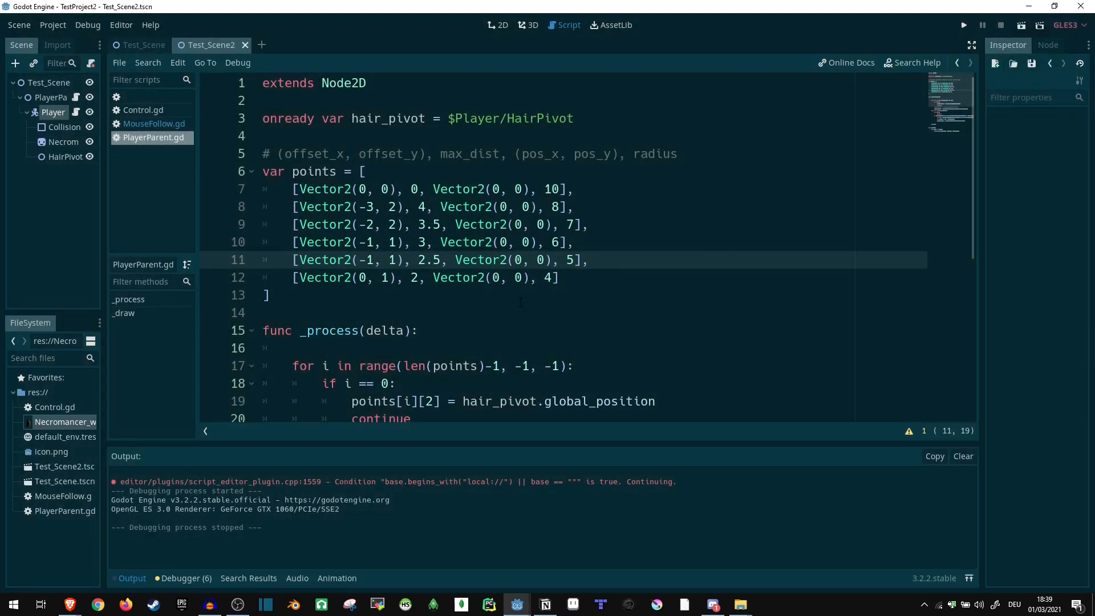
scroll("down", 3)
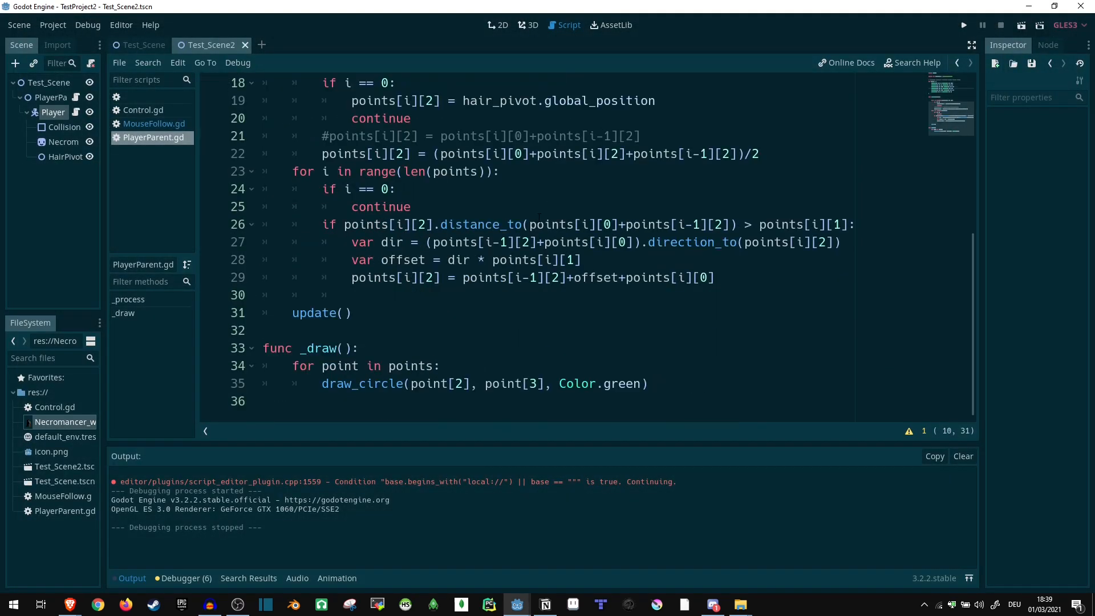